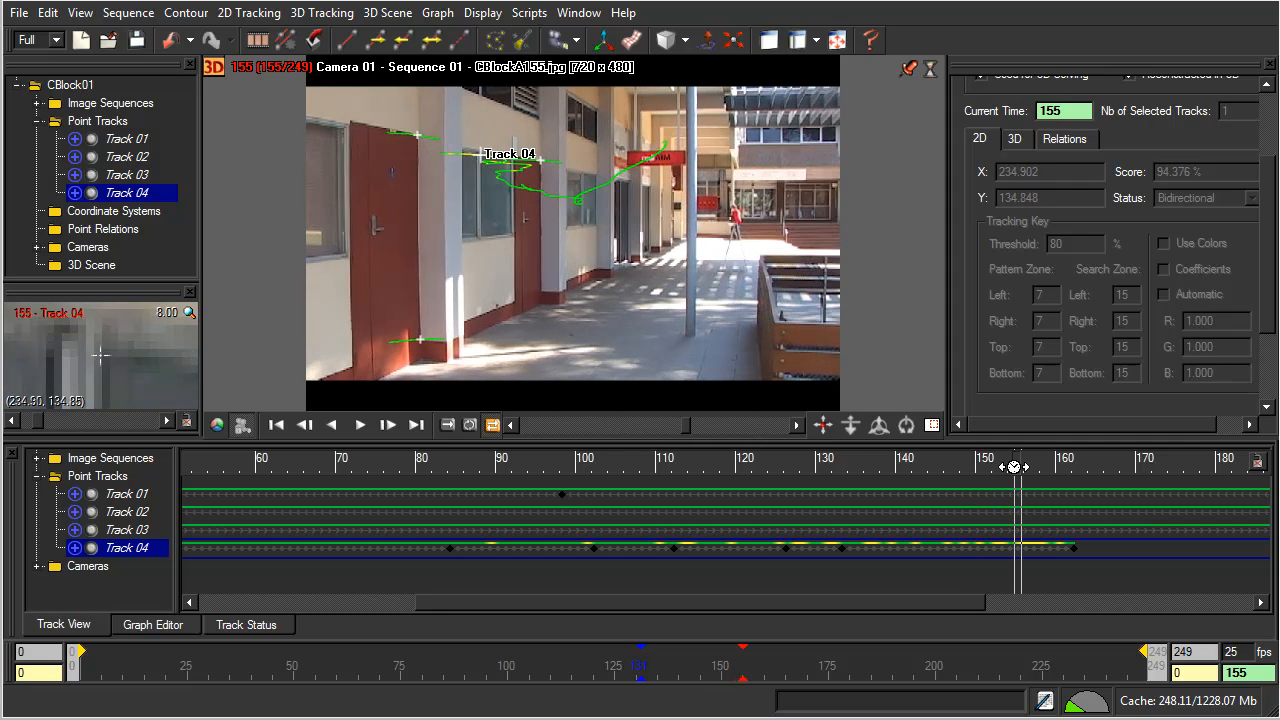
- Step through frames around 156 to find where Track 04 starts failing
click(331, 425)
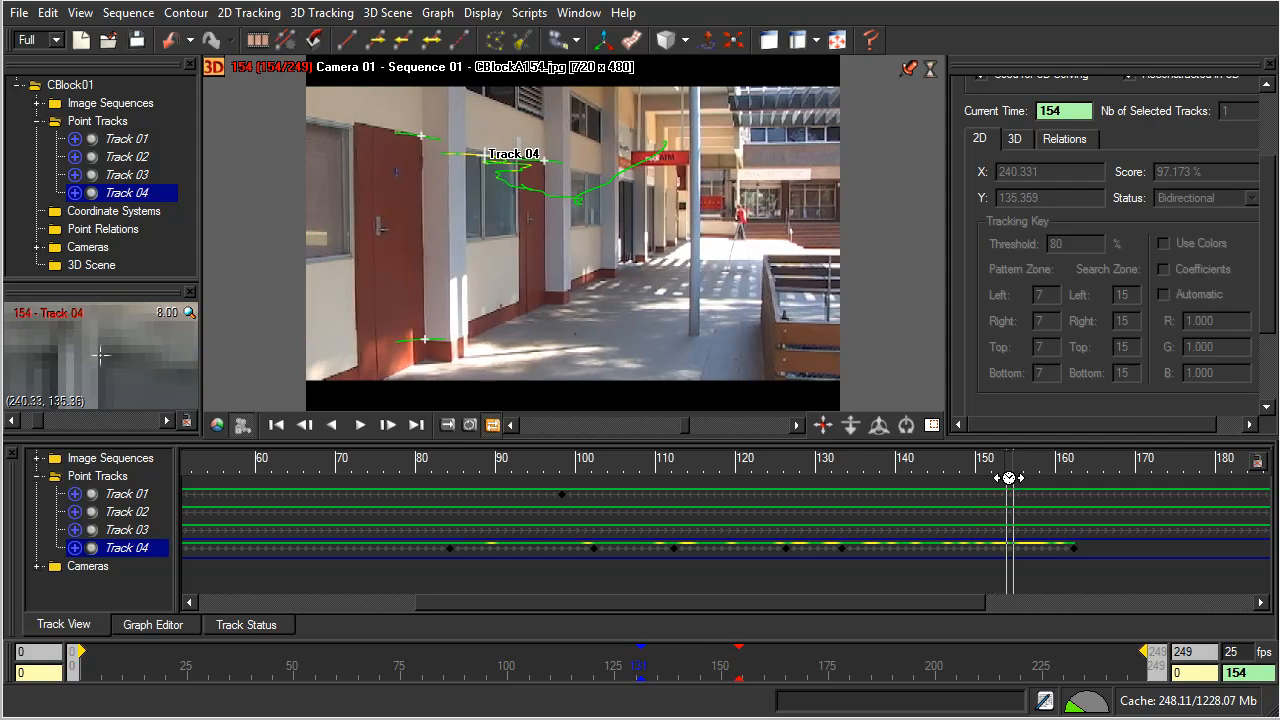
click(387, 424)
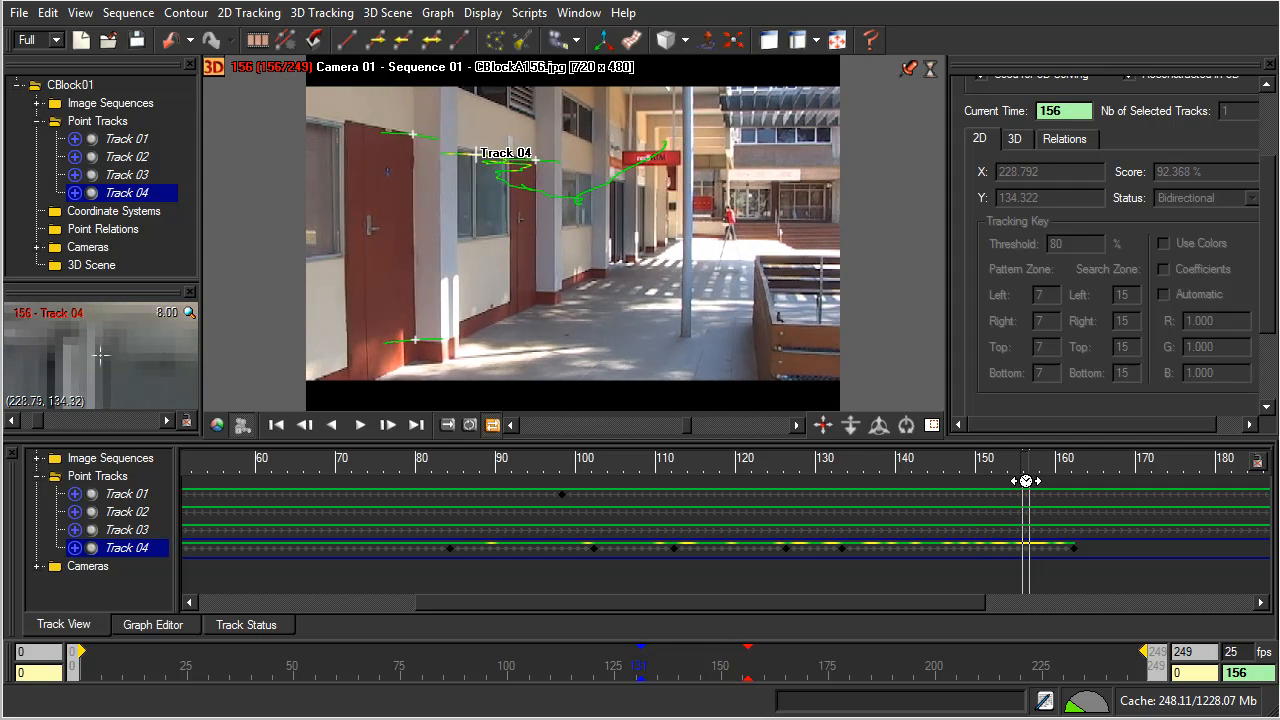
drag(1025, 480, 993, 485)
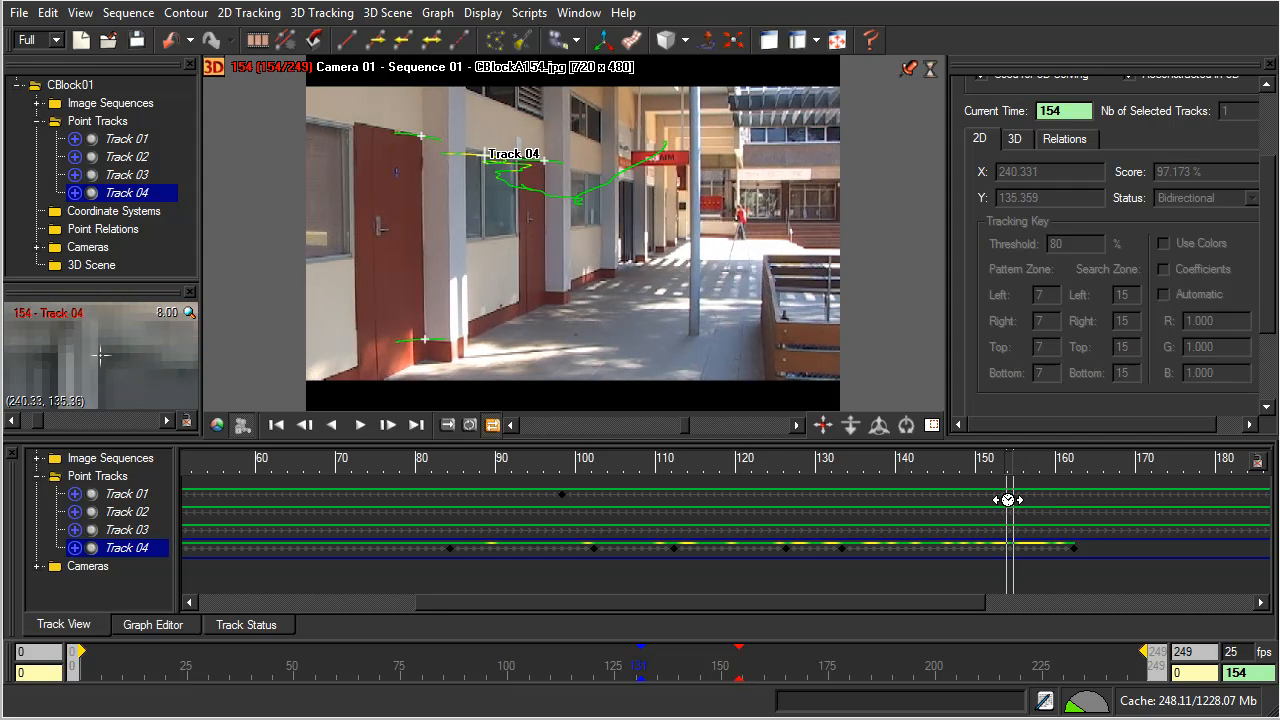
mouse_move(984, 557)
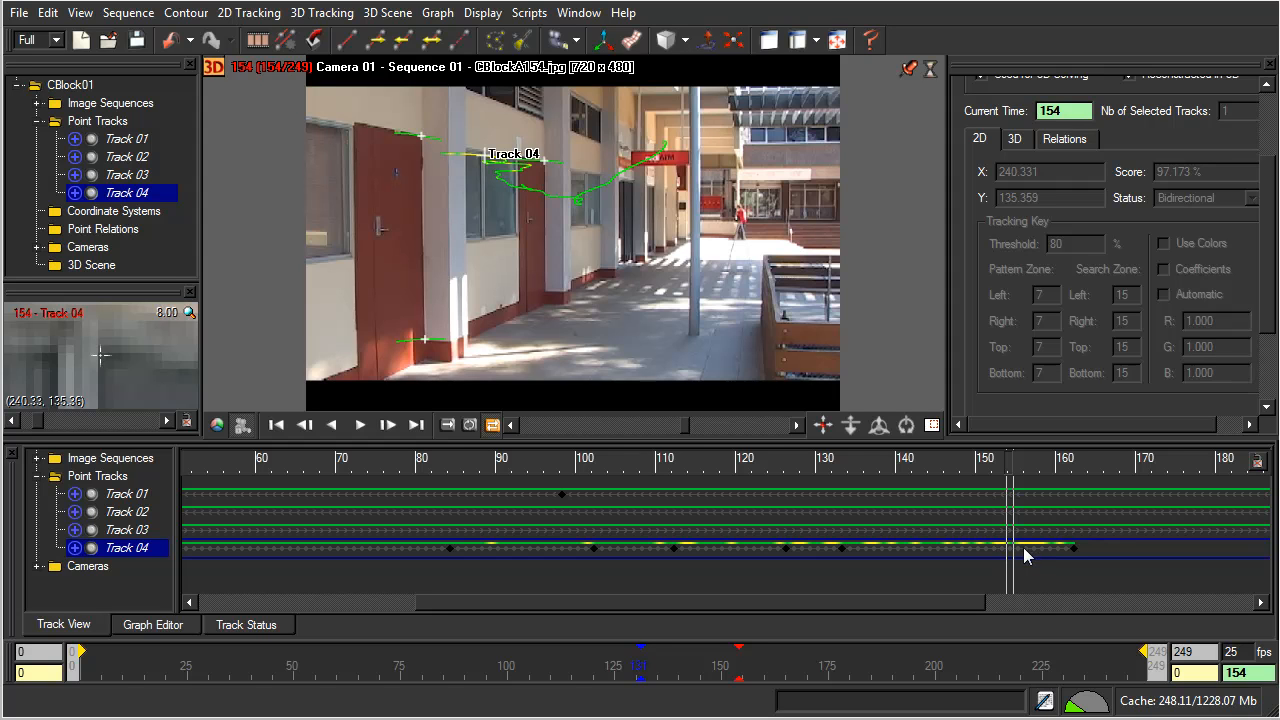
mouse_move(150, 369)
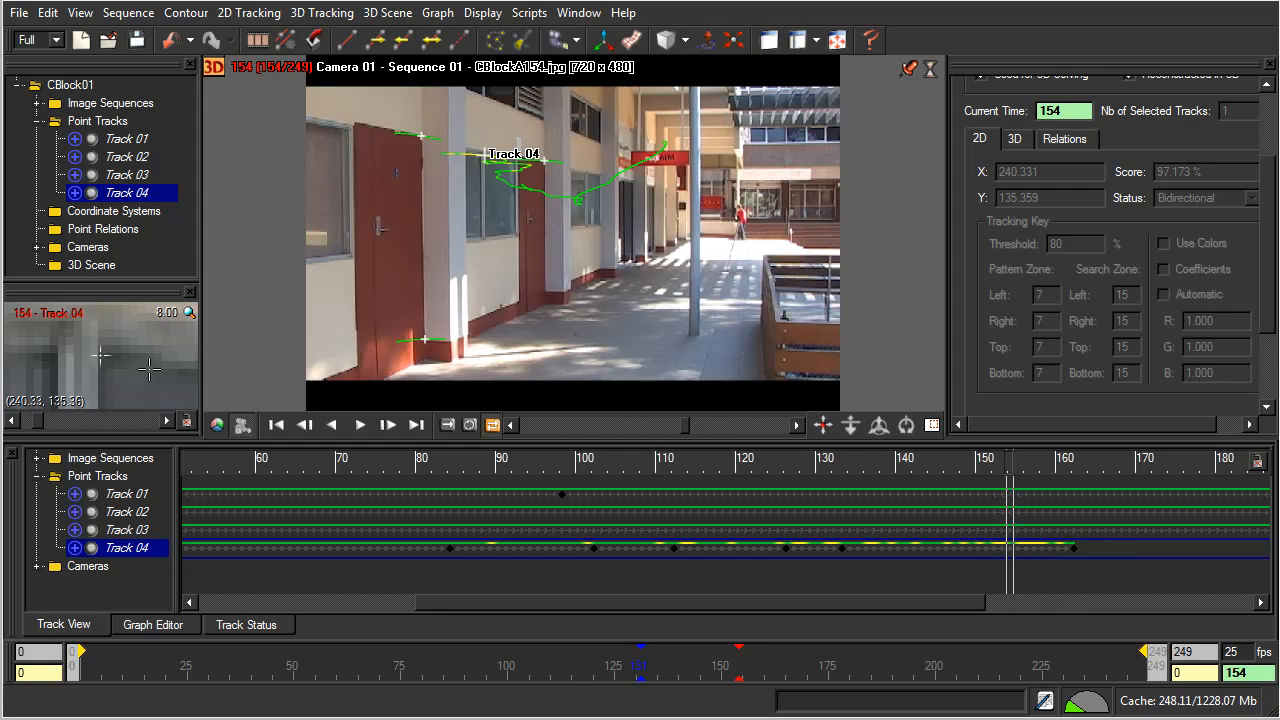
mouse_move(86, 340)
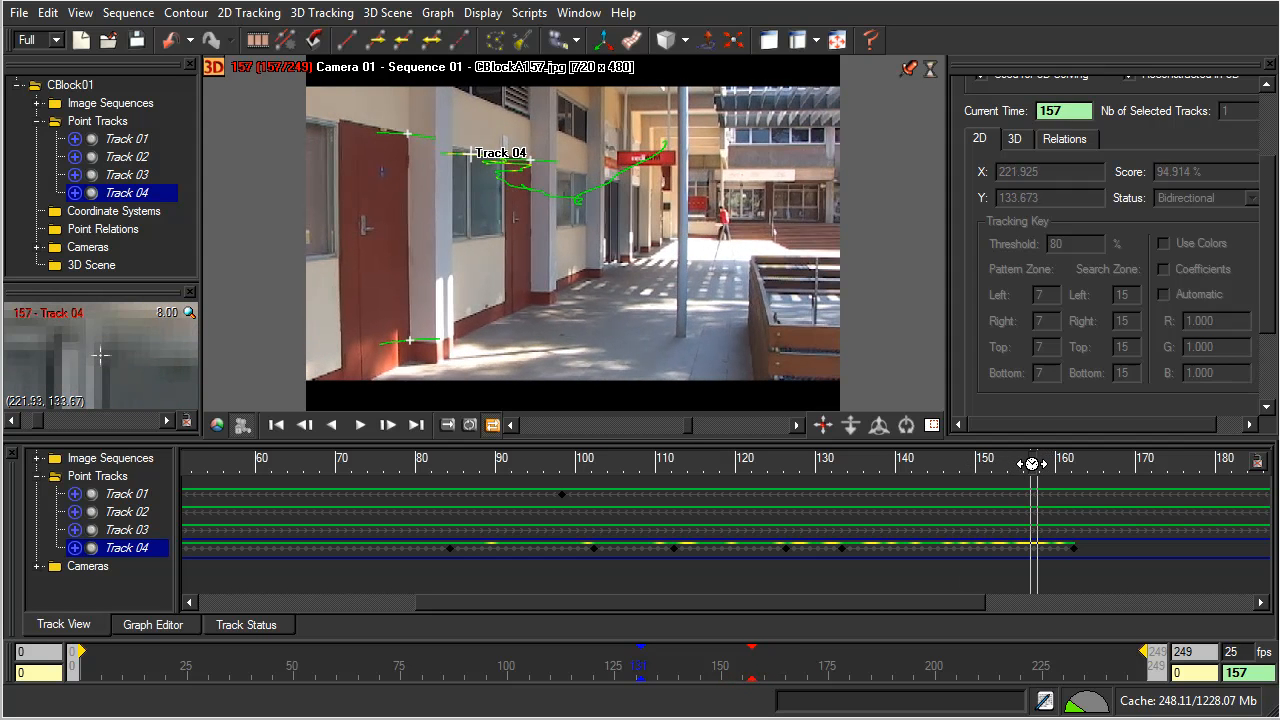
click(305, 425)
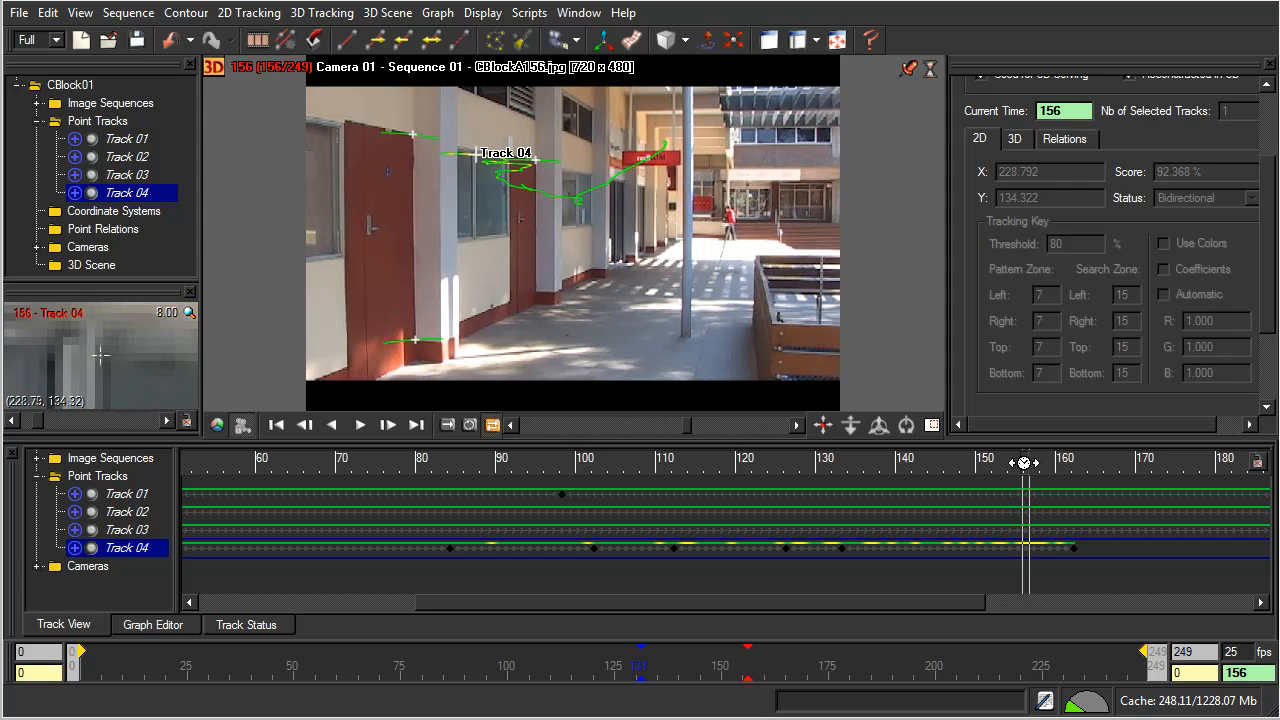
click(387, 425)
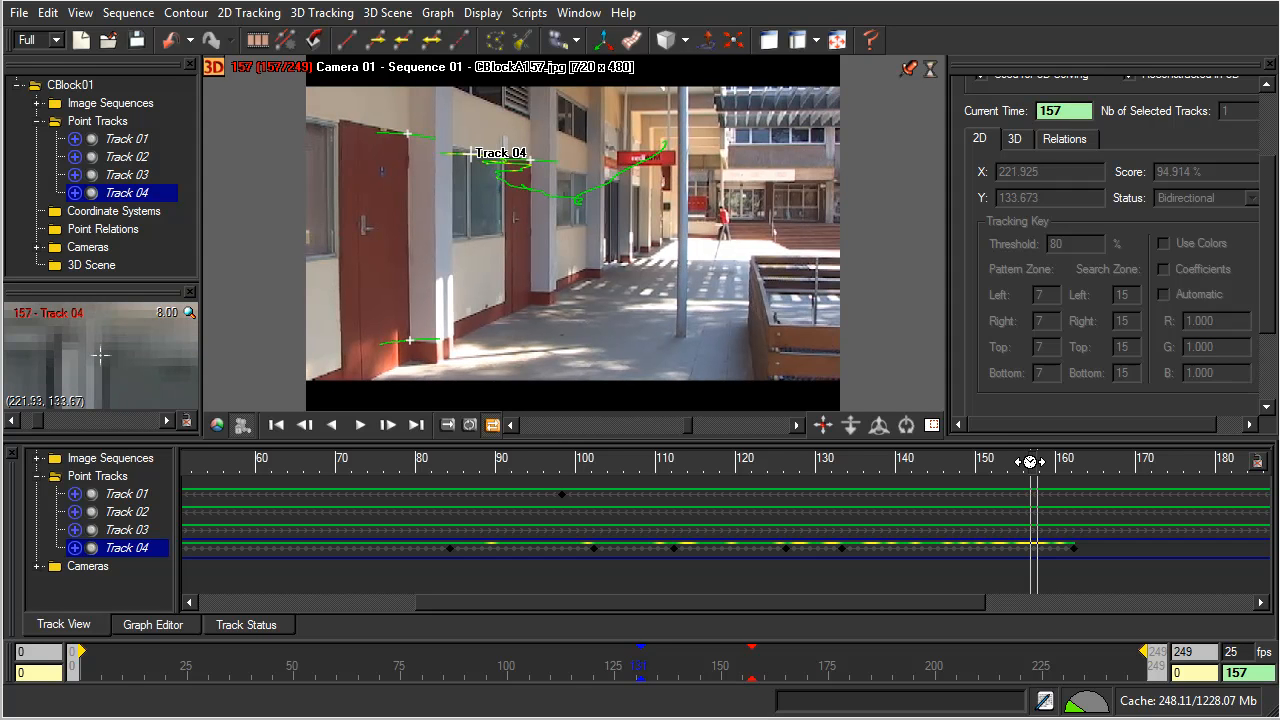
click(331, 425)
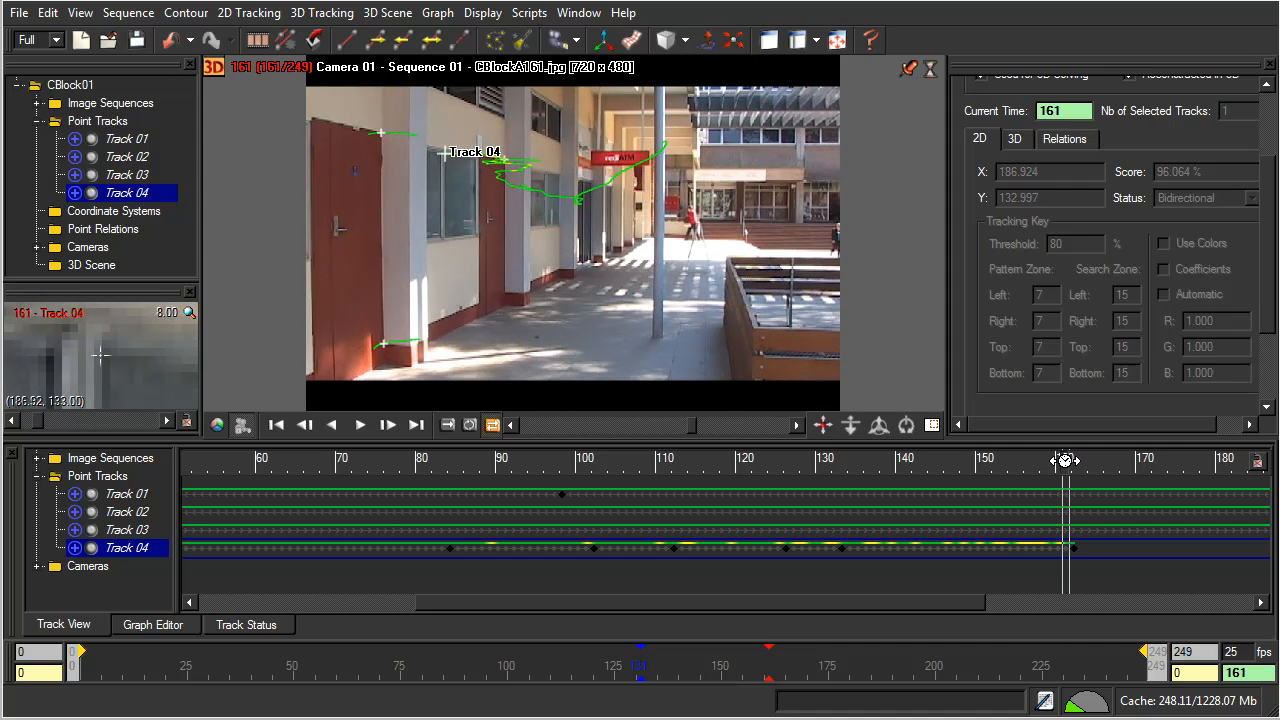
- Key Track 04 on the window corner and check its path across frames 183–199
click(387, 425)
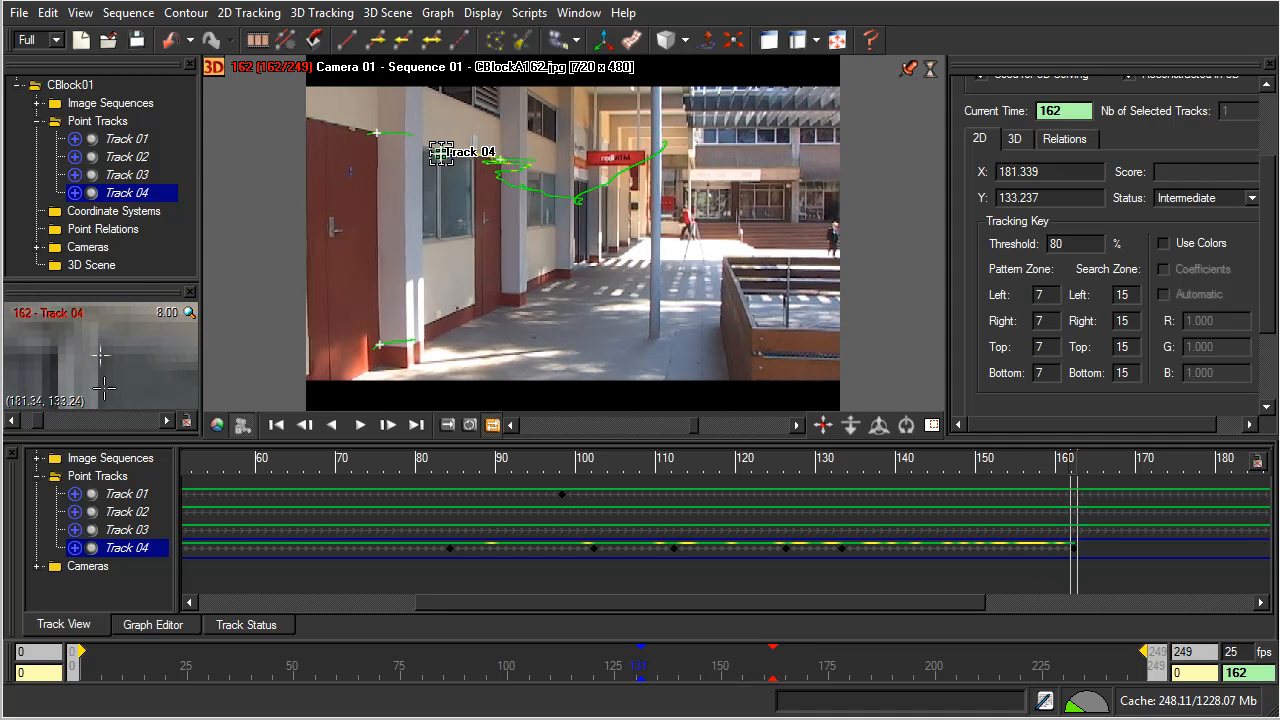
mouse_move(440, 143)
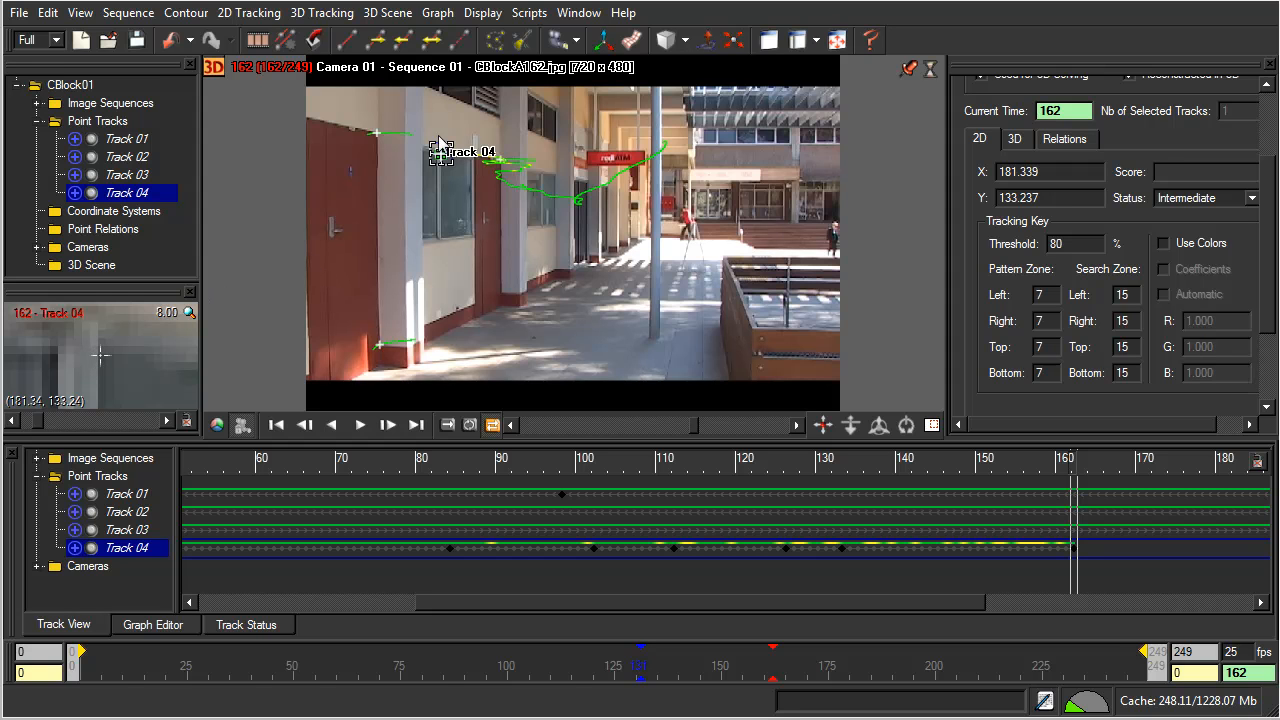
mouse_move(375, 40)
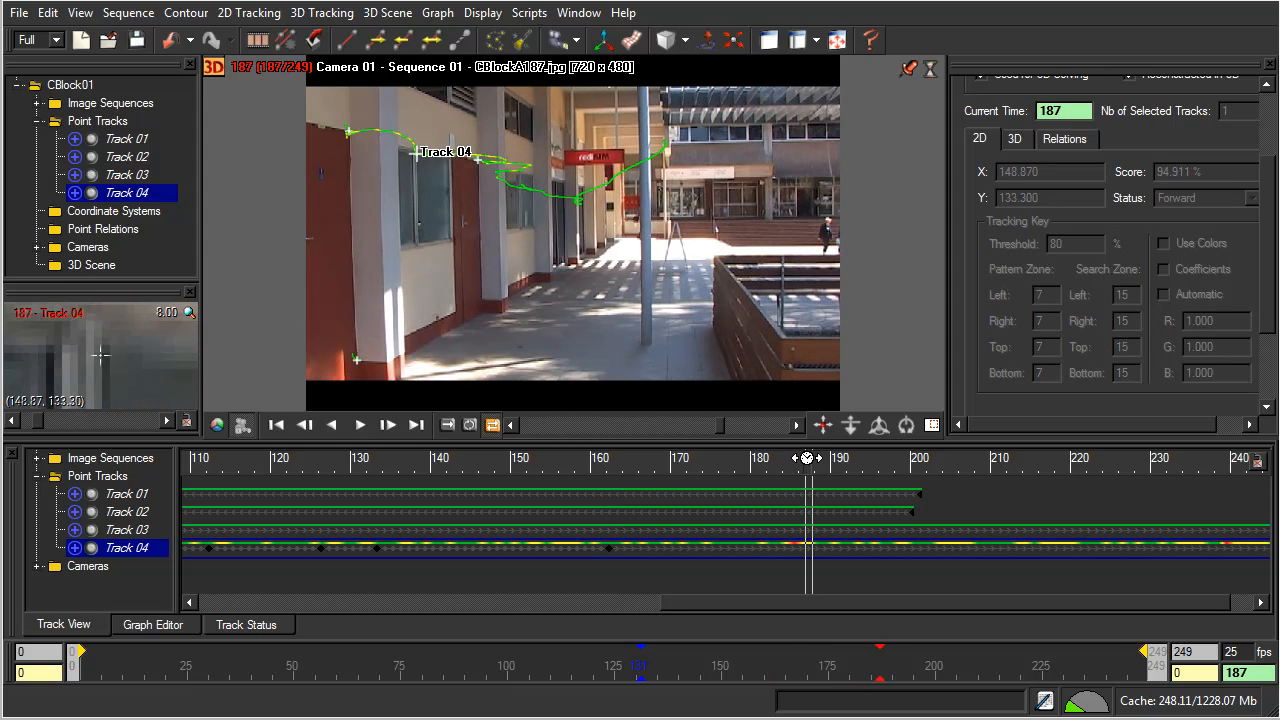
click(387, 425)
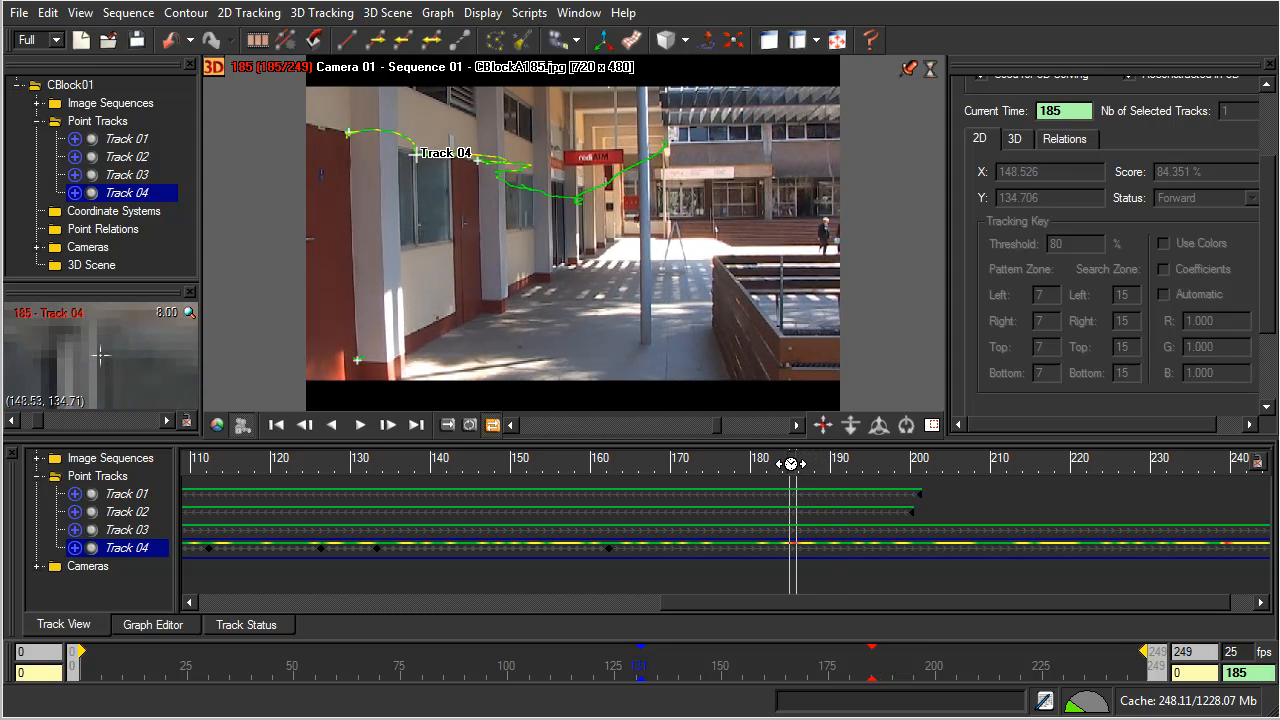
drag(790, 463, 770, 463)
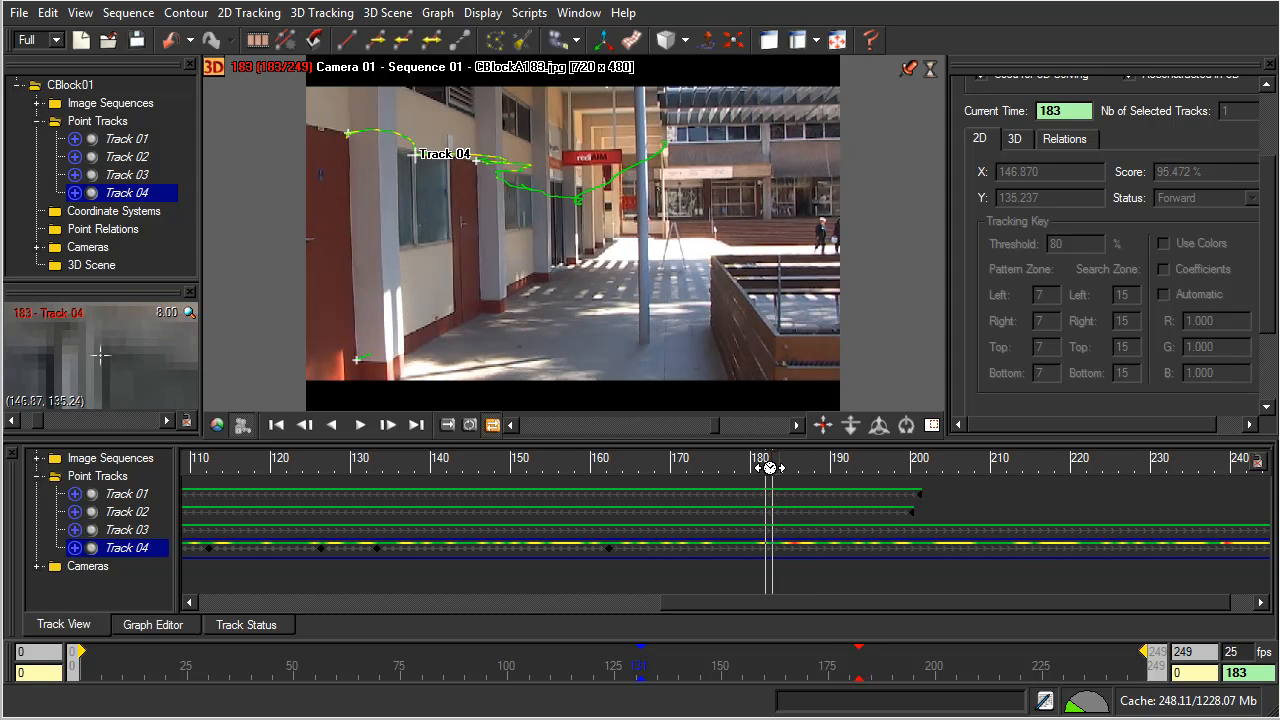
drag(767, 467, 903, 467)
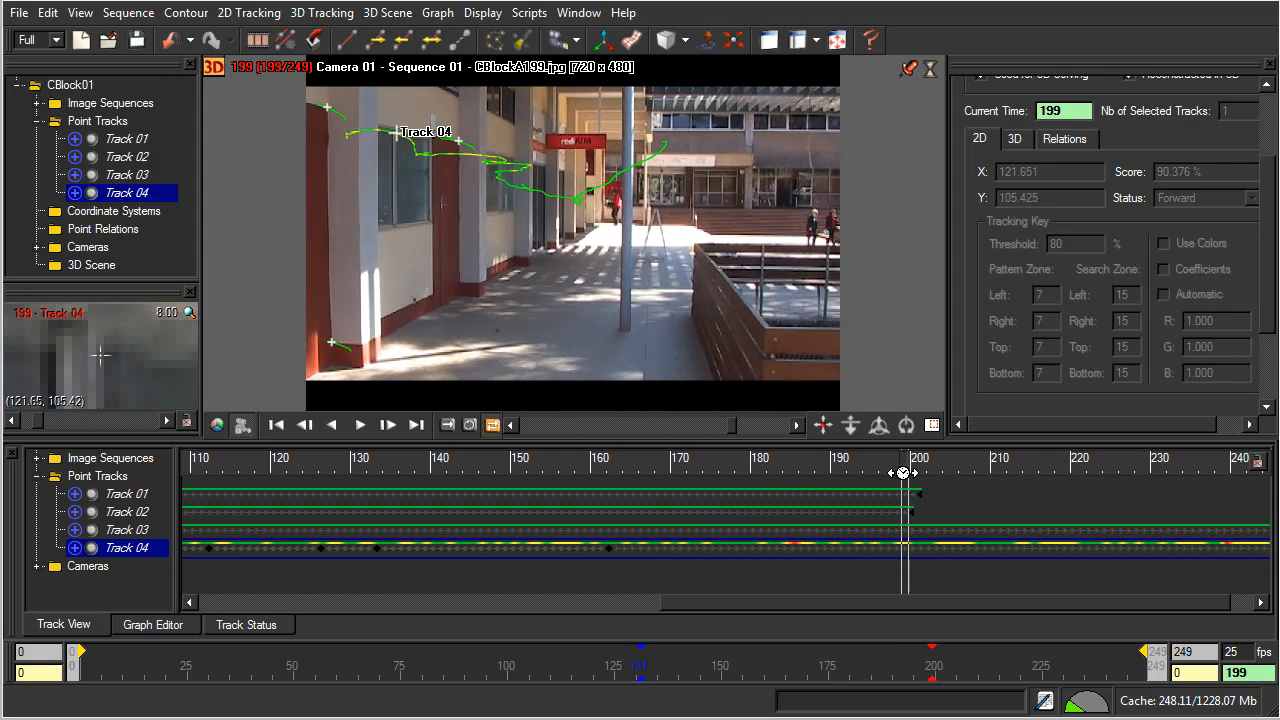
drag(903, 490, 792, 490)
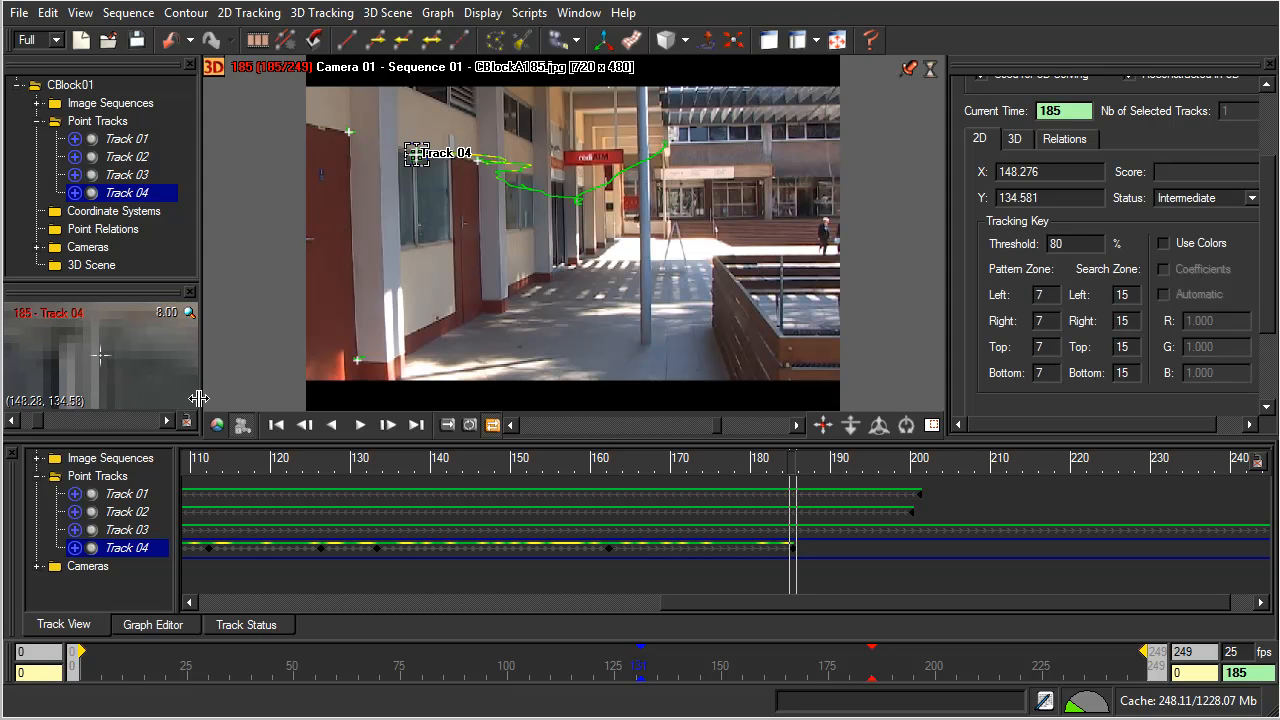
mouse_move(330, 115)
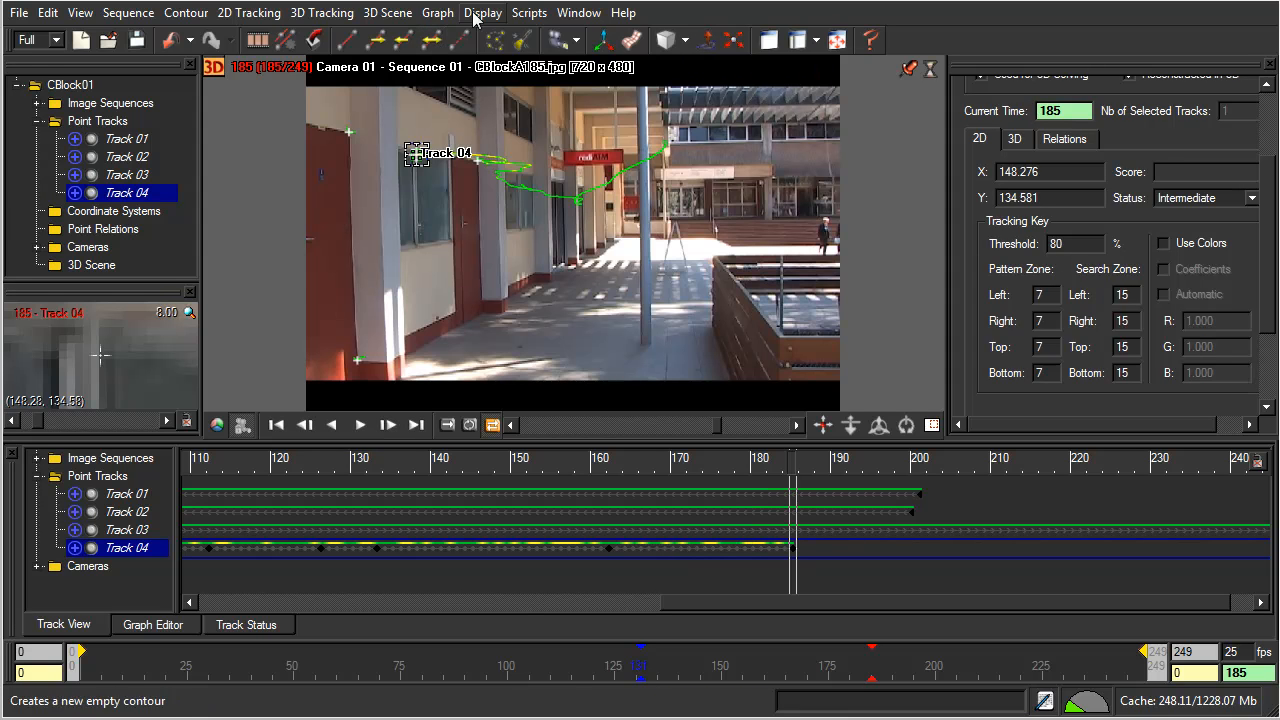
mouse_move(405, 48)
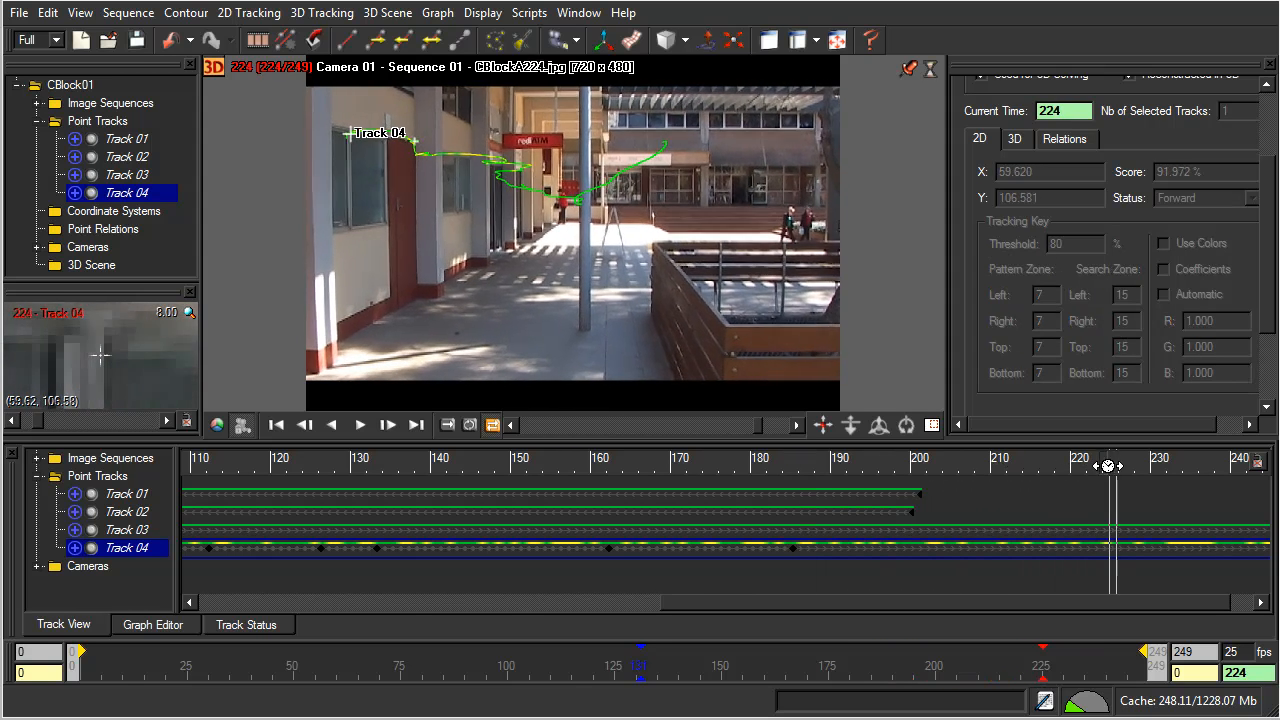
- Make Track 04's key at the last frame, 249, an End key
click(416, 425)
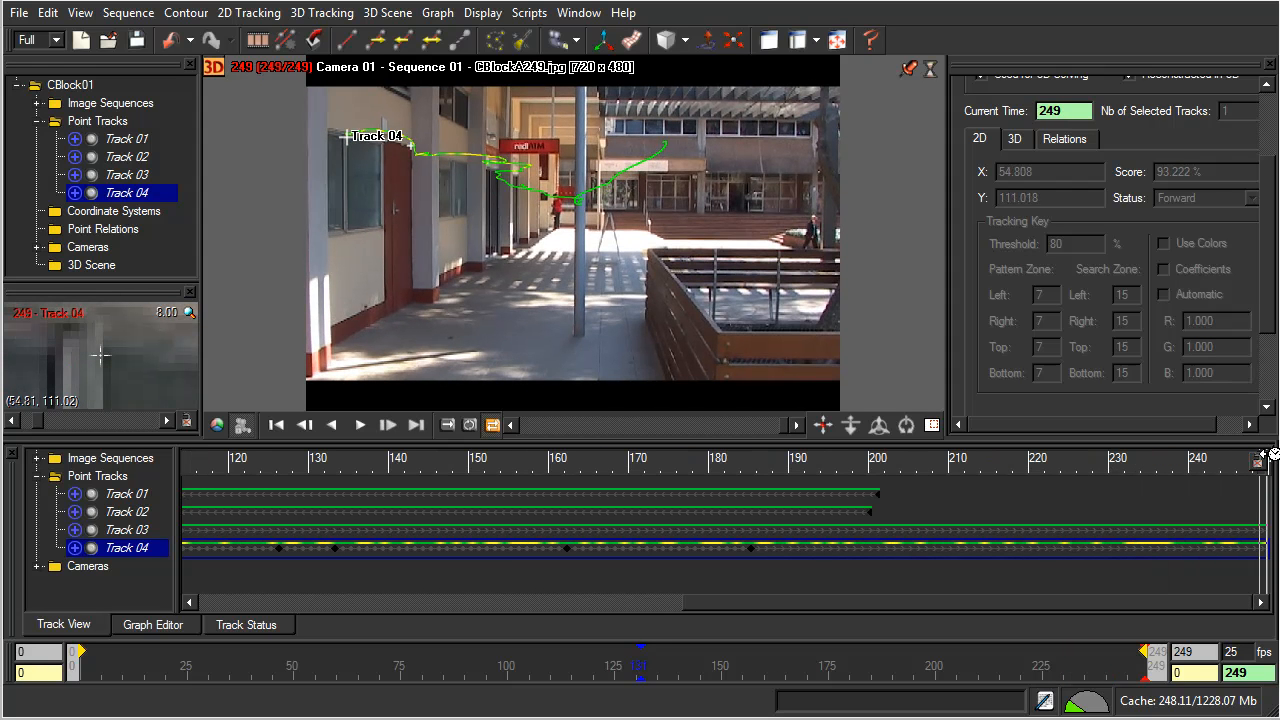
mouse_move(1204, 608)
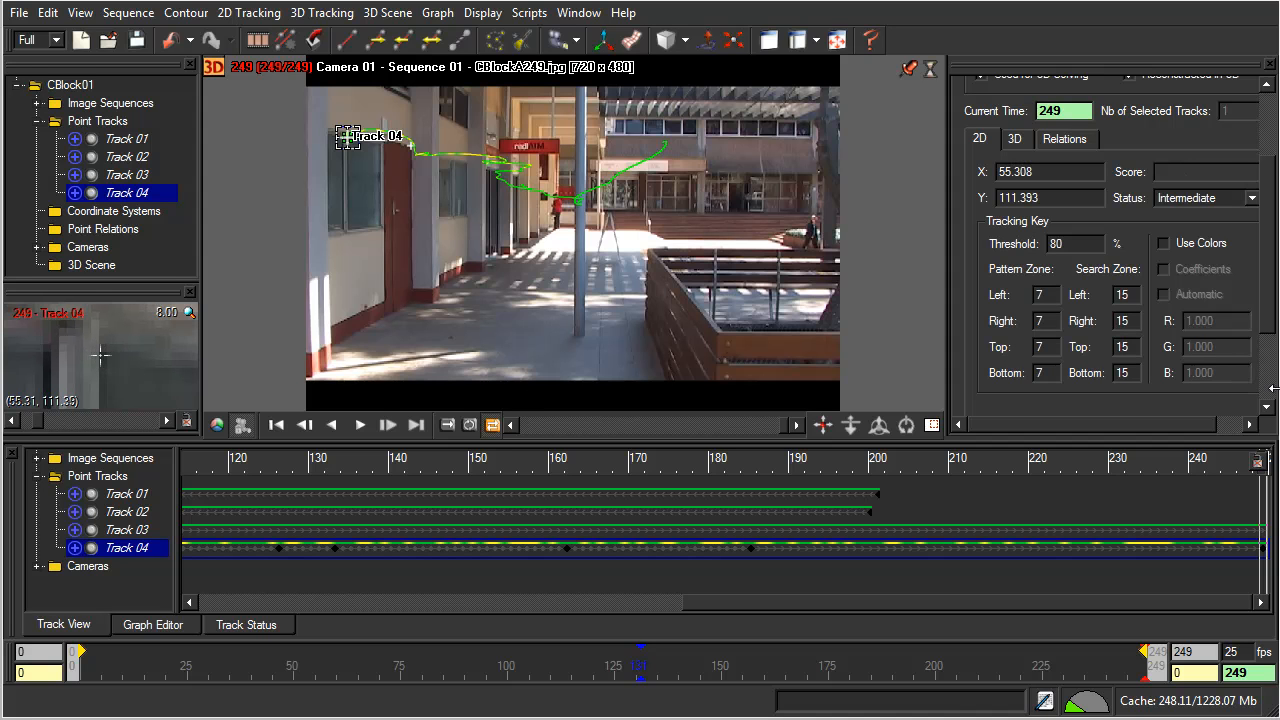
click(1205, 197)
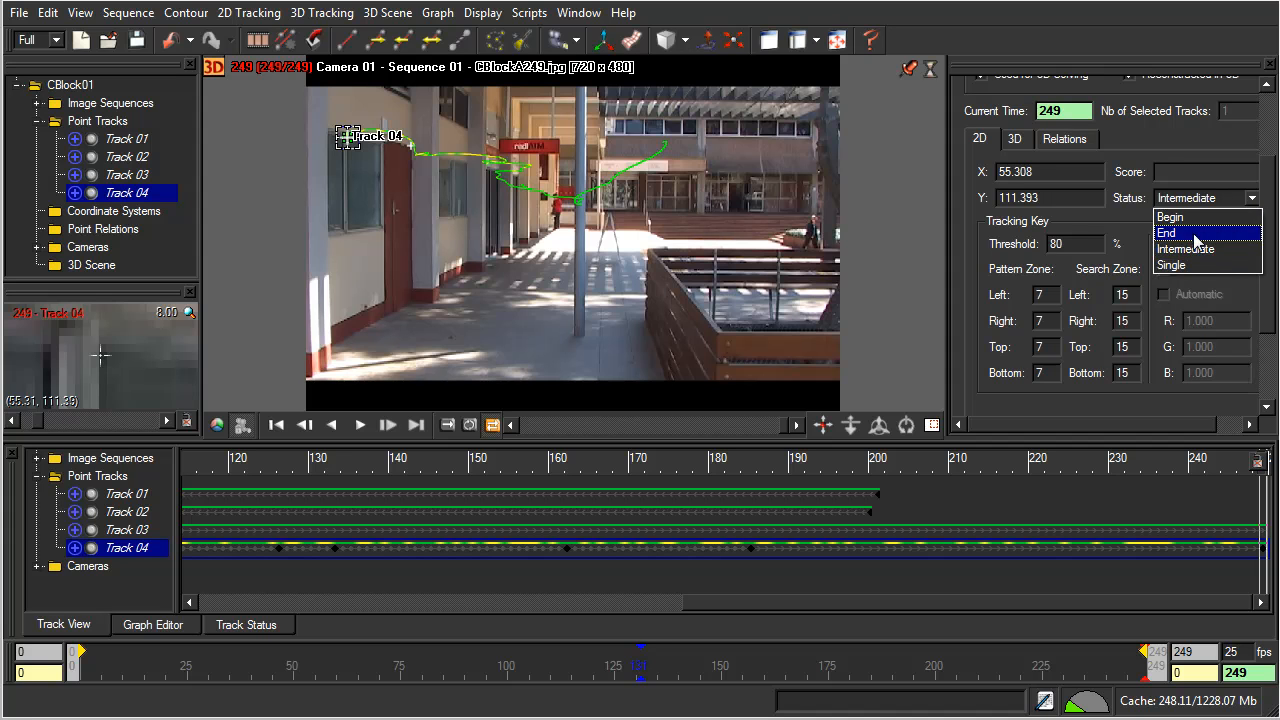
click(1167, 233)
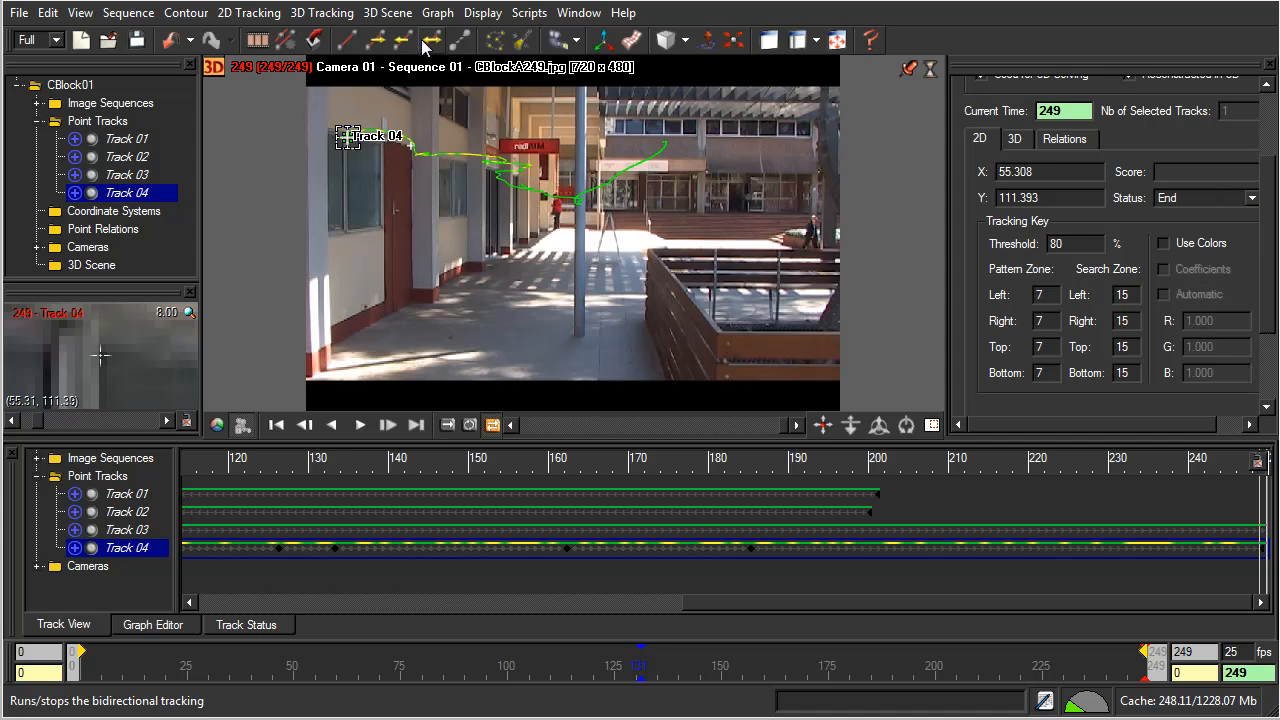
mouse_move(432, 40)
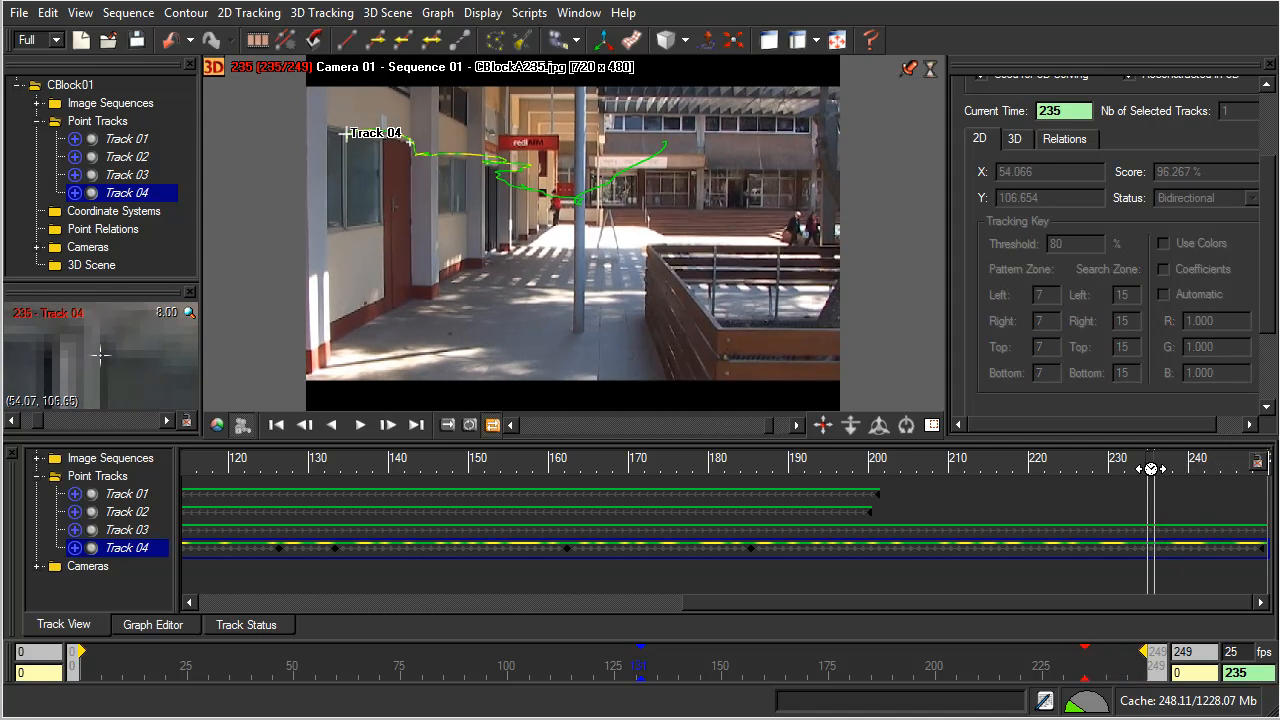
- Review Track 04's retracked path across frames 207–235, stopping at frame 219
drag(1150, 469, 1020, 499)
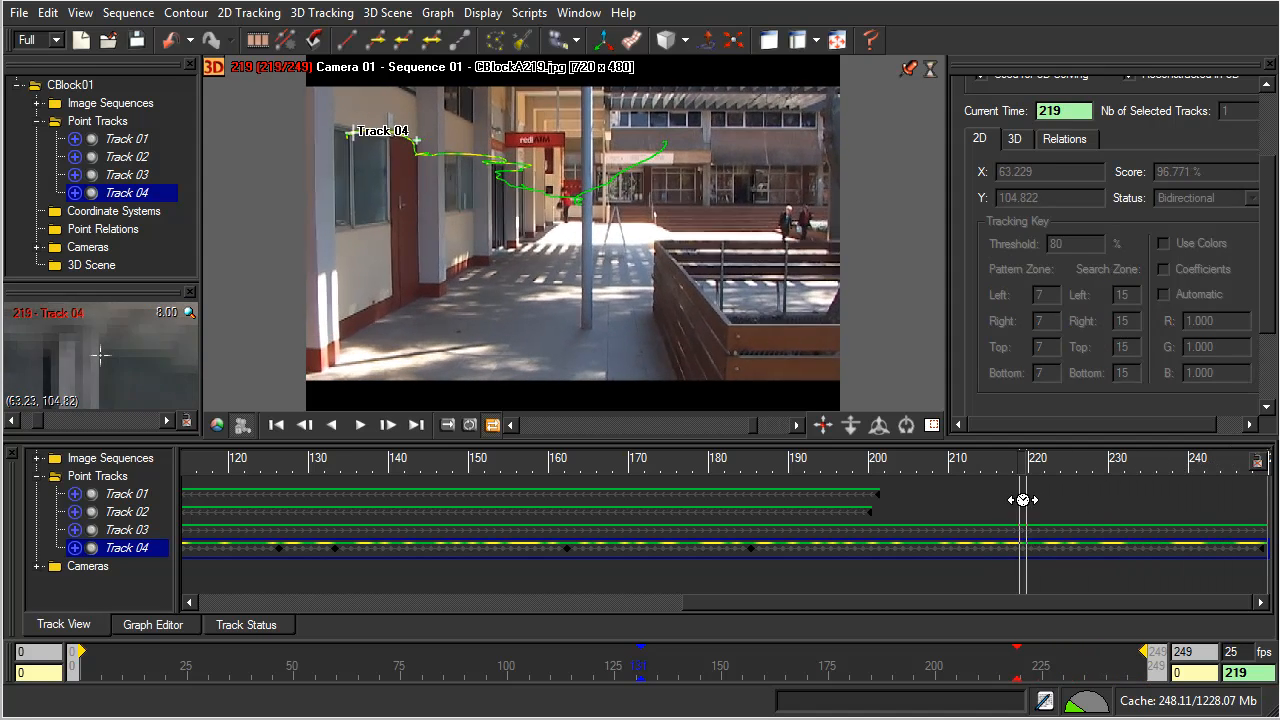
drag(1023, 500, 921, 518)
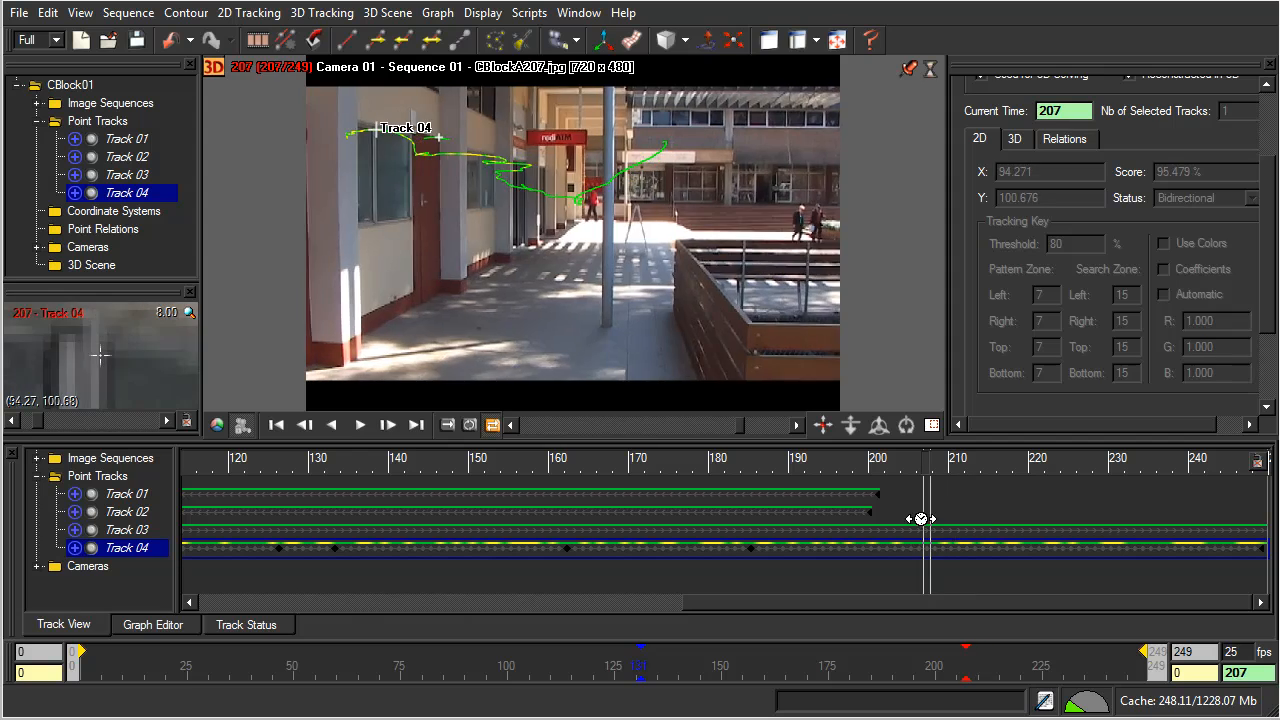
drag(920, 518, 998, 512)
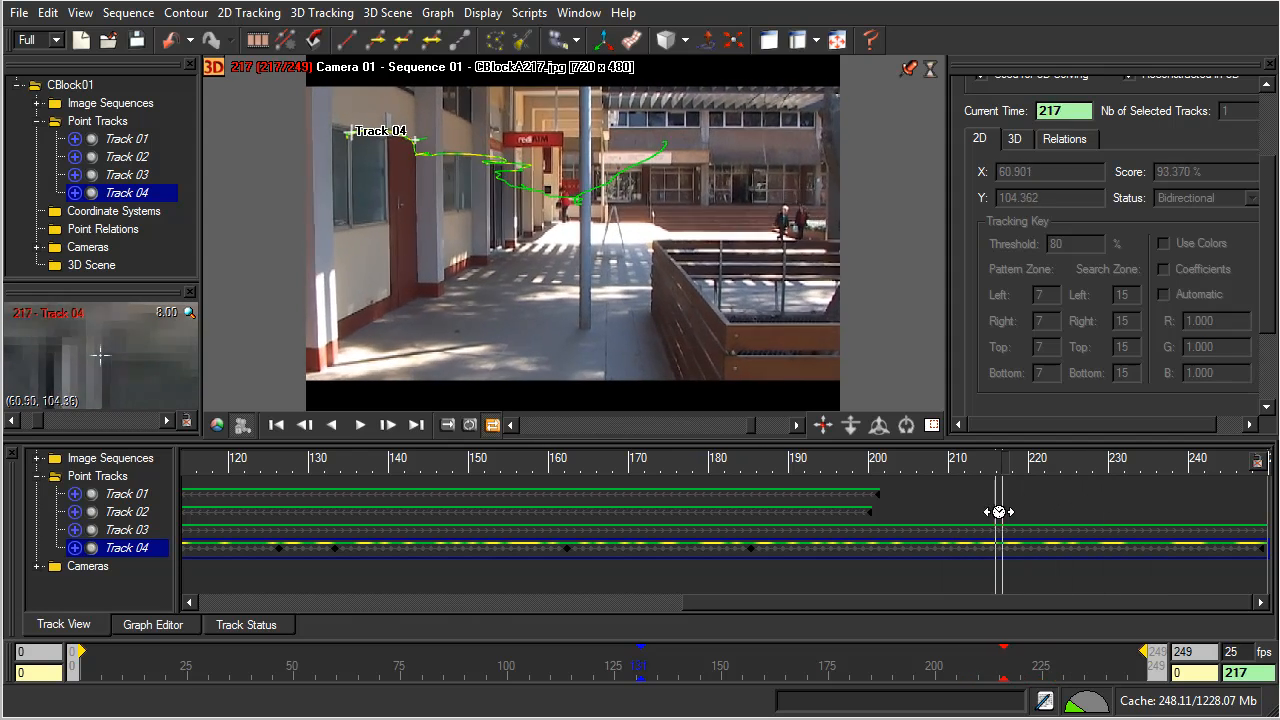
drag(1000, 512, 1076, 520)
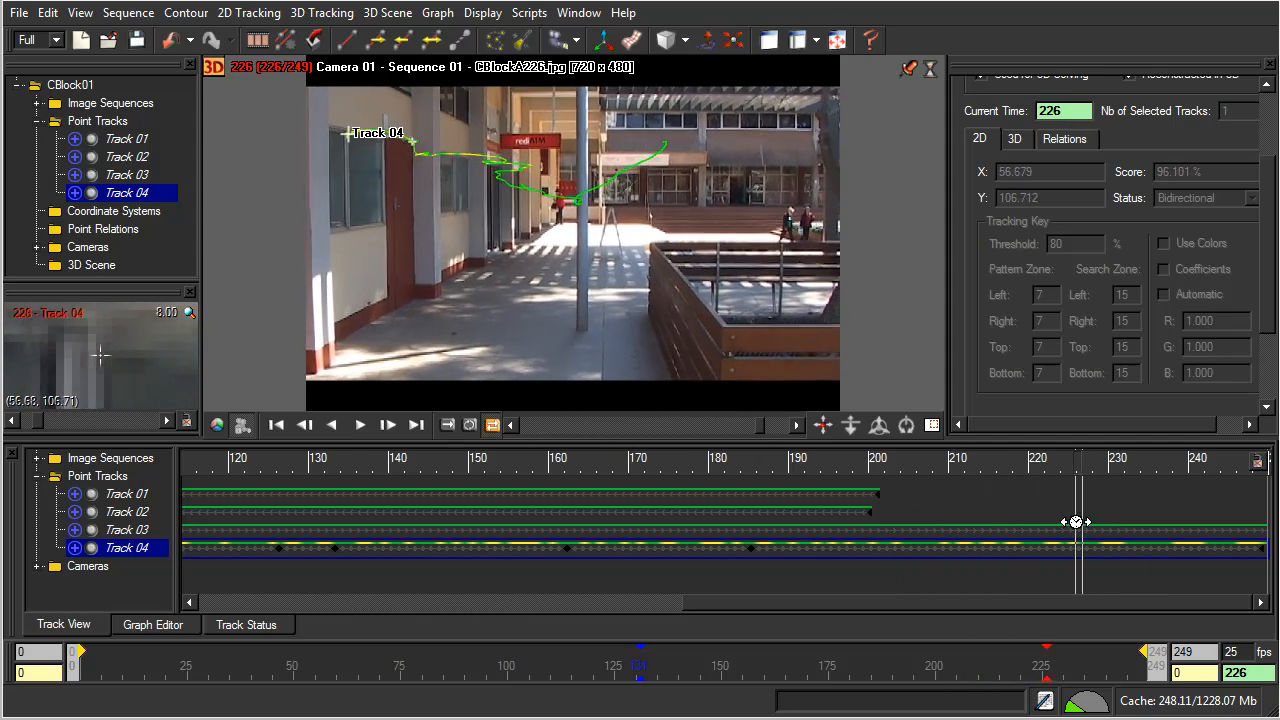
drag(1075, 521, 995, 521)
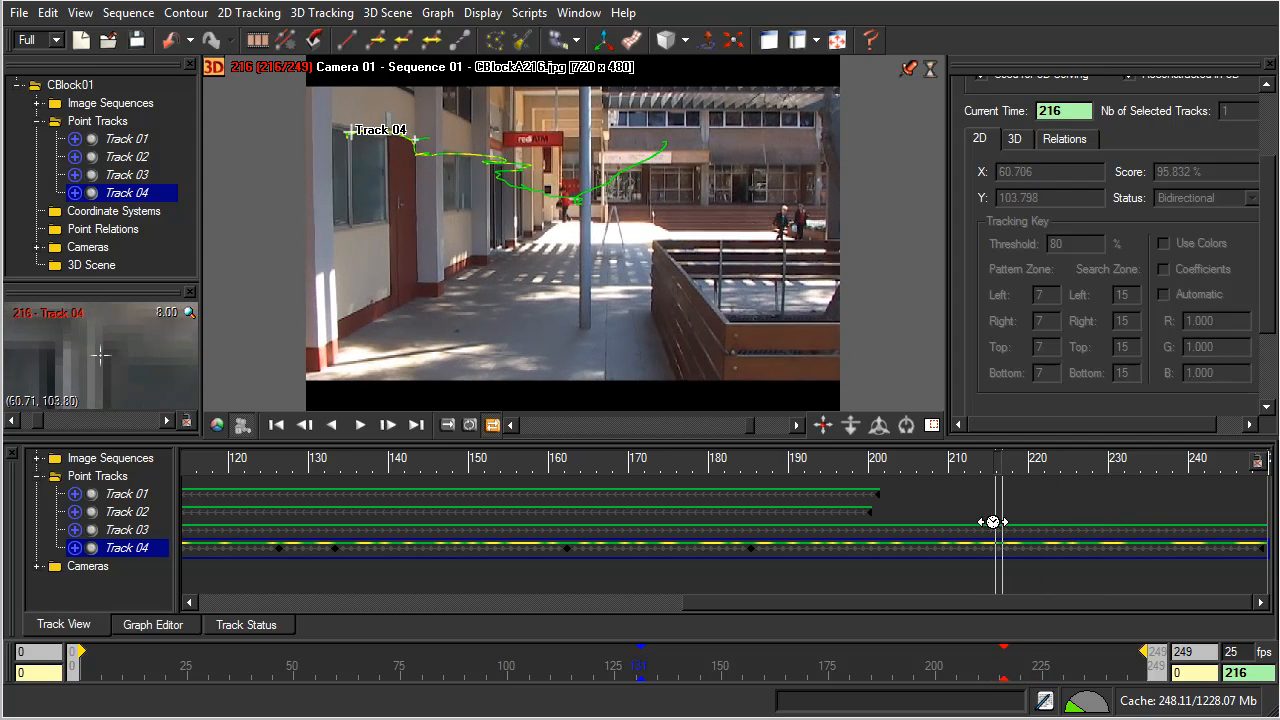
click(387, 425)
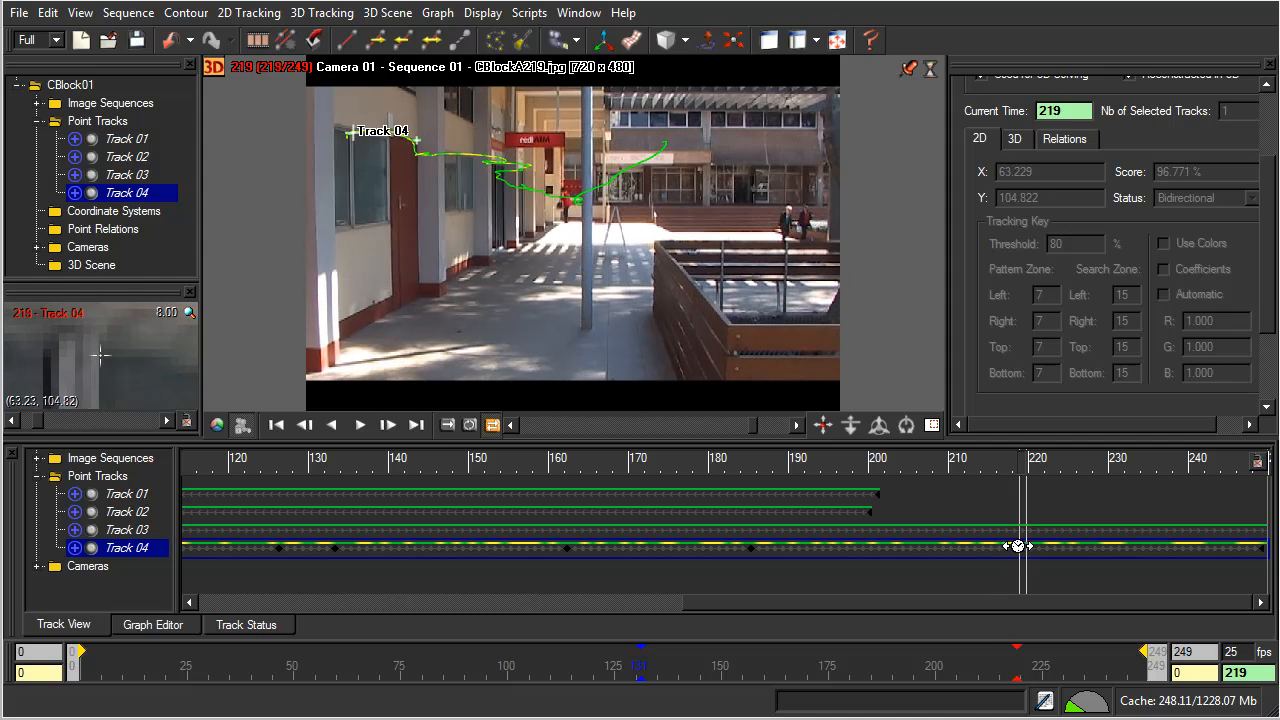
mouse_move(420, 547)
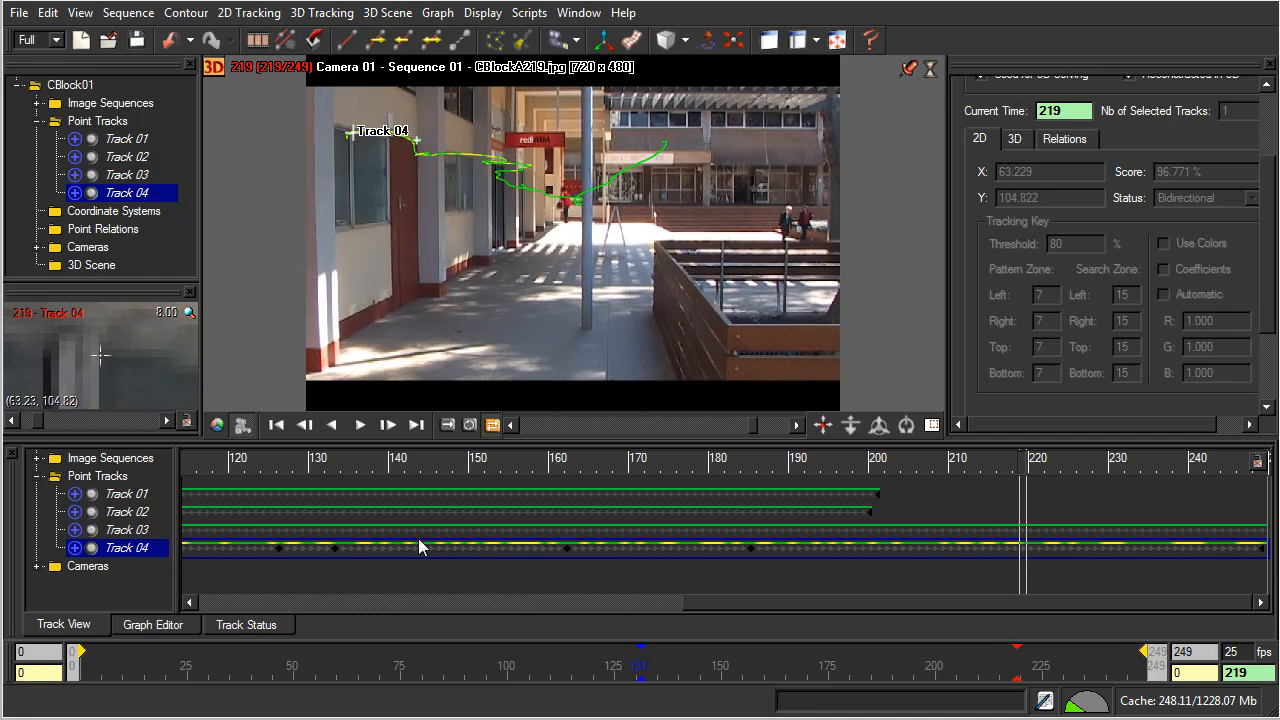
mouse_move(1003, 577)
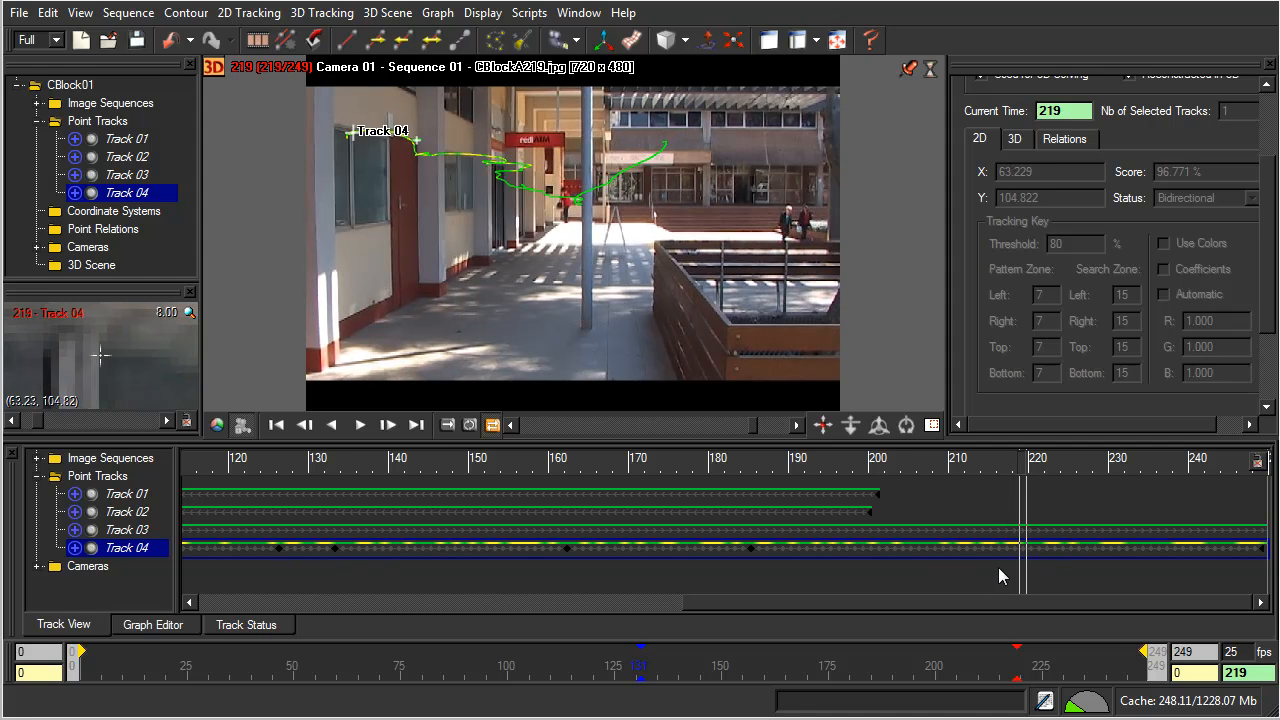
mouse_move(1123, 554)
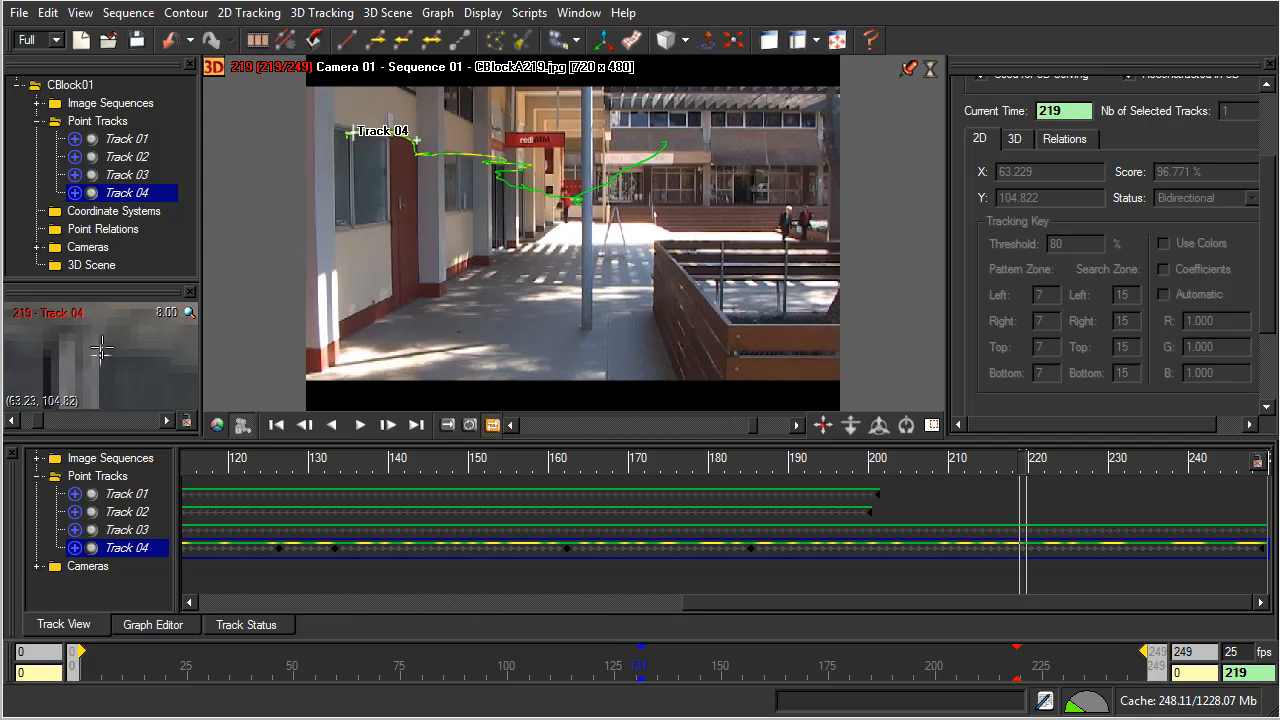
mouse_move(96, 353)
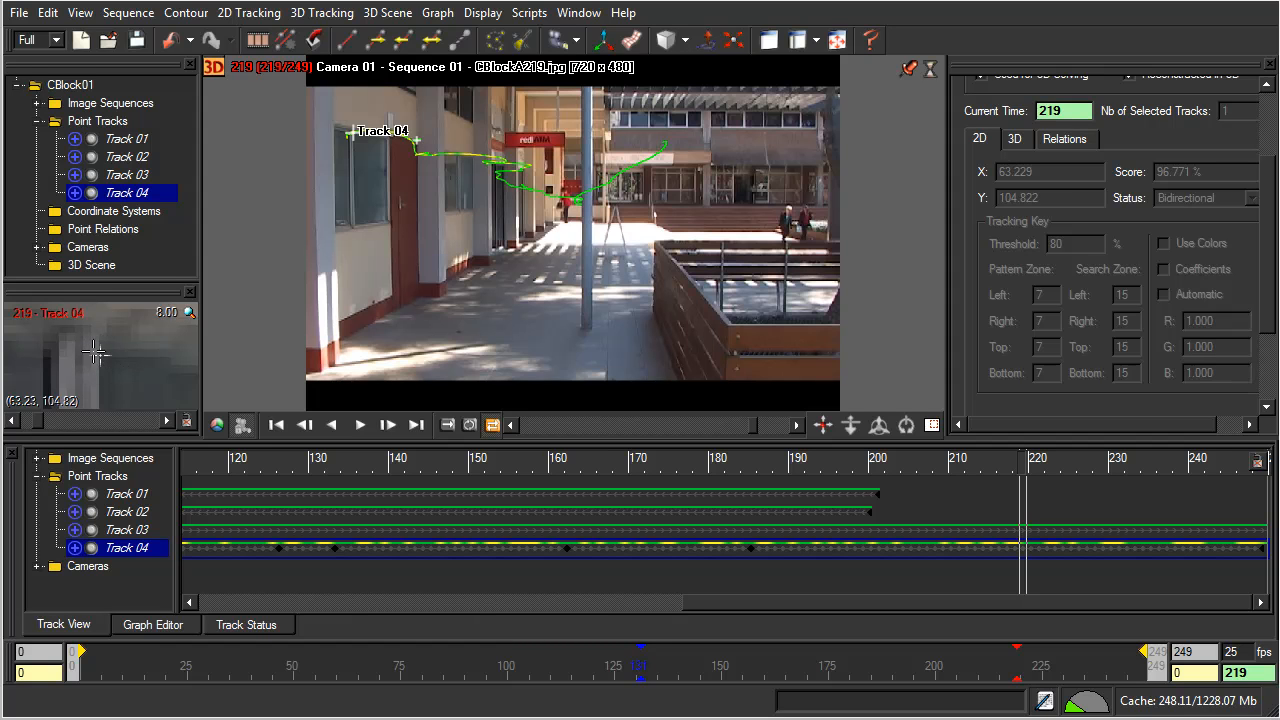
mouse_move(310, 345)
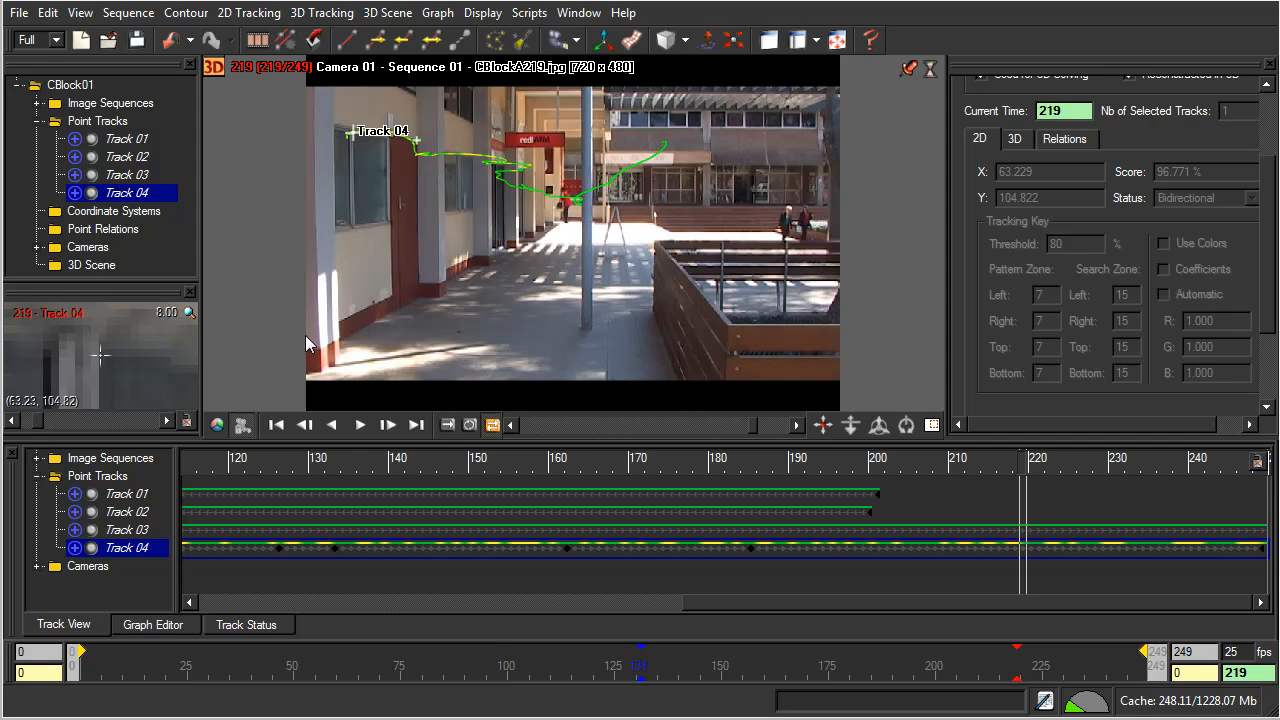
mouse_move(490, 411)
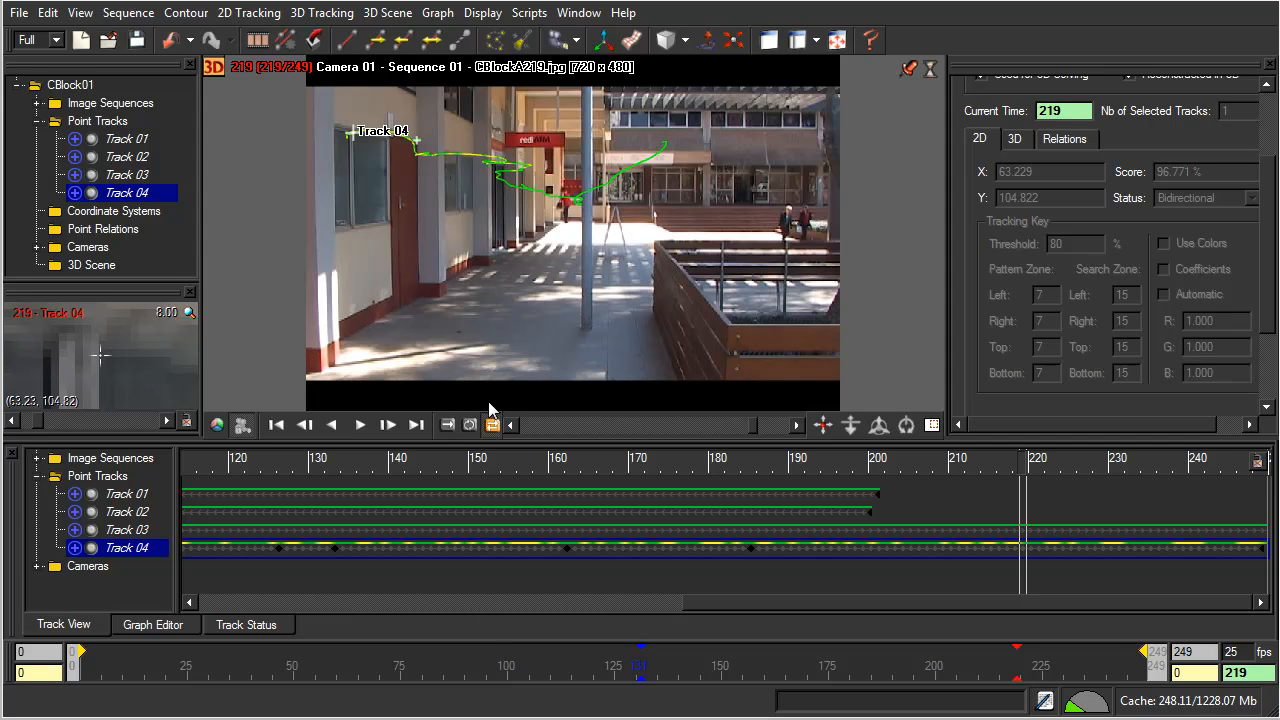
mouse_move(152, 367)
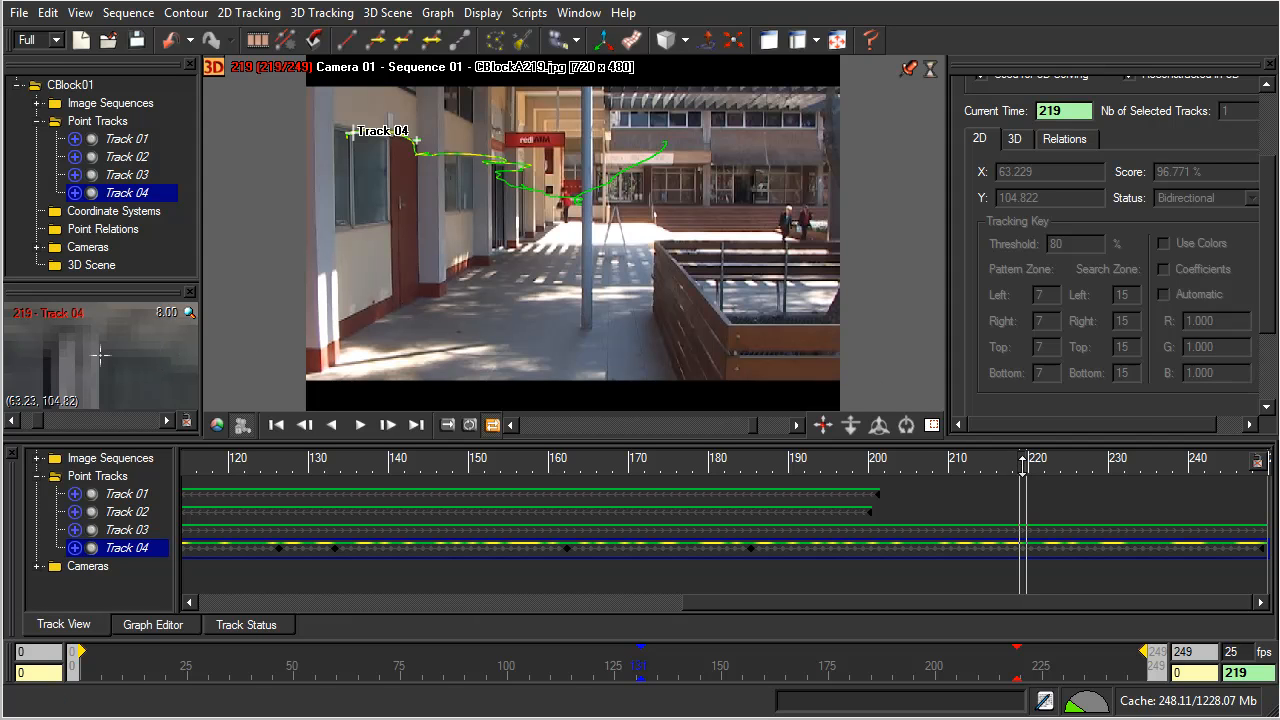
- Compare Track 04 against the four-track statistics: longest 250, shortest 201, average 225.75
click(97, 120)
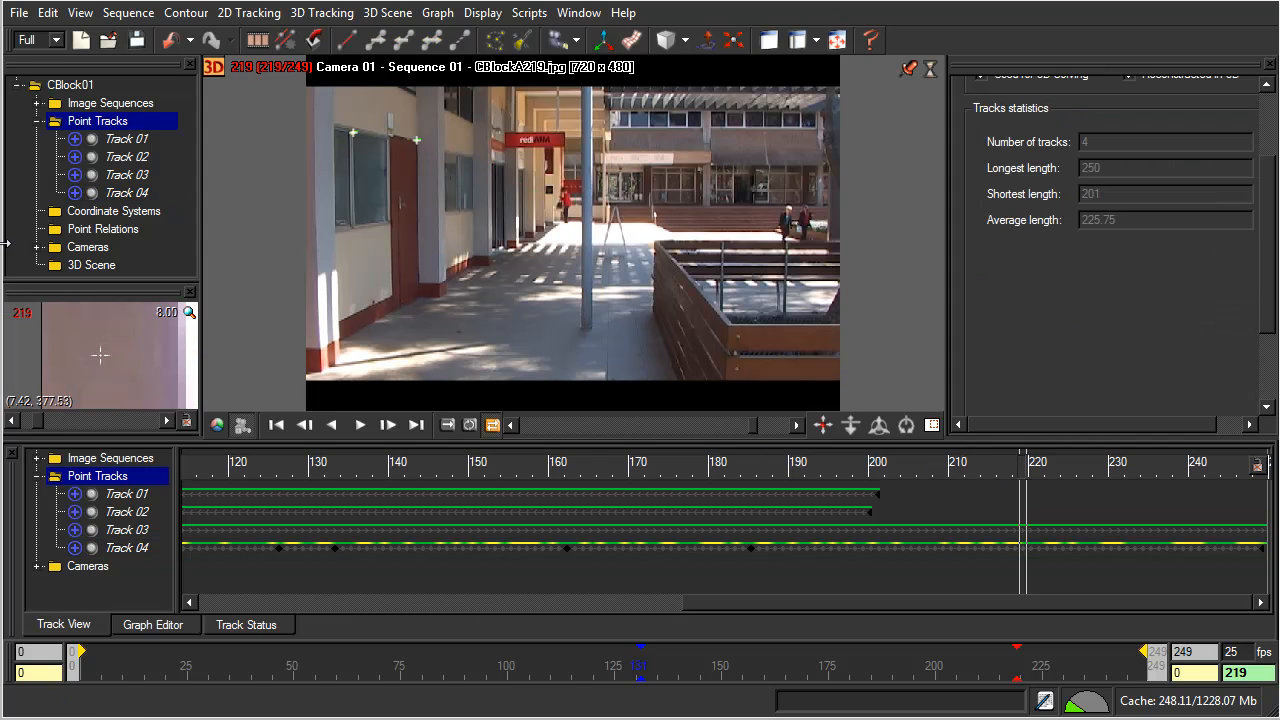
click(127, 192)
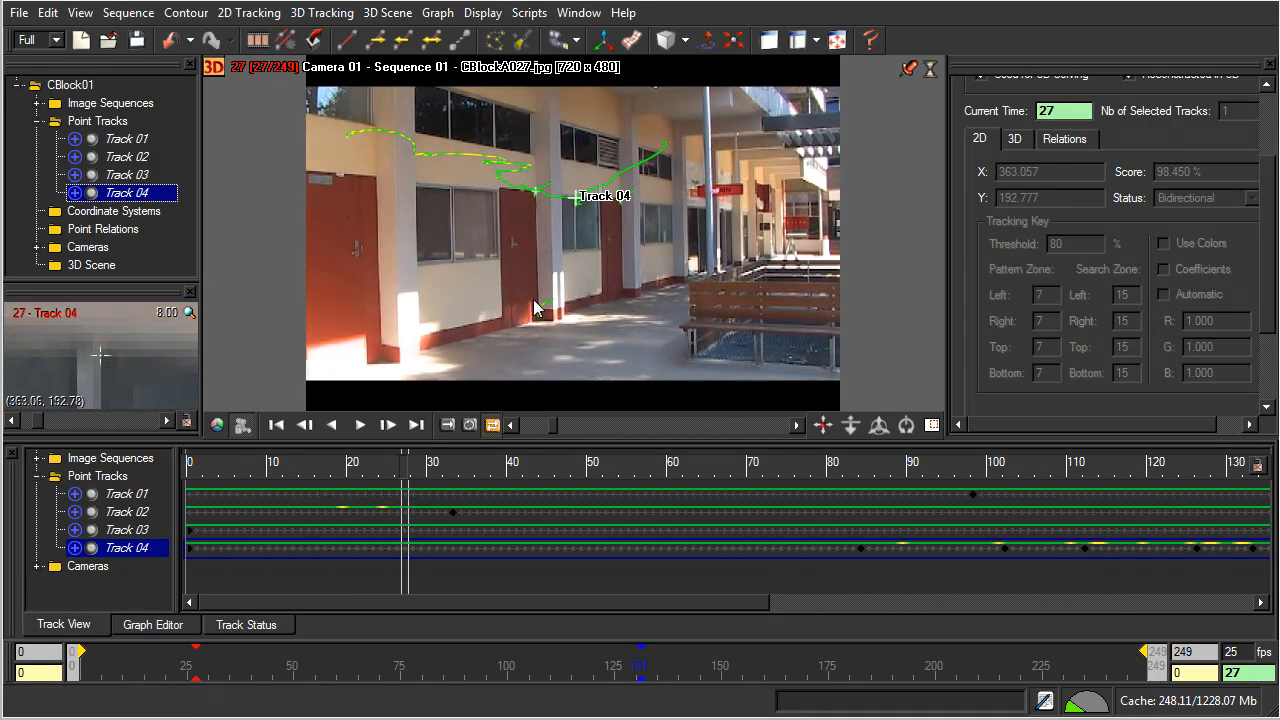
mouse_move(625, 287)
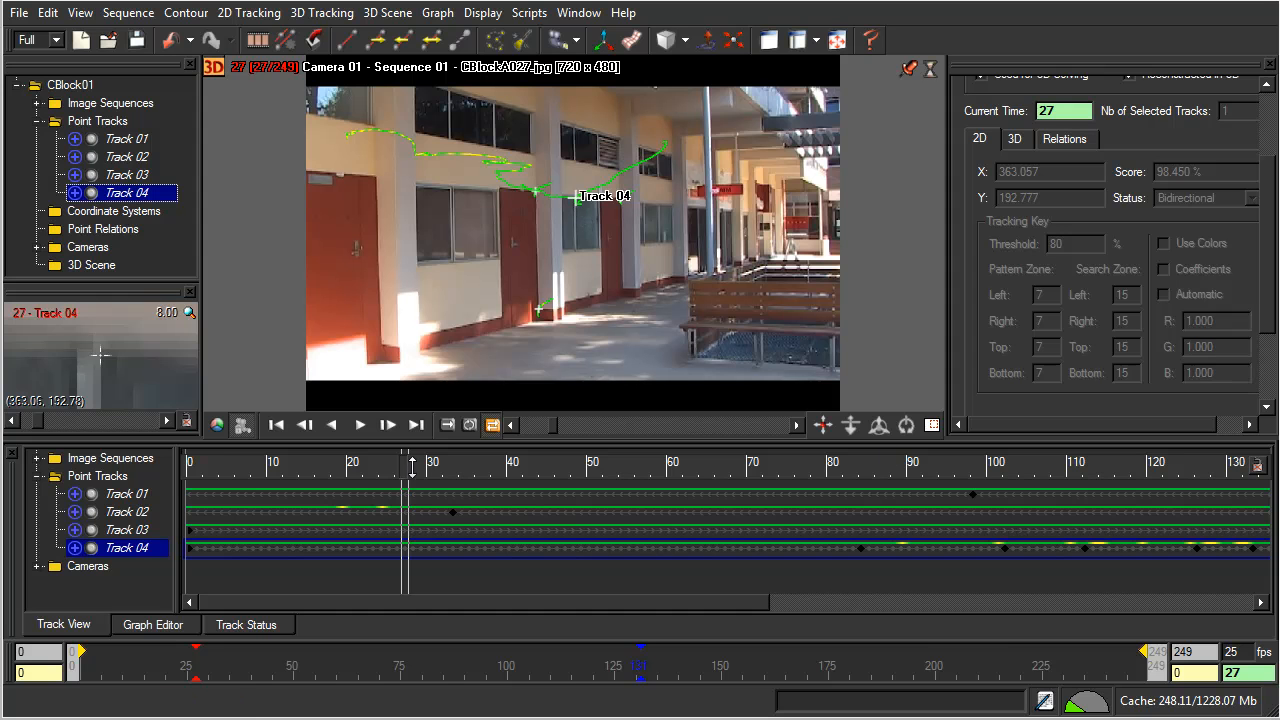
click(97, 120)
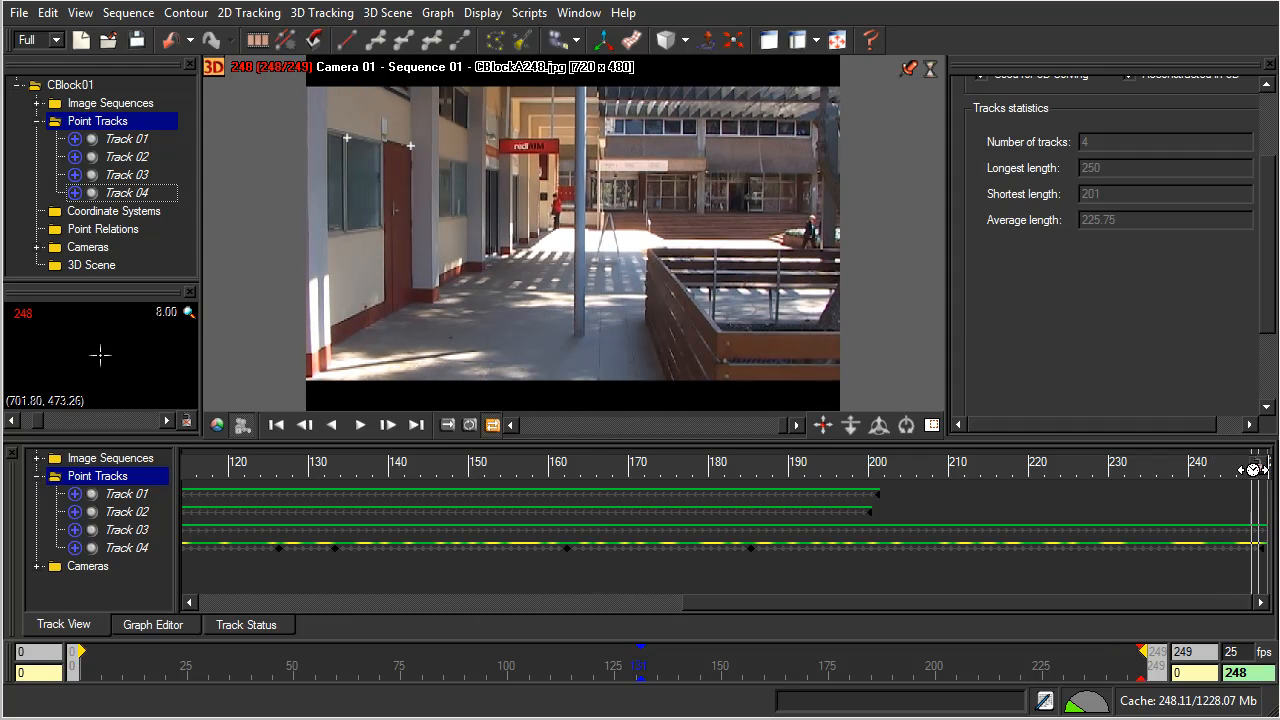
- Go to the sequence's final frame, 249
click(387, 425)
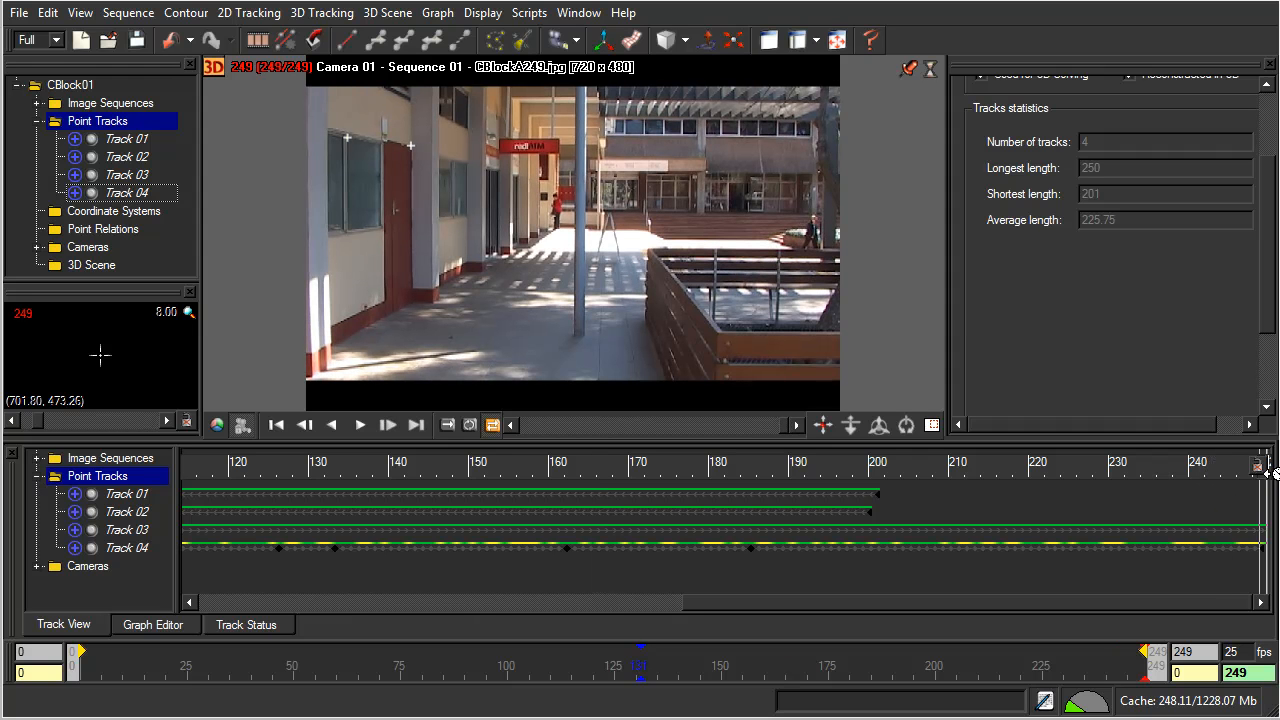
mouse_move(390, 323)
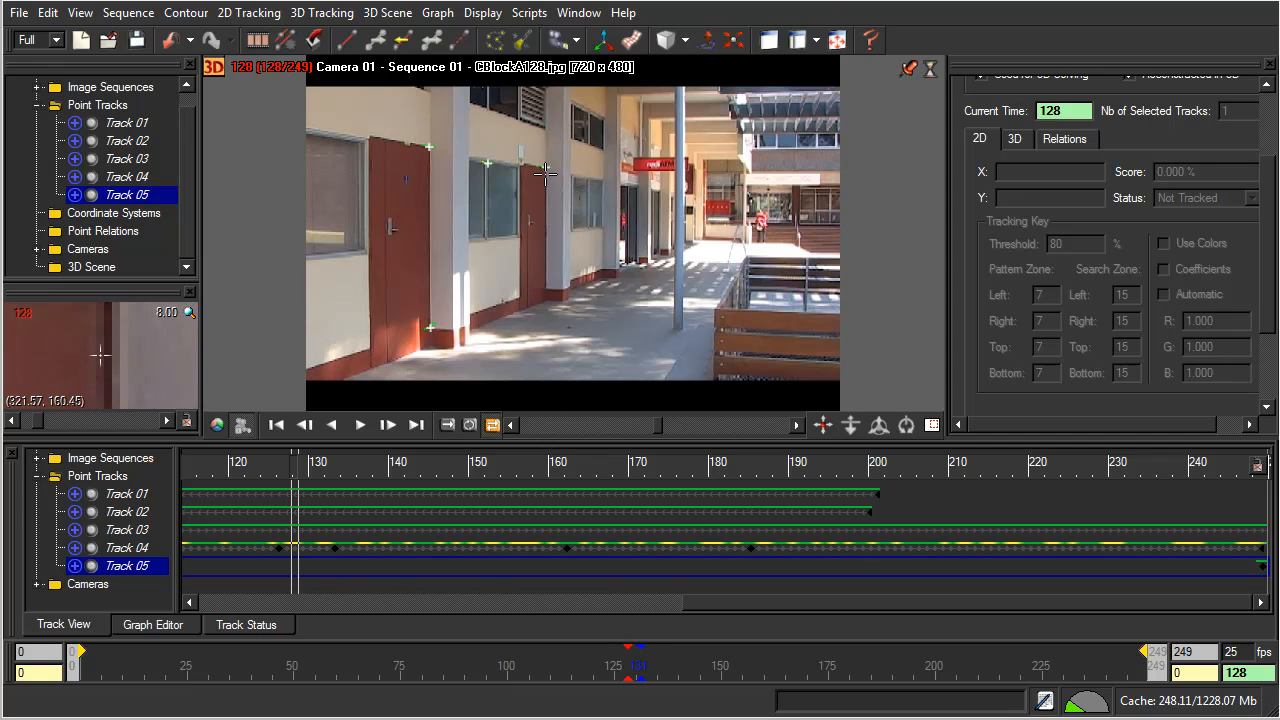
mouse_move(548, 283)
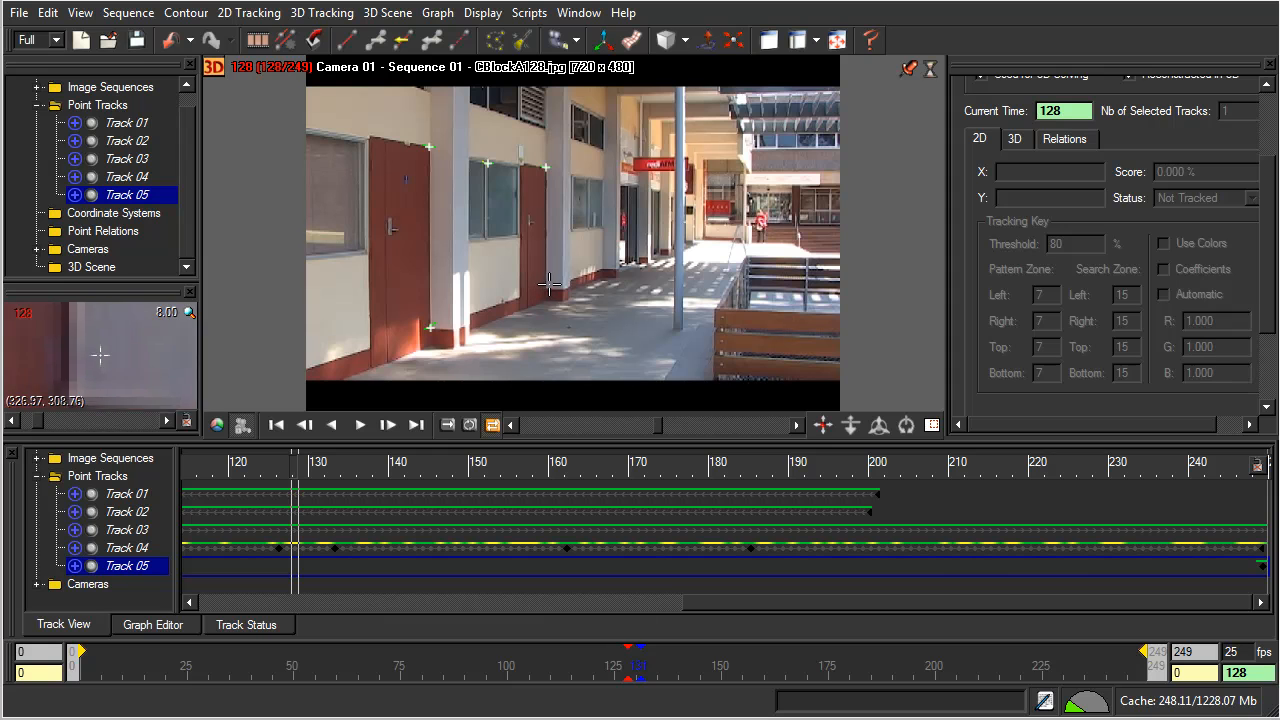
mouse_move(545, 285)
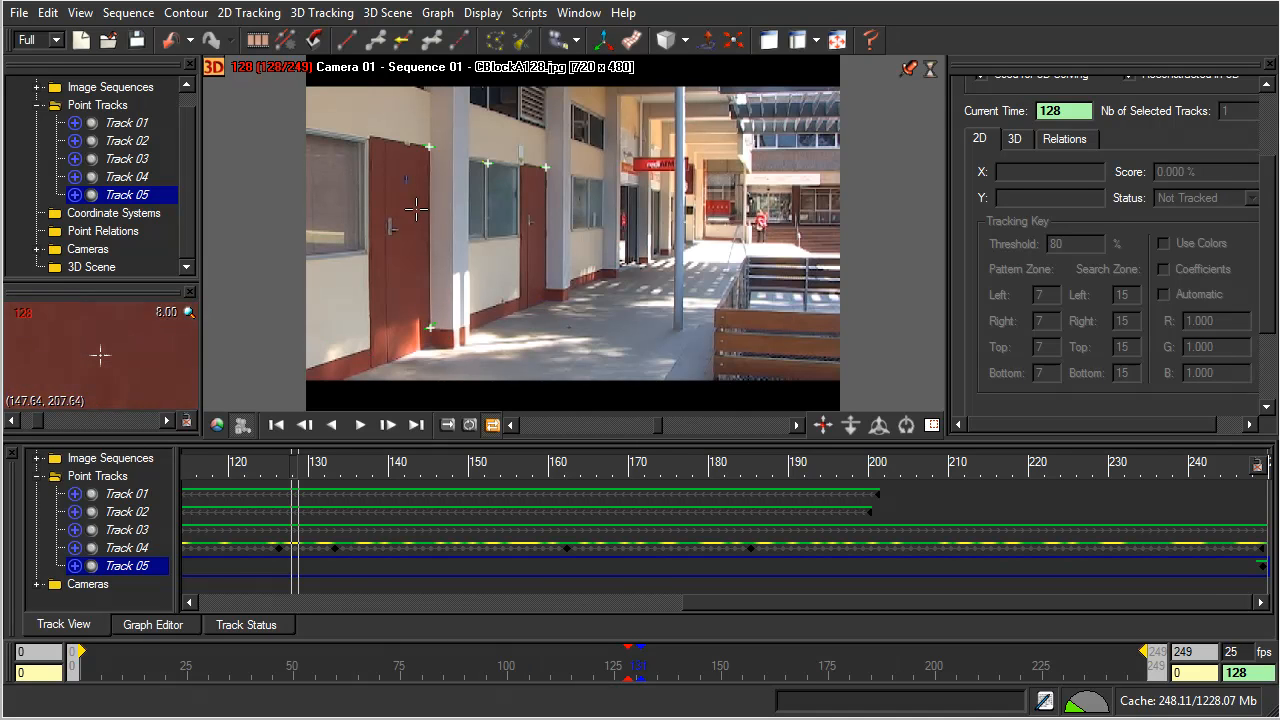
mouse_move(540, 295)
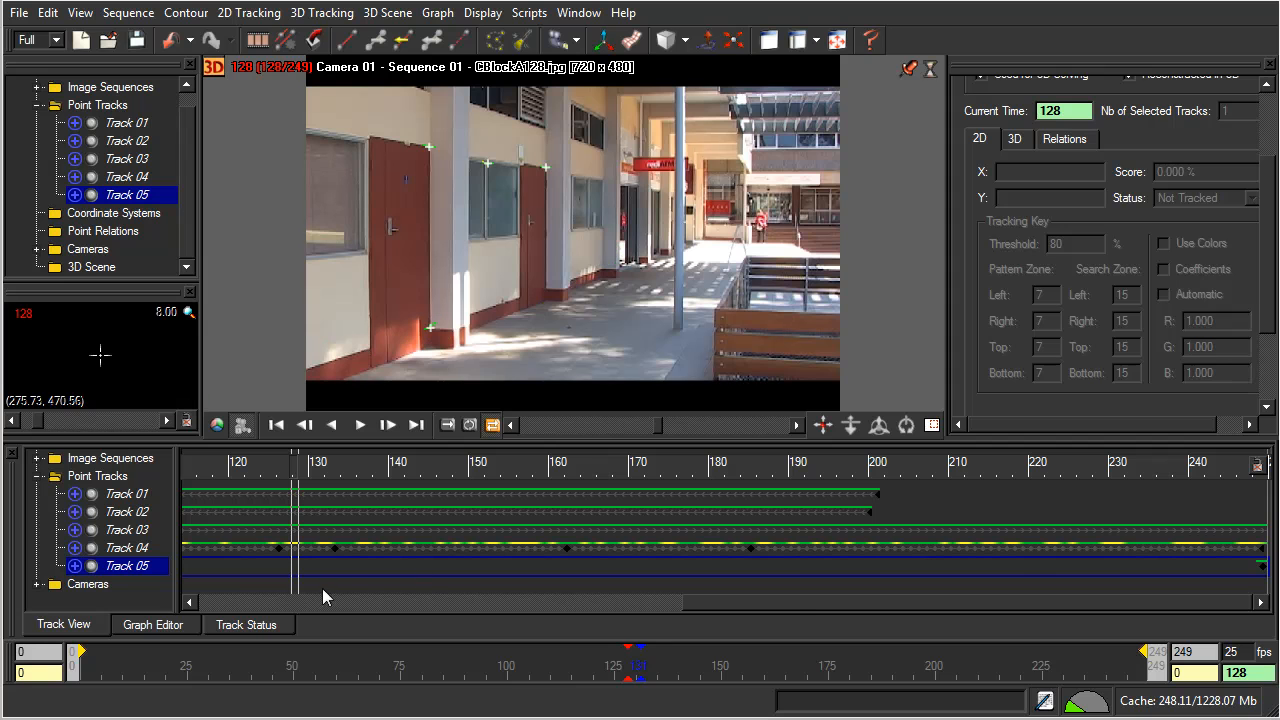
mouse_move(1231, 467)
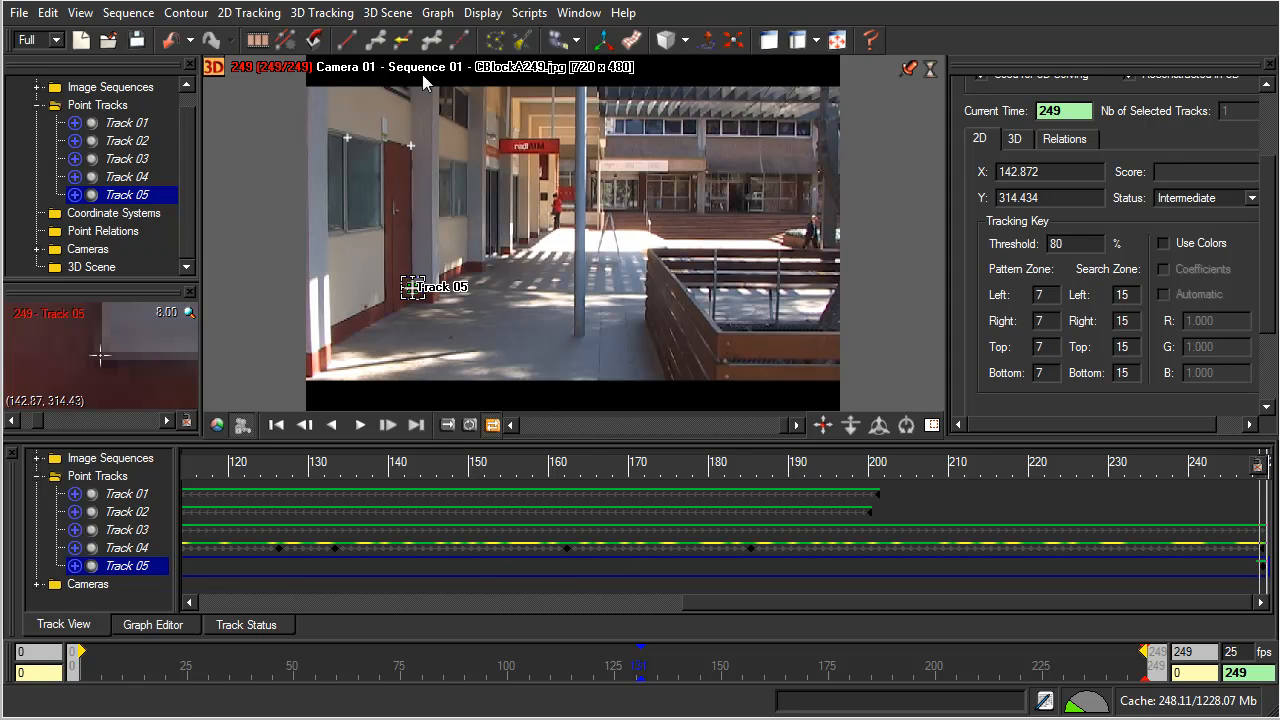
mouse_move(403, 40)
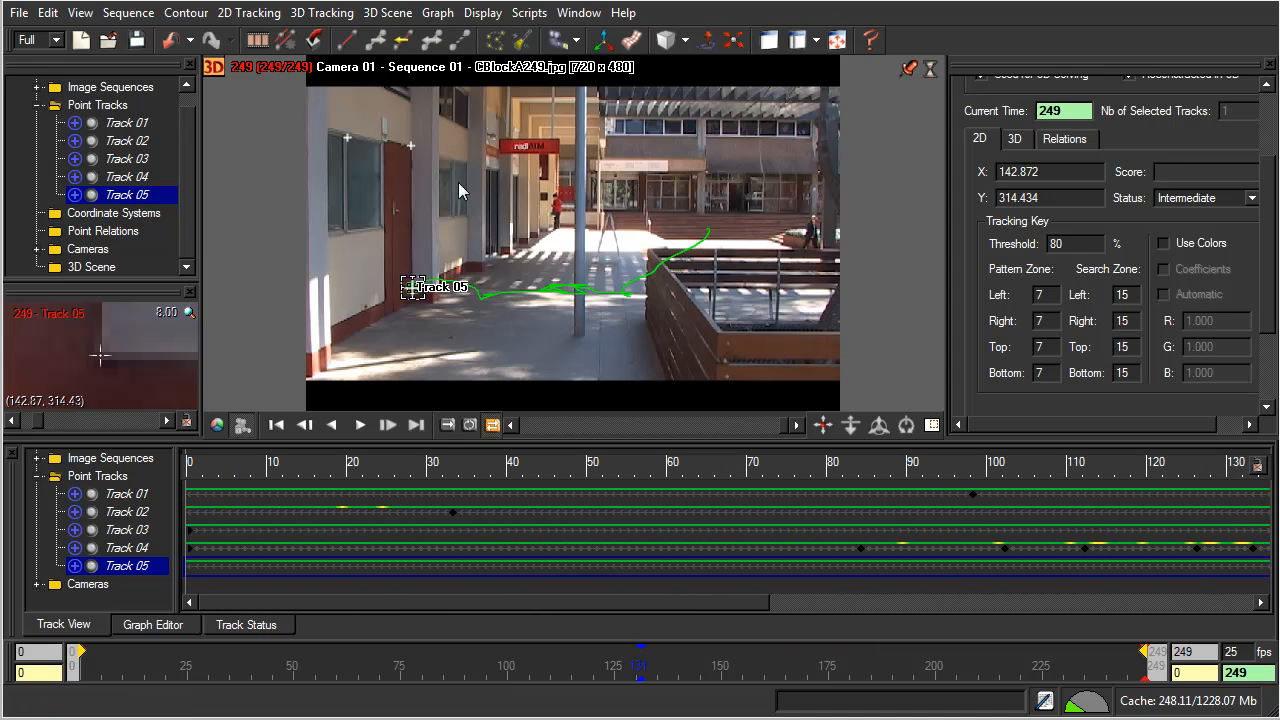
mouse_move(505, 150)
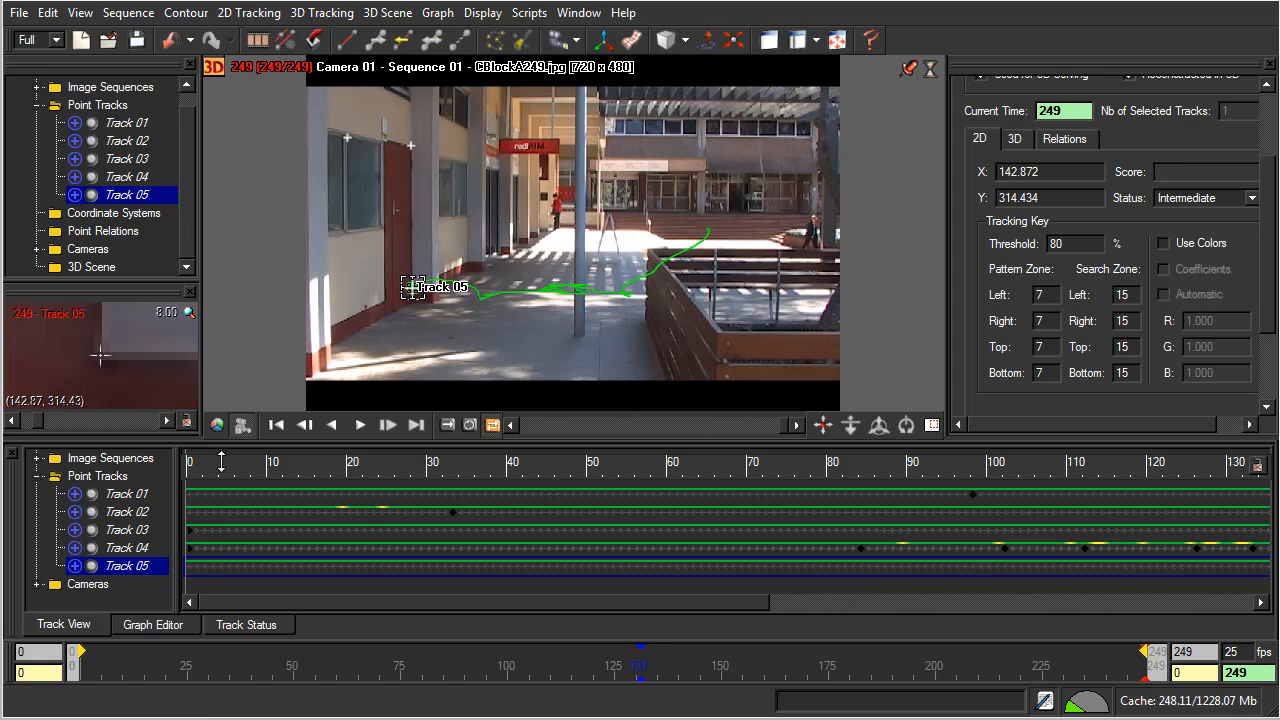
click(275, 424)
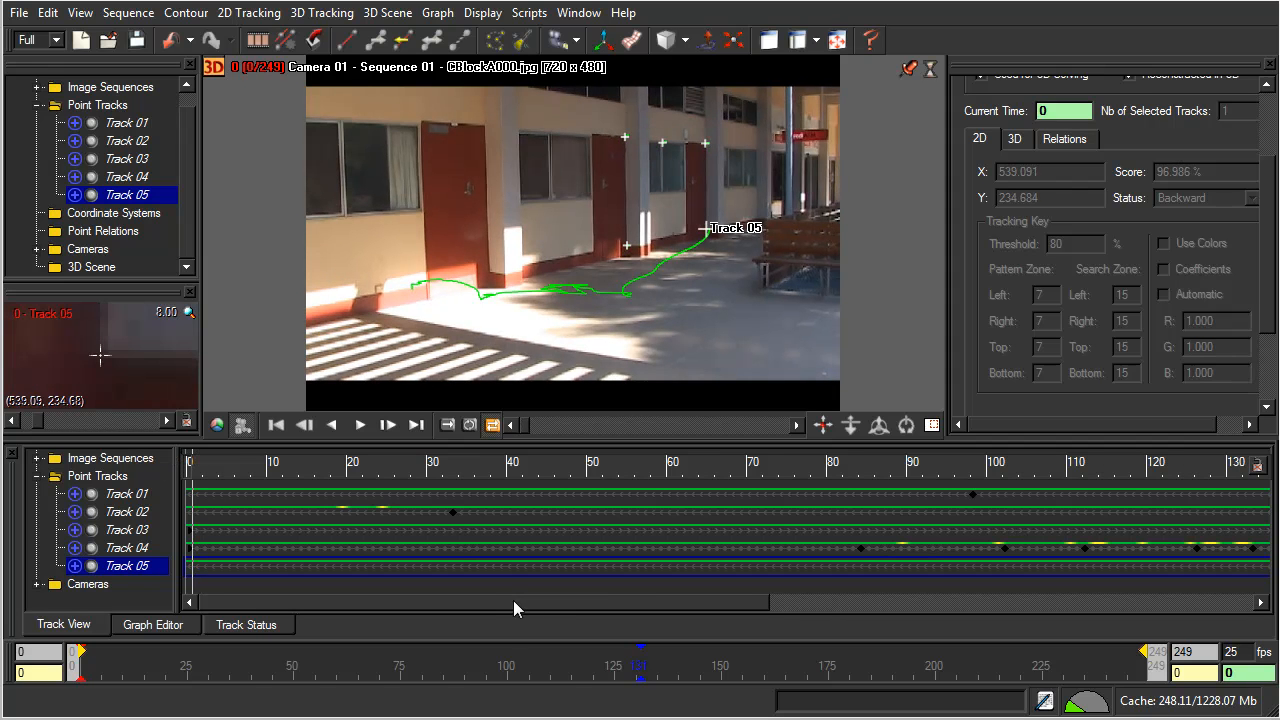
mouse_move(703, 245)
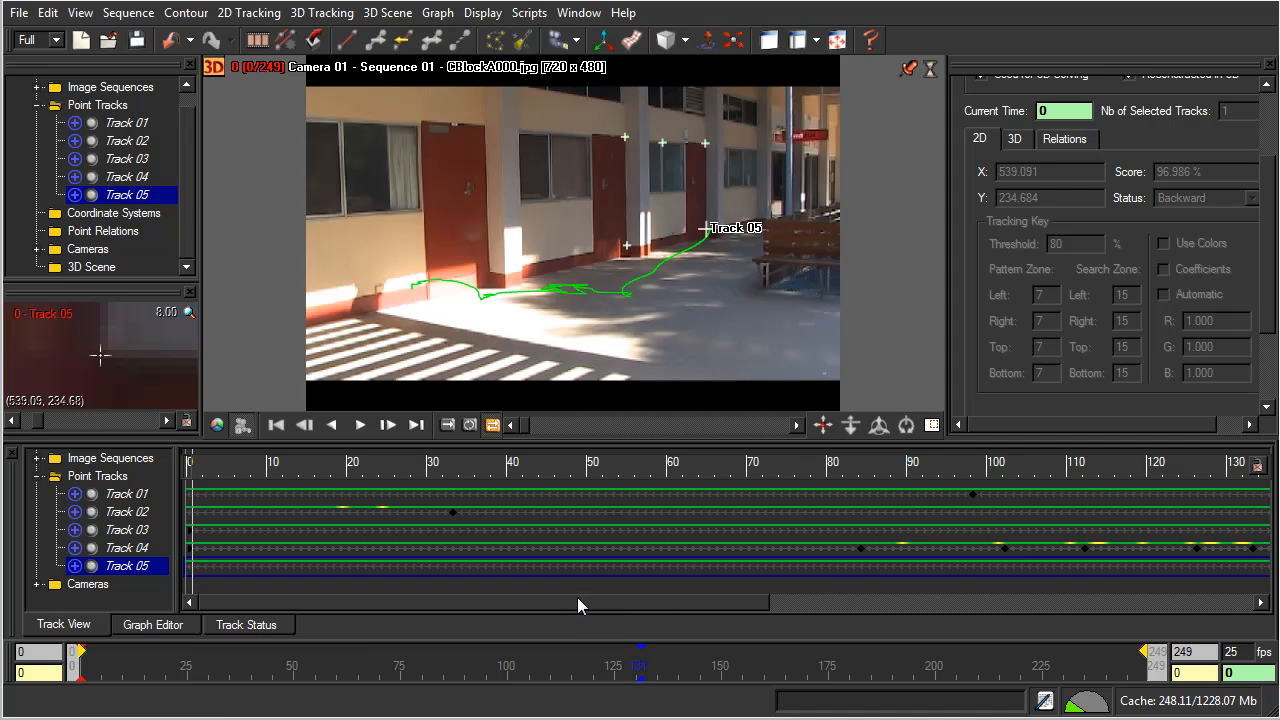
mouse_move(417, 122)
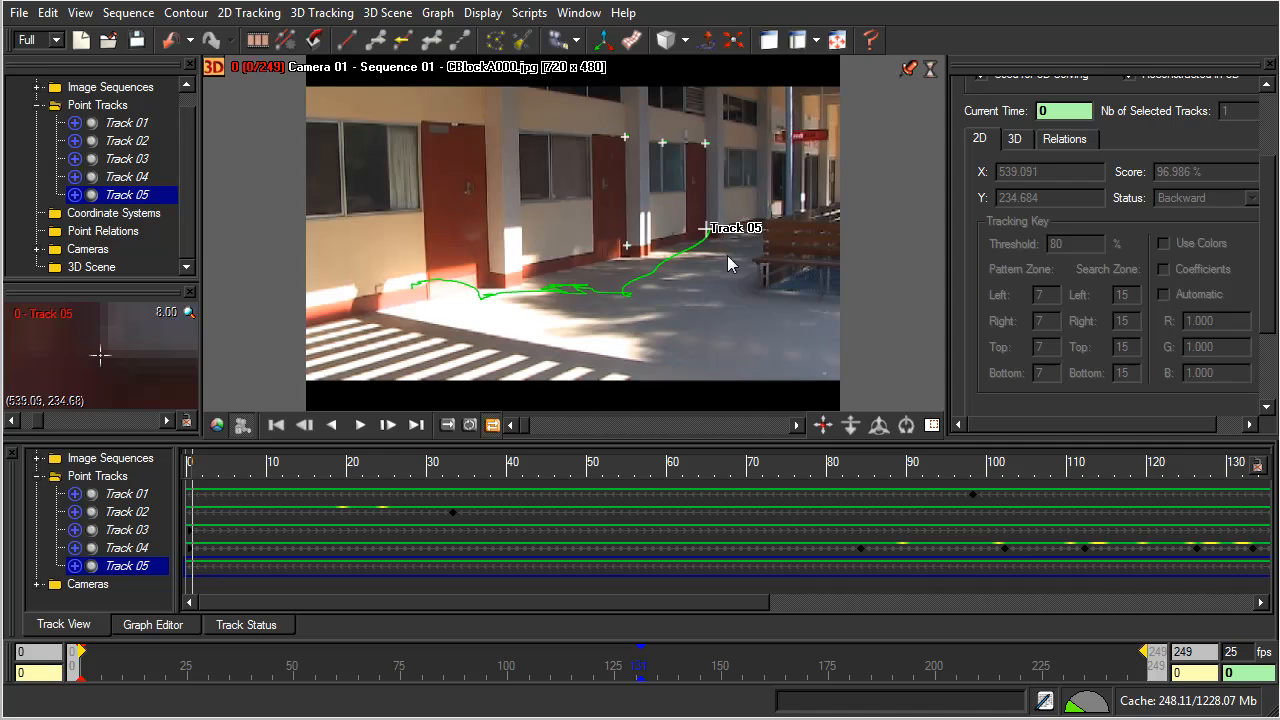
mouse_move(762, 118)
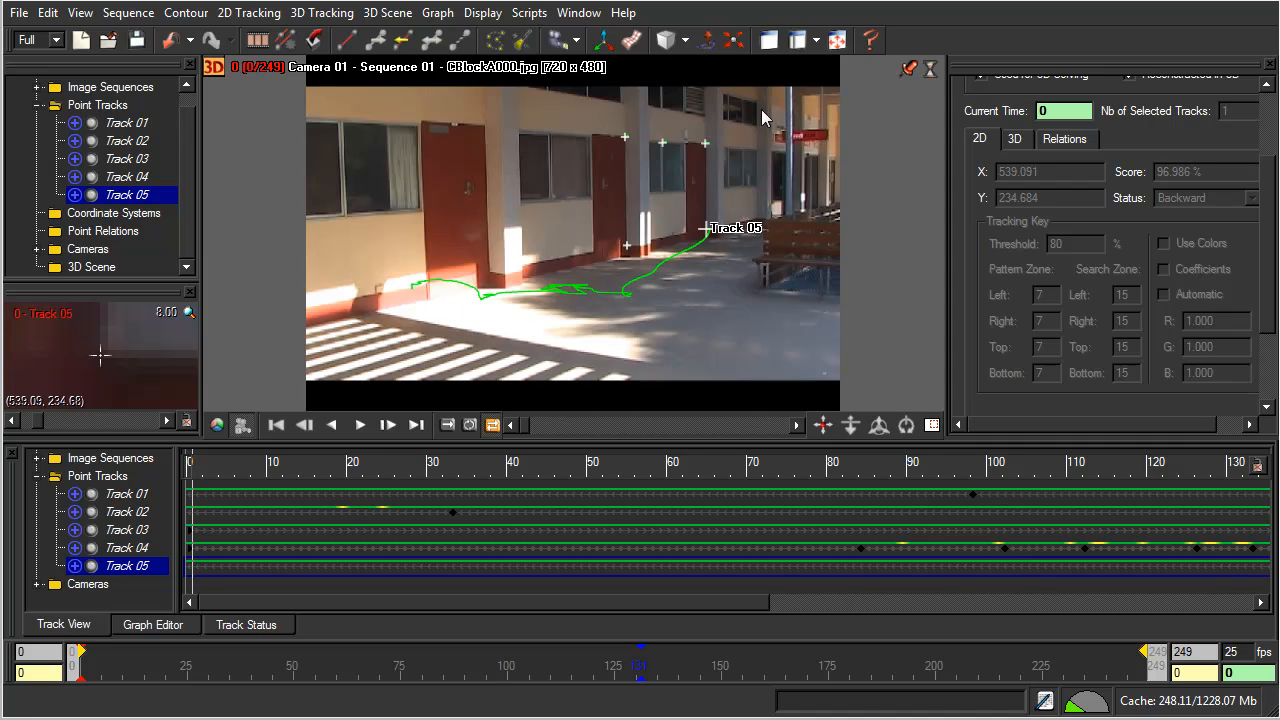
mouse_move(605, 138)
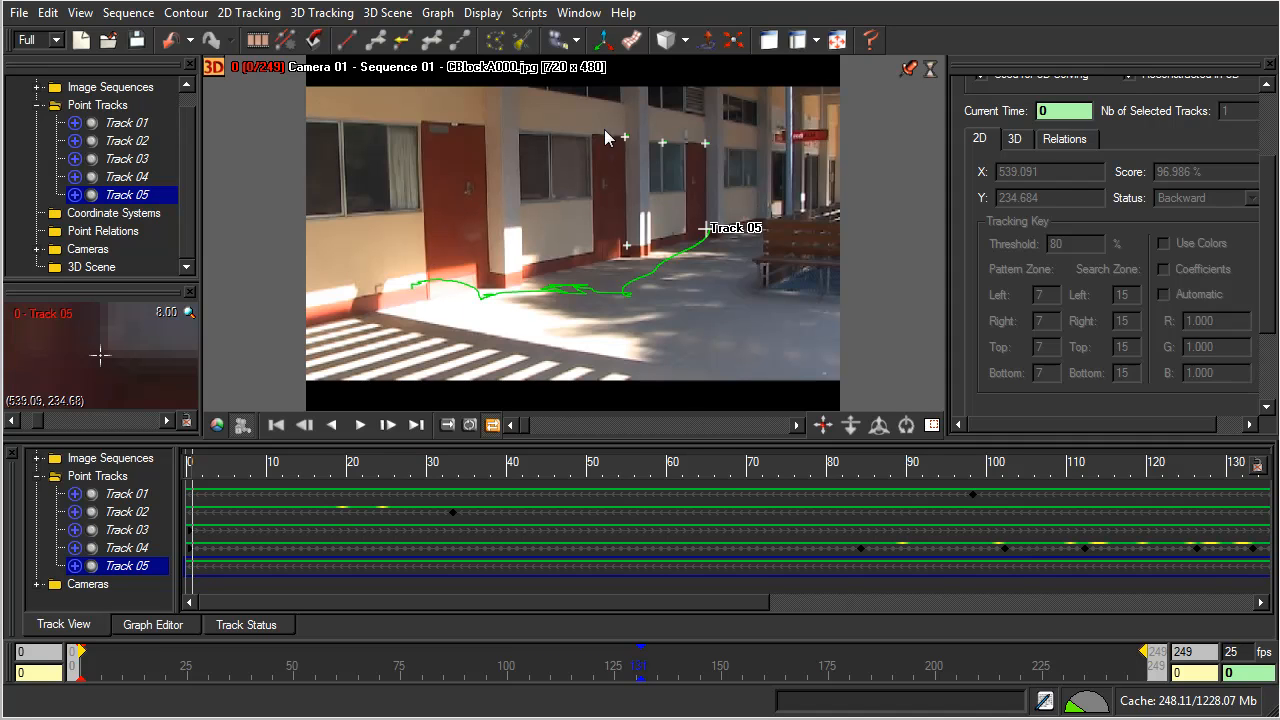
mouse_move(482, 273)
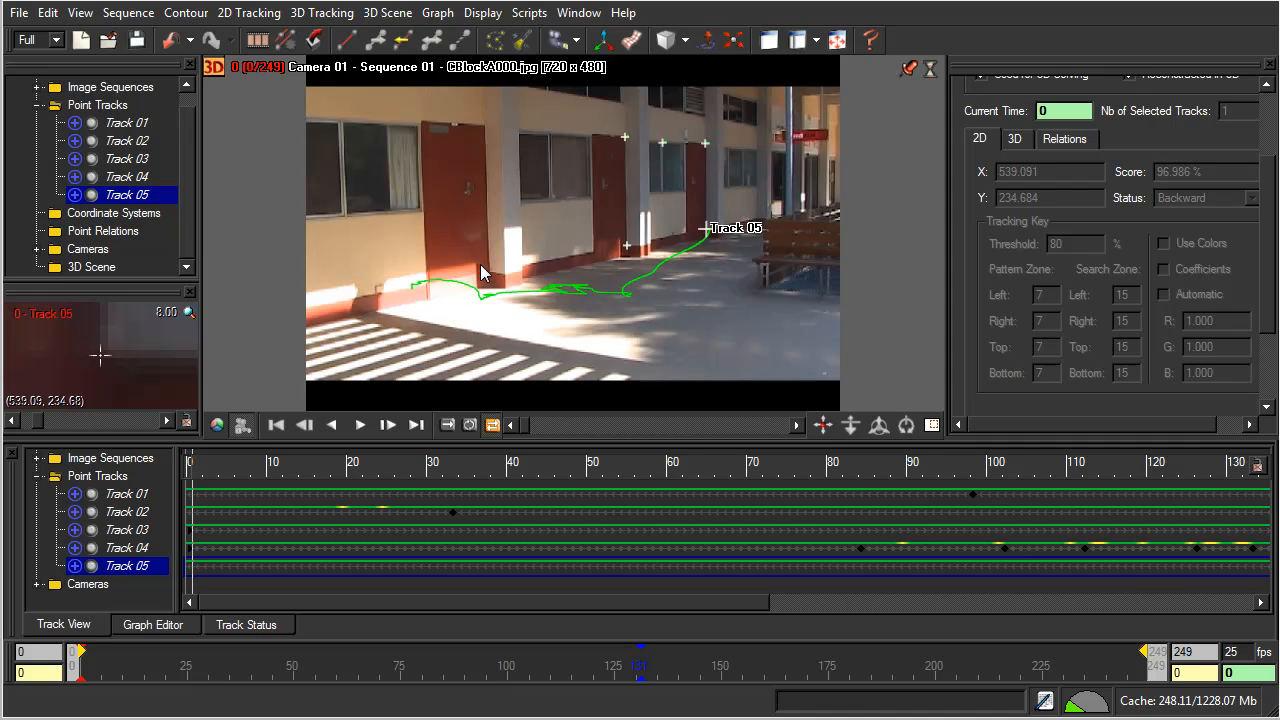
mouse_move(730, 188)
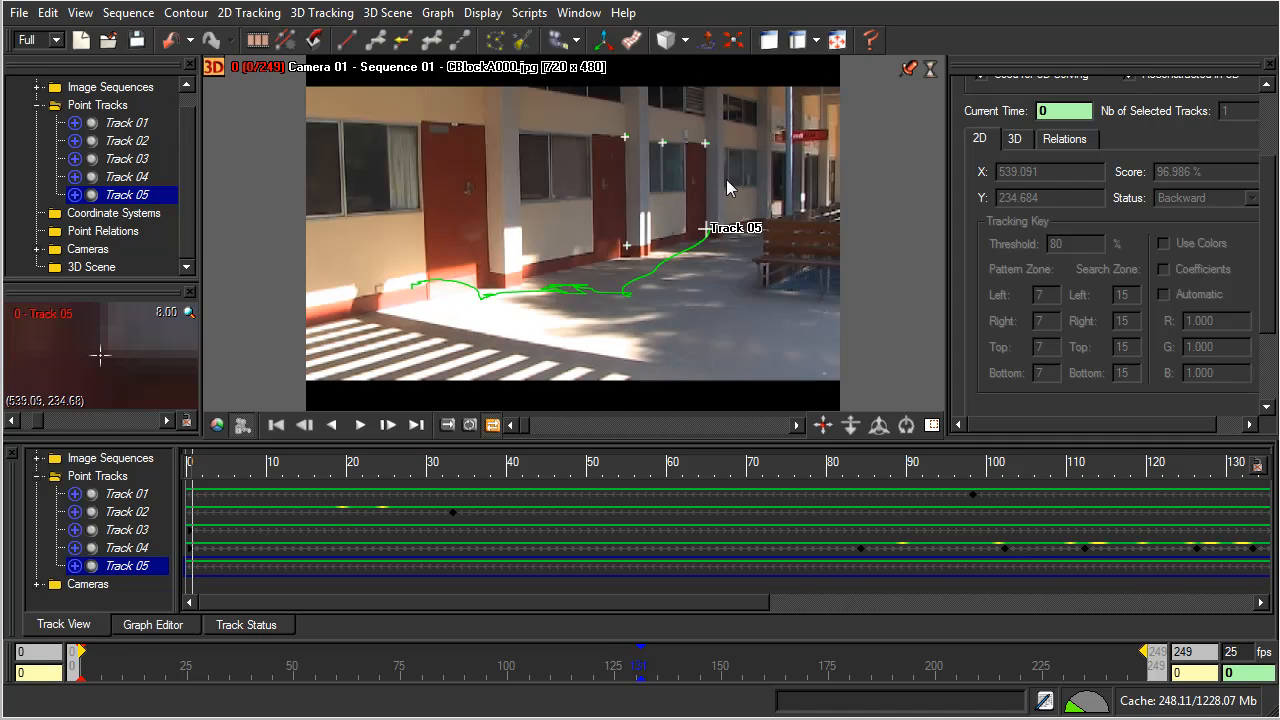
mouse_move(533, 428)
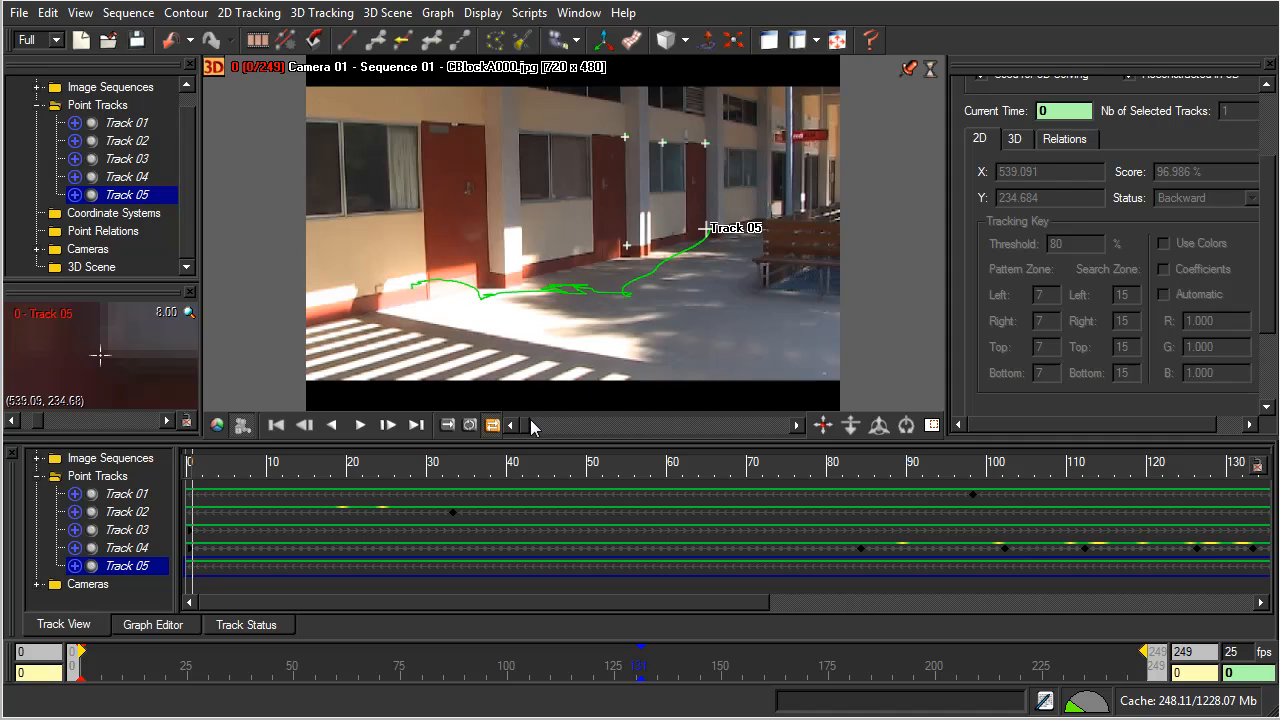
mouse_move(687, 142)
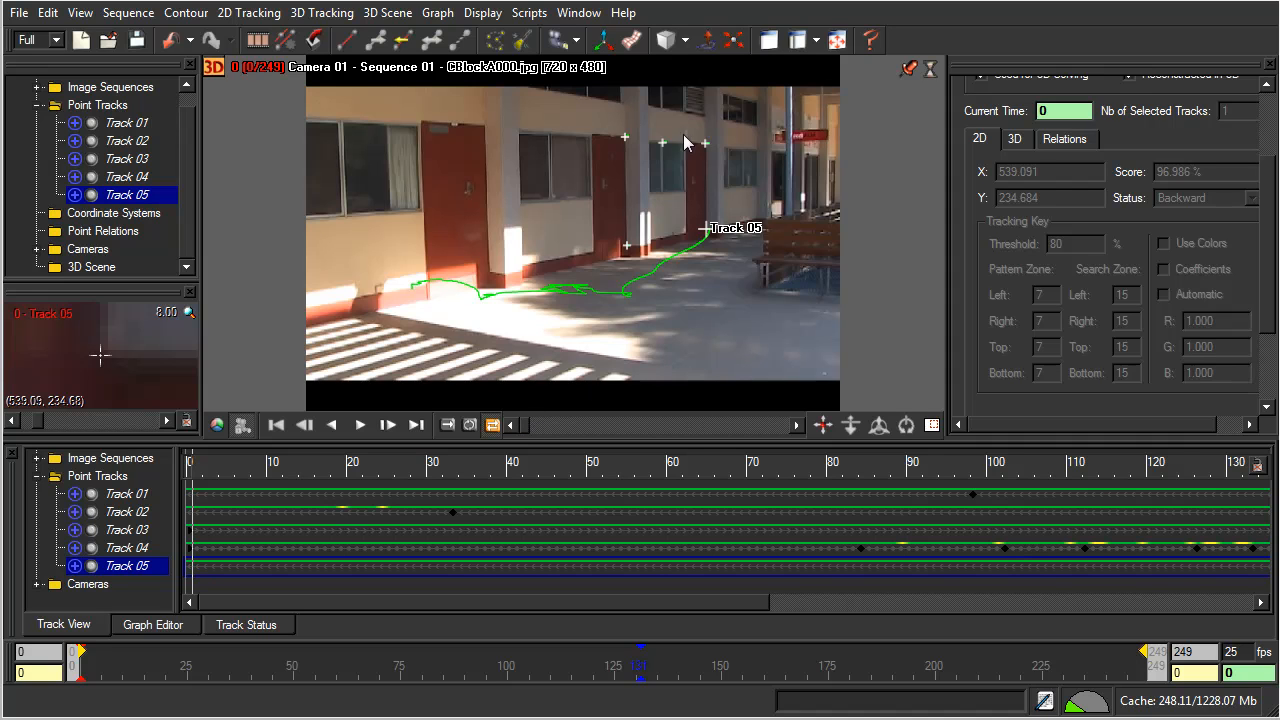
mouse_move(617, 210)
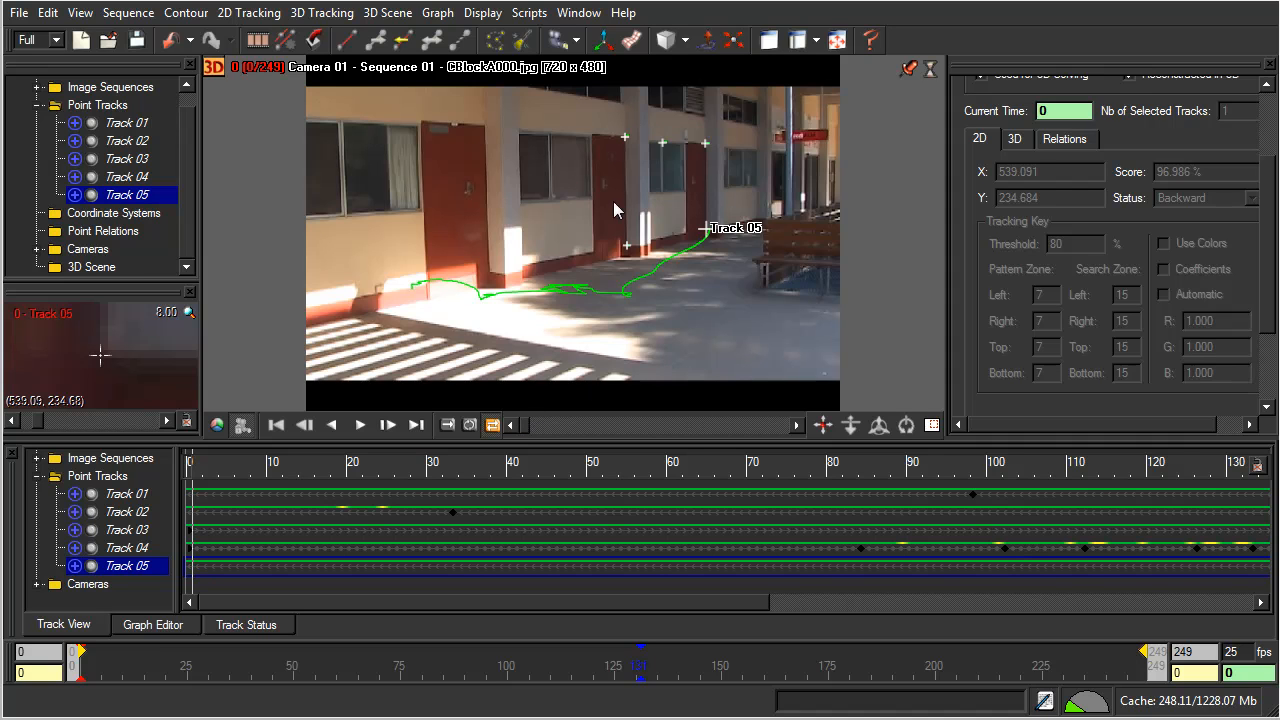
mouse_move(530, 428)
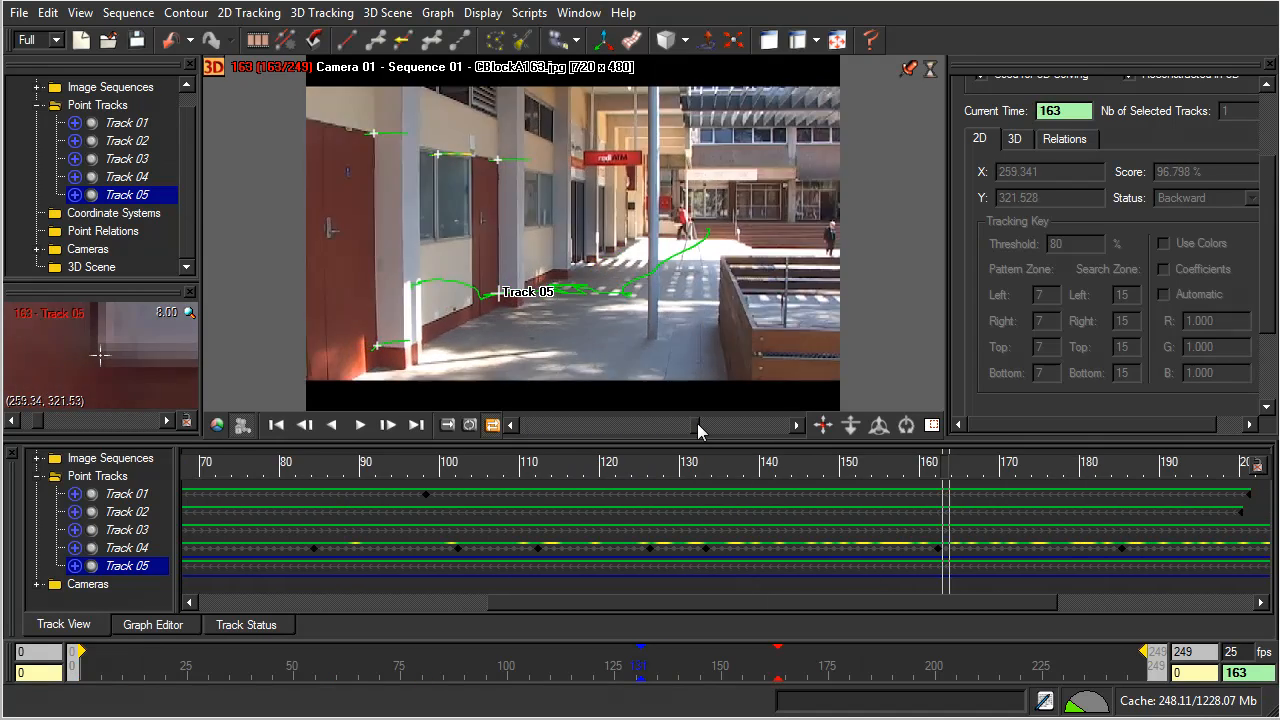
click(415, 425)
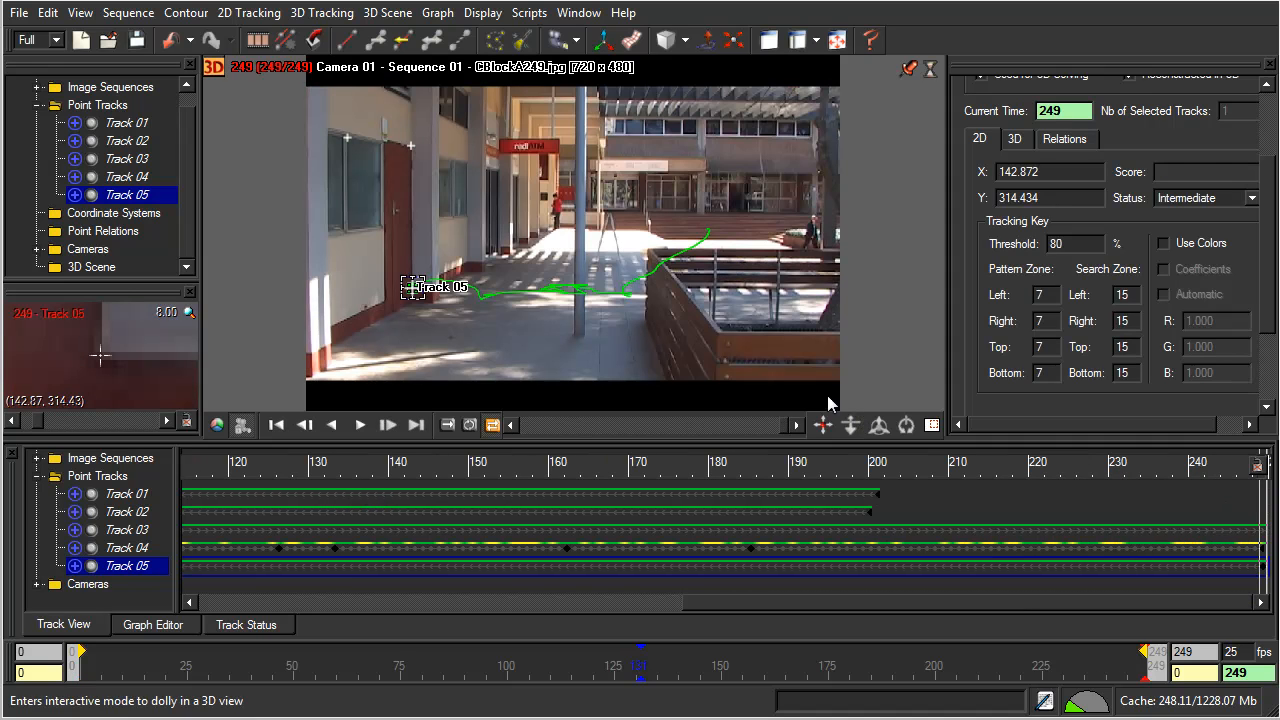
mouse_move(420, 272)
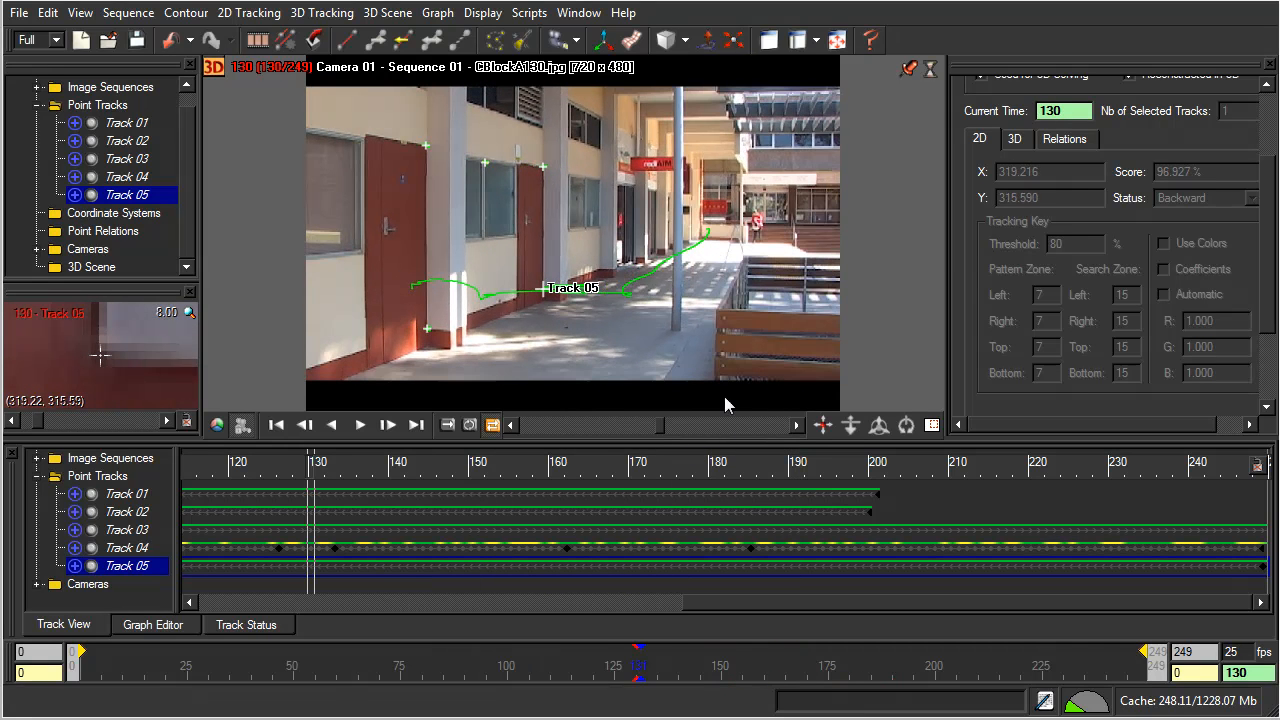
mouse_move(726, 330)
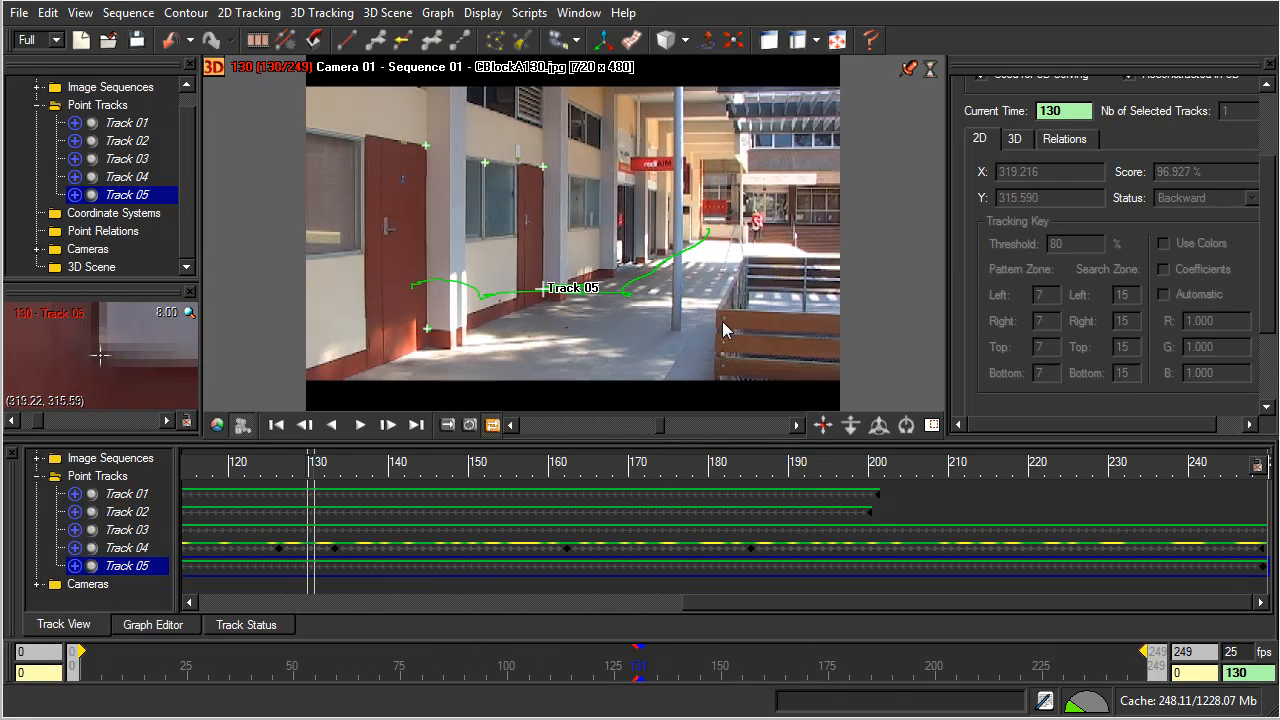
mouse_move(675, 435)
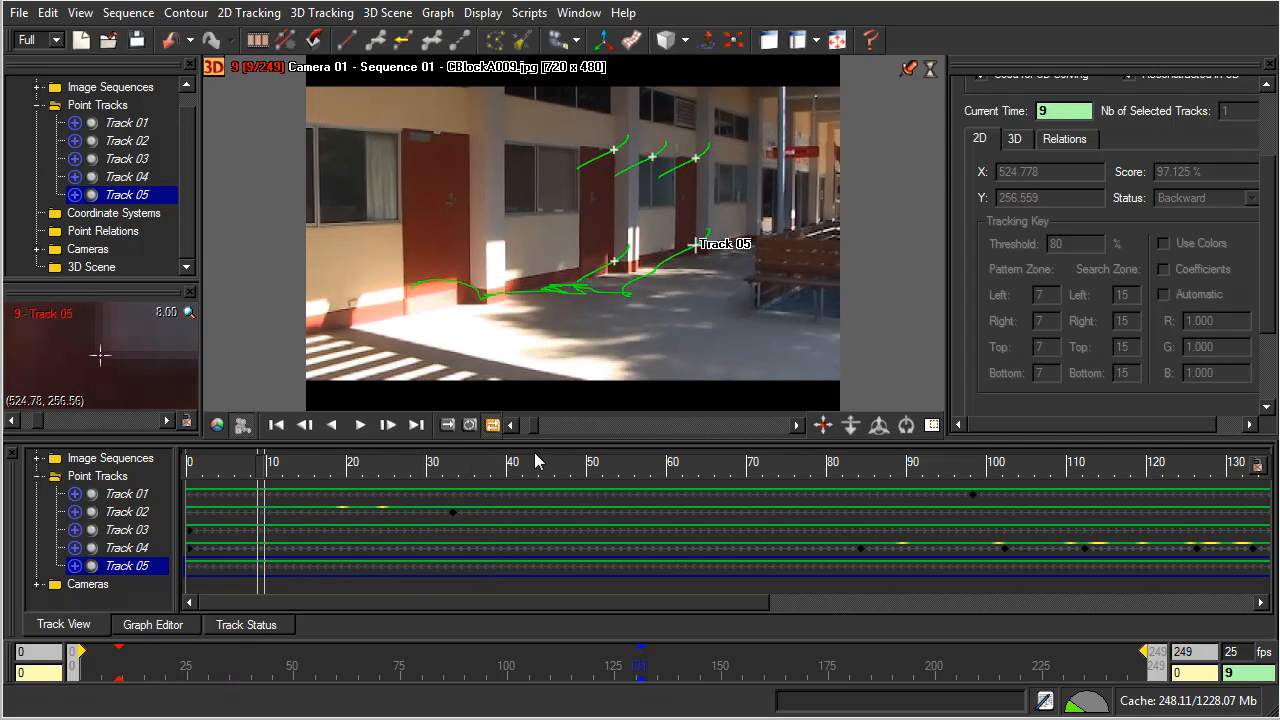
click(415, 425)
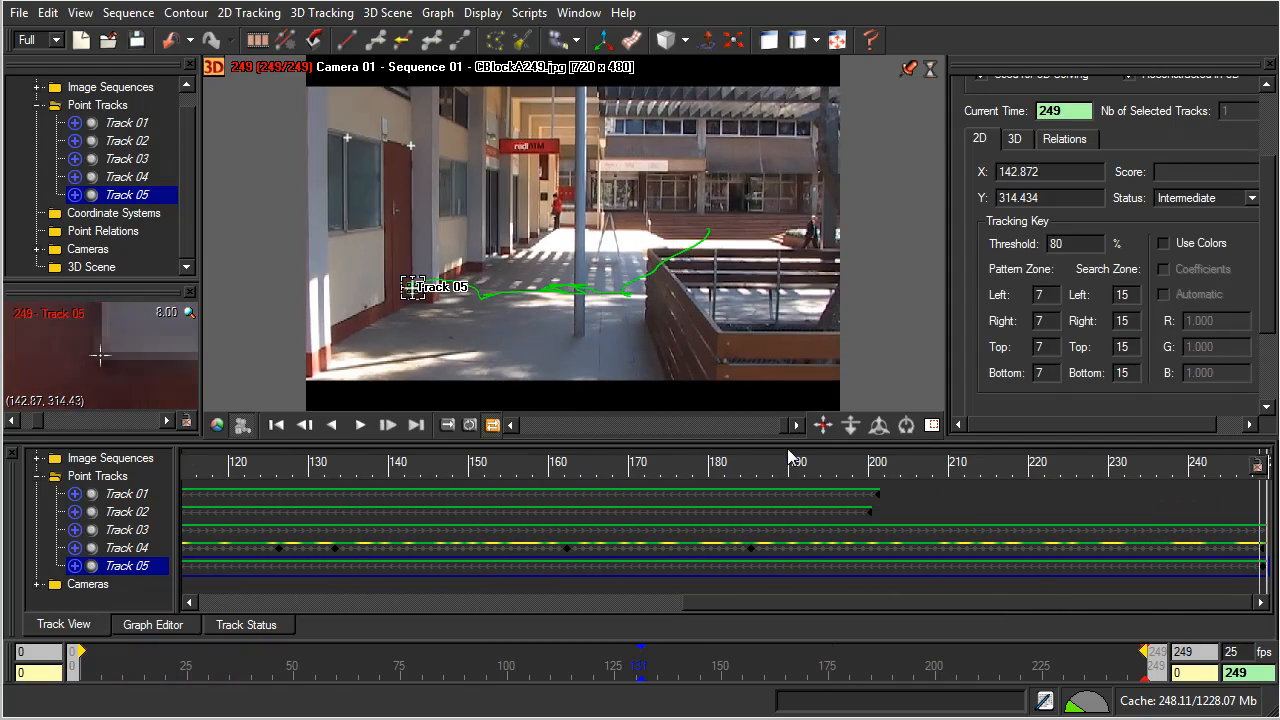
mouse_move(855, 328)
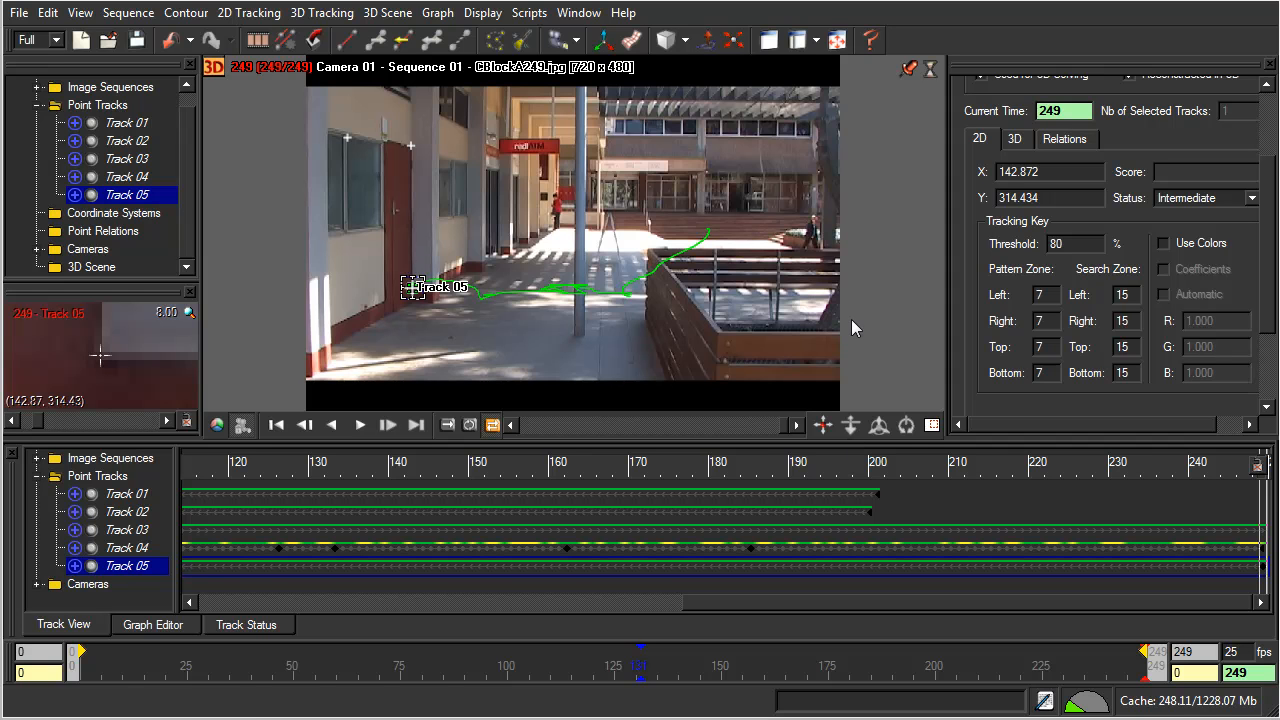
mouse_move(825, 300)
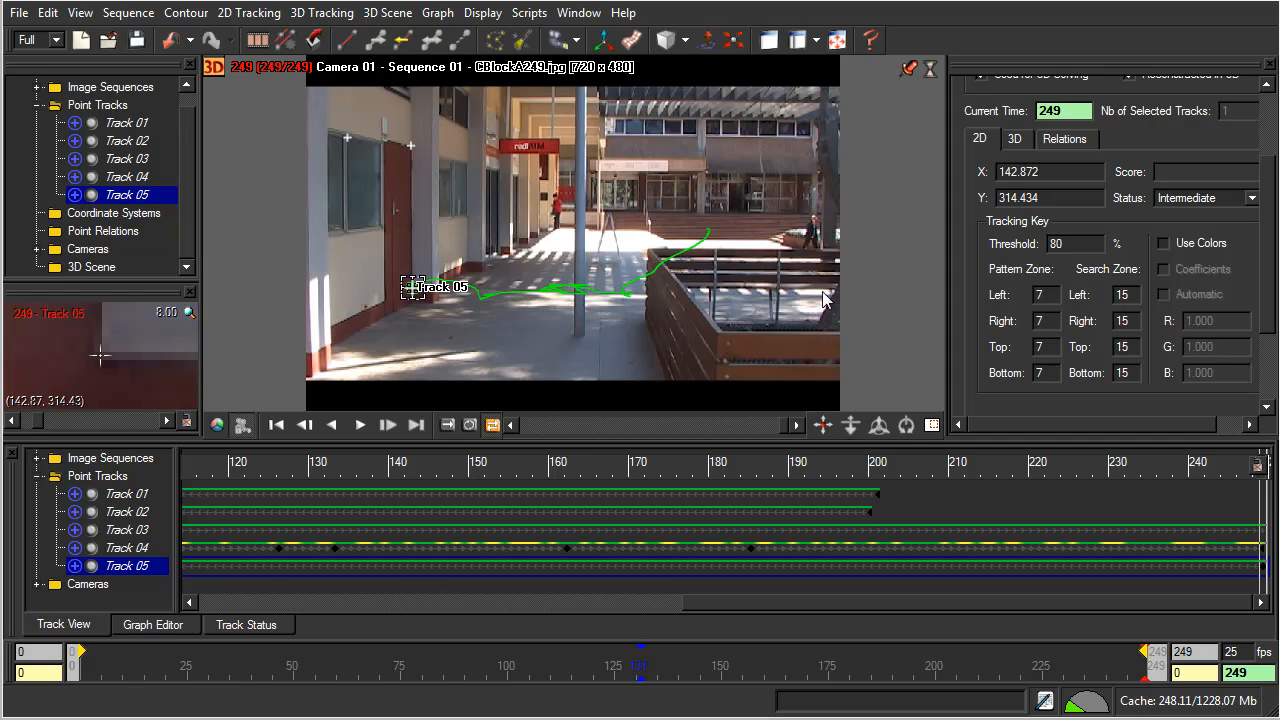
mouse_move(735, 347)
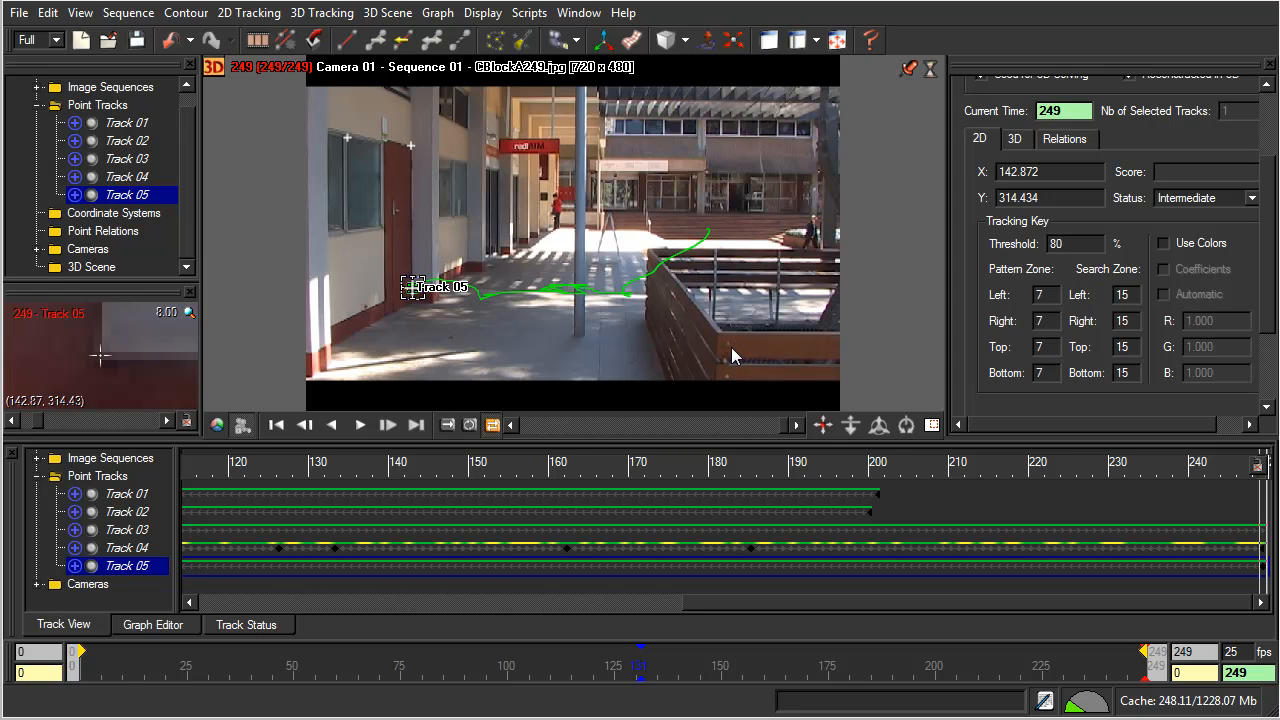
mouse_move(728, 348)
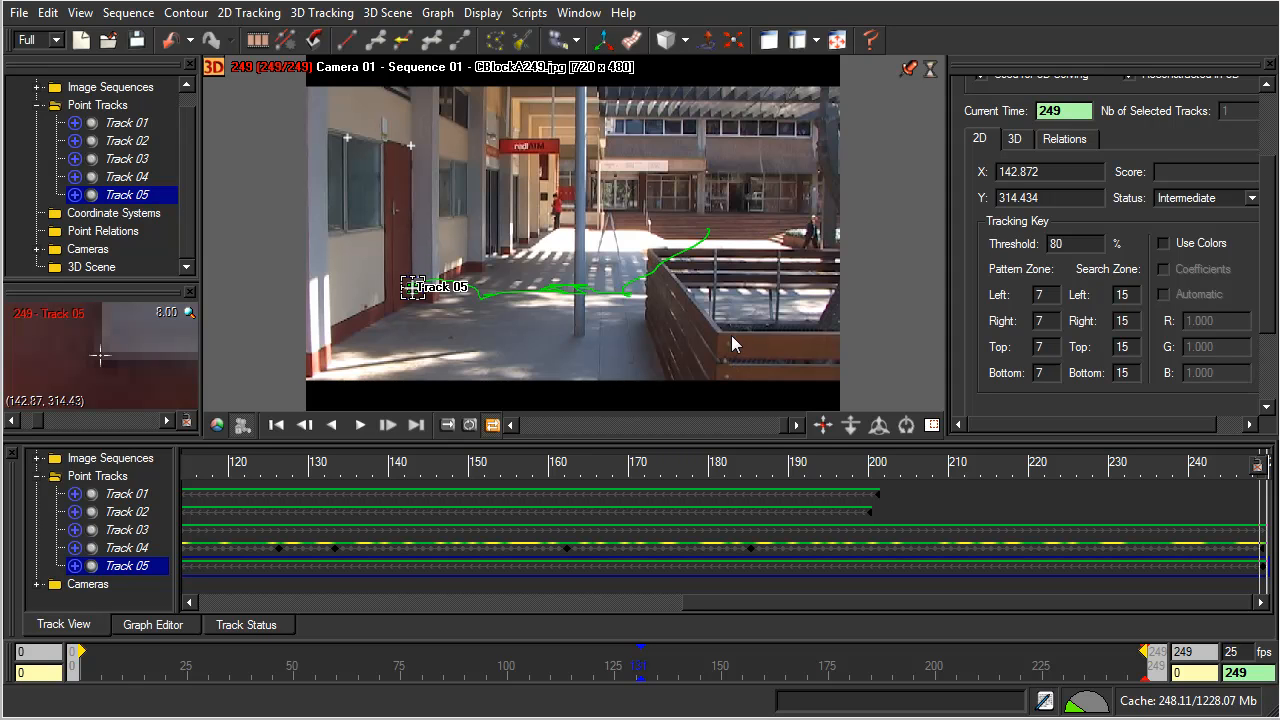
mouse_move(730, 350)
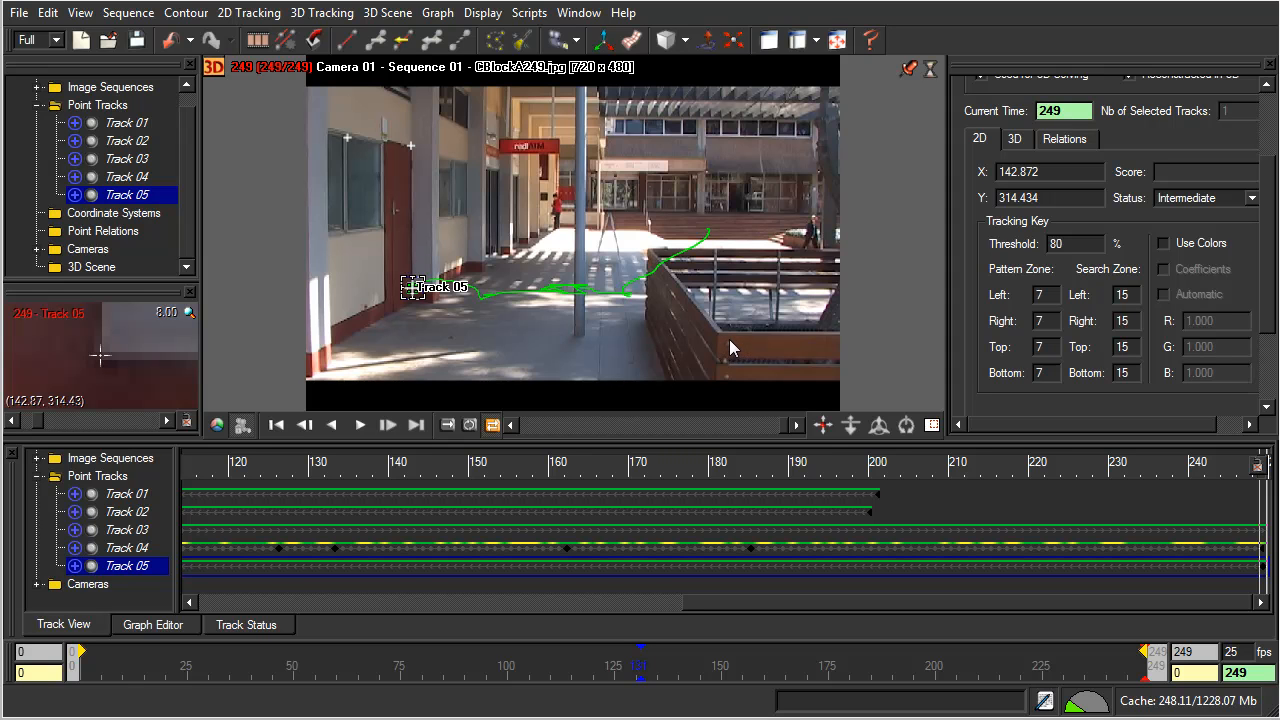
mouse_move(728, 348)
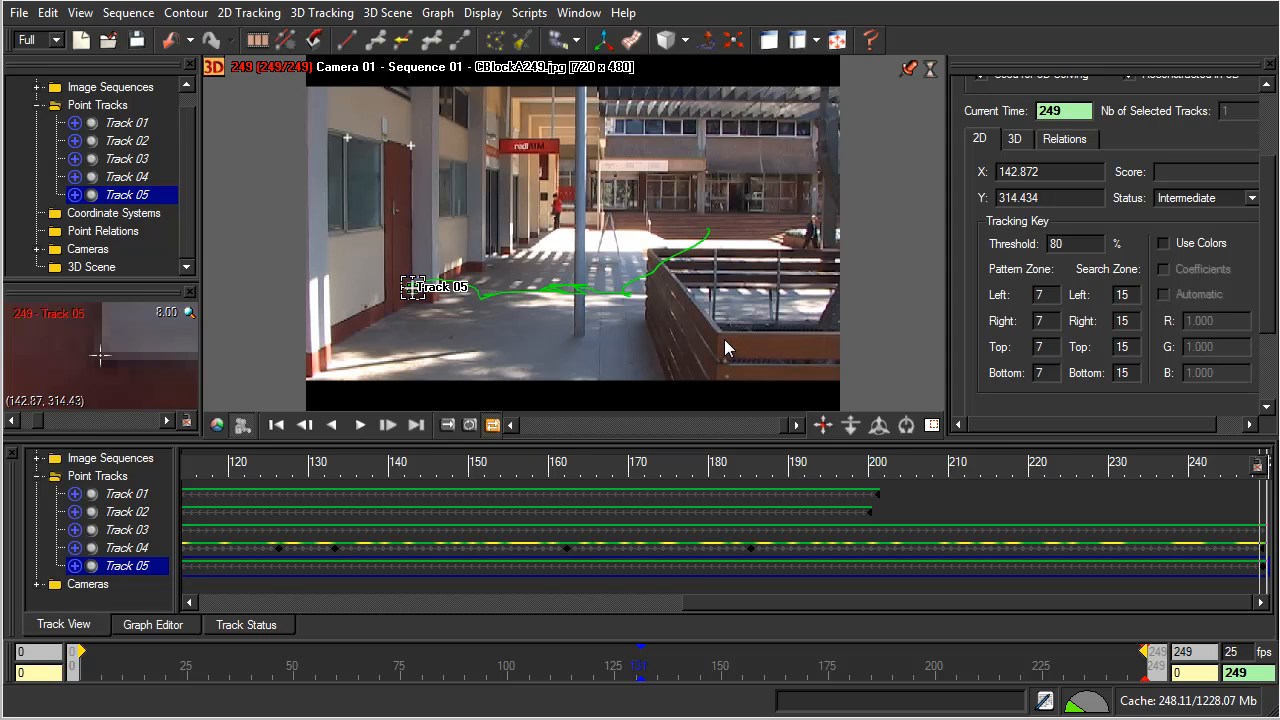
mouse_move(728, 357)
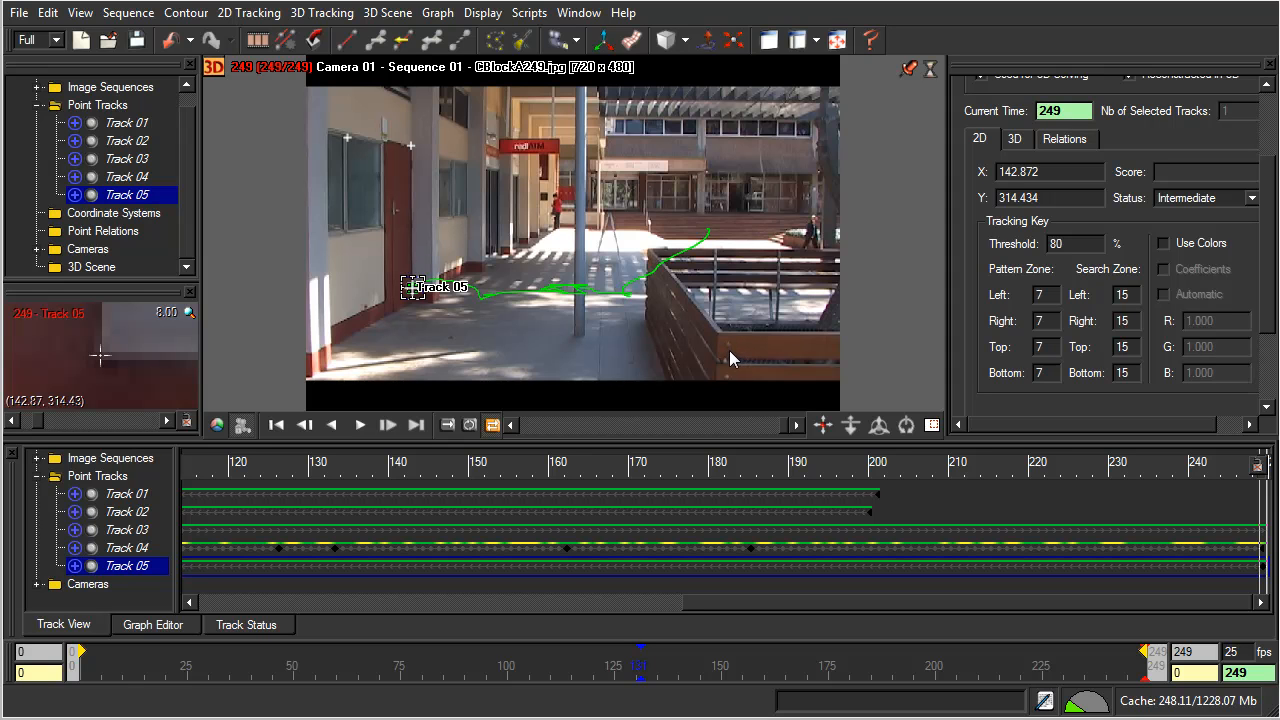
mouse_move(754, 379)
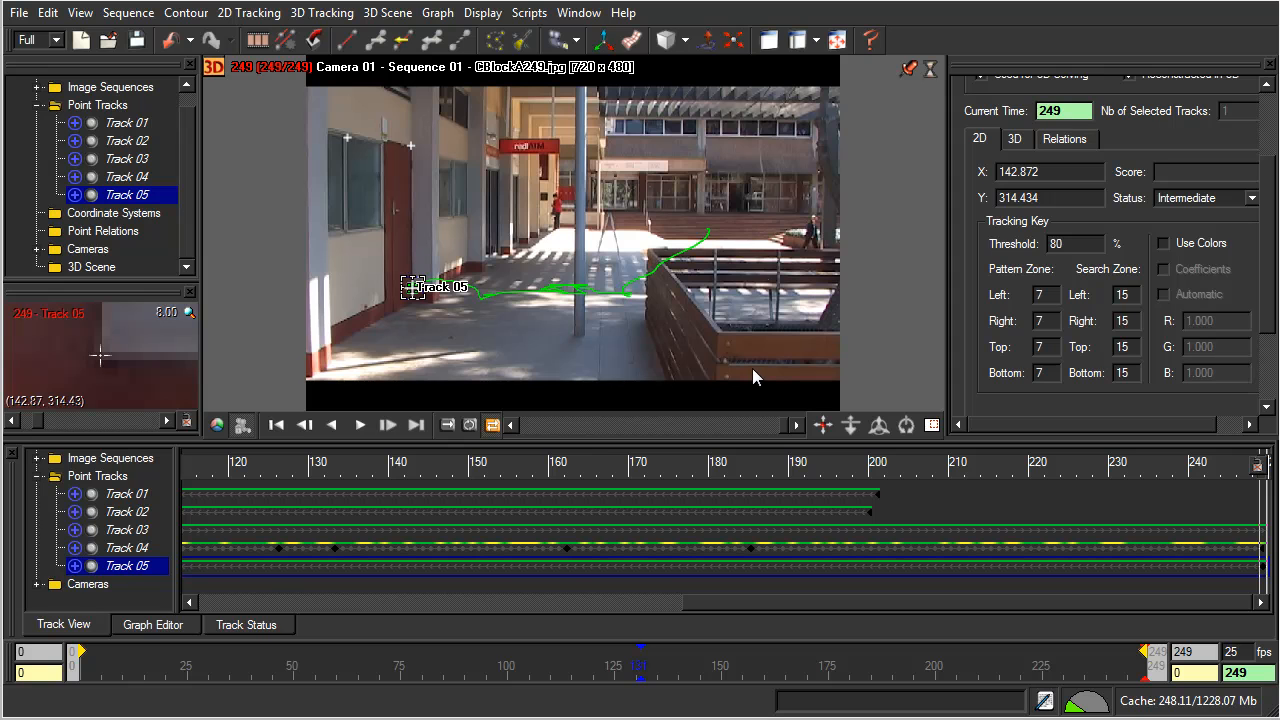
mouse_move(740, 357)
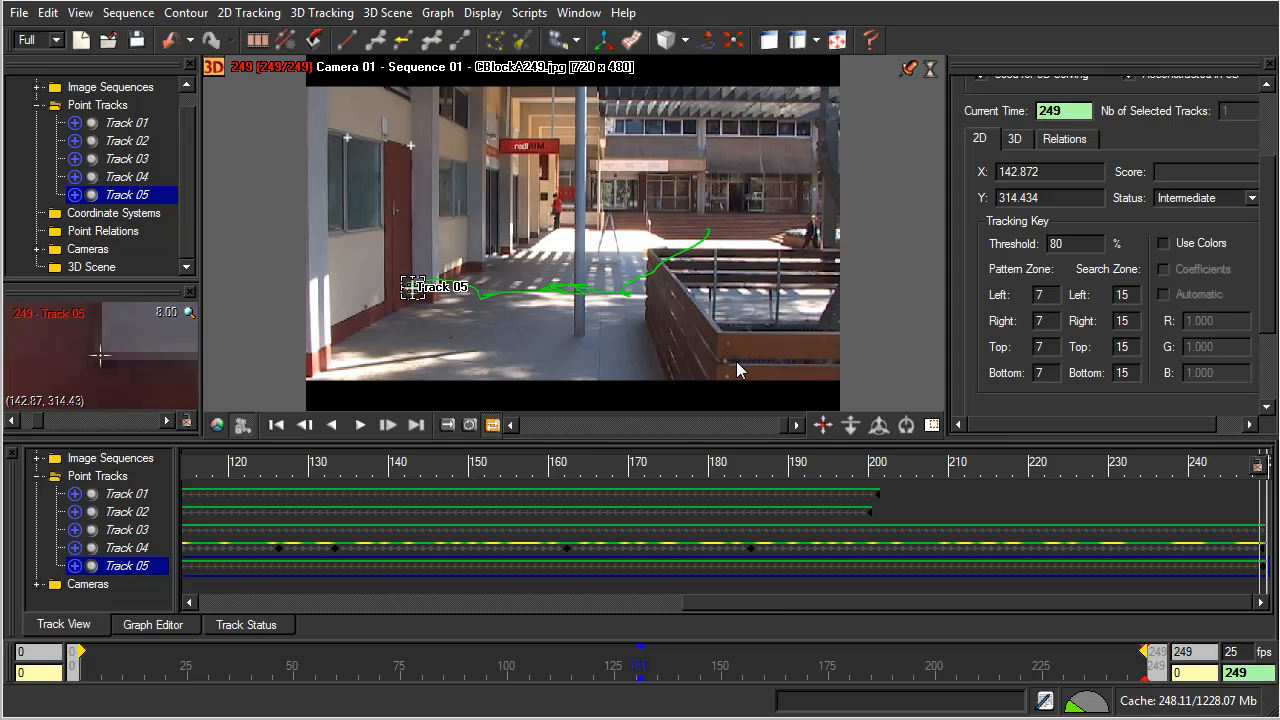
mouse_move(728, 350)
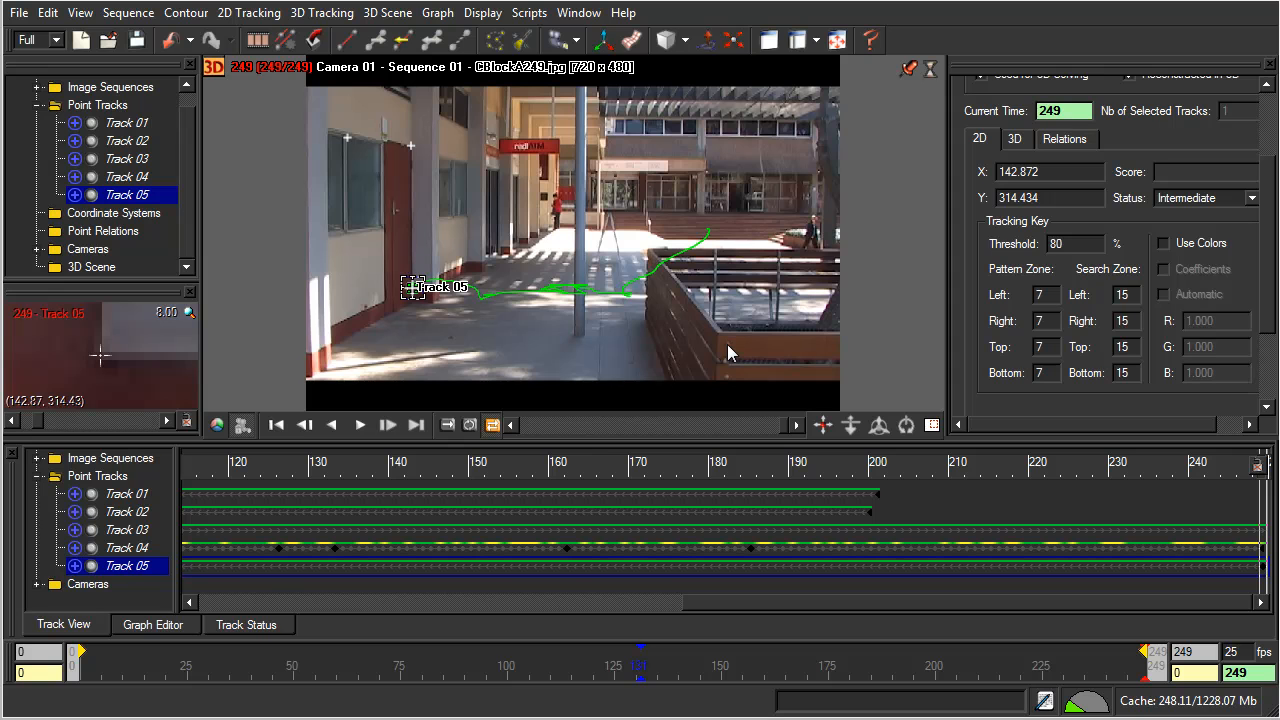
mouse_move(733, 353)
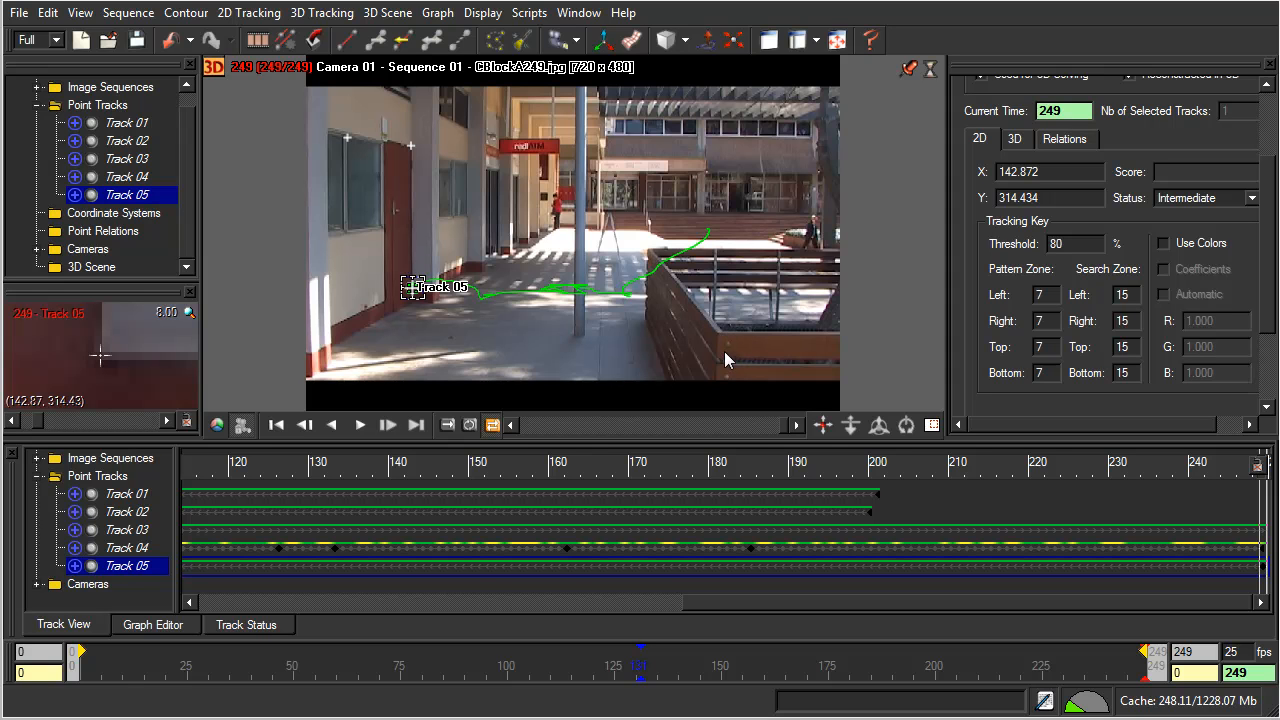
mouse_move(735, 365)
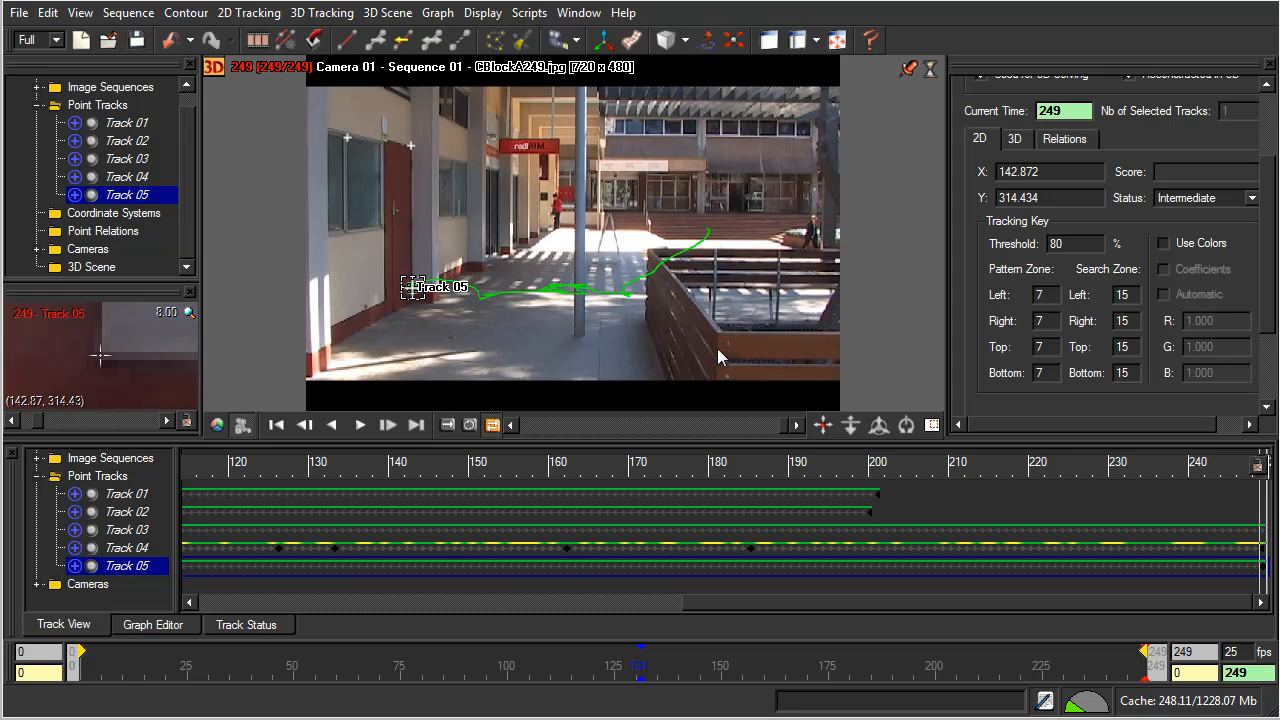
mouse_move(730, 340)
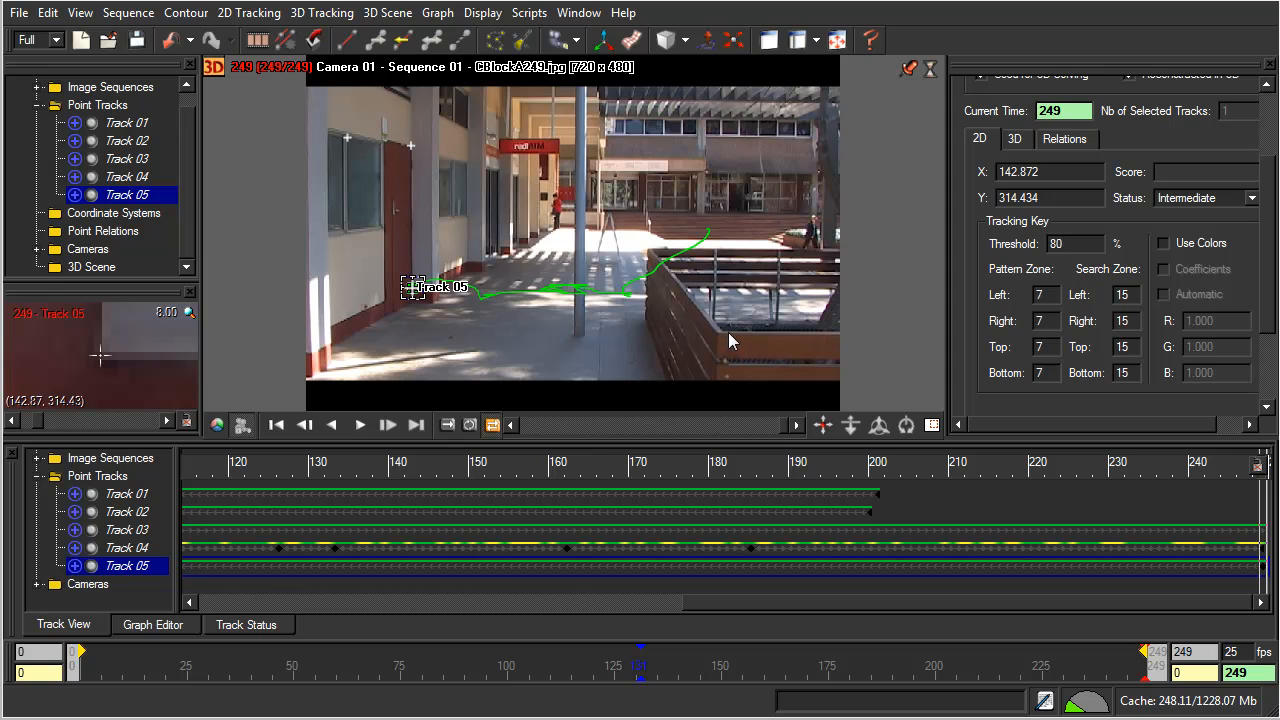
mouse_move(740, 351)
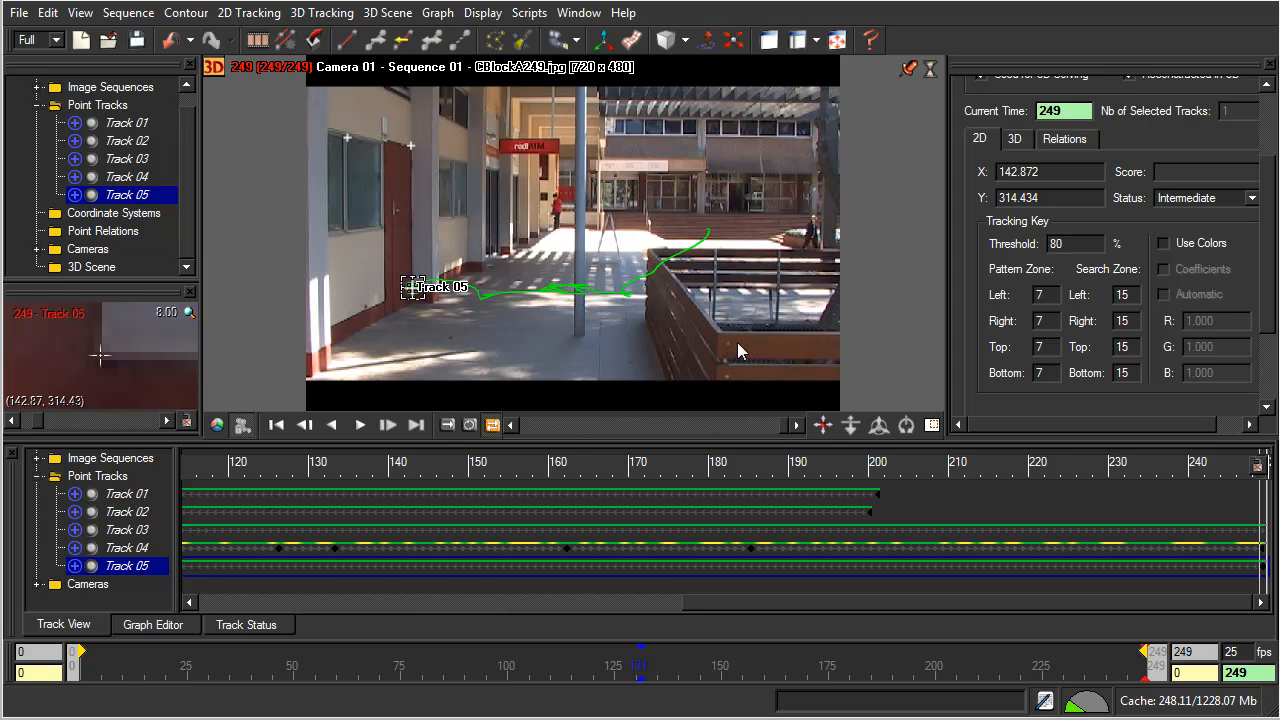
mouse_move(733, 358)
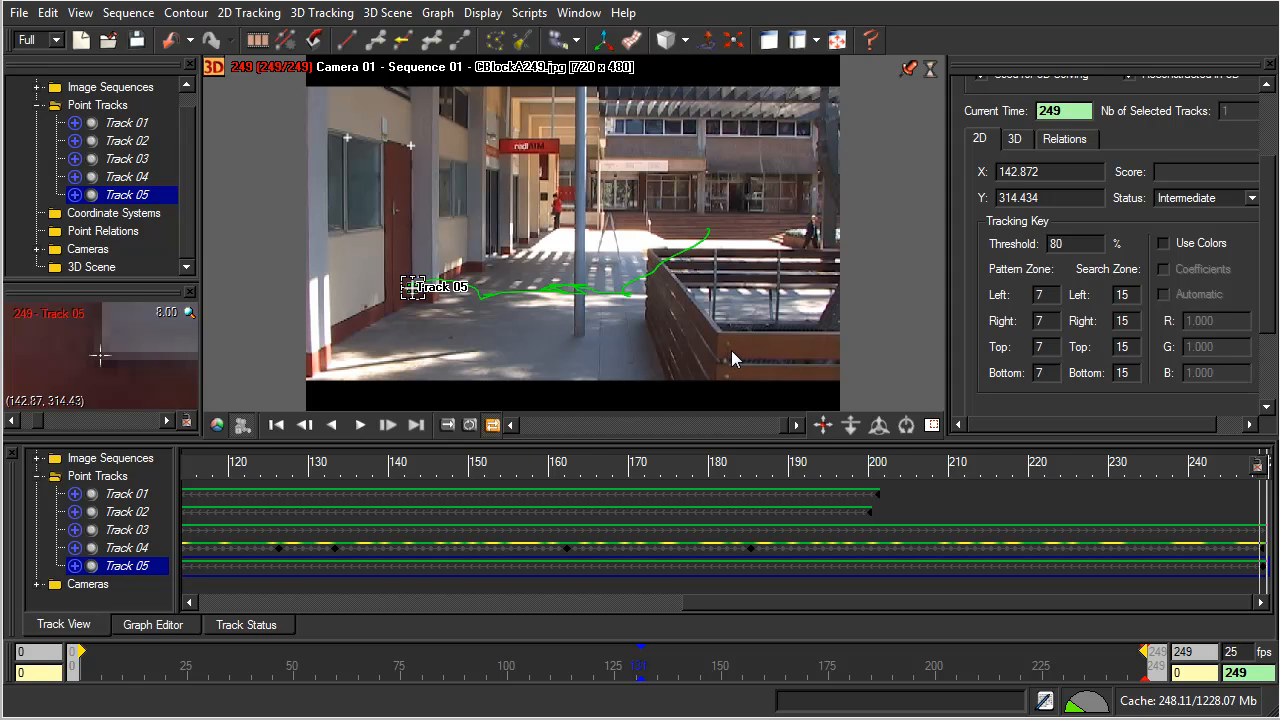
mouse_move(744, 352)
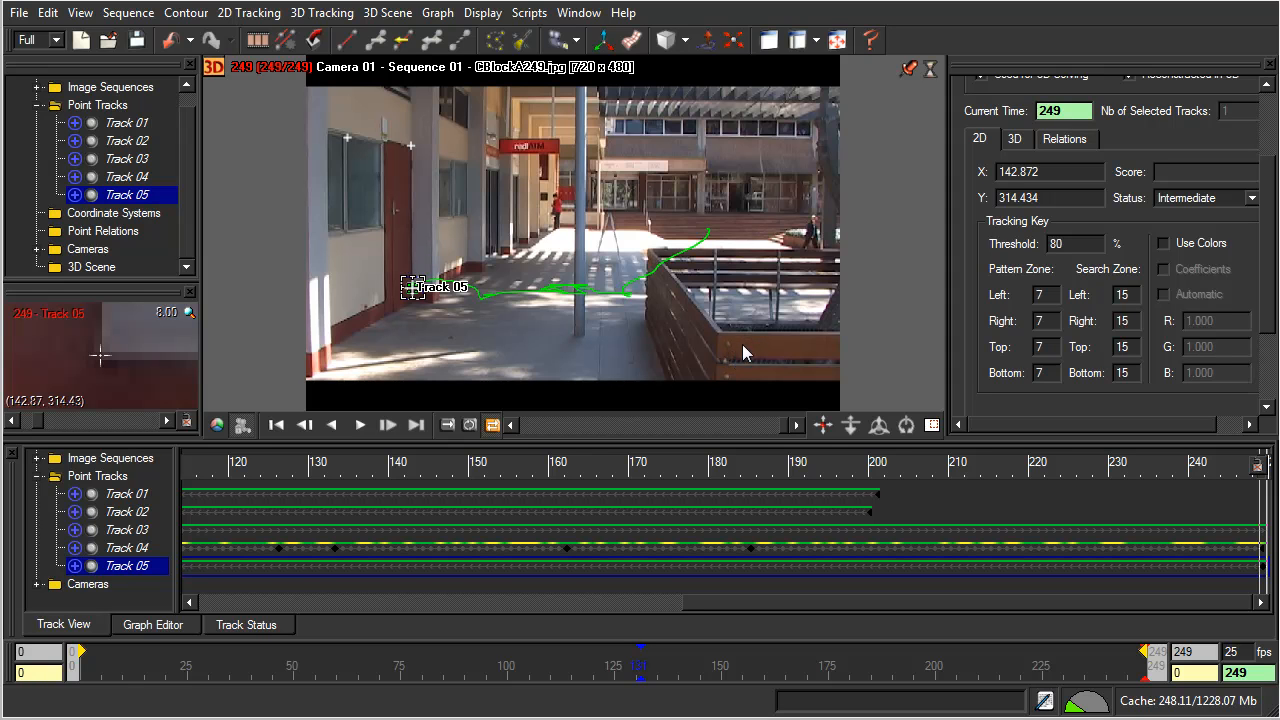
mouse_move(735, 343)
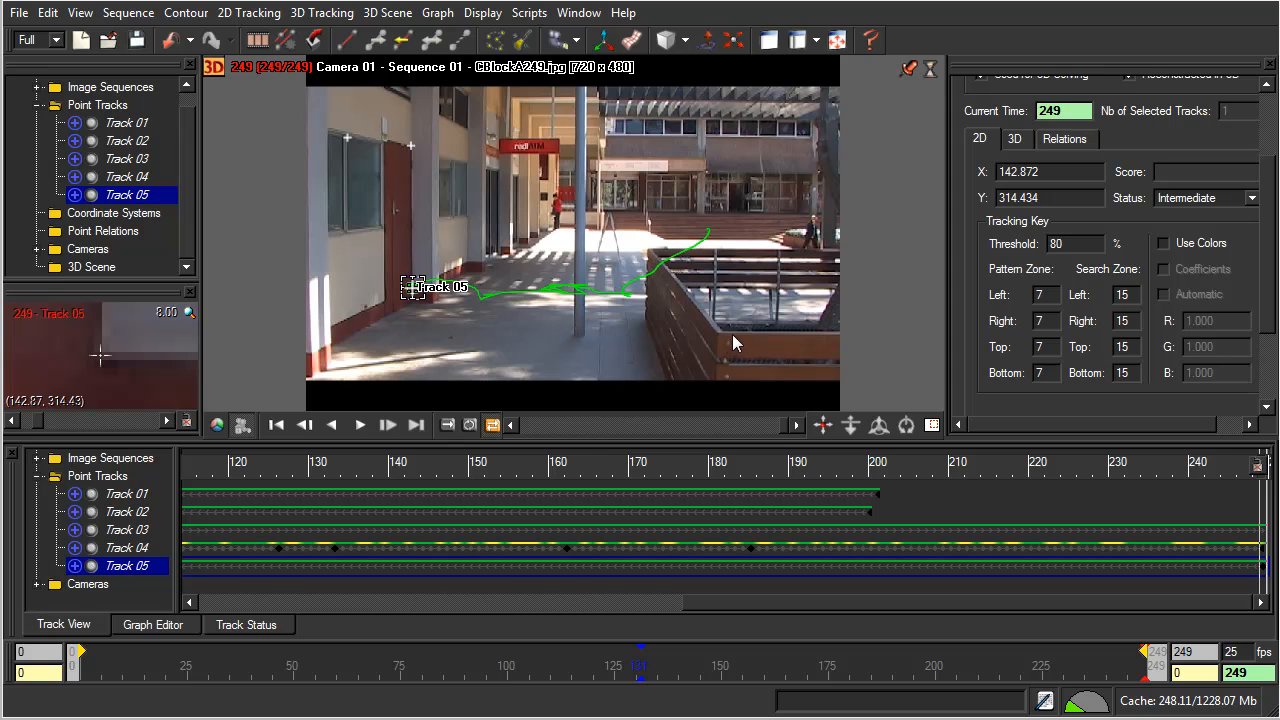
mouse_move(737, 356)
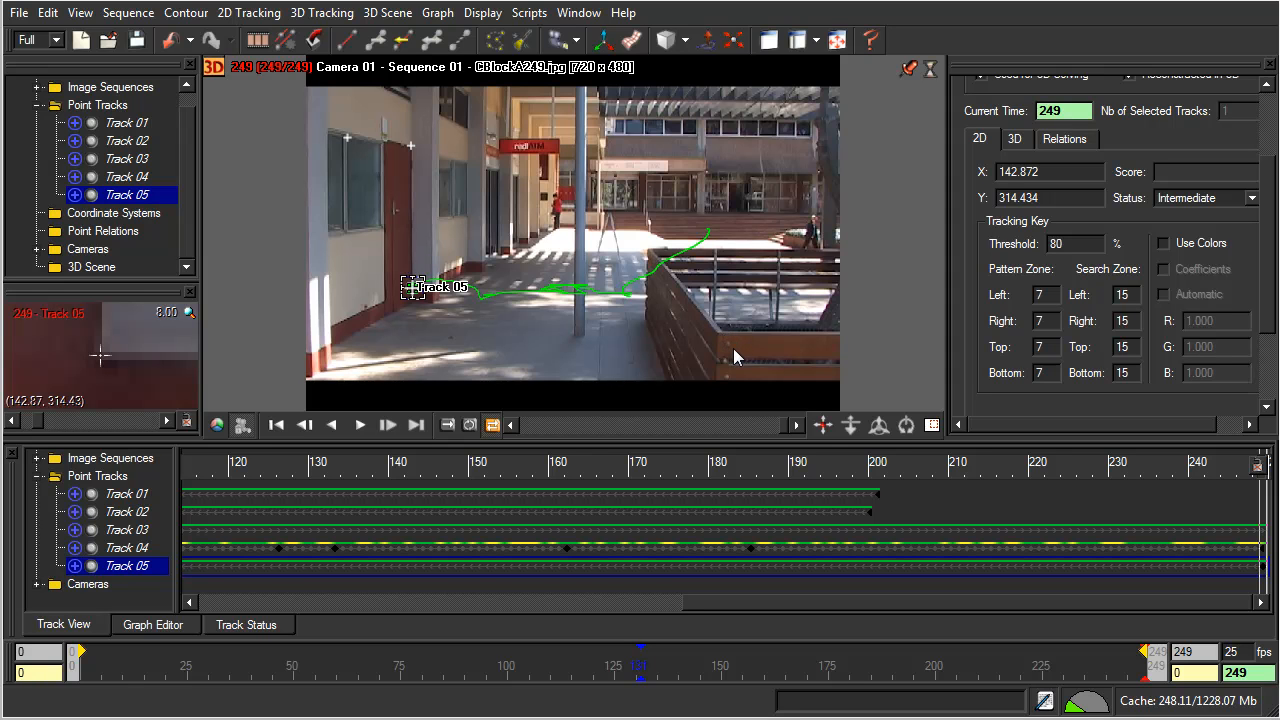
mouse_move(730, 361)
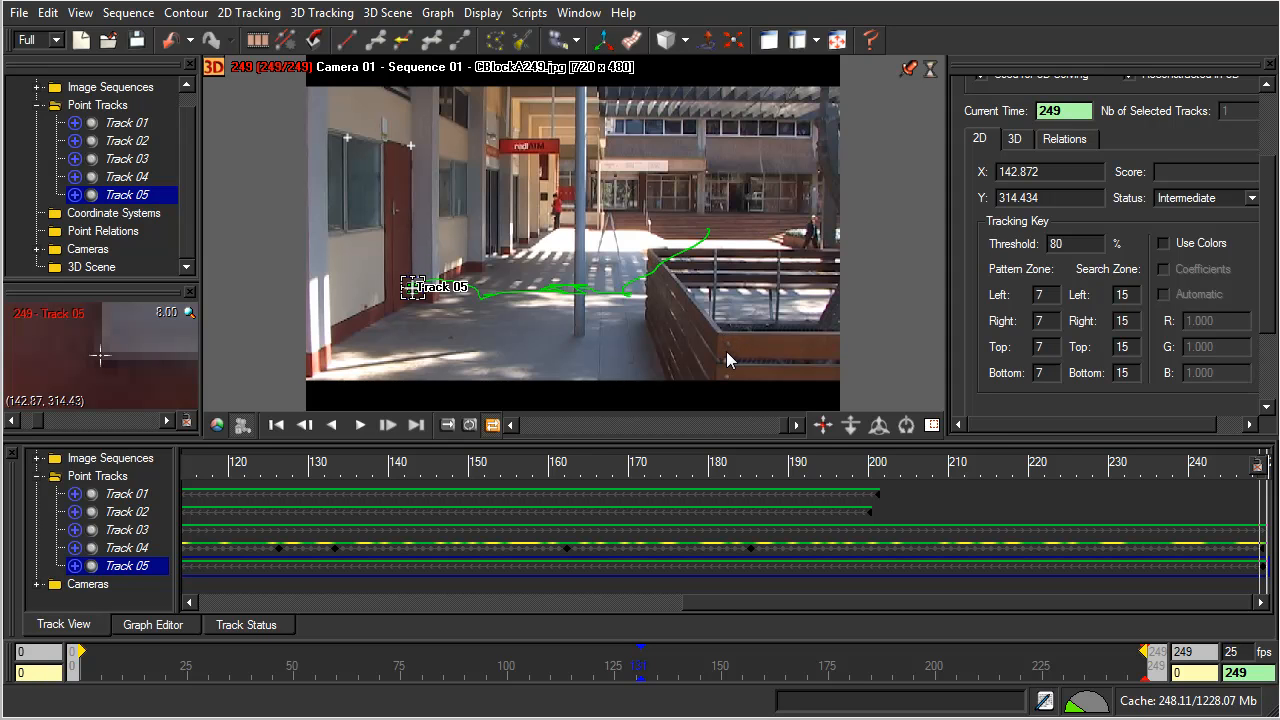
mouse_move(735, 338)
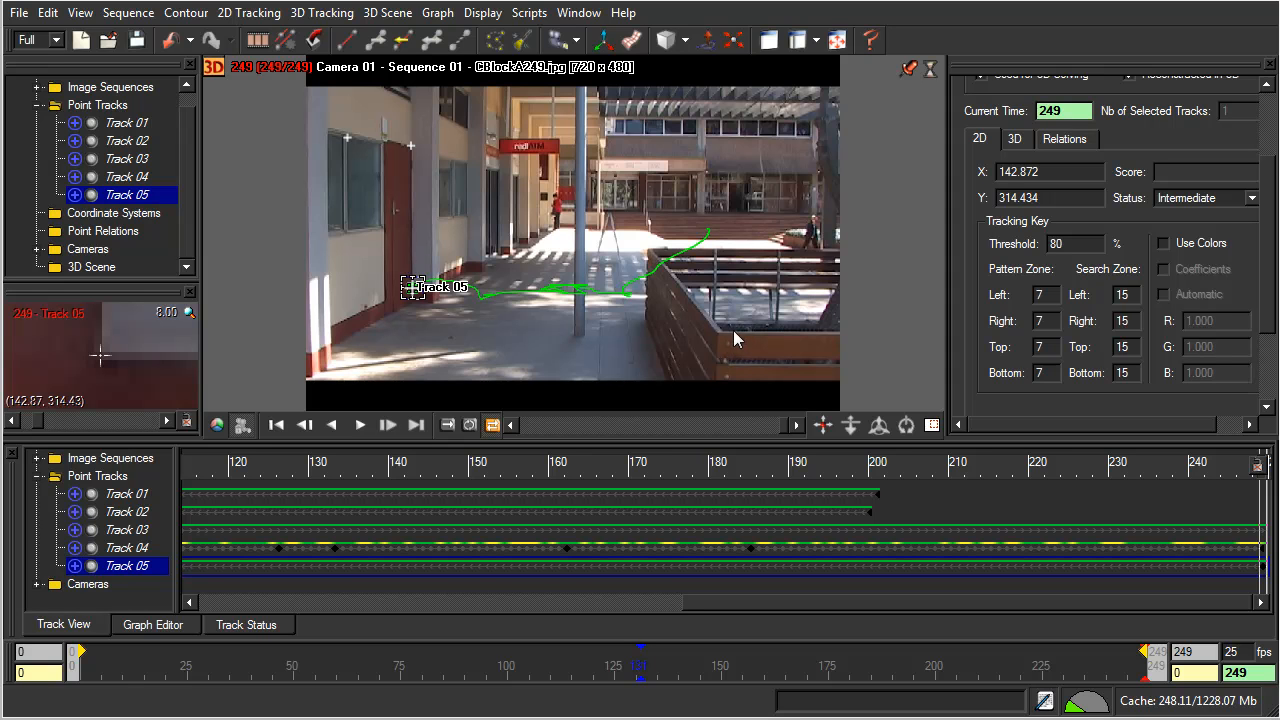
mouse_move(730, 349)
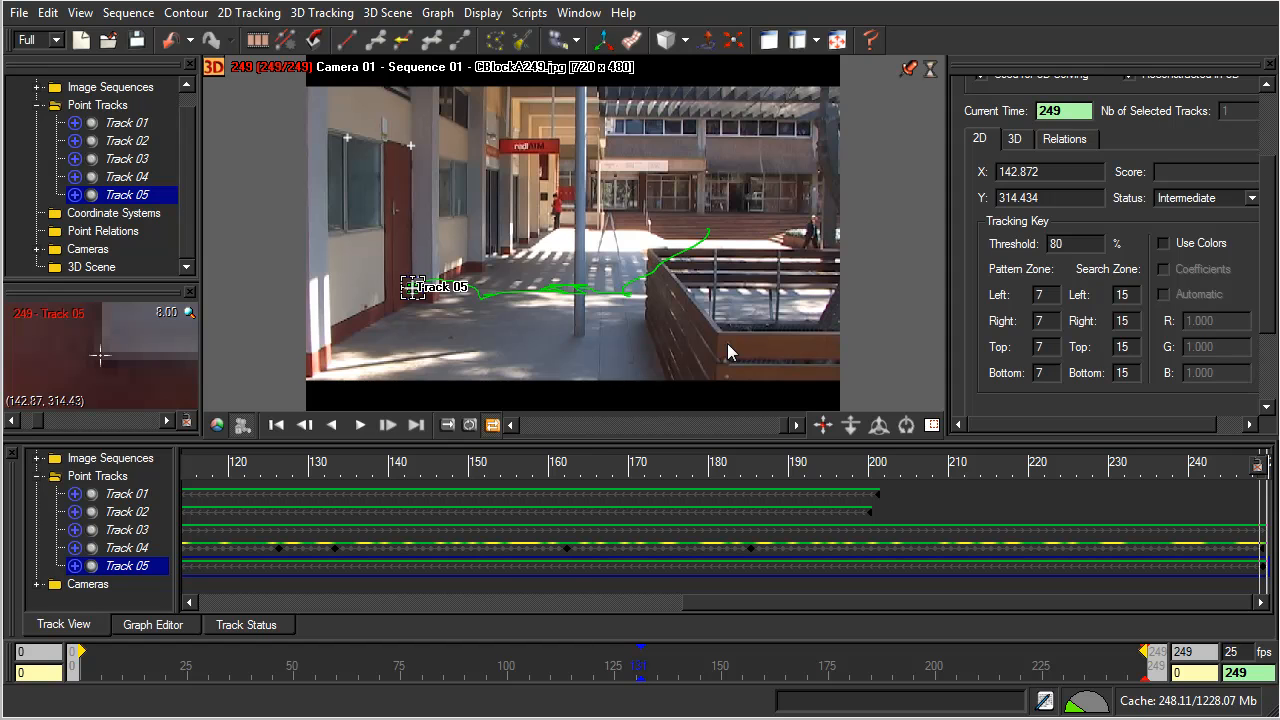
mouse_move(742, 355)
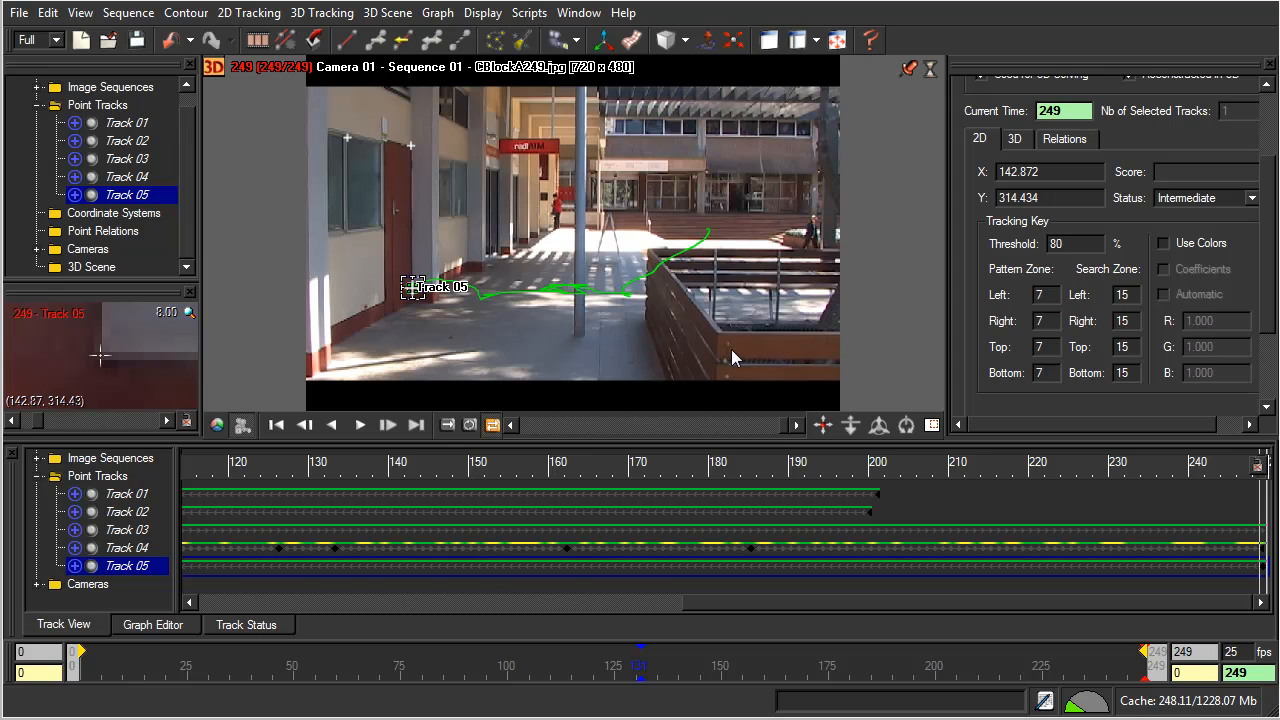
mouse_move(744, 357)
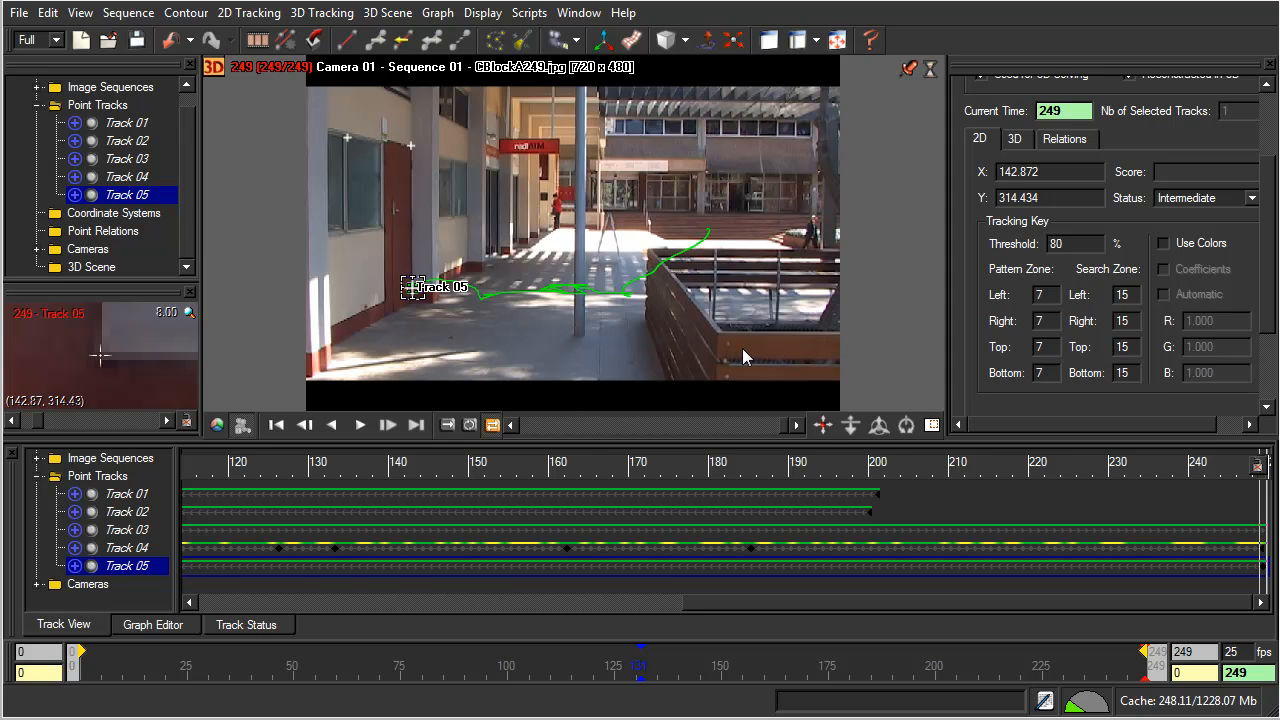
mouse_move(742, 352)
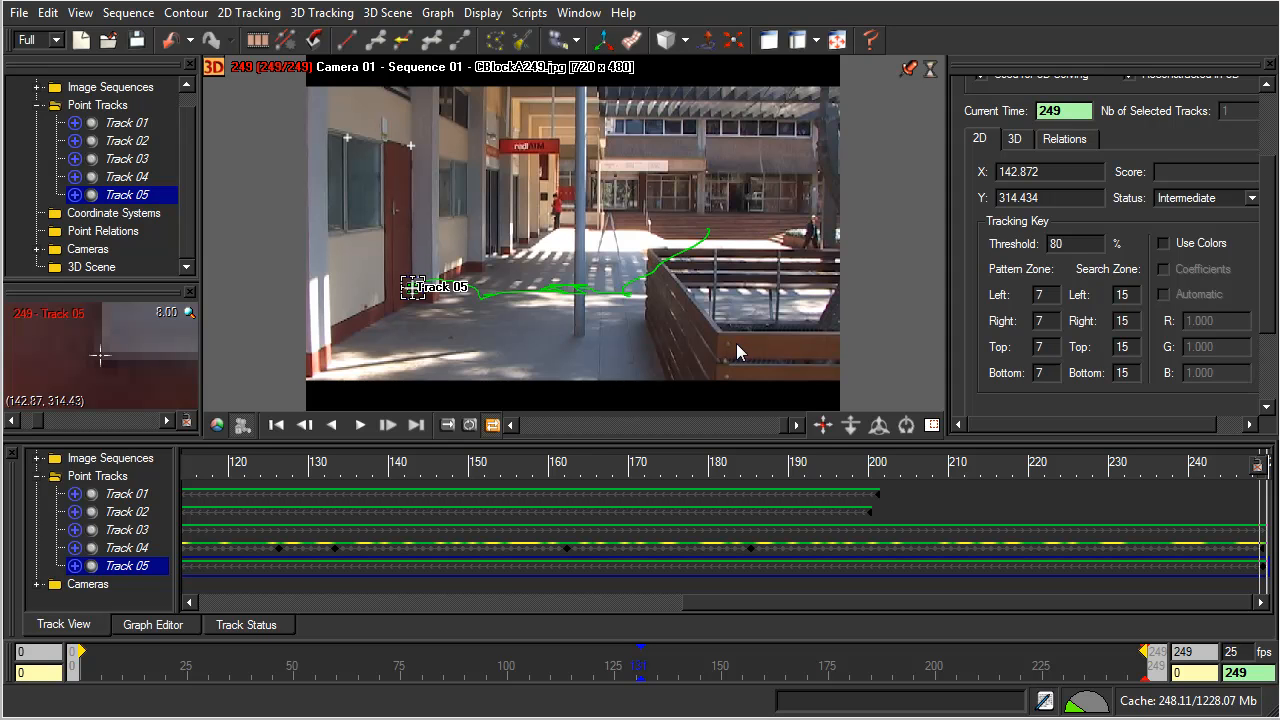
mouse_move(735, 352)
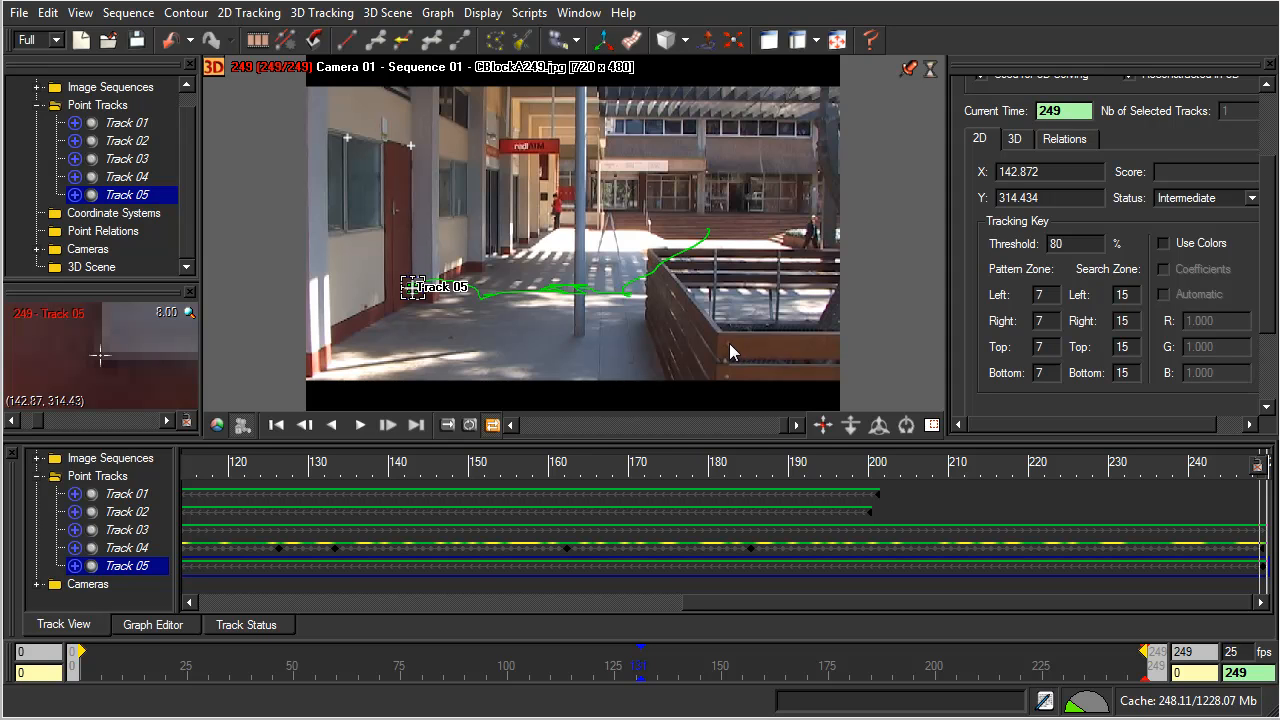
mouse_move(741, 358)
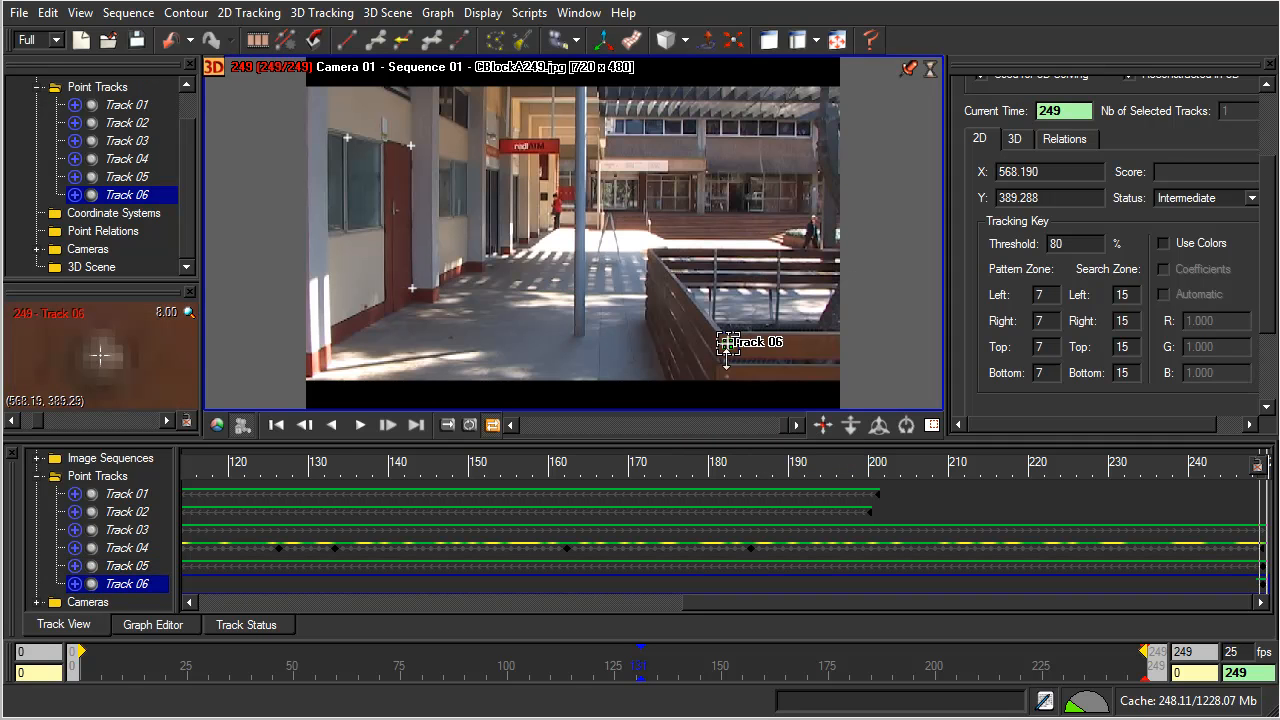
mouse_move(785, 428)
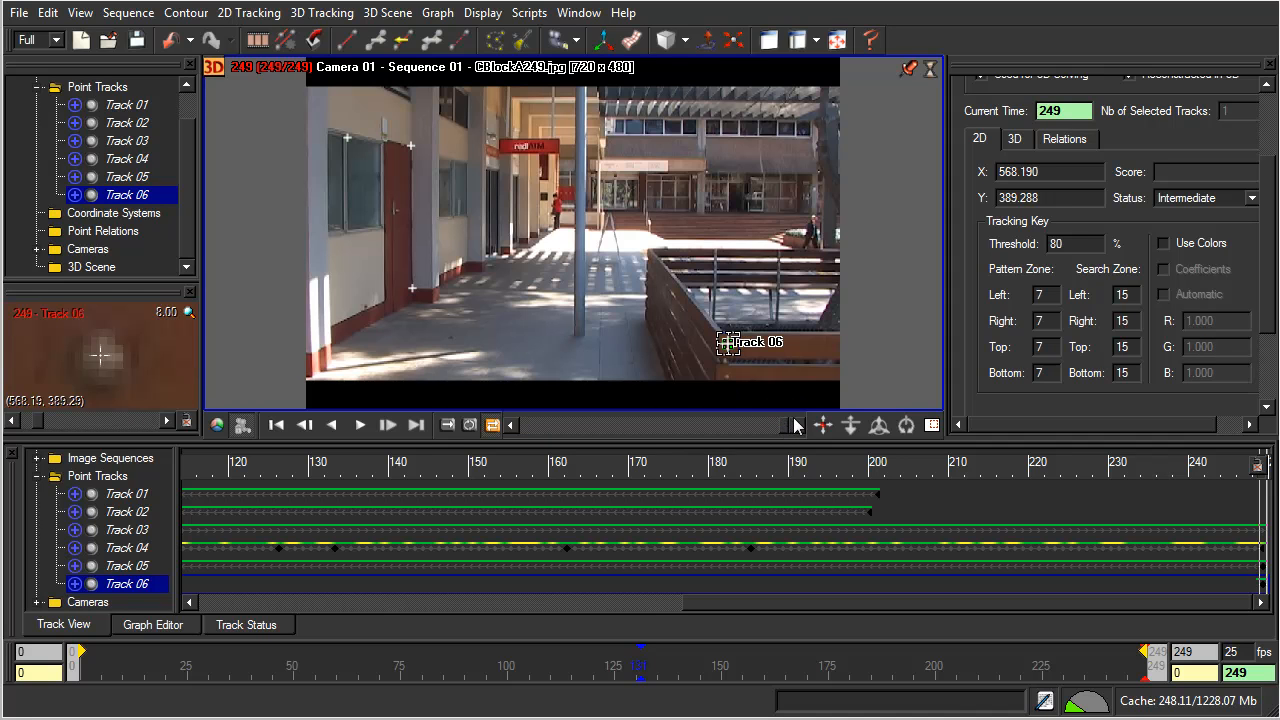
mouse_move(791, 440)
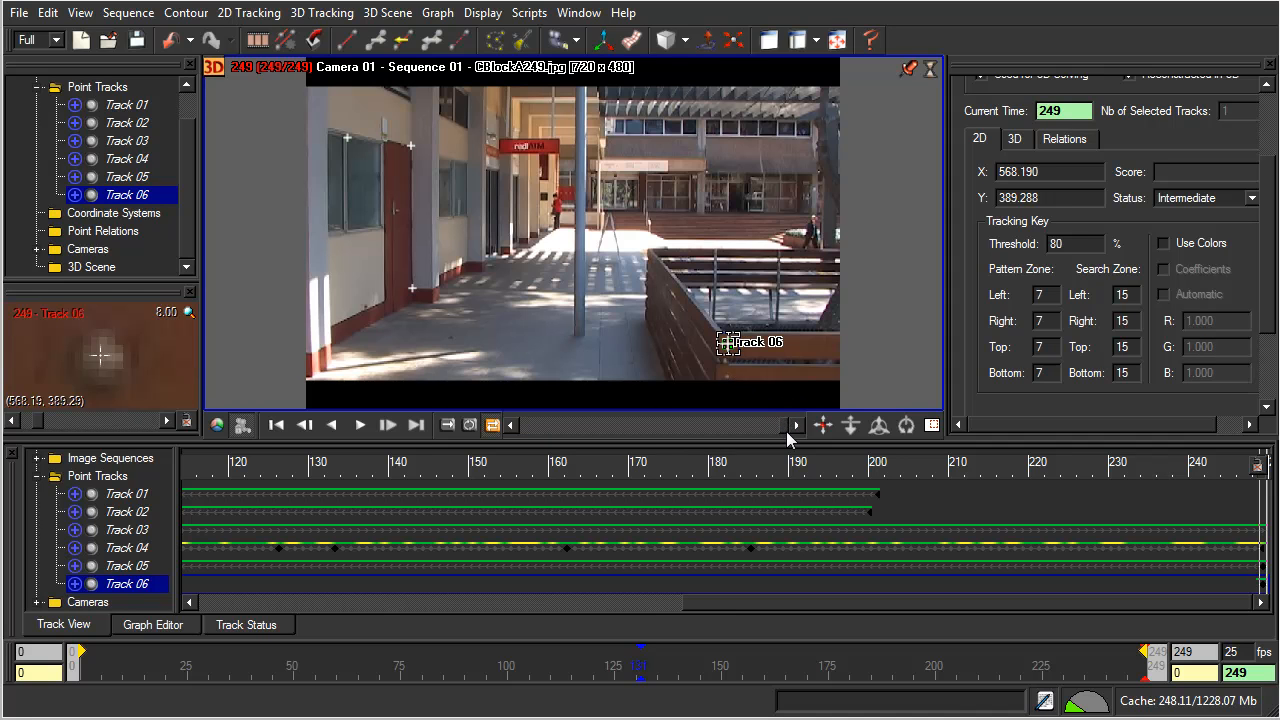
mouse_move(787, 378)
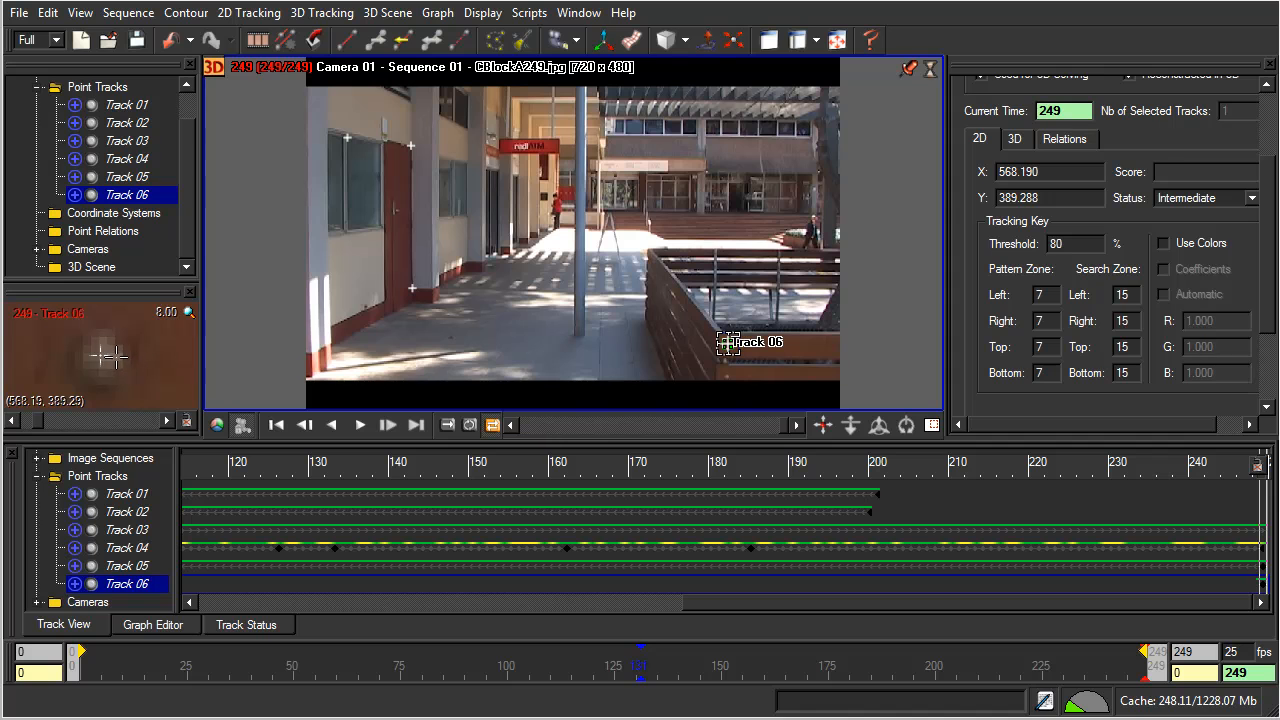
mouse_move(295, 333)
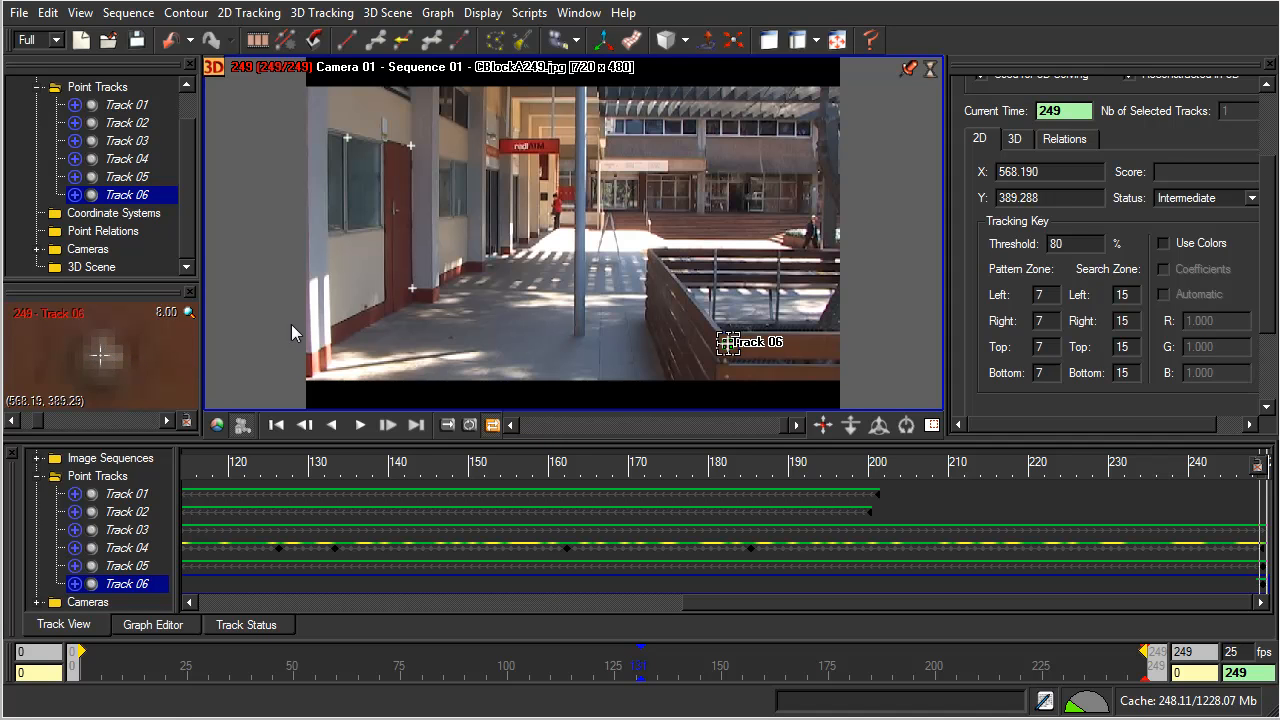
mouse_move(402, 40)
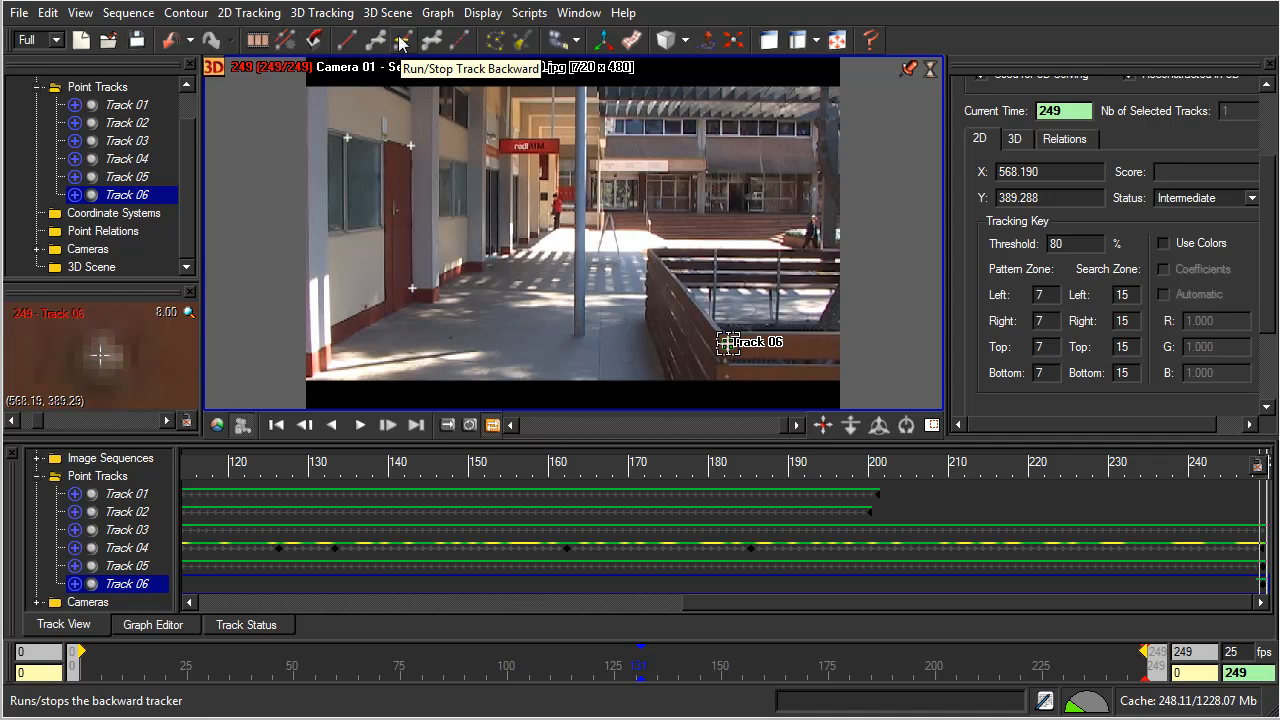
- Set Track 06's frame-249 key to End, track backward, and dismiss the low-quality warning
click(1252, 197)
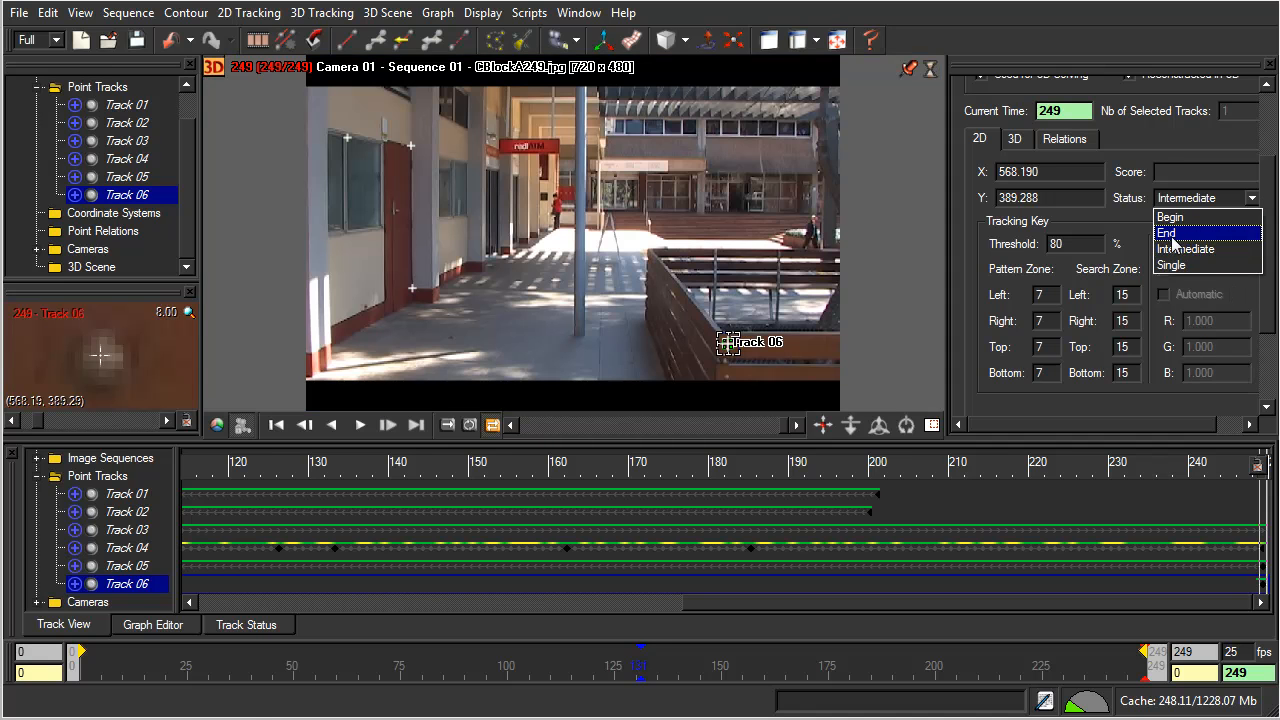
click(1166, 233)
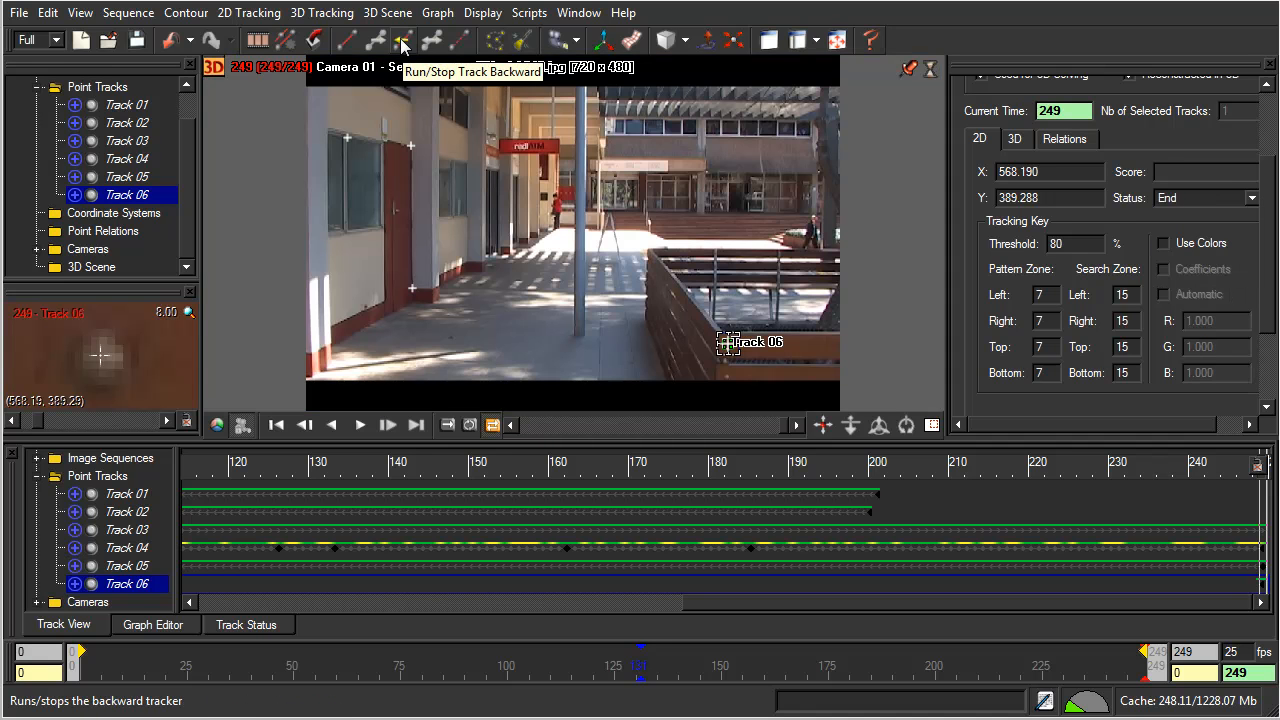
click(402, 40)
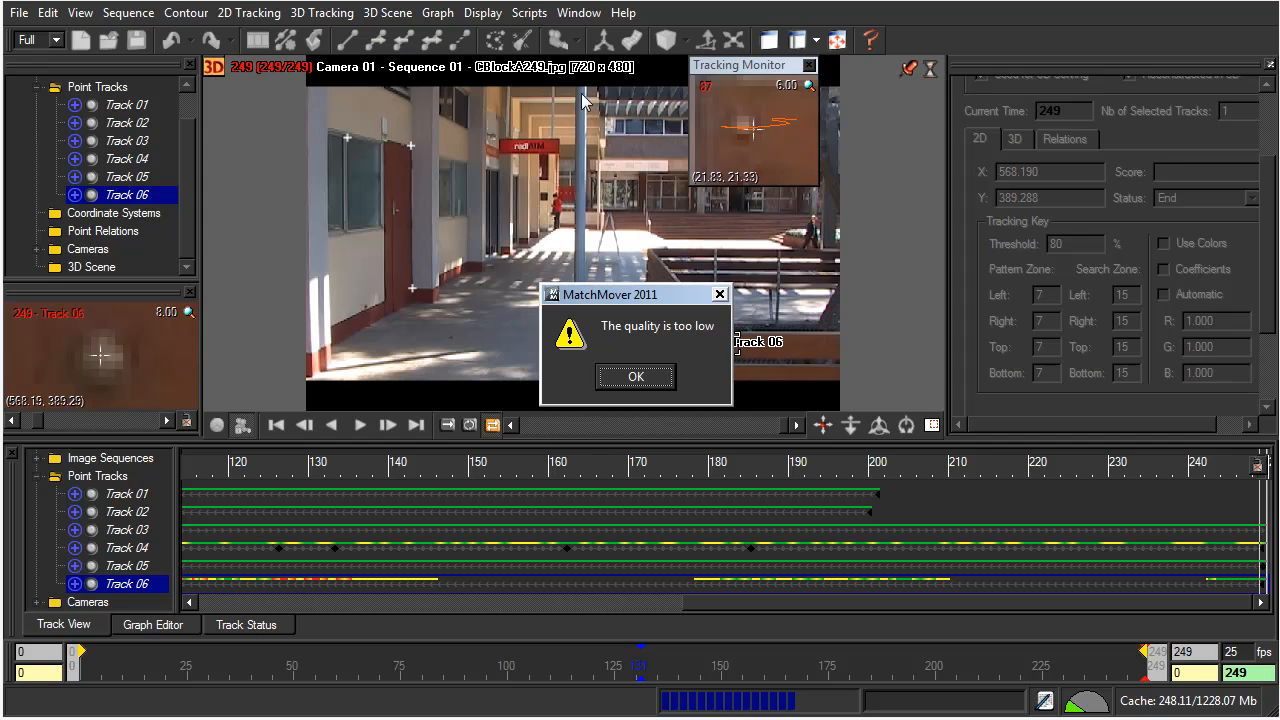
mouse_move(631, 337)
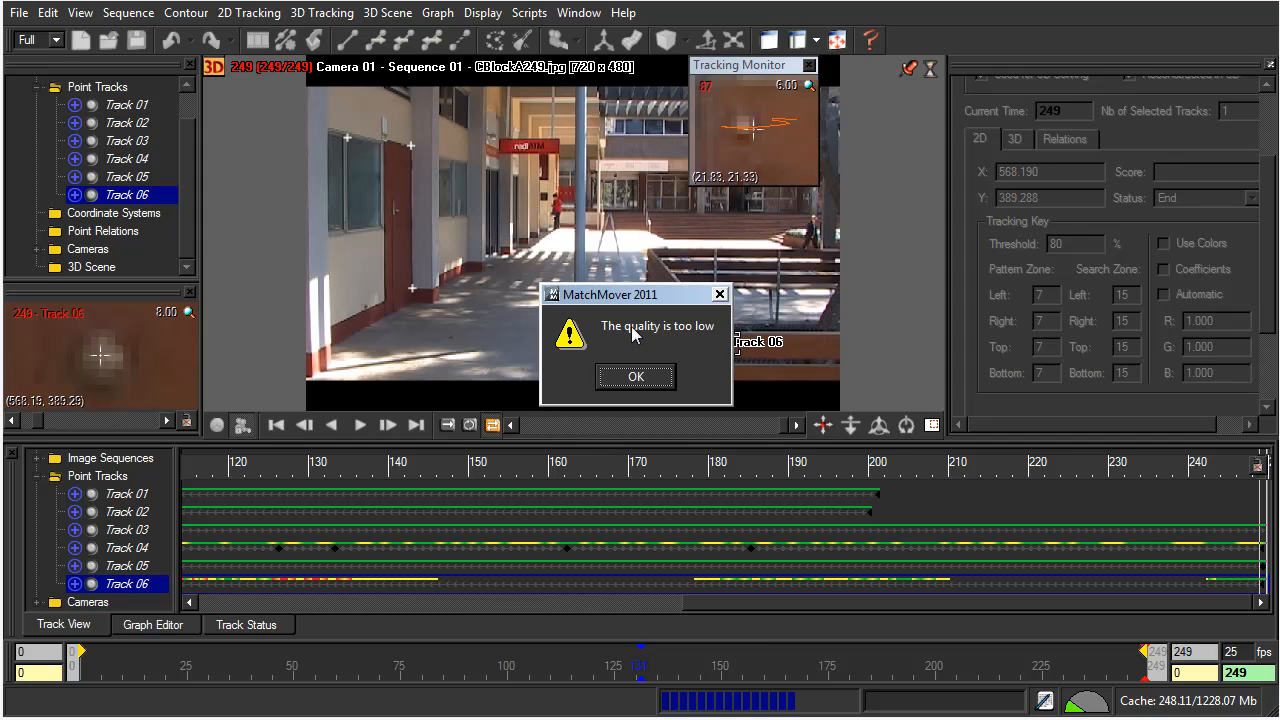
mouse_move(615, 335)
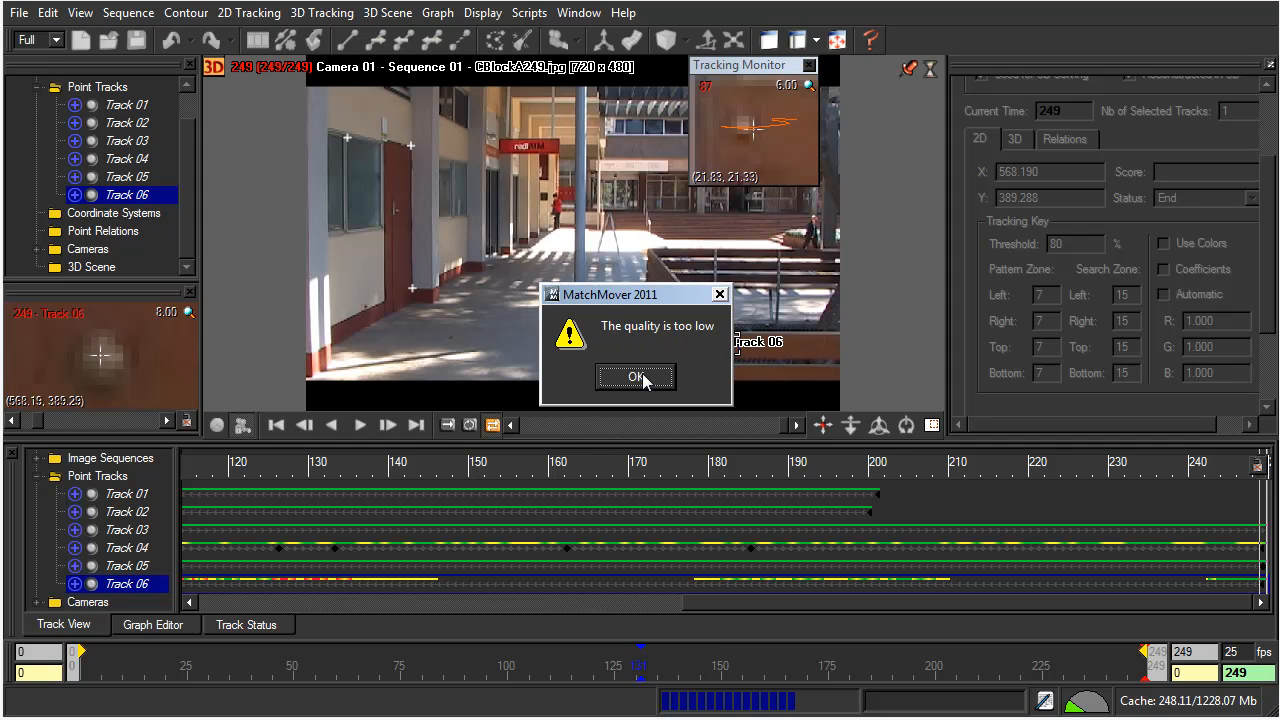
click(636, 377)
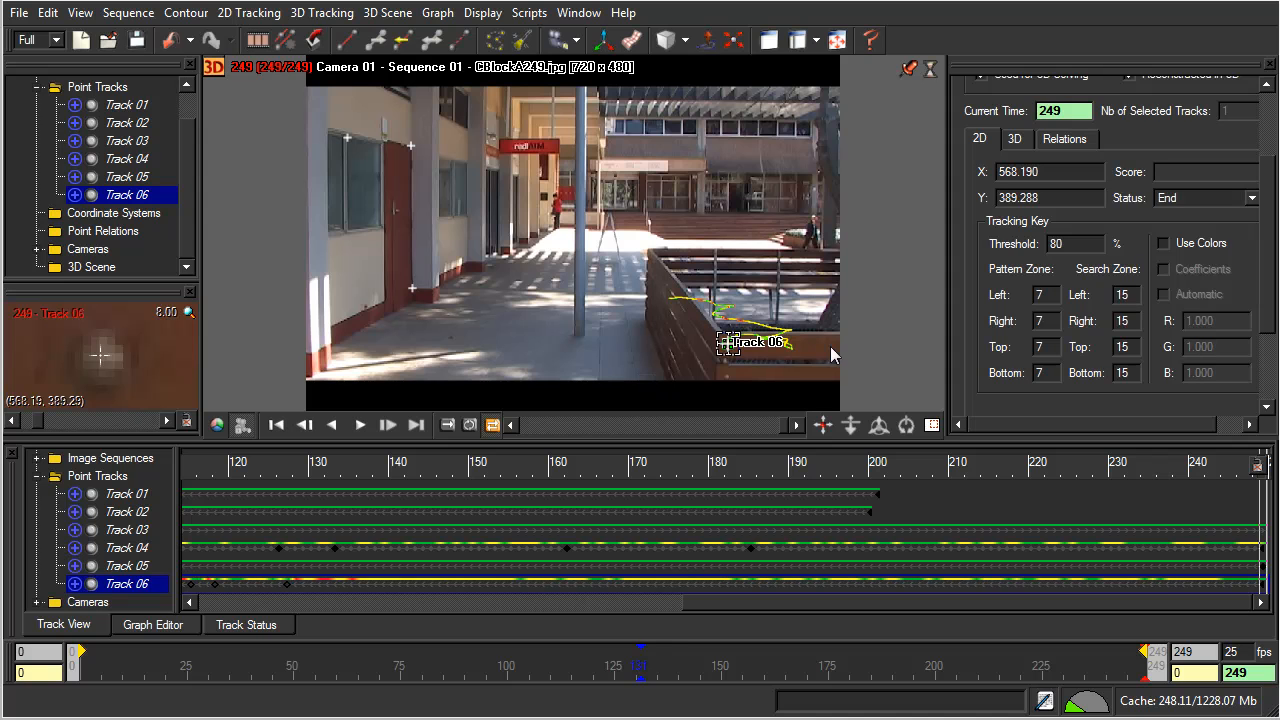
- Scrub through Track 06's backward path across frames 87–133, ending on frame 87
scroll(left, 3)
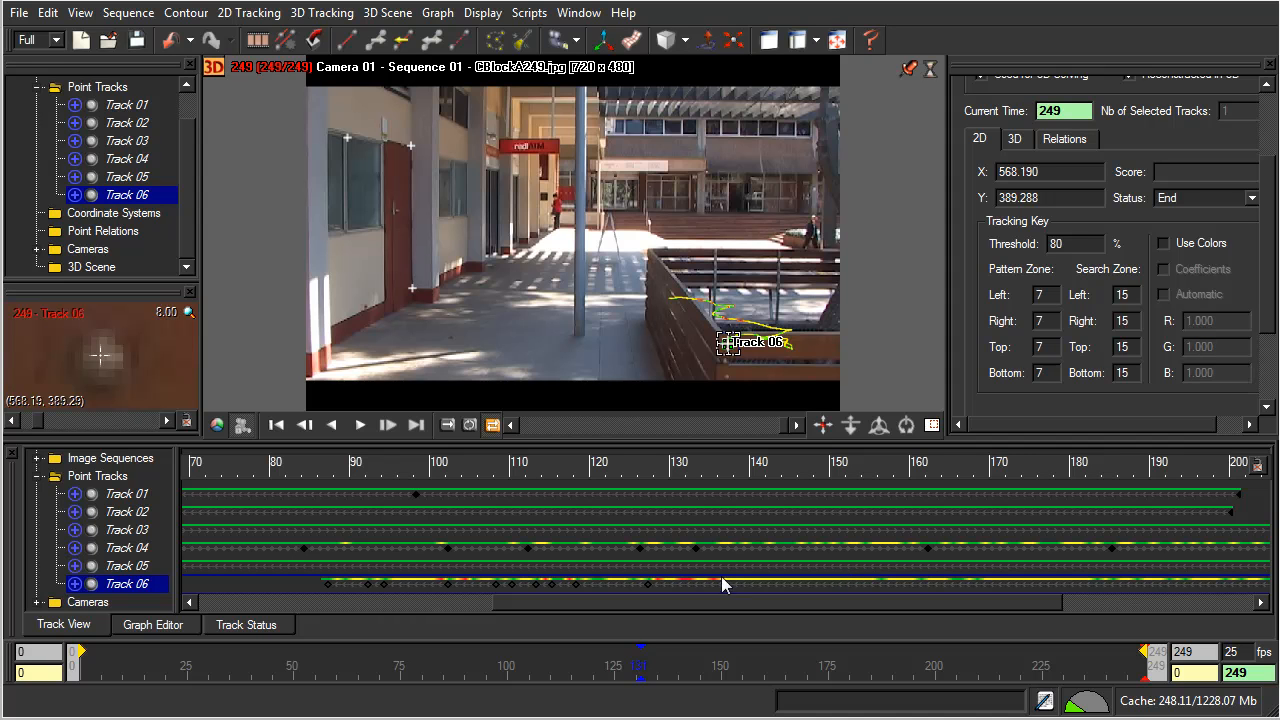
mouse_move(742, 455)
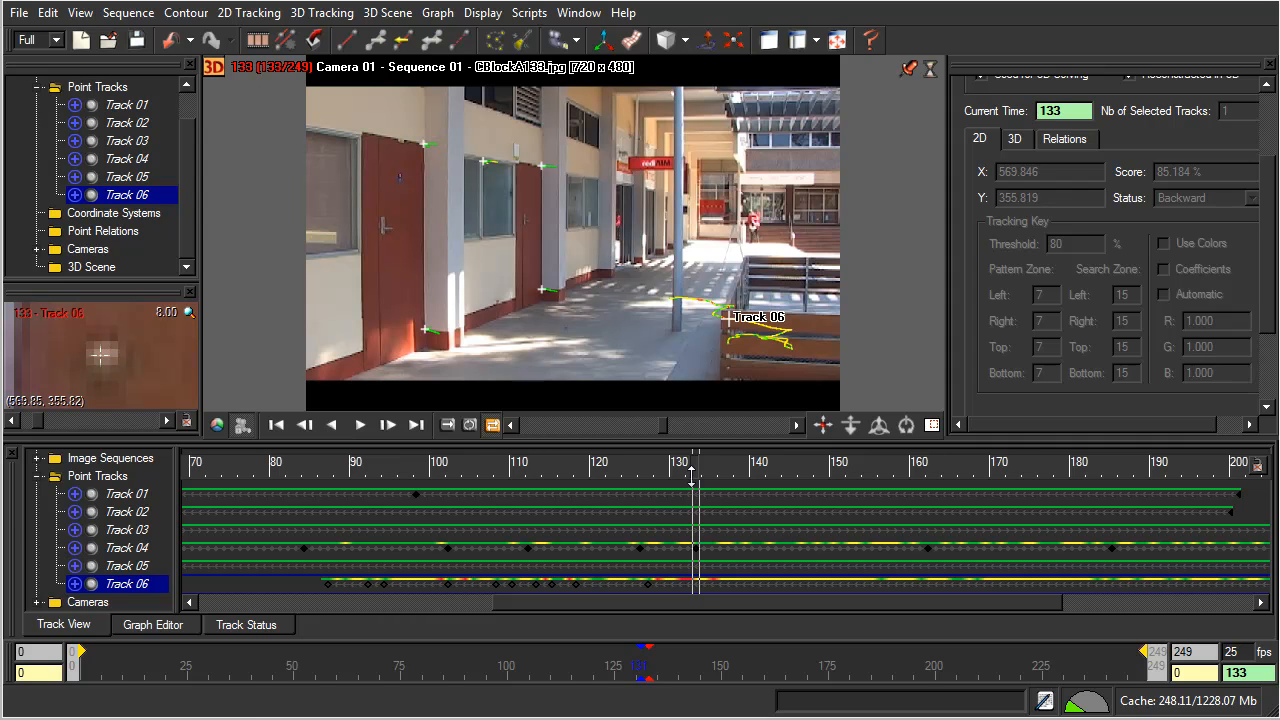
drag(695, 483, 463, 483)
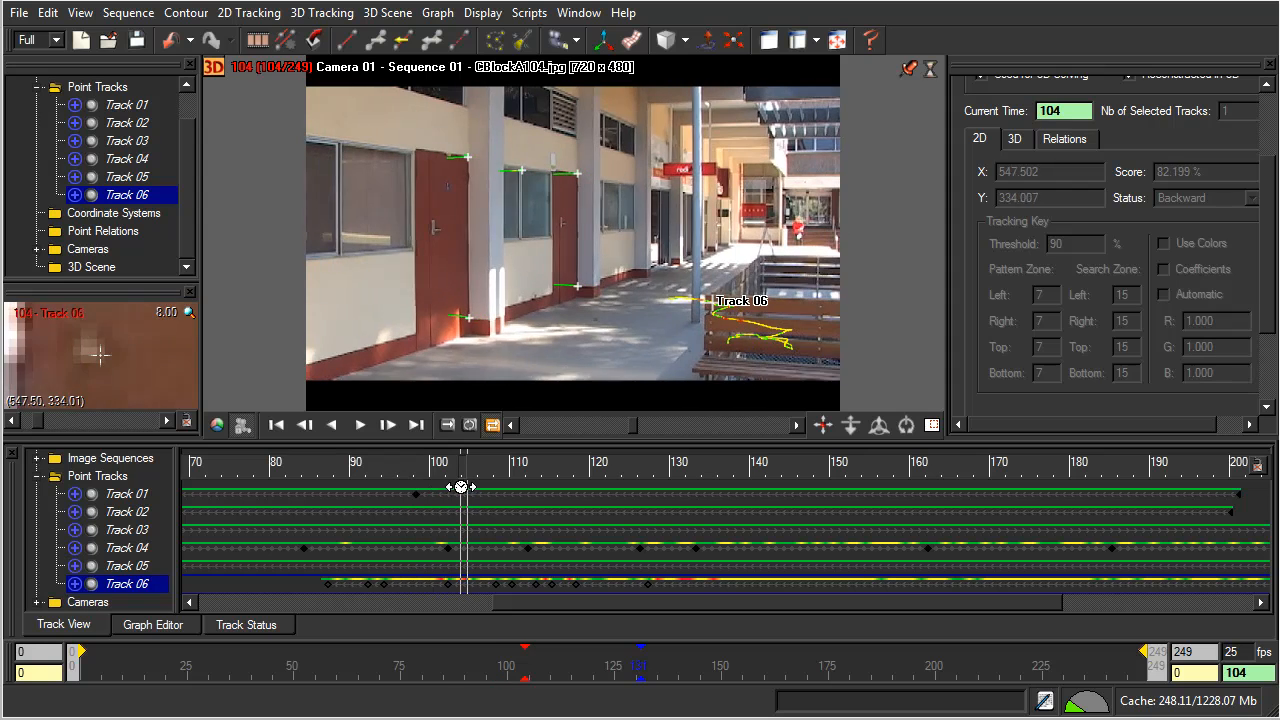
drag(461, 490, 430, 490)
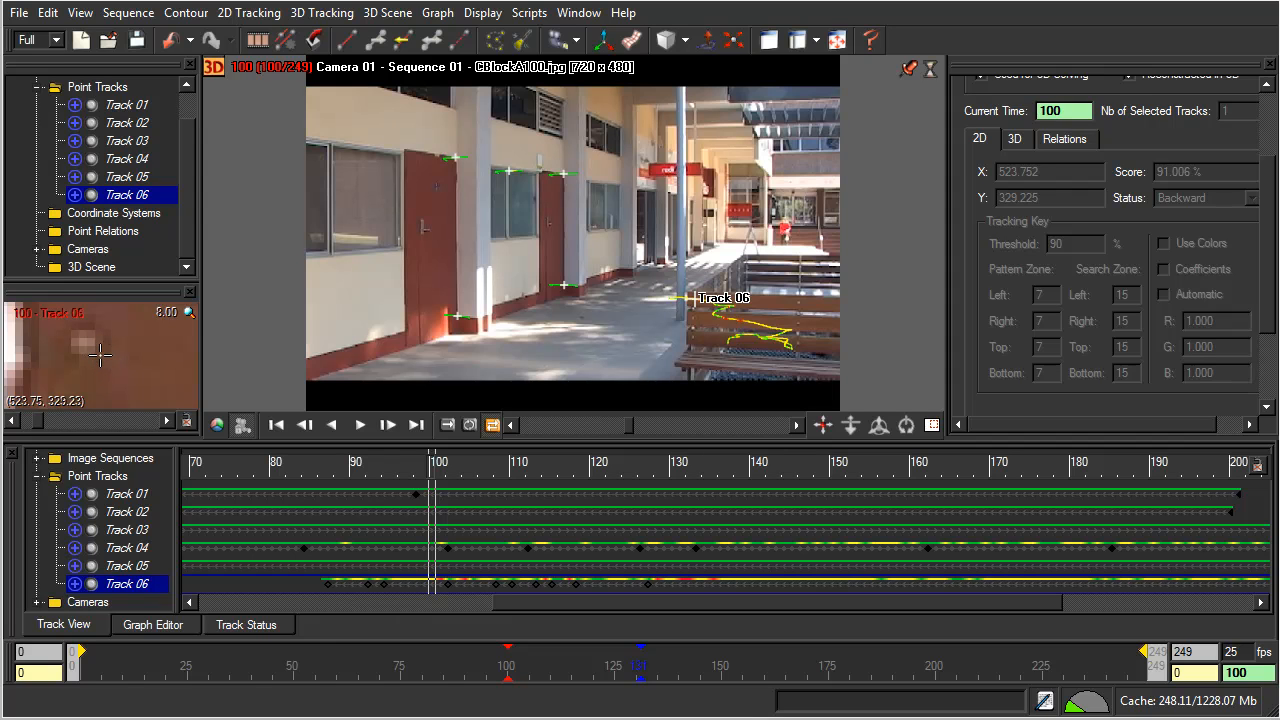
mouse_move(481, 562)
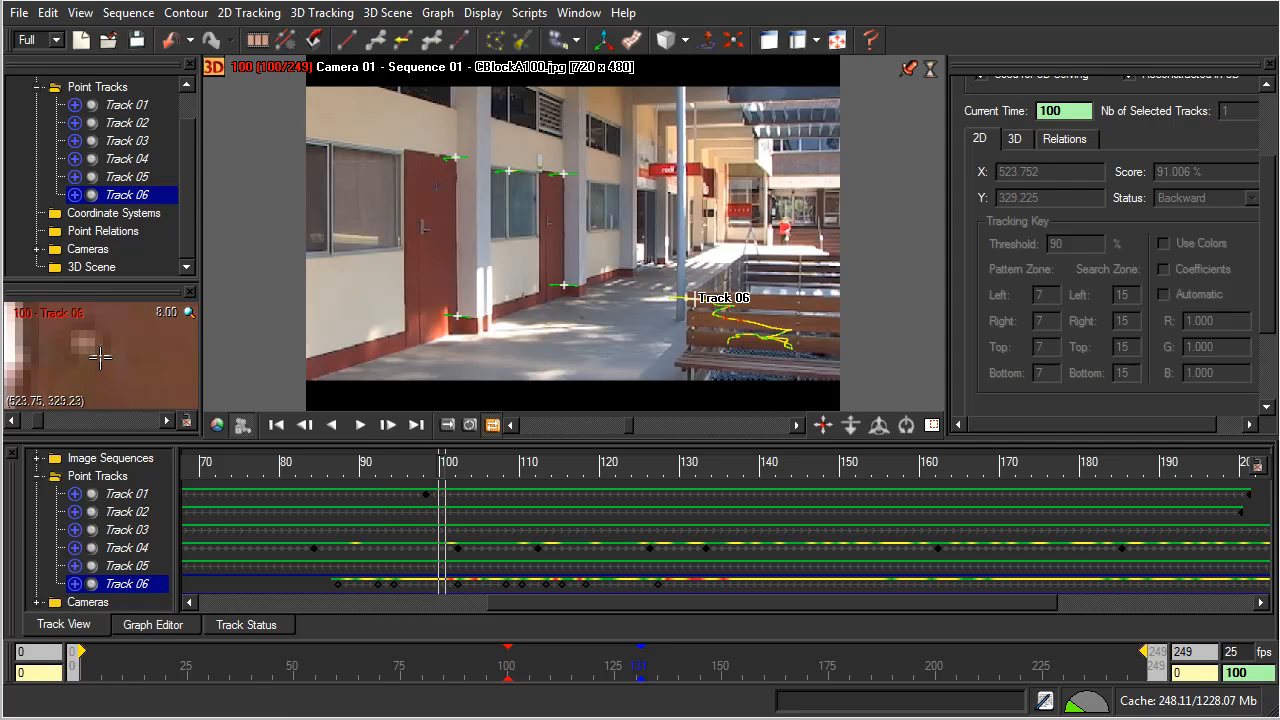
mouse_move(123, 334)
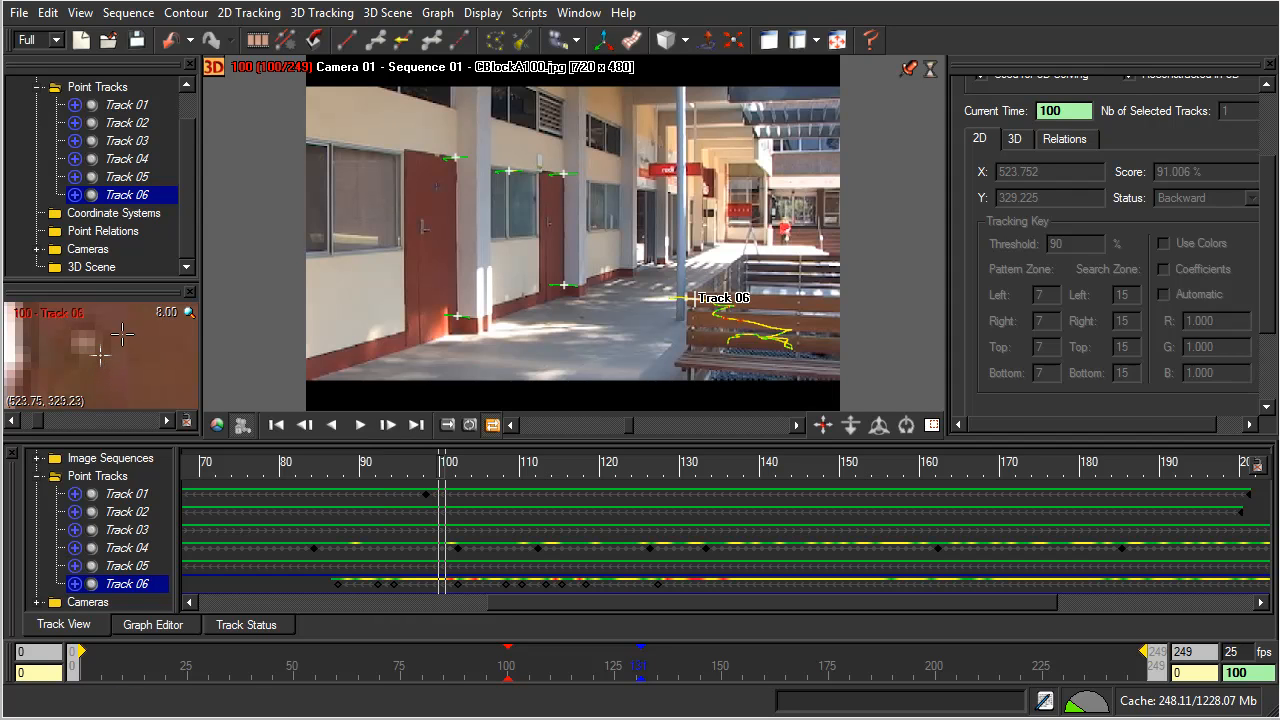
click(433, 463)
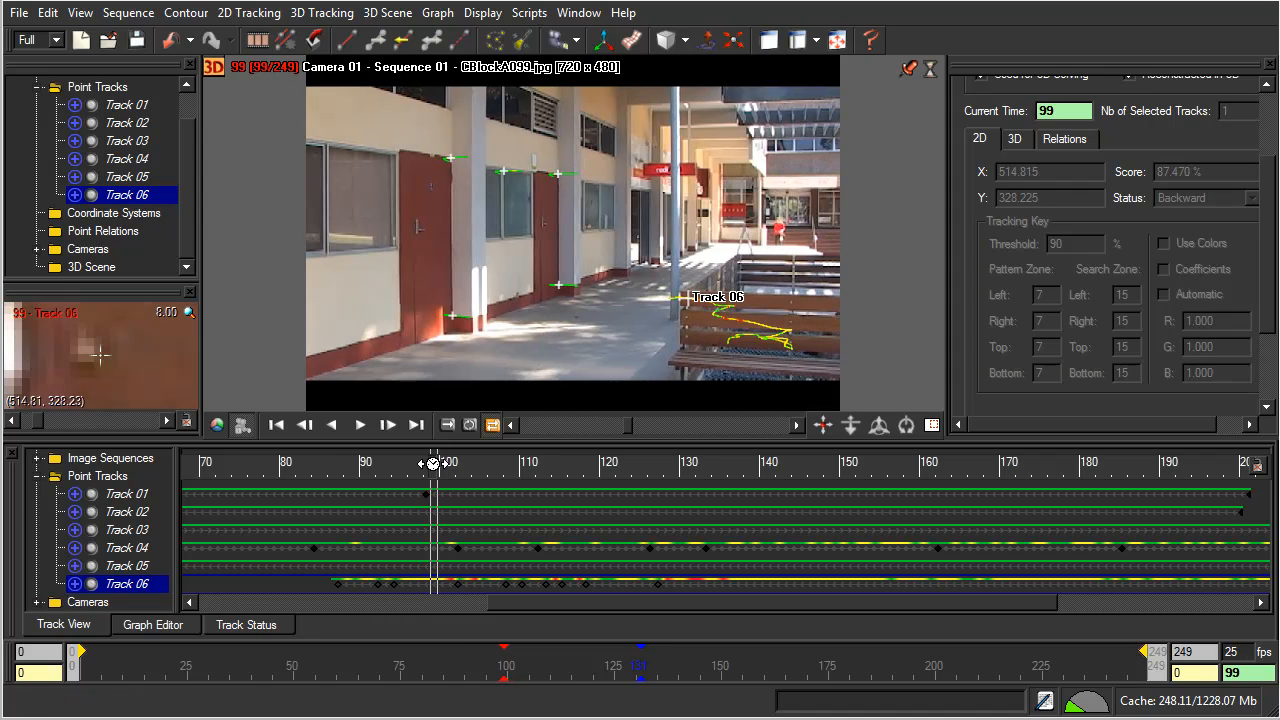
drag(433, 463, 363, 463)
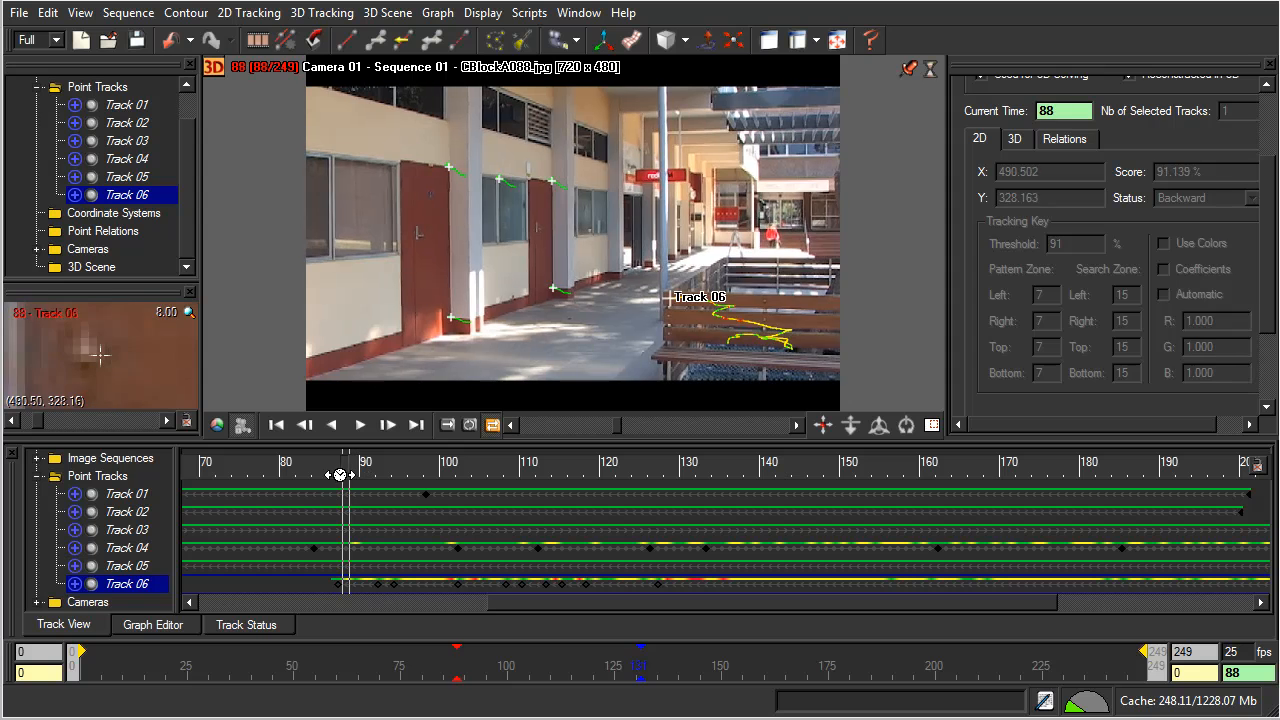
click(331, 425)
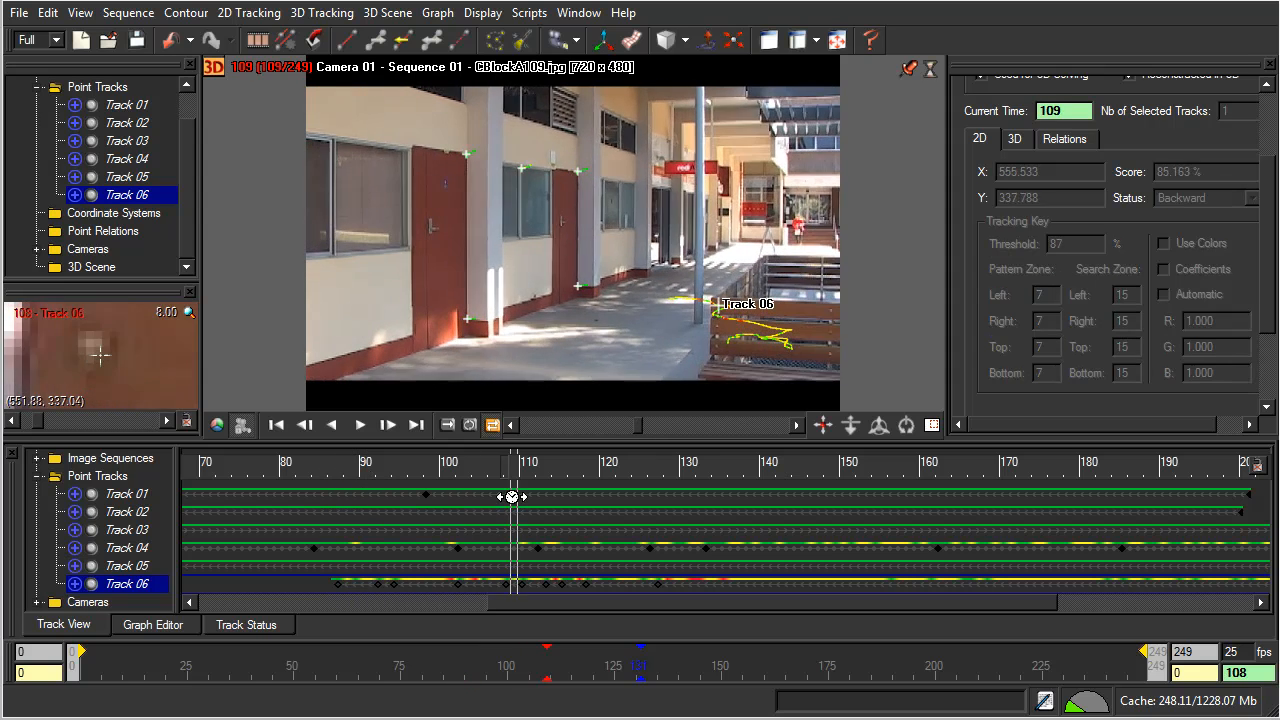
drag(510, 497, 340, 527)
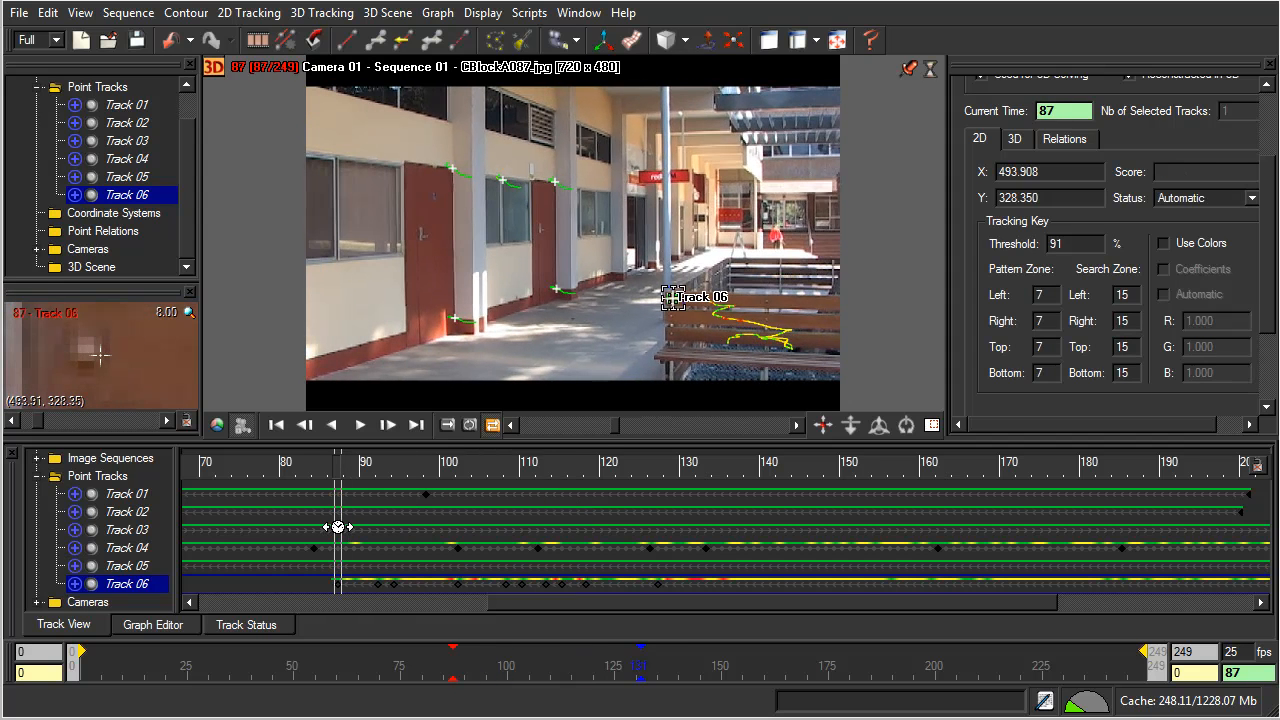
drag(338, 527, 689, 537)
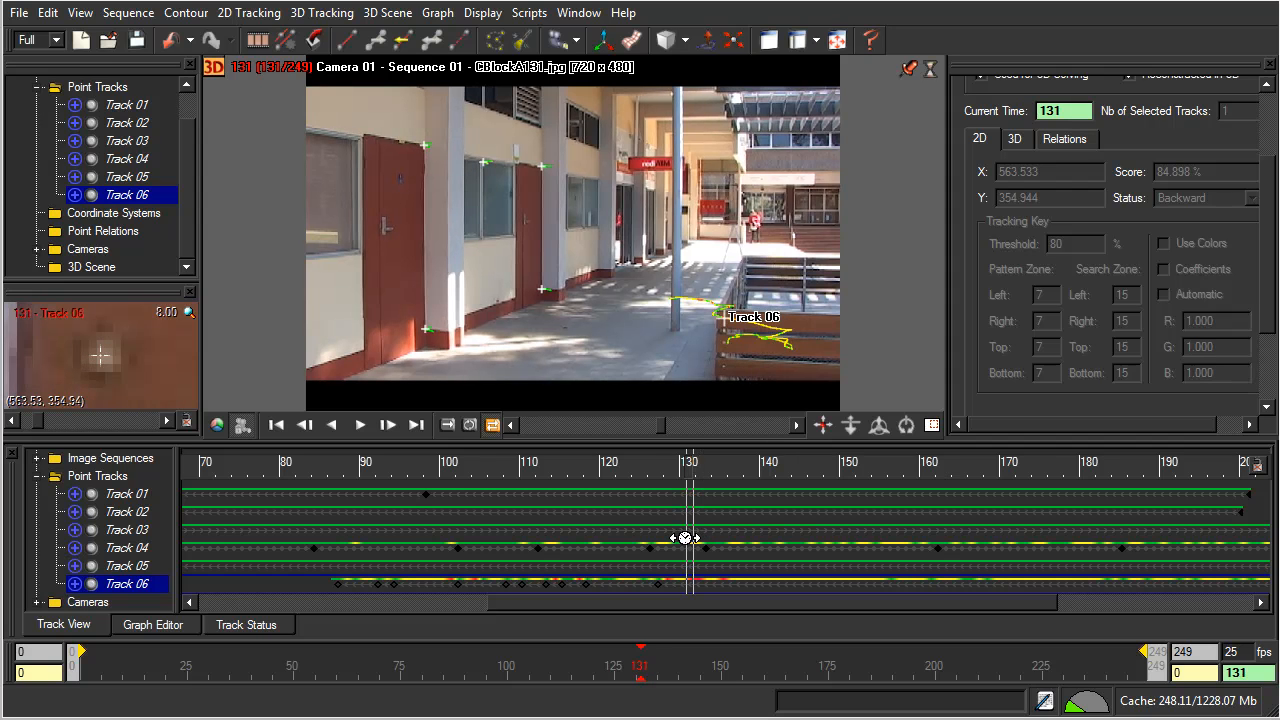
click(387, 425)
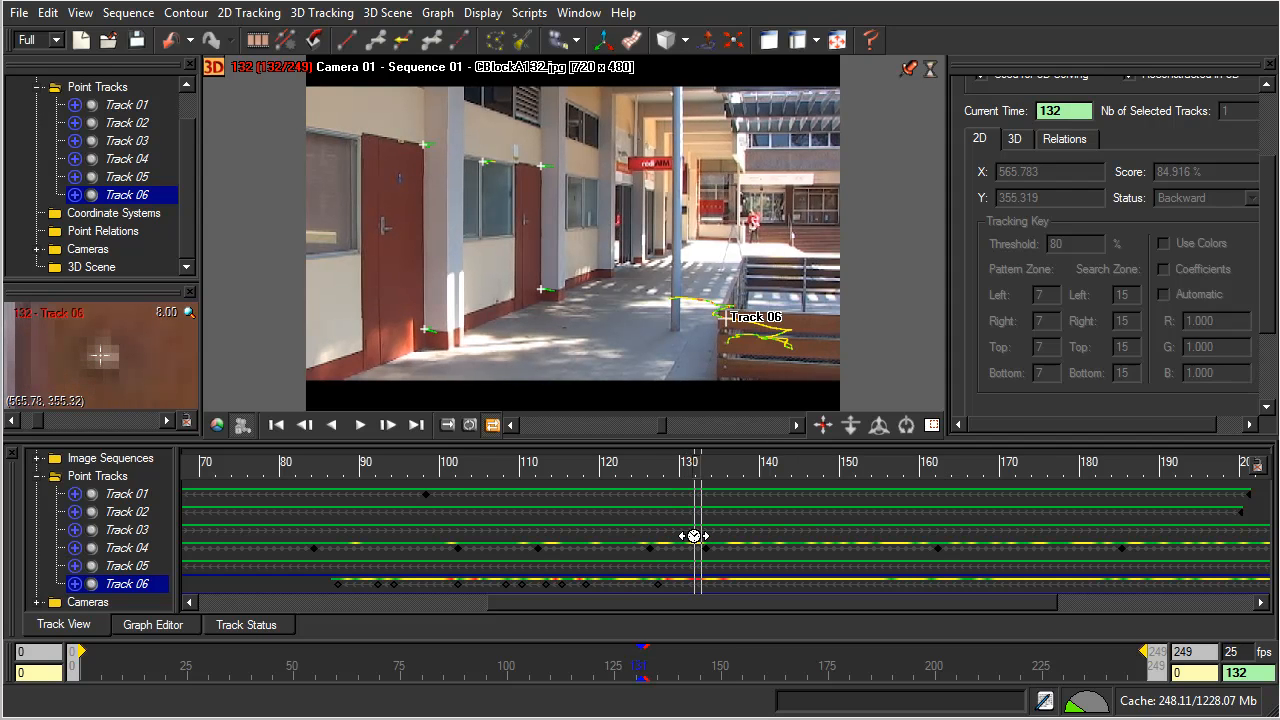
drag(693, 536, 531, 546)
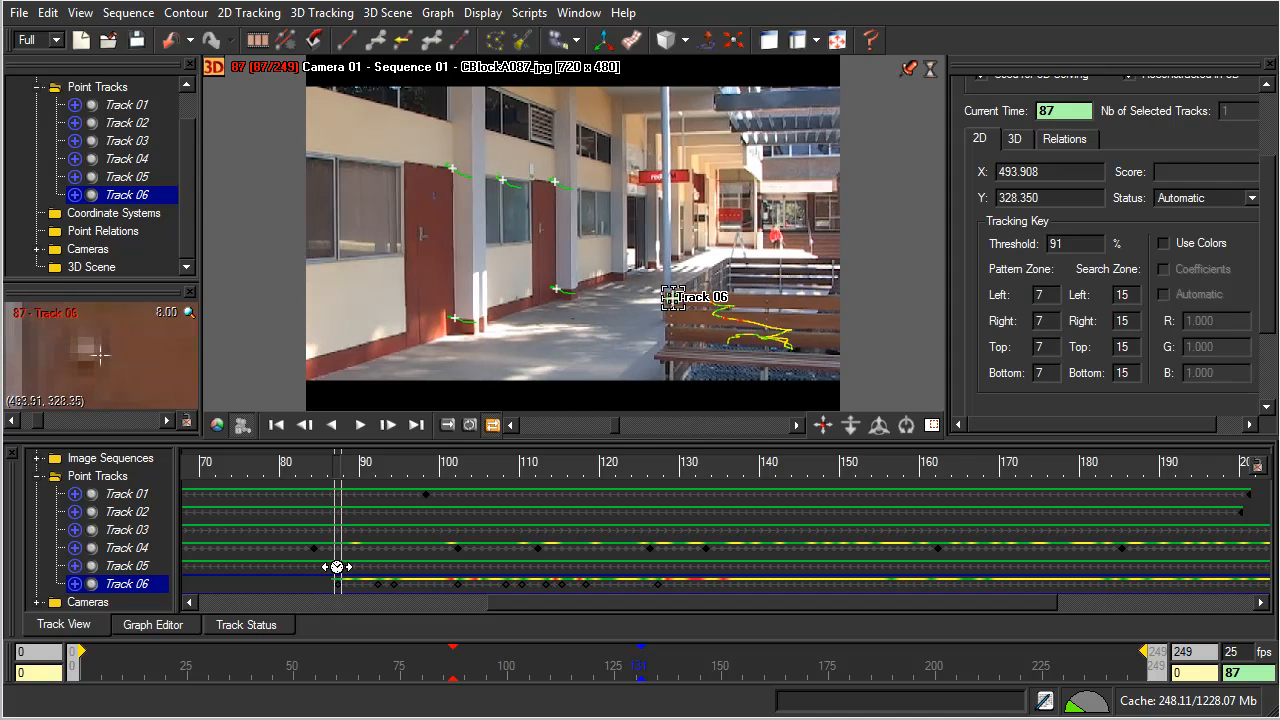
mouse_move(375, 588)
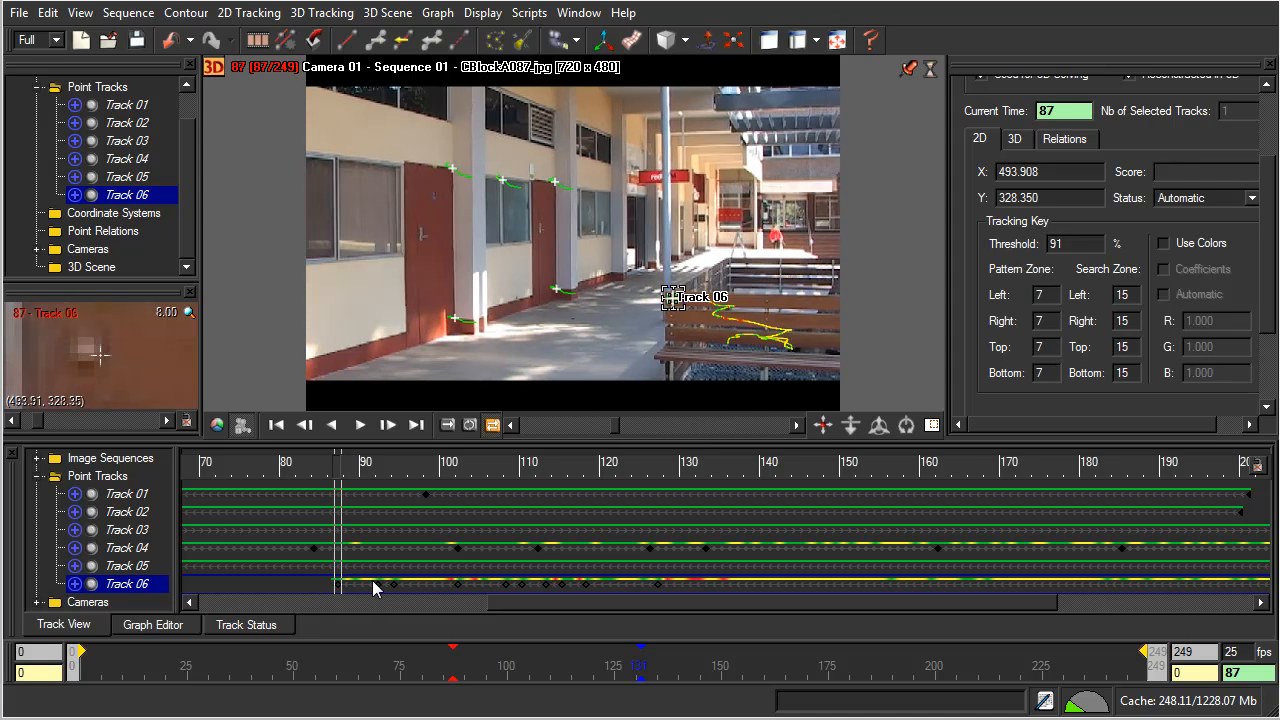
mouse_move(335, 592)
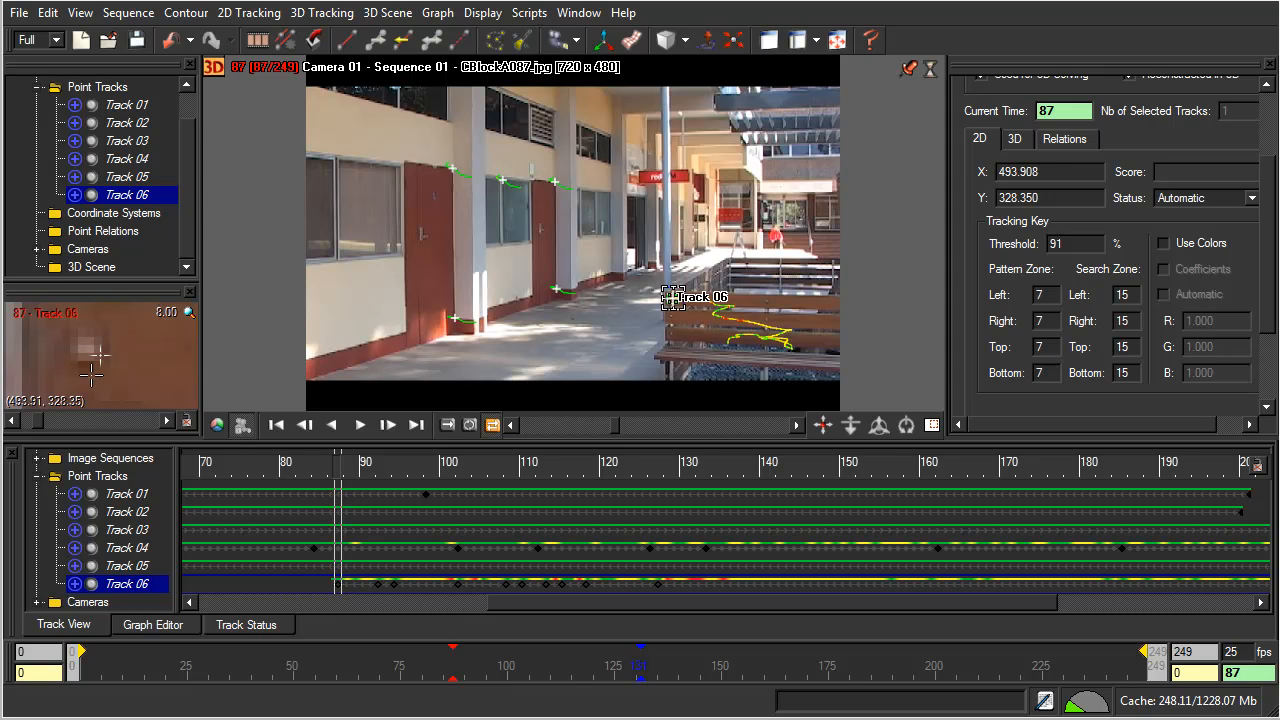
mouse_move(88, 355)
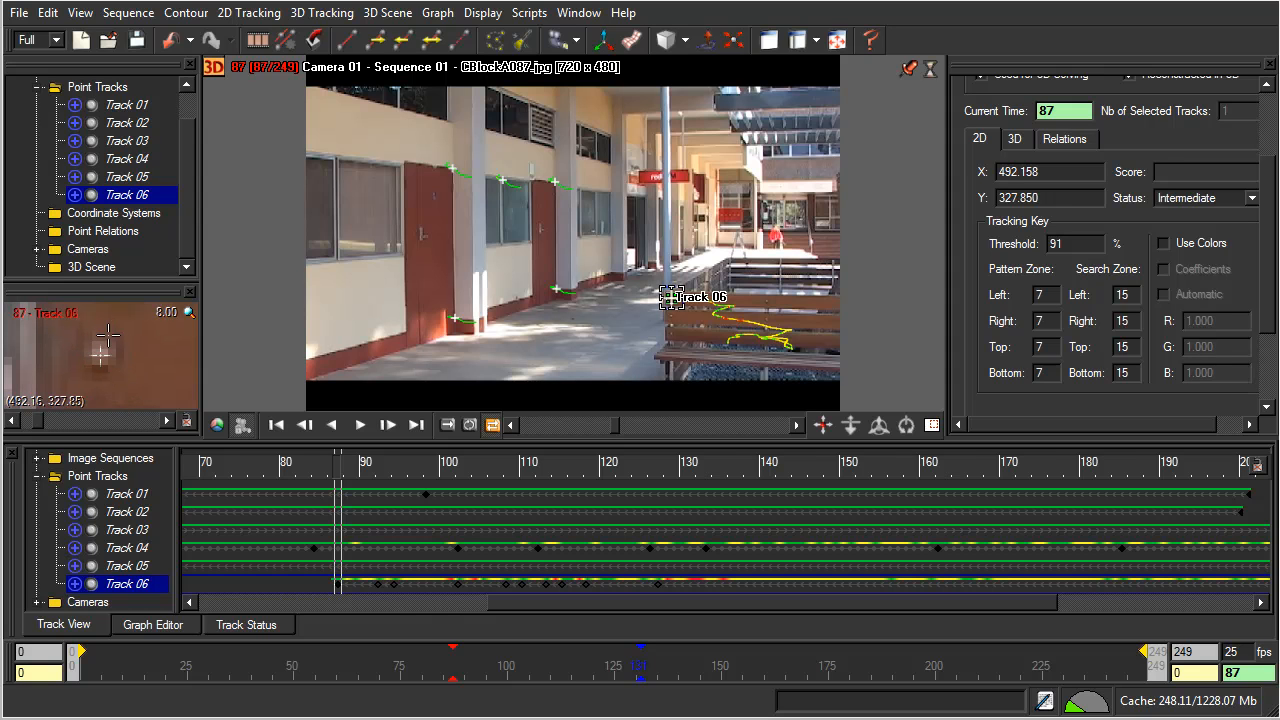
mouse_move(92, 370)
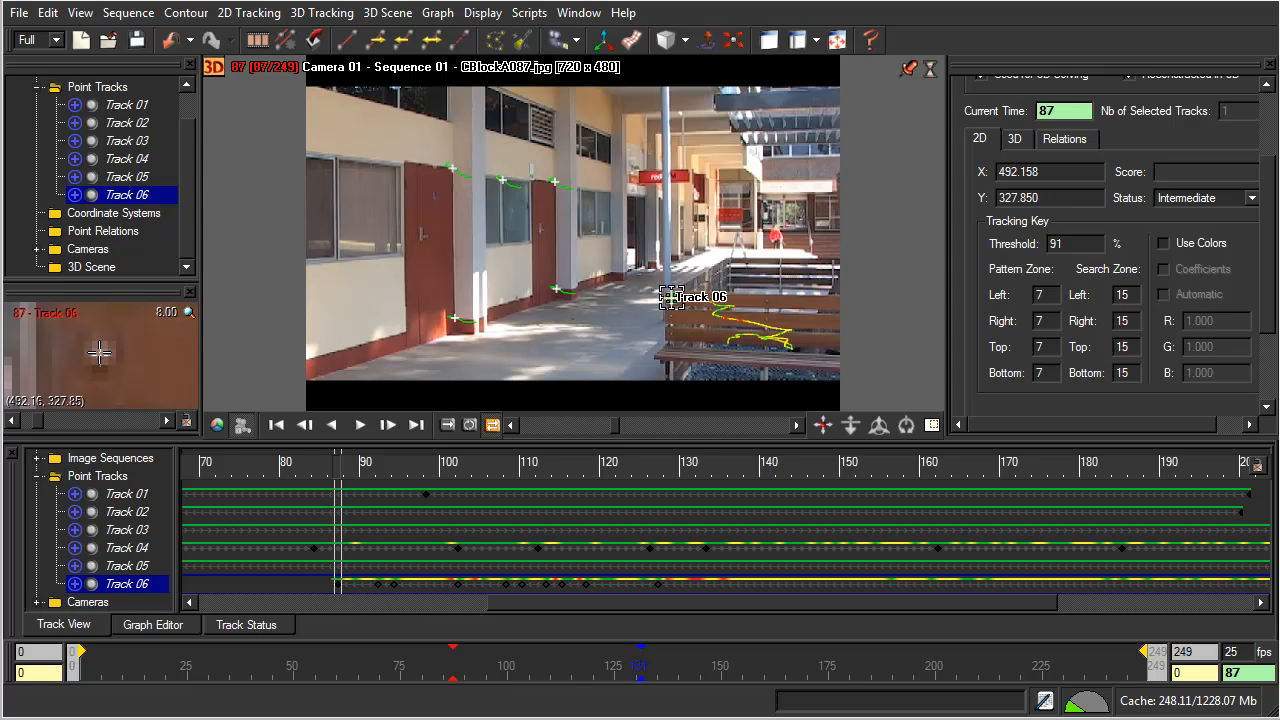
mouse_move(103, 357)
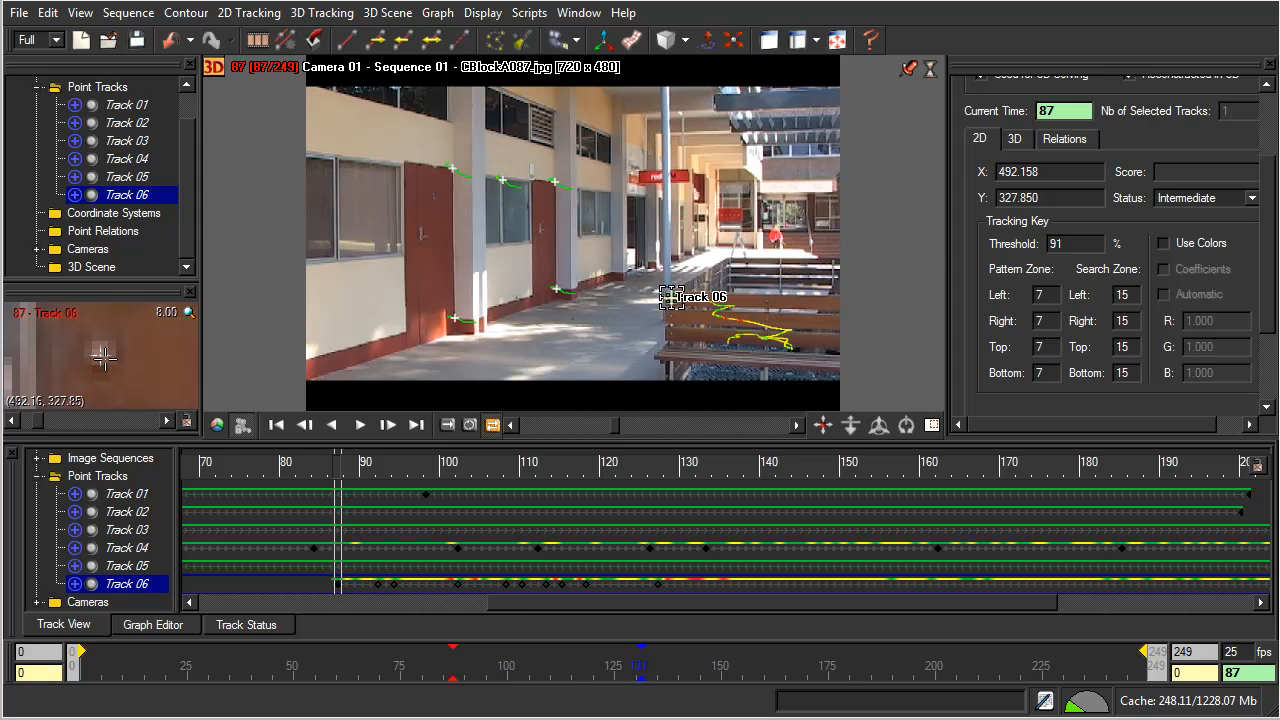
mouse_move(150, 362)
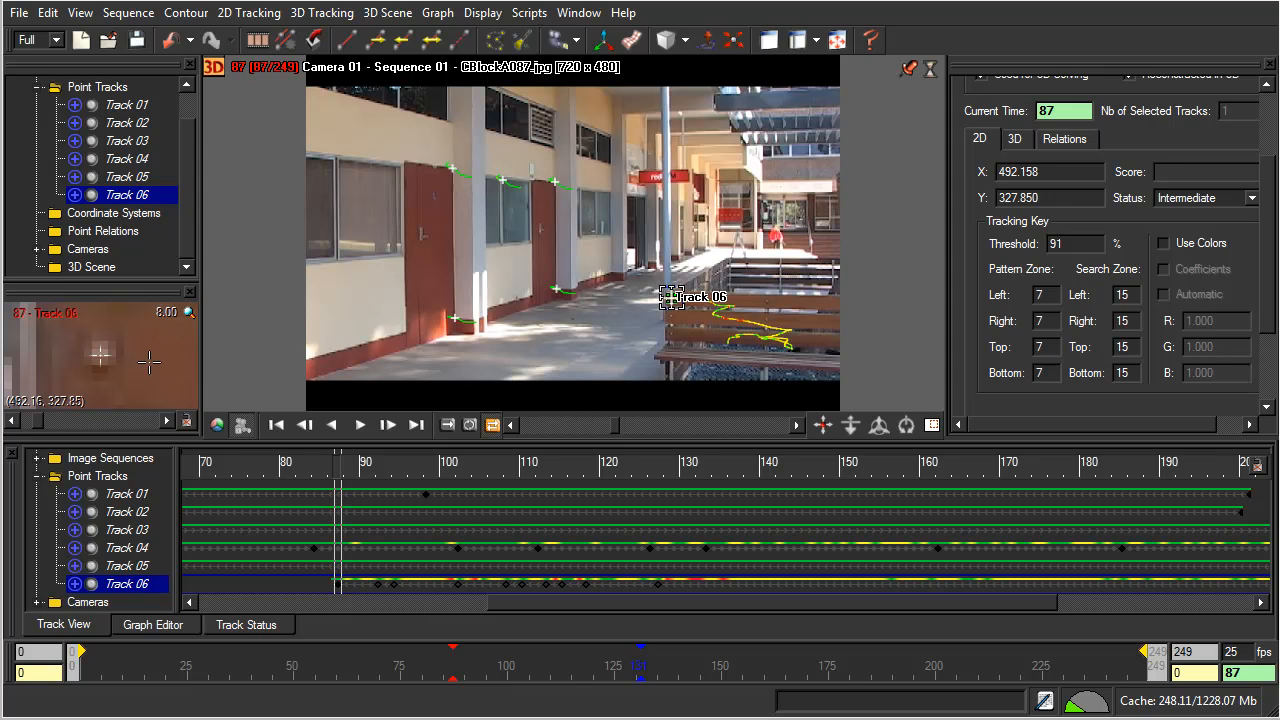
mouse_move(105, 353)
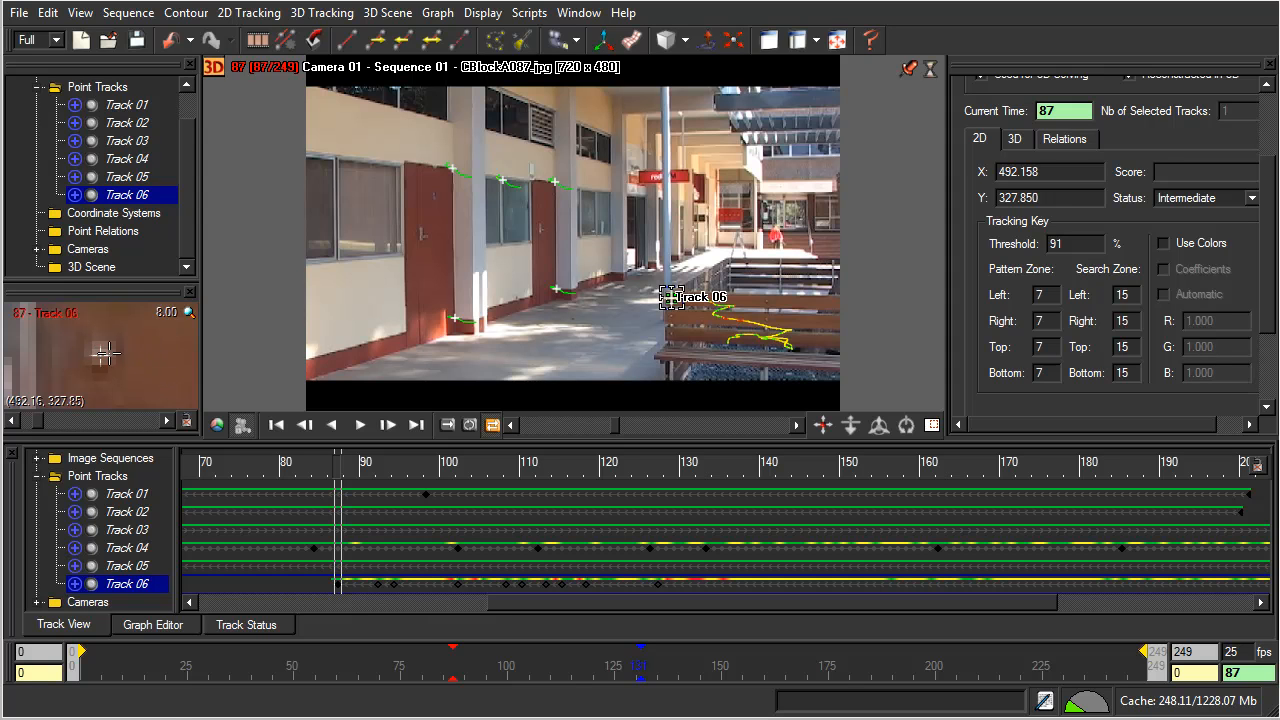
mouse_move(100, 356)
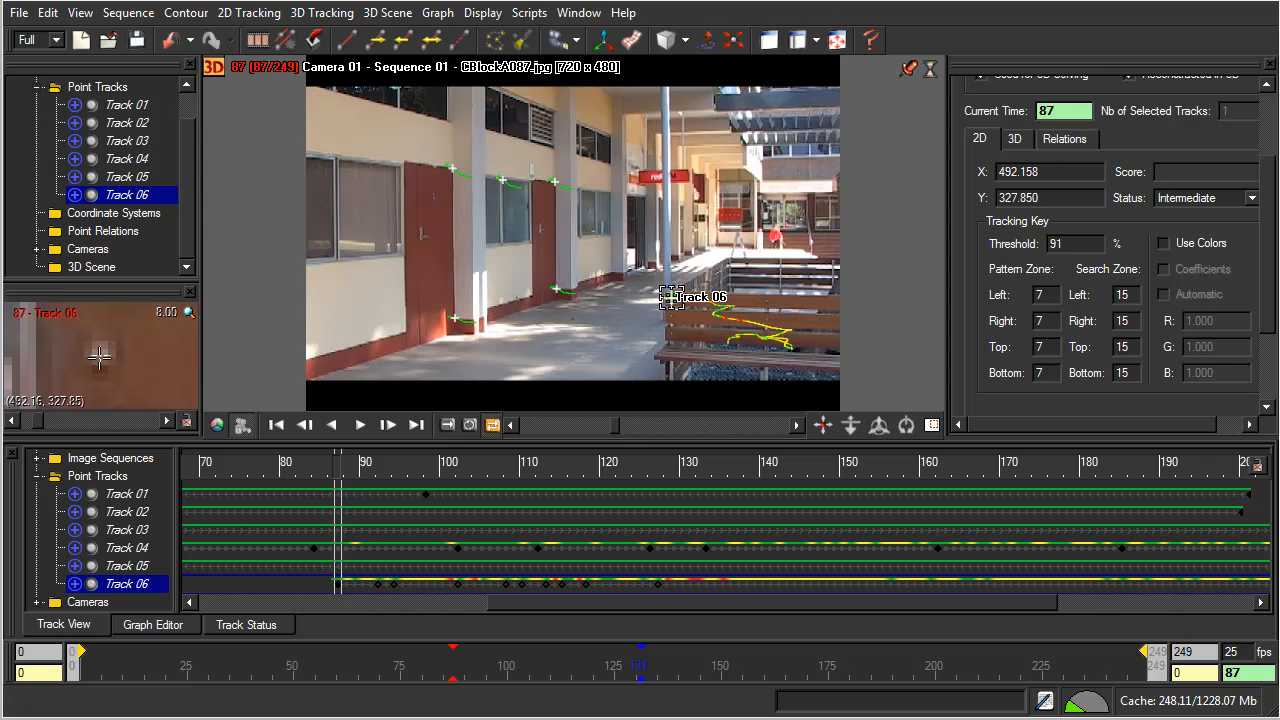
mouse_move(435, 42)
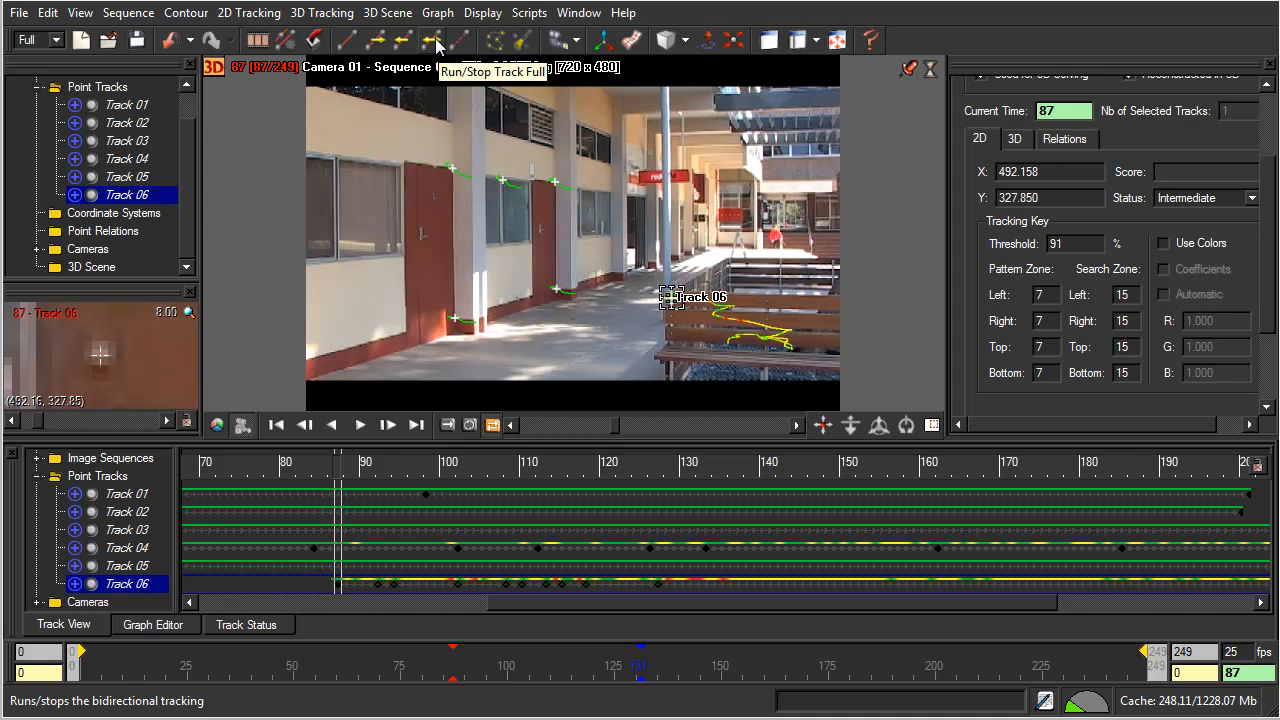
- Run full tracking on Track 06 from frame 87 and dismiss the low-quality warning
click(430, 40)
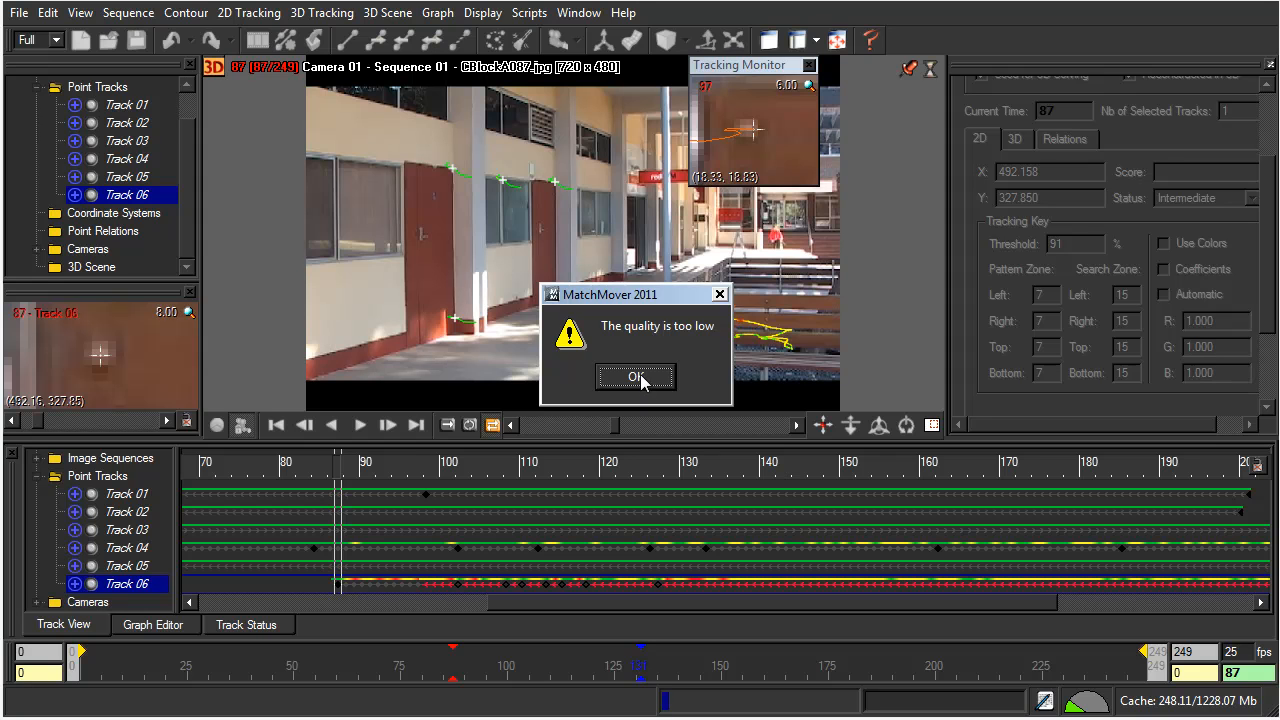
click(635, 377)
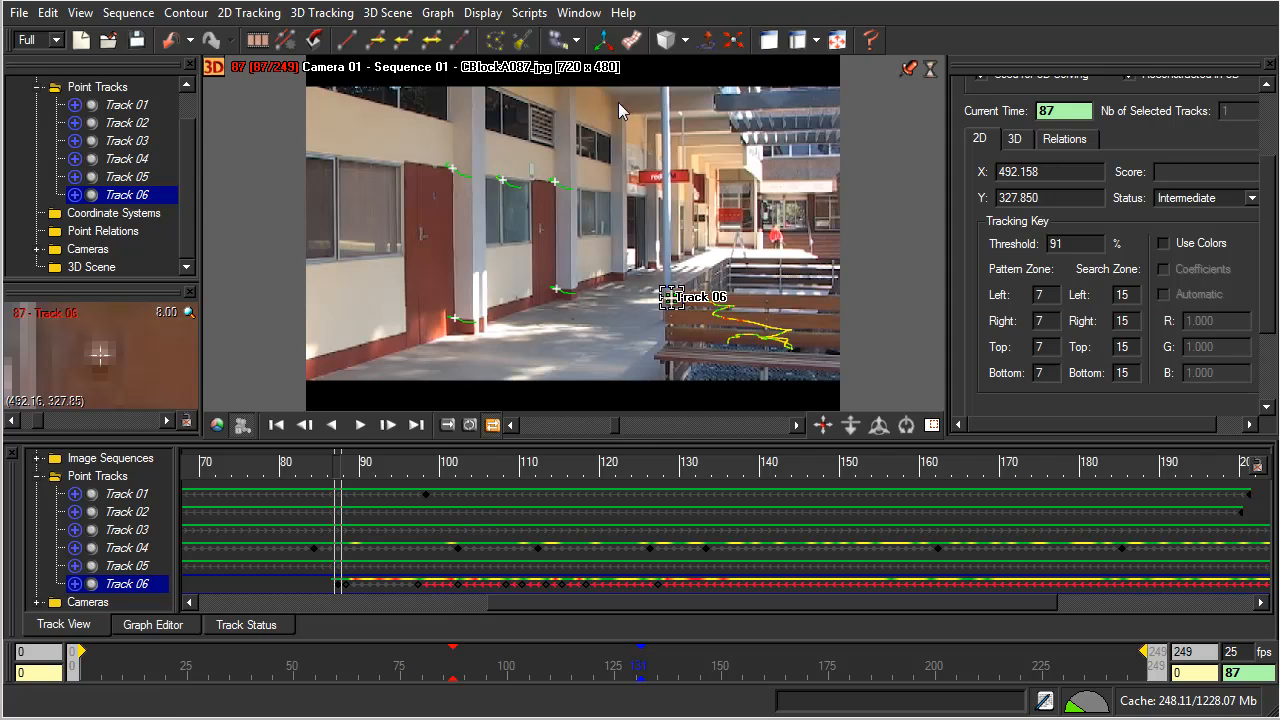
mouse_move(404, 40)
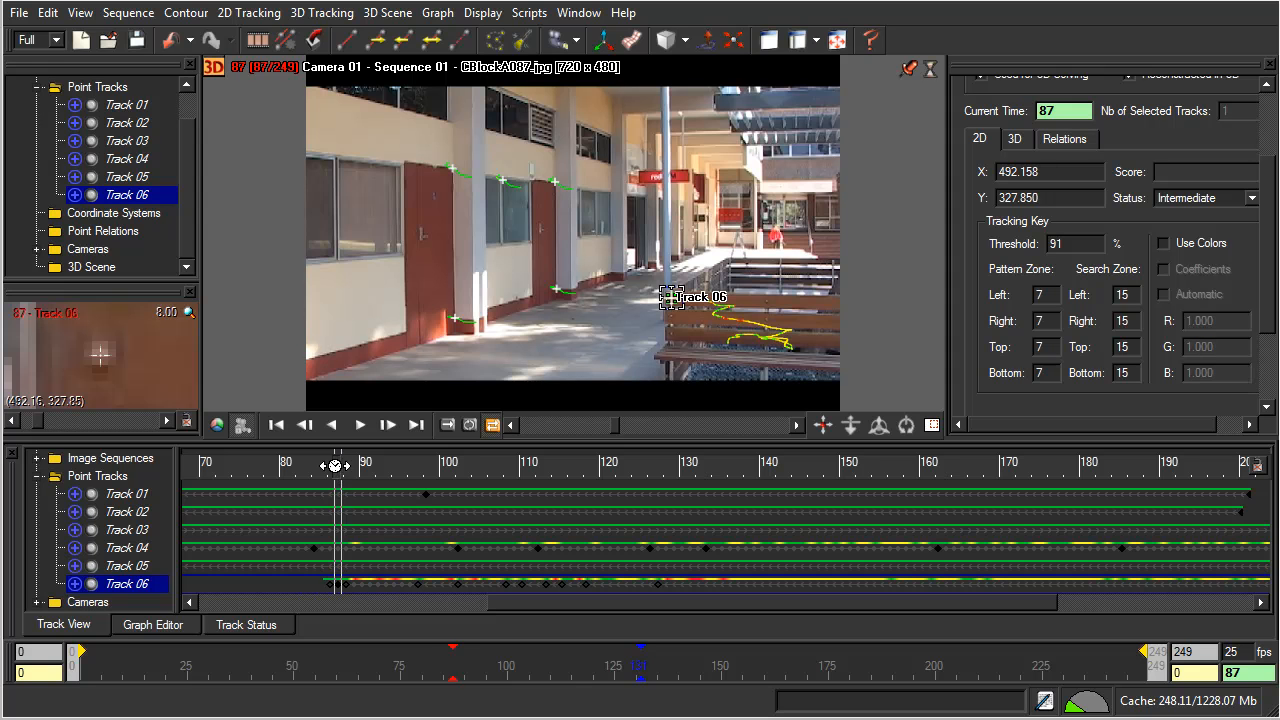
- Reselect Track 06 and step back to frame 85, just before the track starts
click(331, 425)
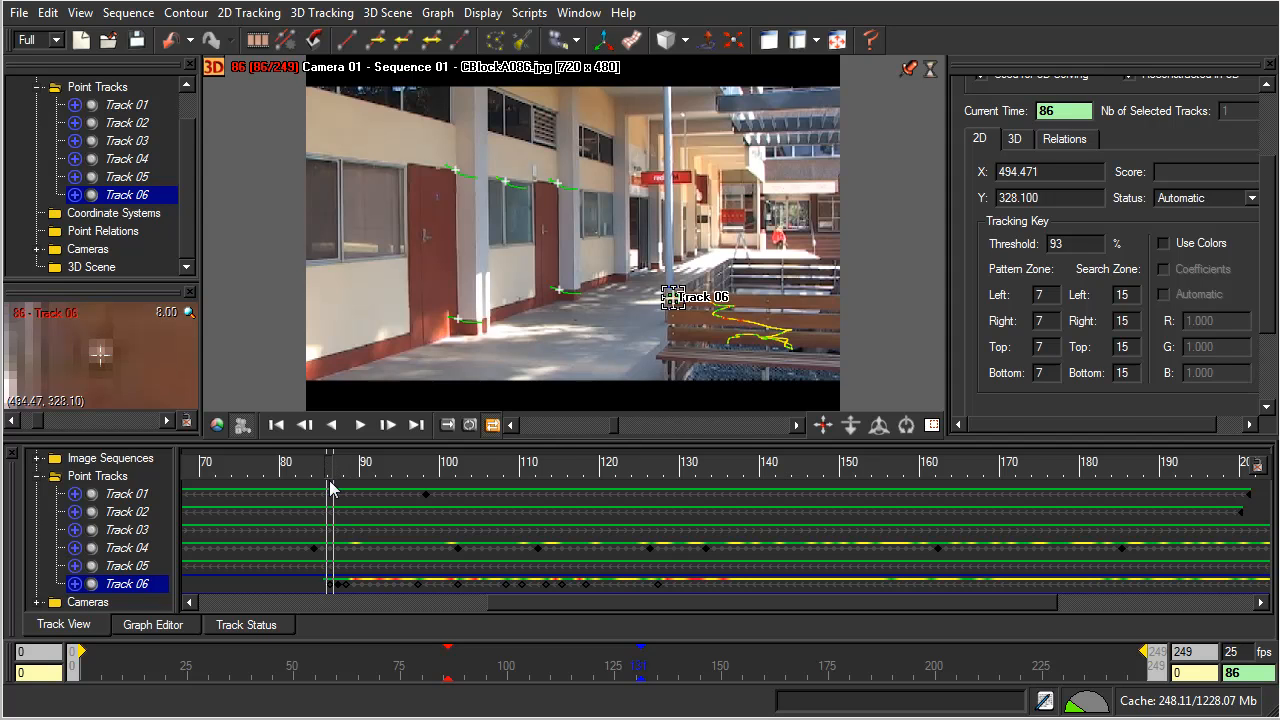
mouse_move(181, 161)
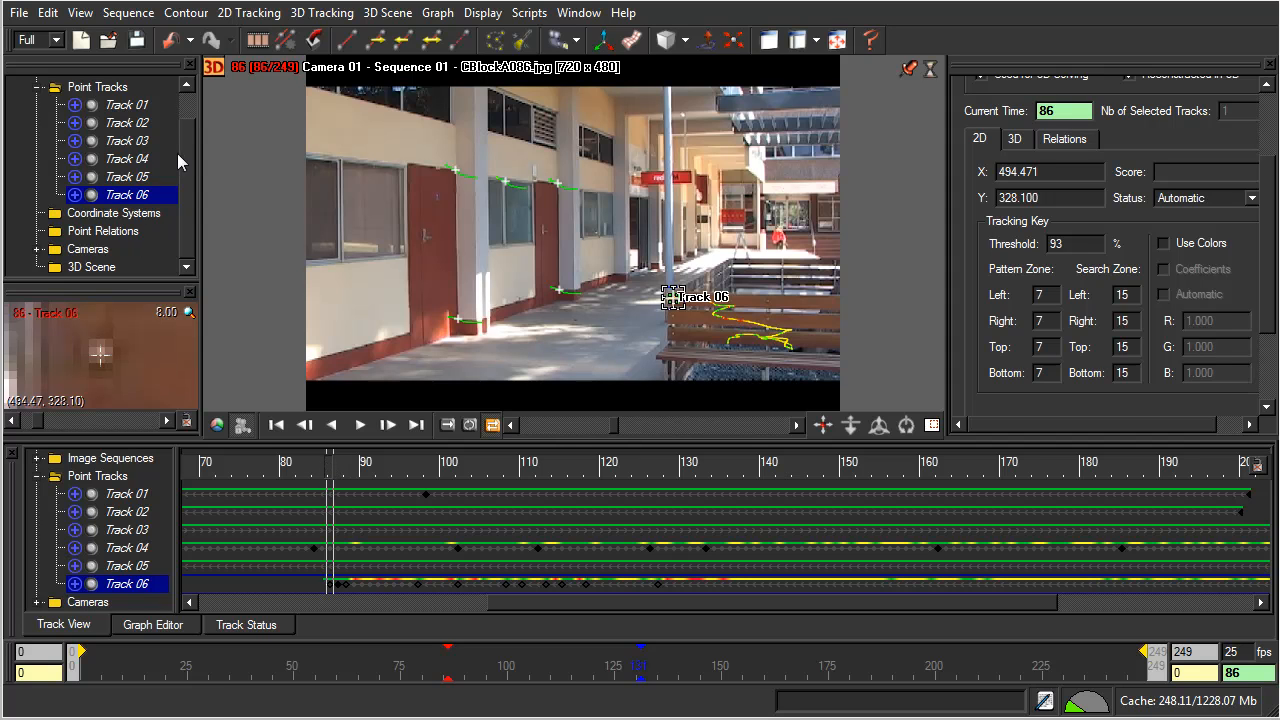
mouse_move(280, 294)
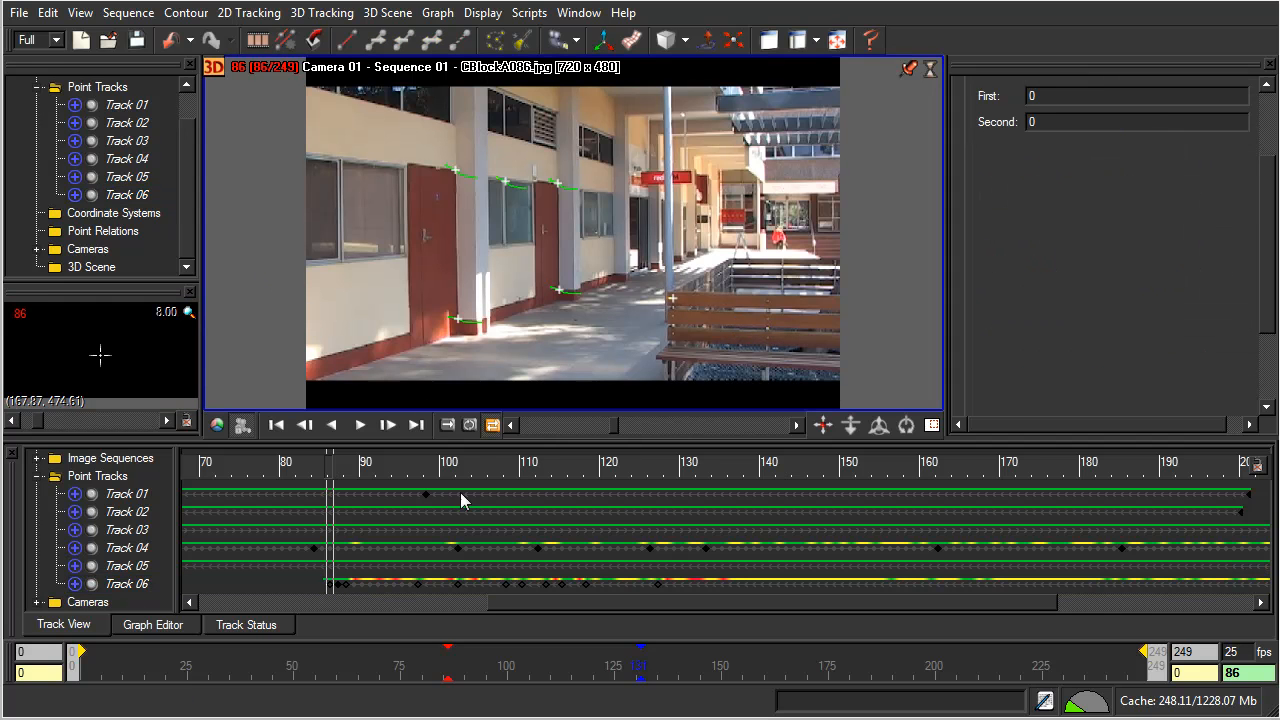
mouse_move(673, 322)
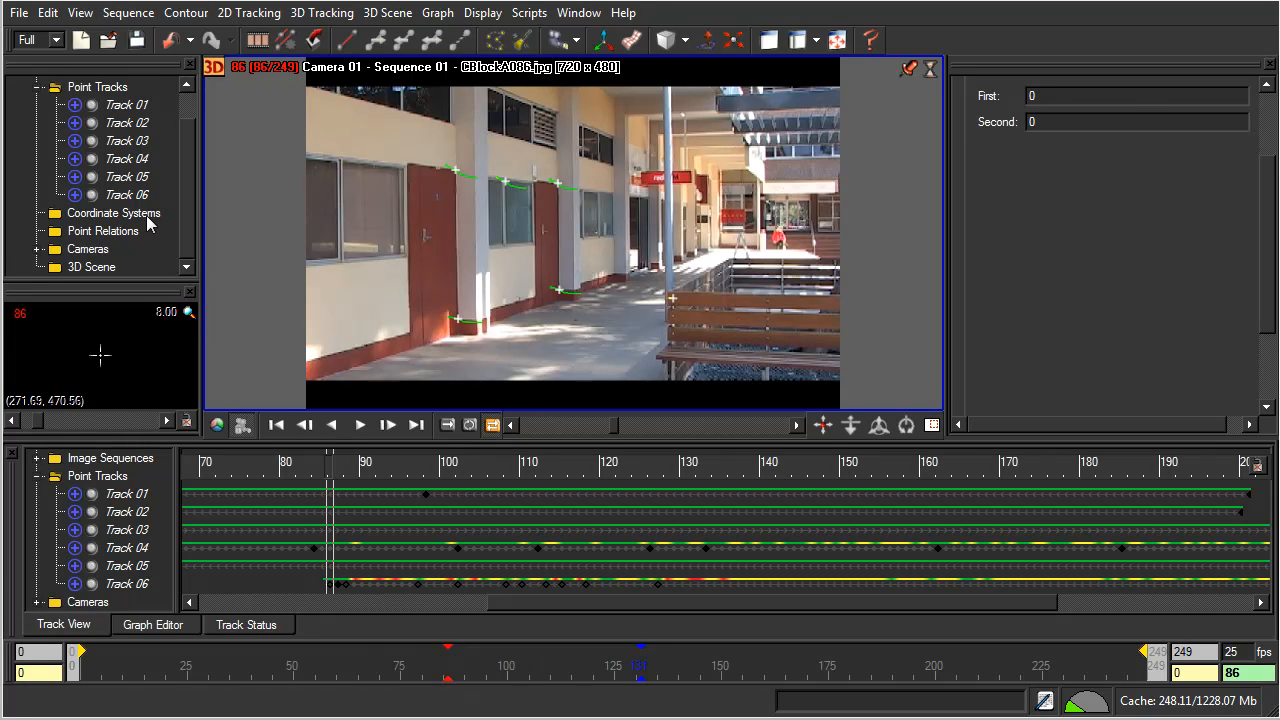
click(126, 194)
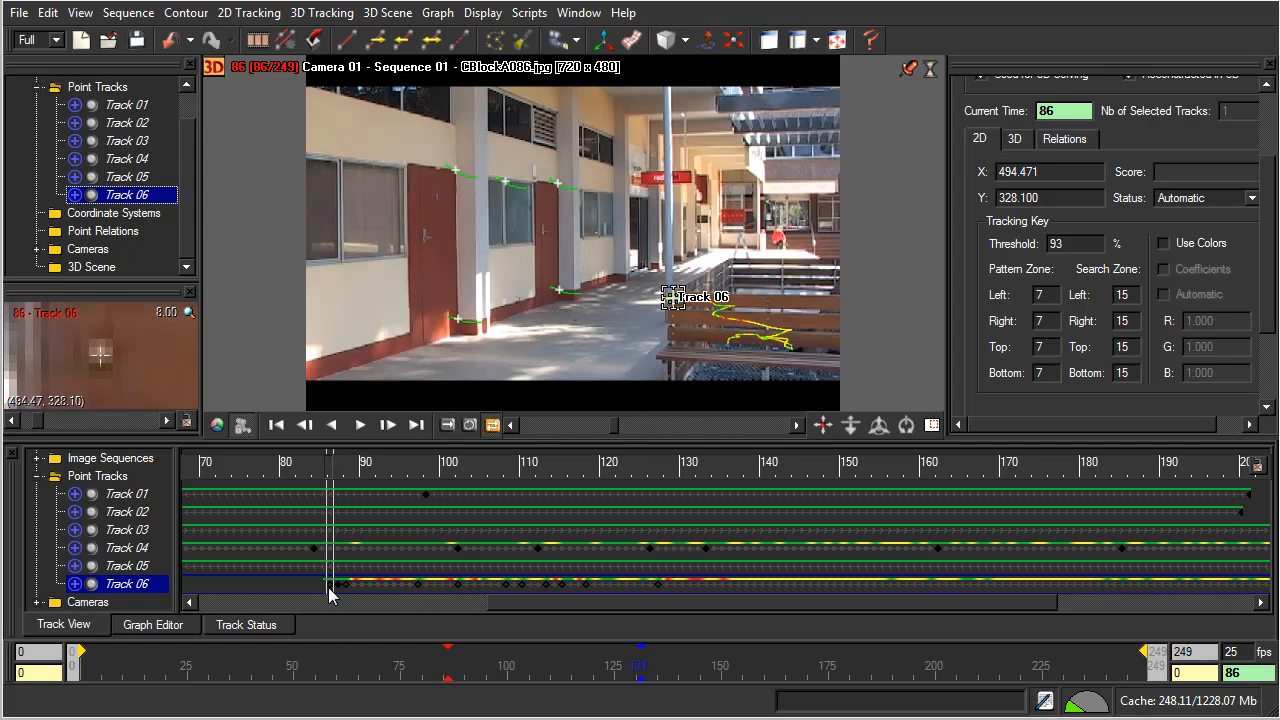
mouse_move(336, 489)
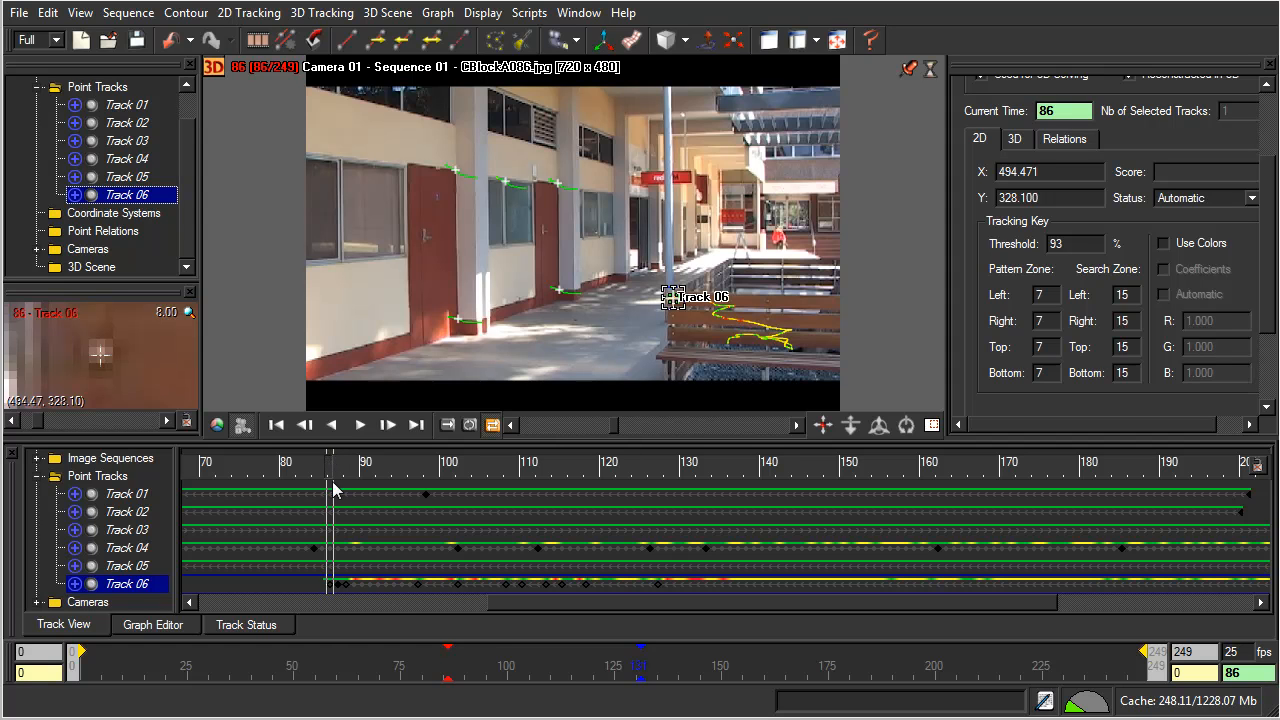
mouse_move(520, 437)
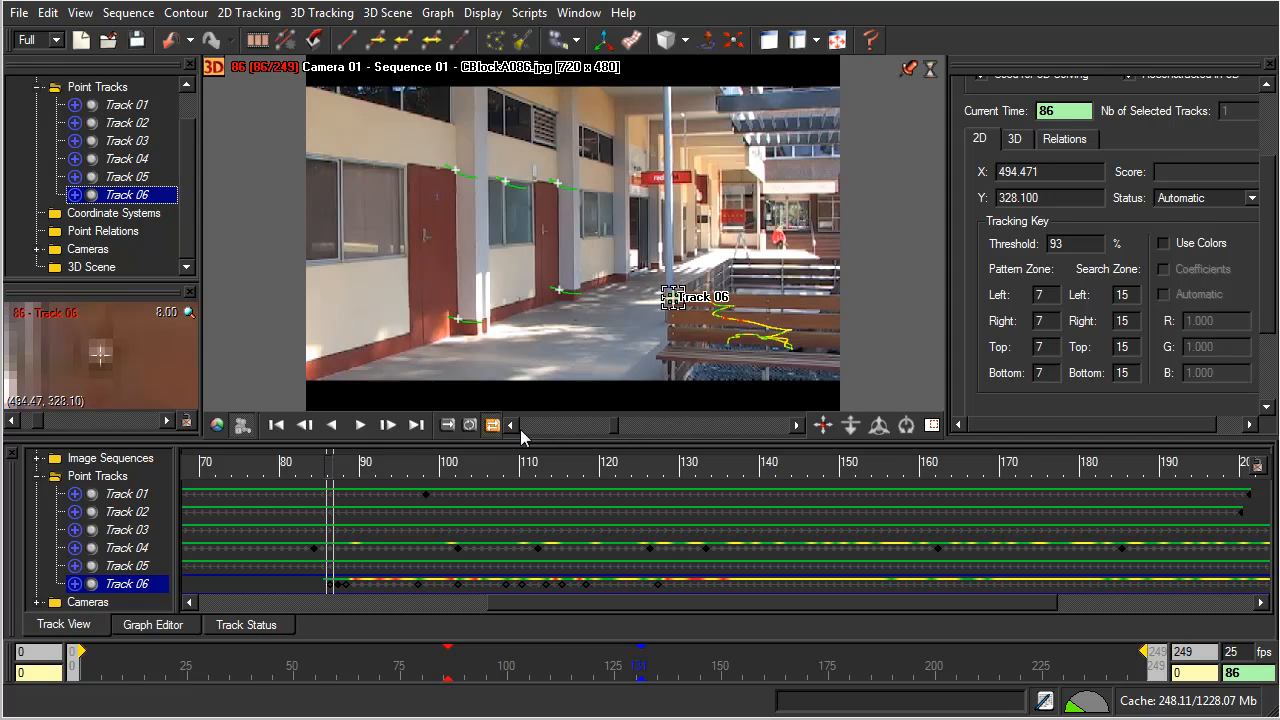
click(331, 425)
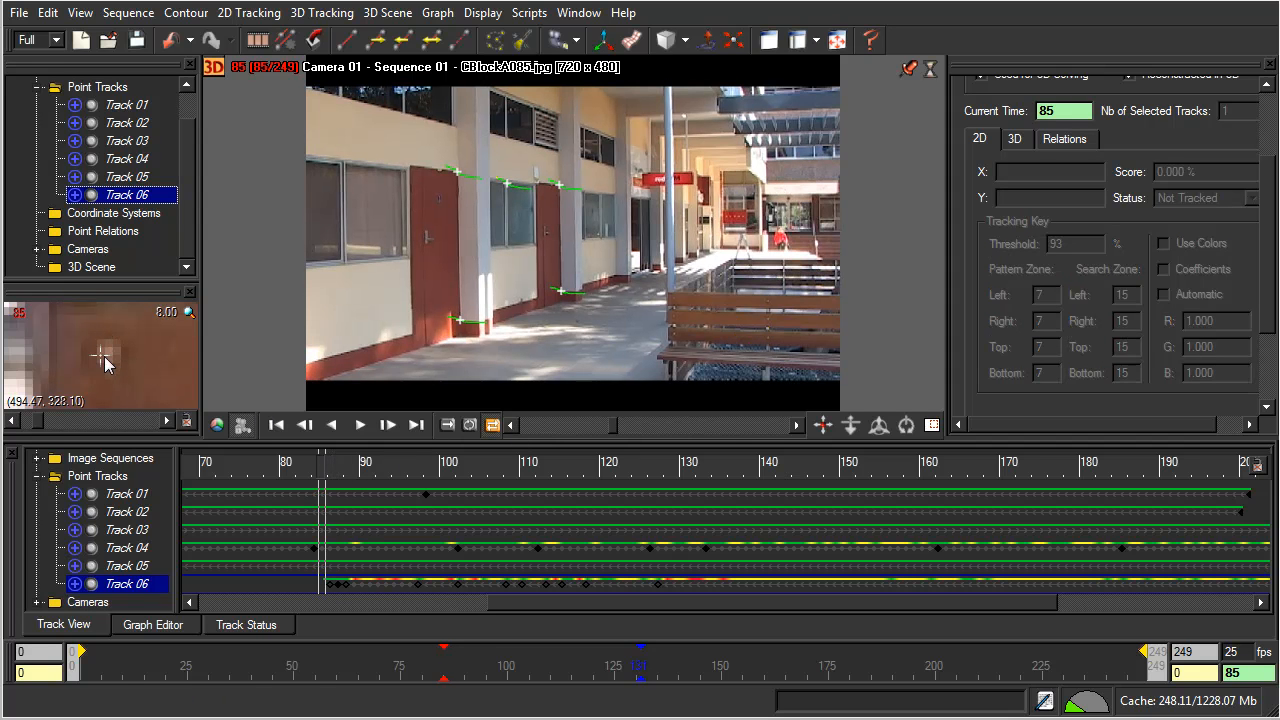
mouse_move(120, 350)
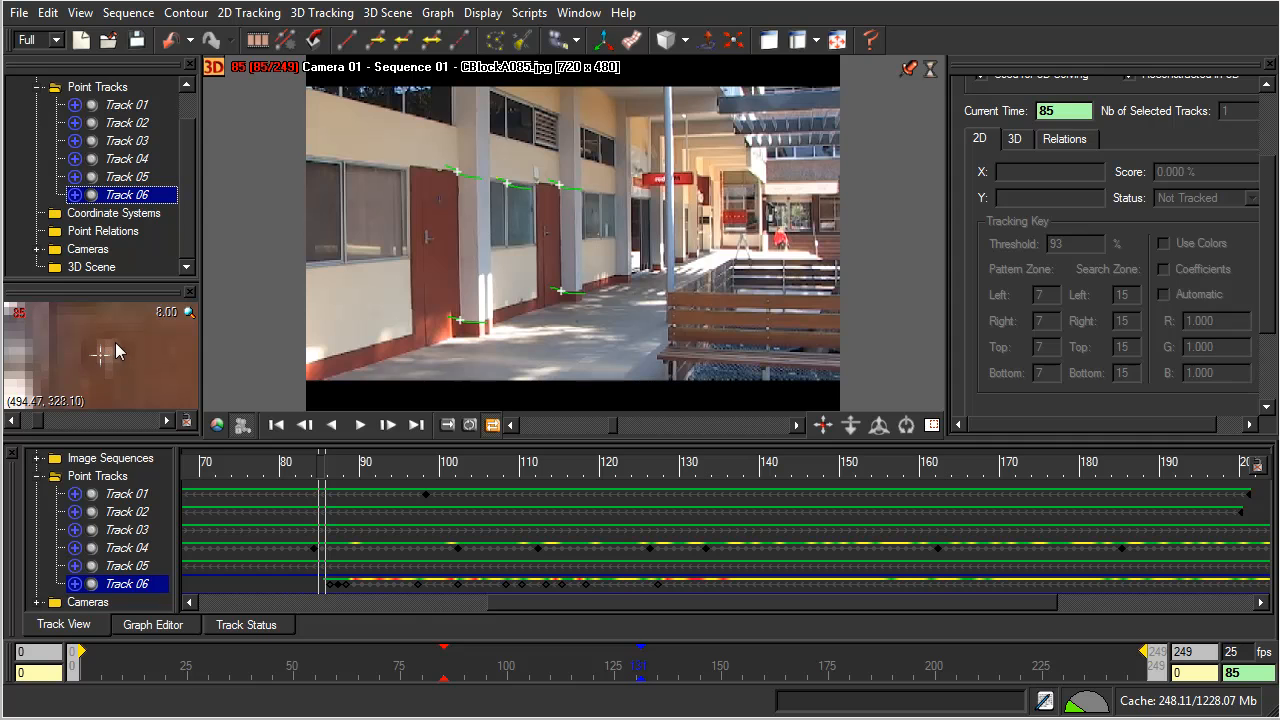
mouse_move(127, 373)
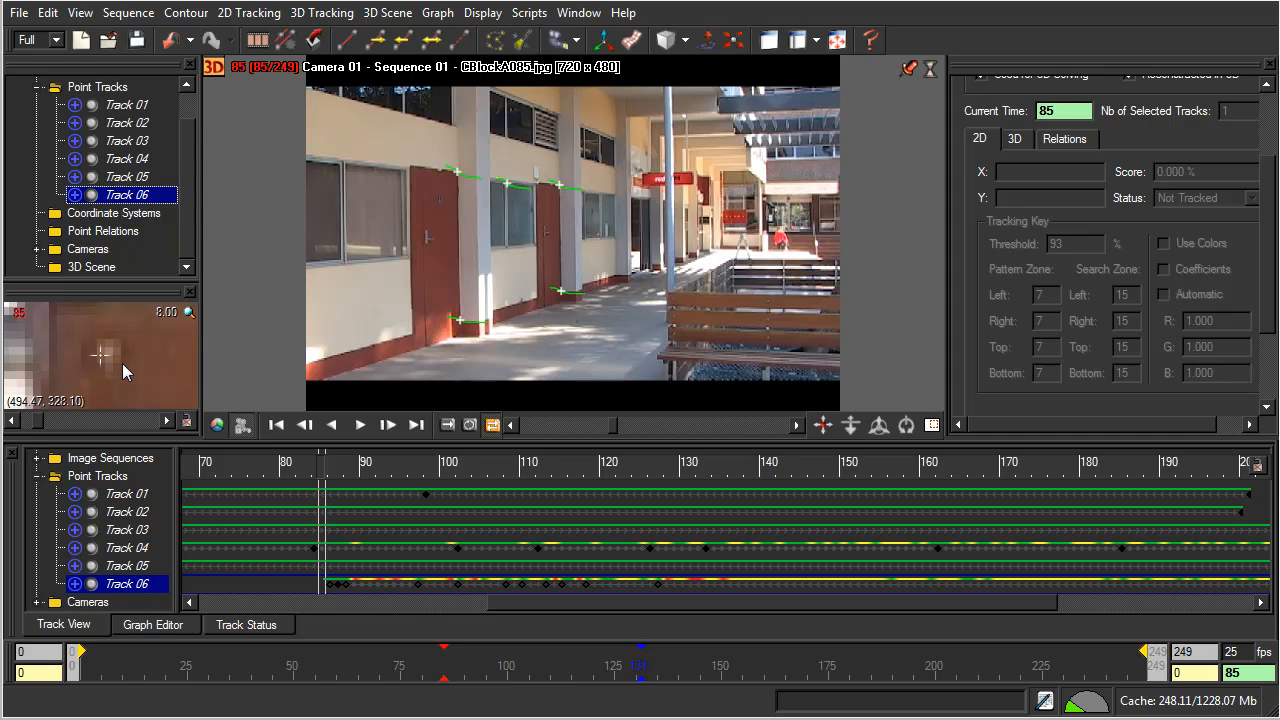
mouse_move(100, 383)
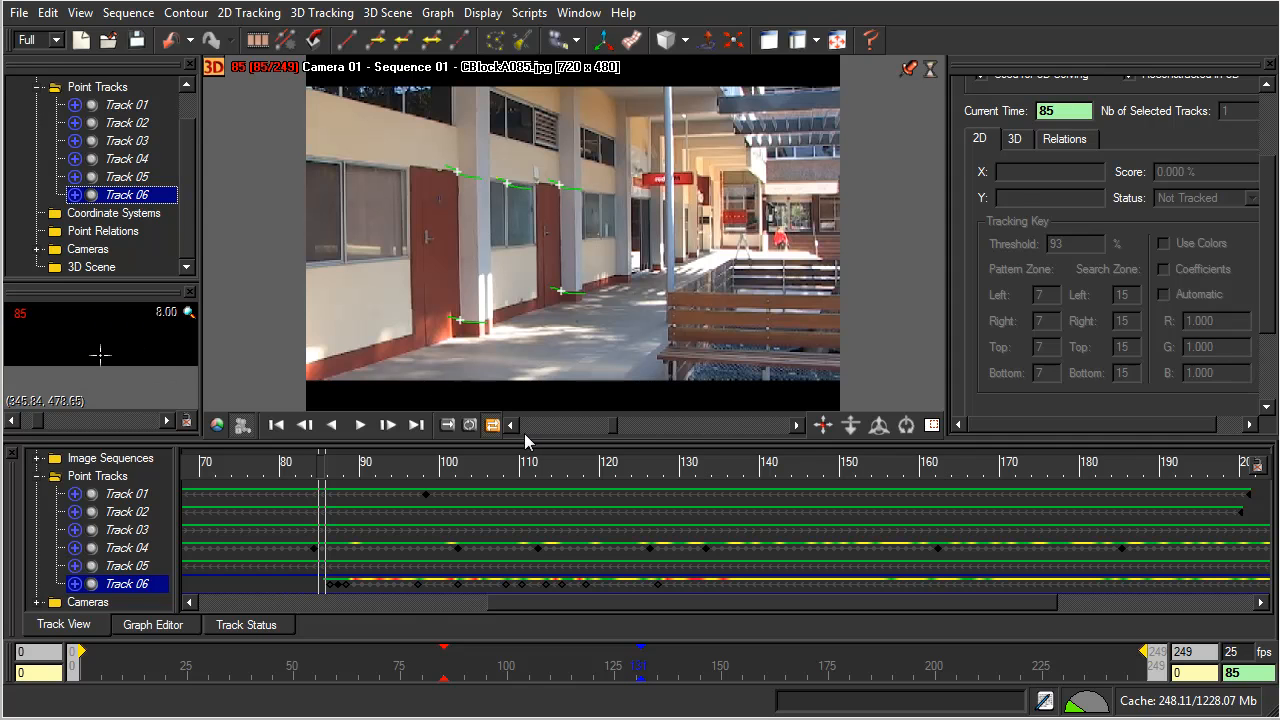
mouse_move(660, 323)
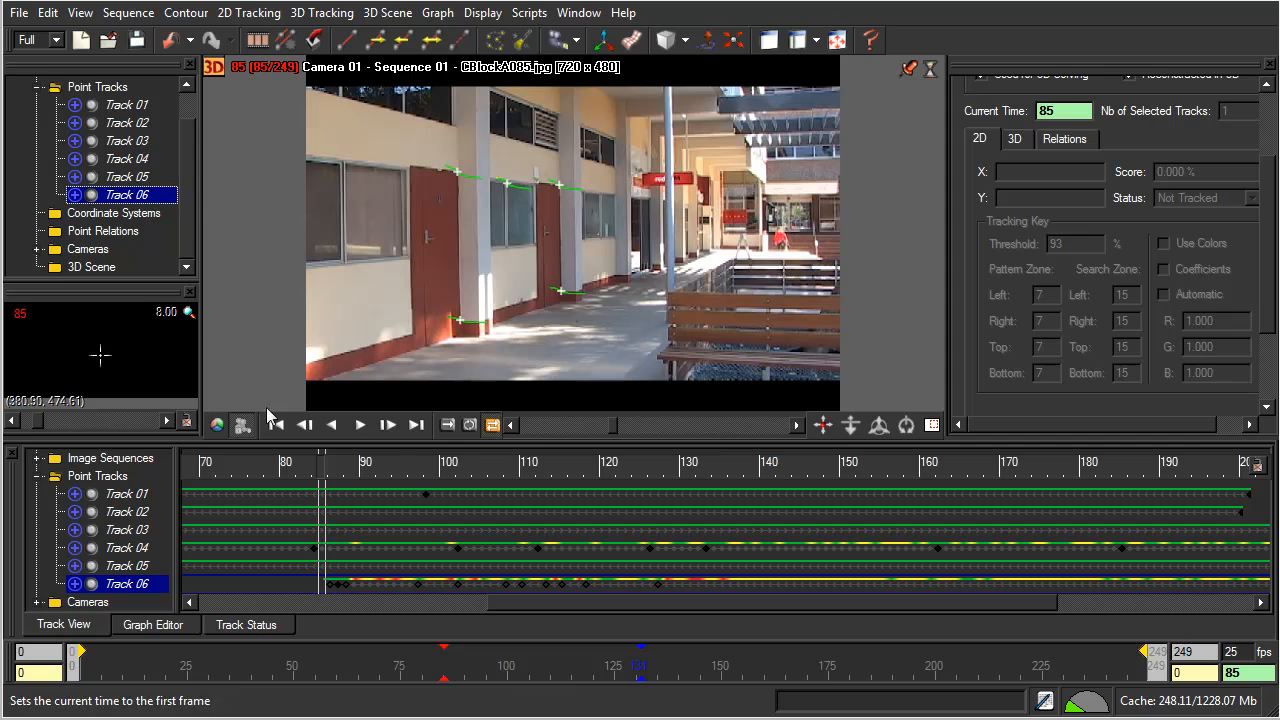
mouse_move(793, 458)
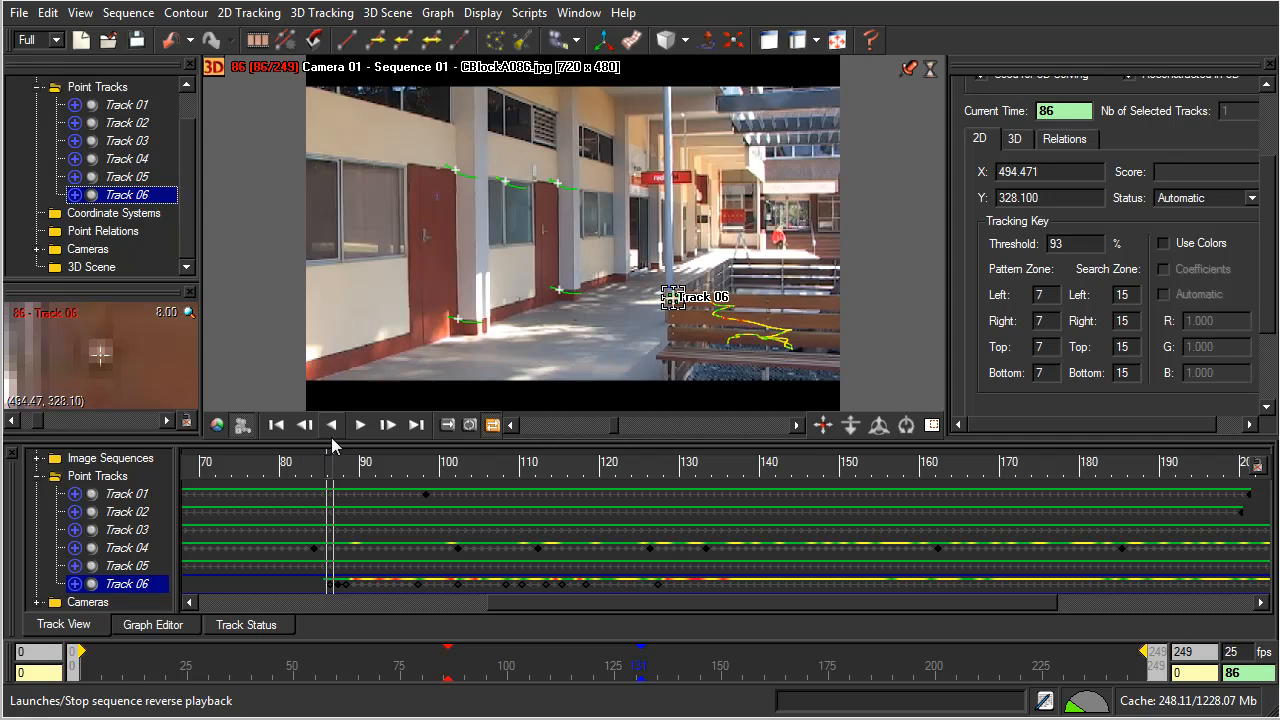
- Move to frame 83 for Track 06 and dismiss the quality-too-low warning
click(331, 425)
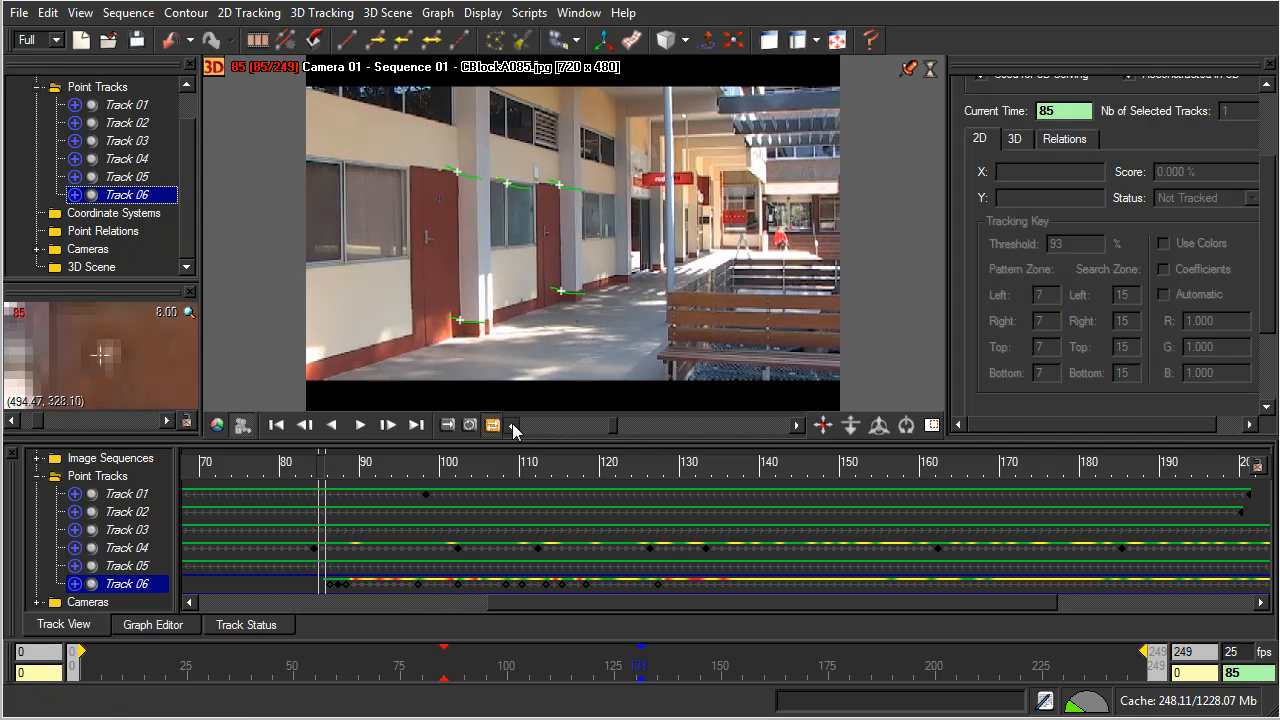
click(510, 425)
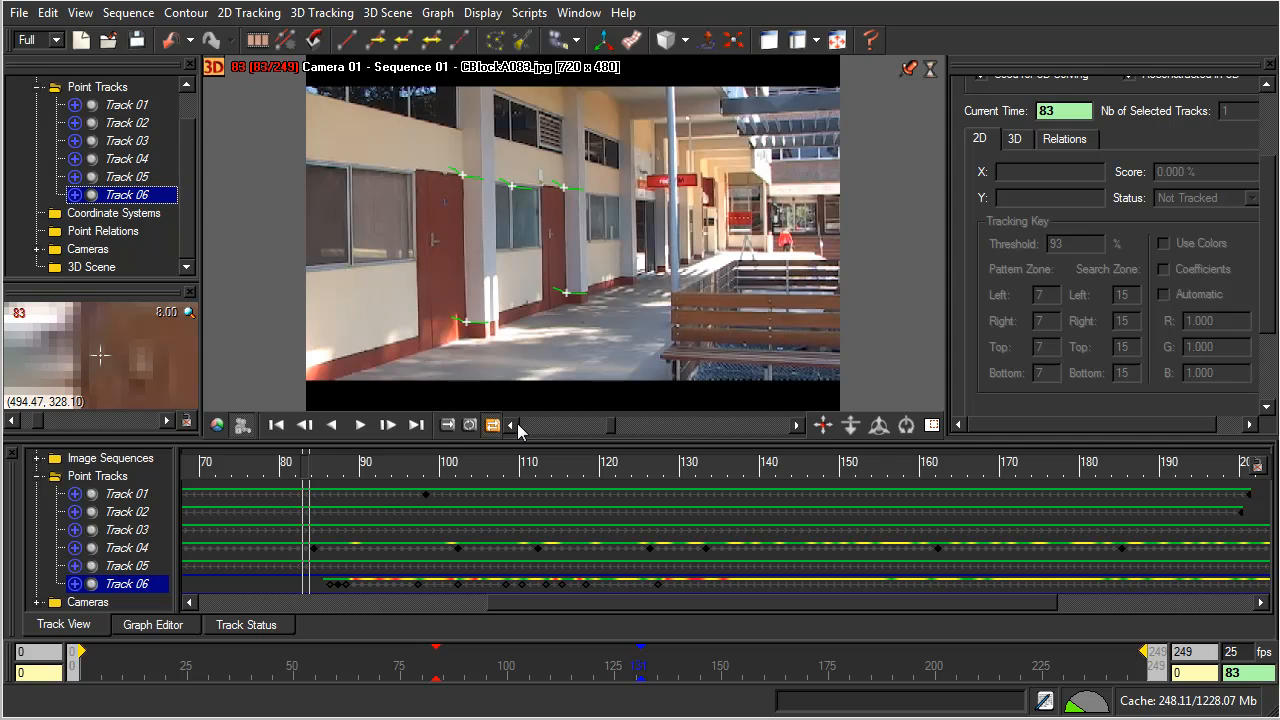
mouse_move(143, 363)
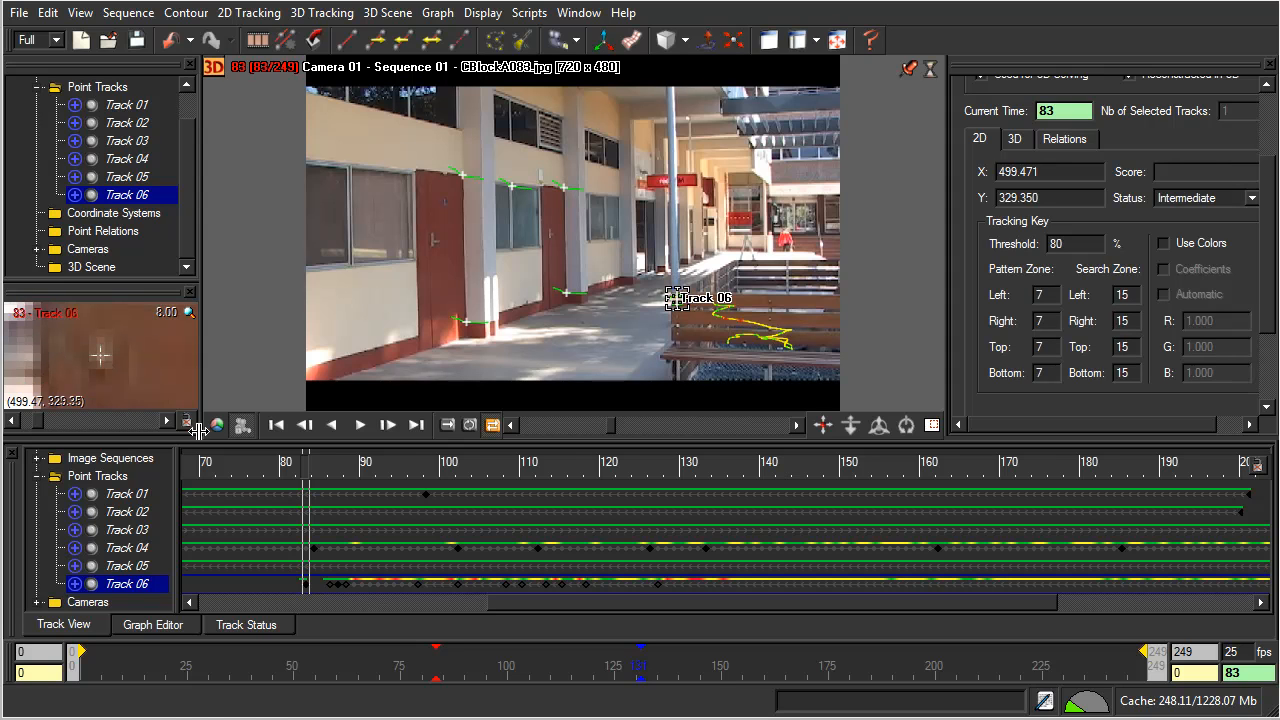
mouse_move(573, 465)
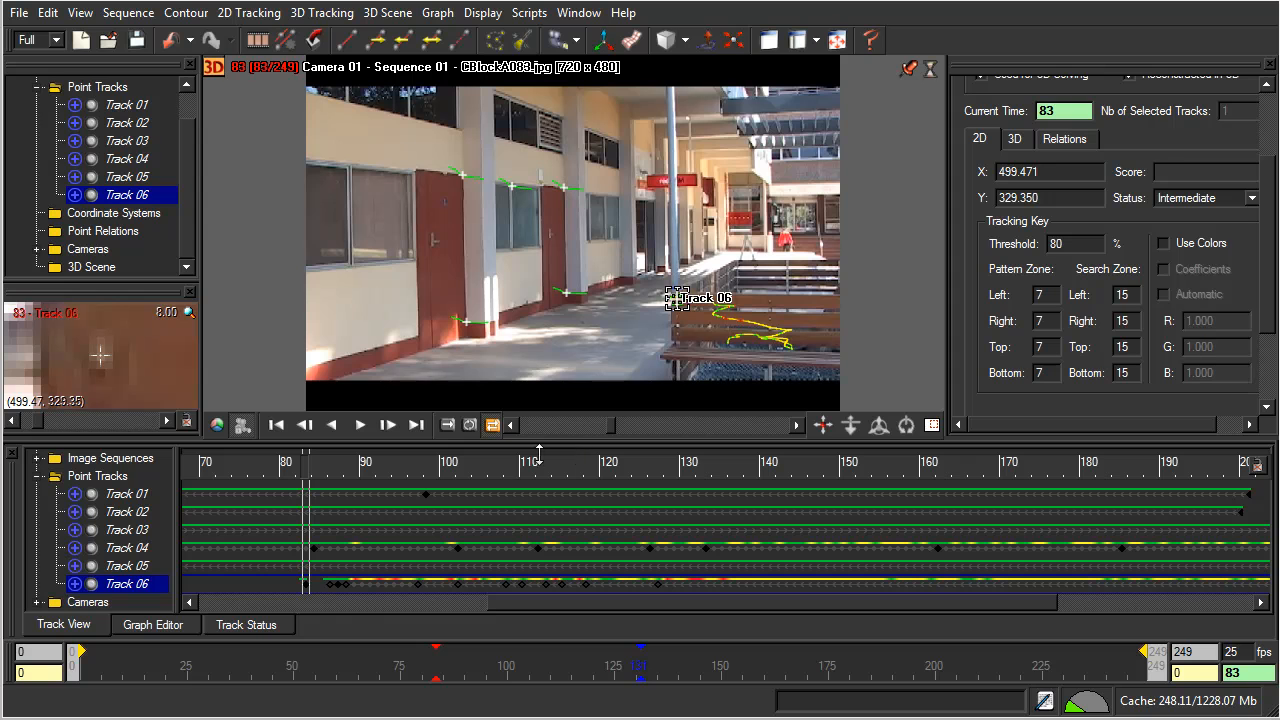
mouse_move(430, 41)
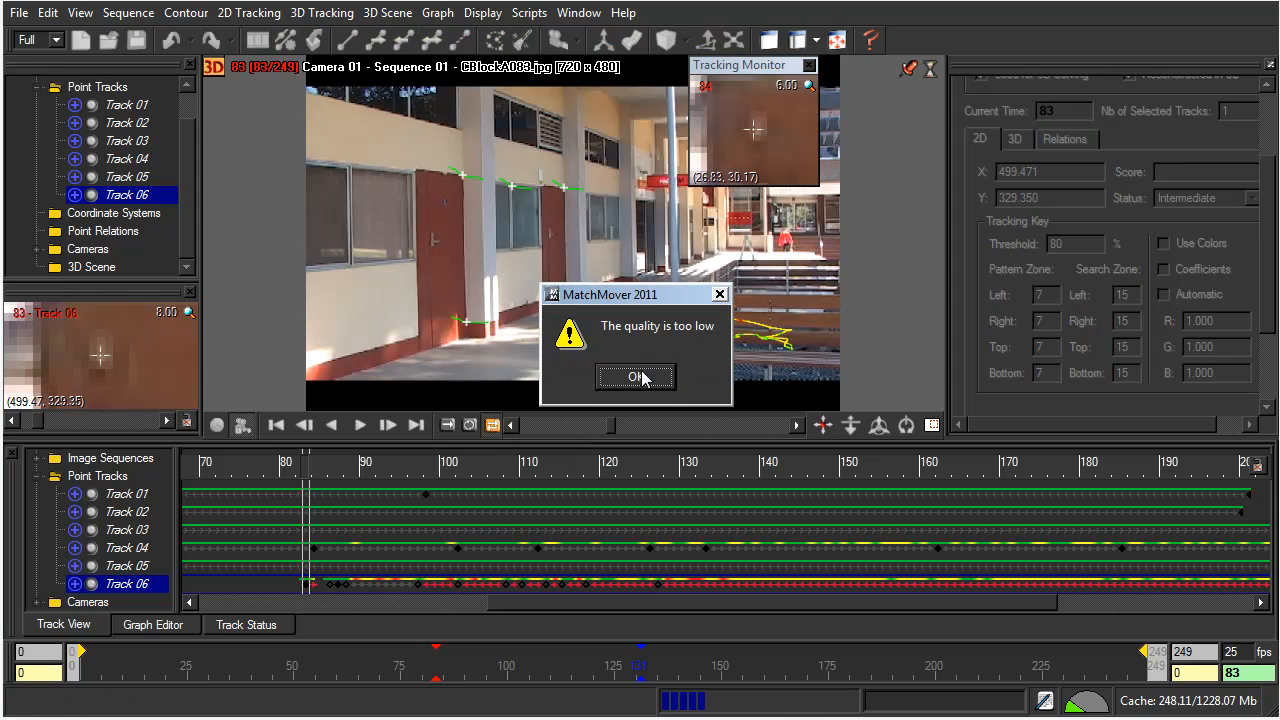
click(635, 377)
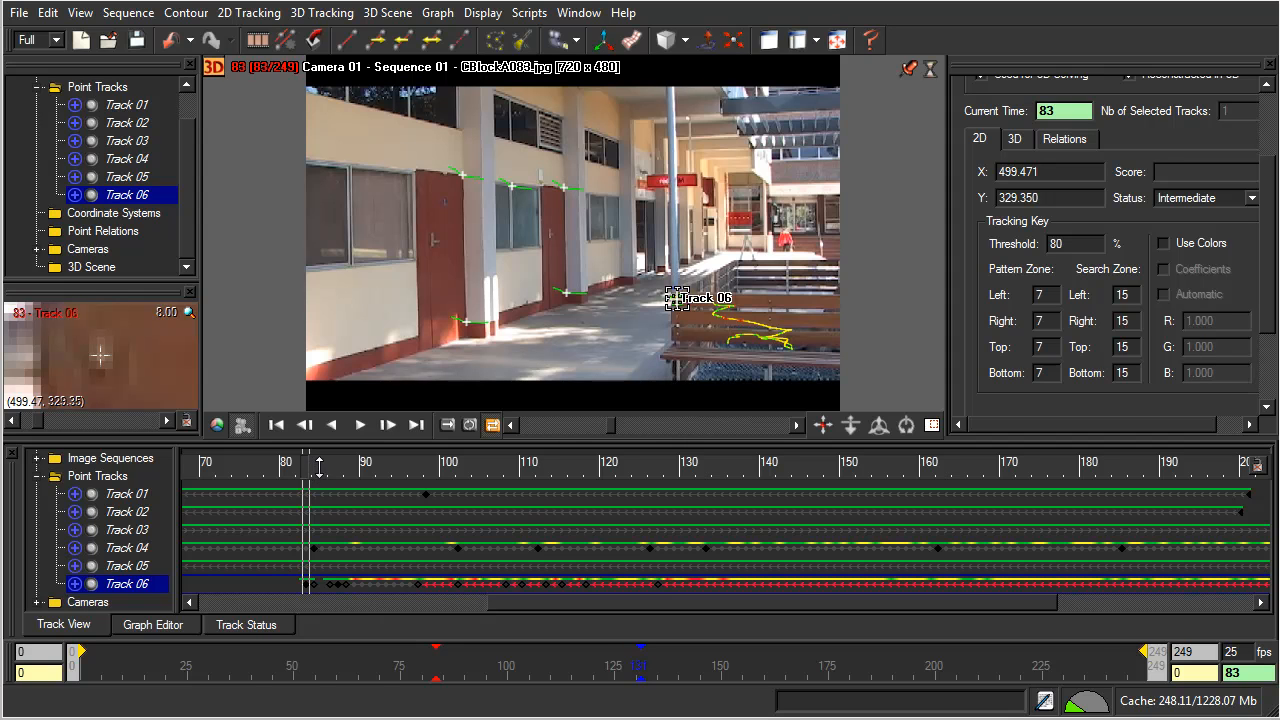
- Step forward to frame 85, then scrub back to frame 83
click(387, 425)
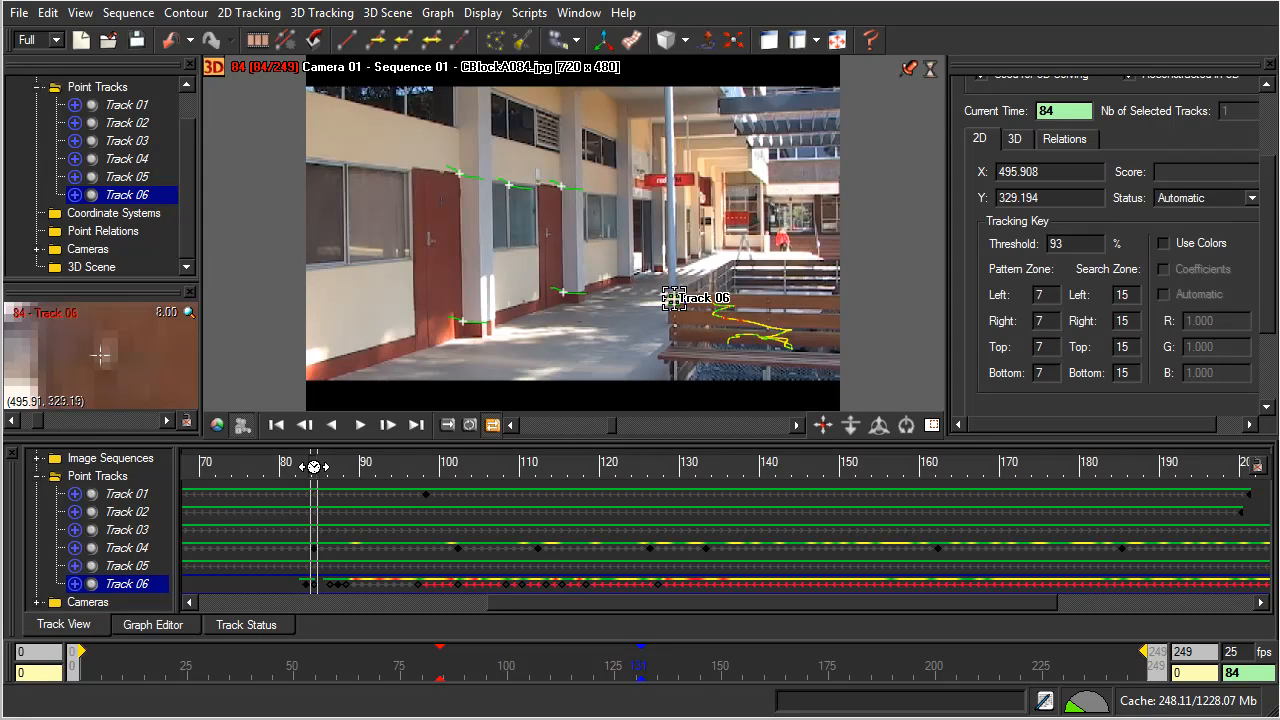
mouse_move(795, 435)
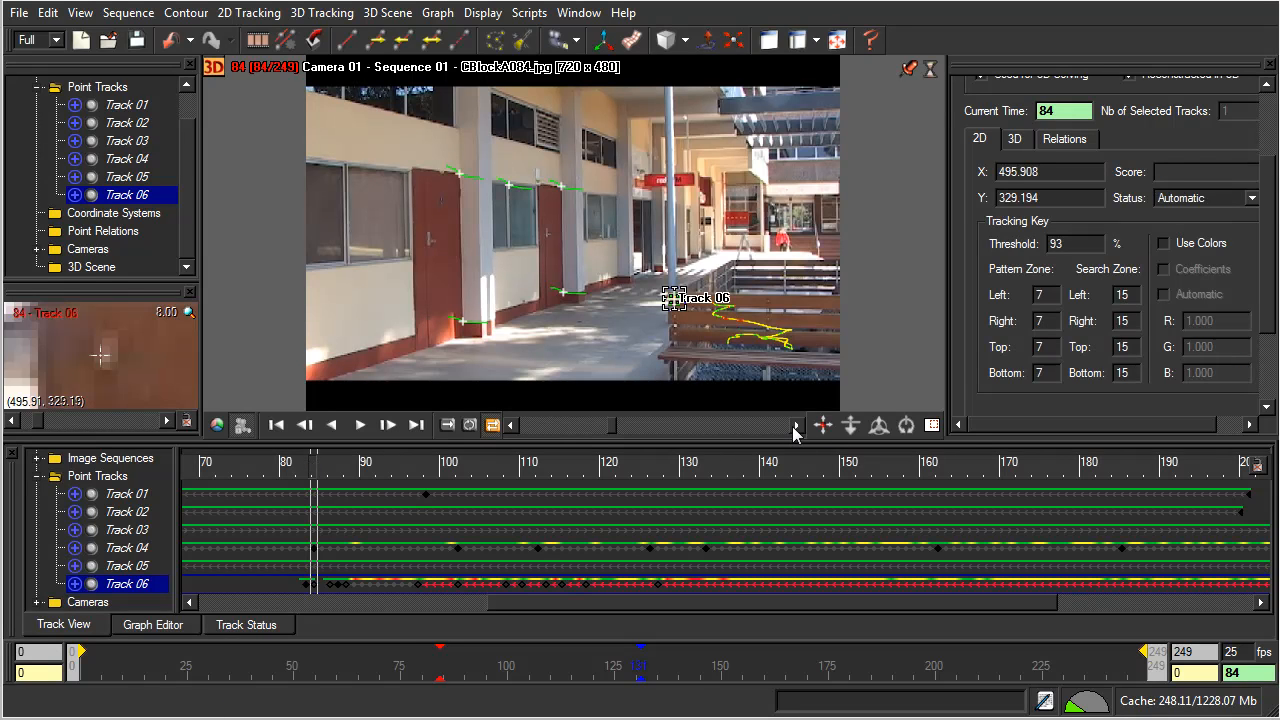
click(388, 425)
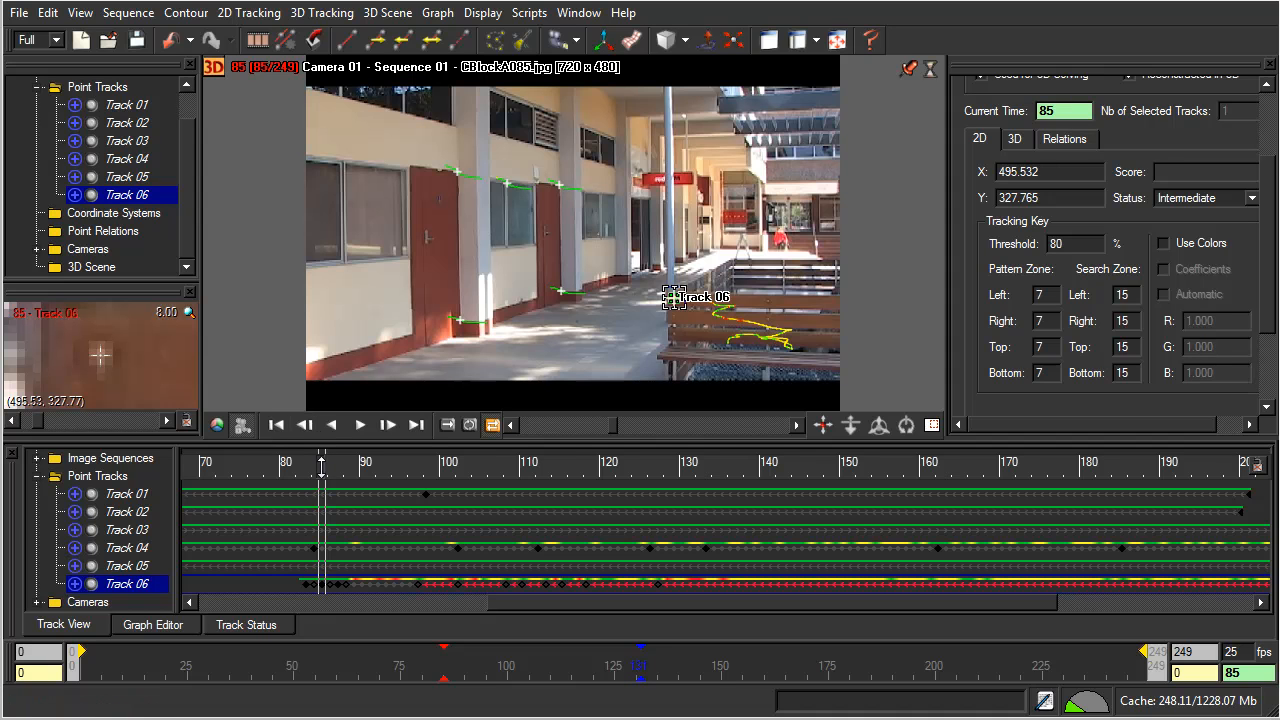
drag(322, 465, 302, 465)
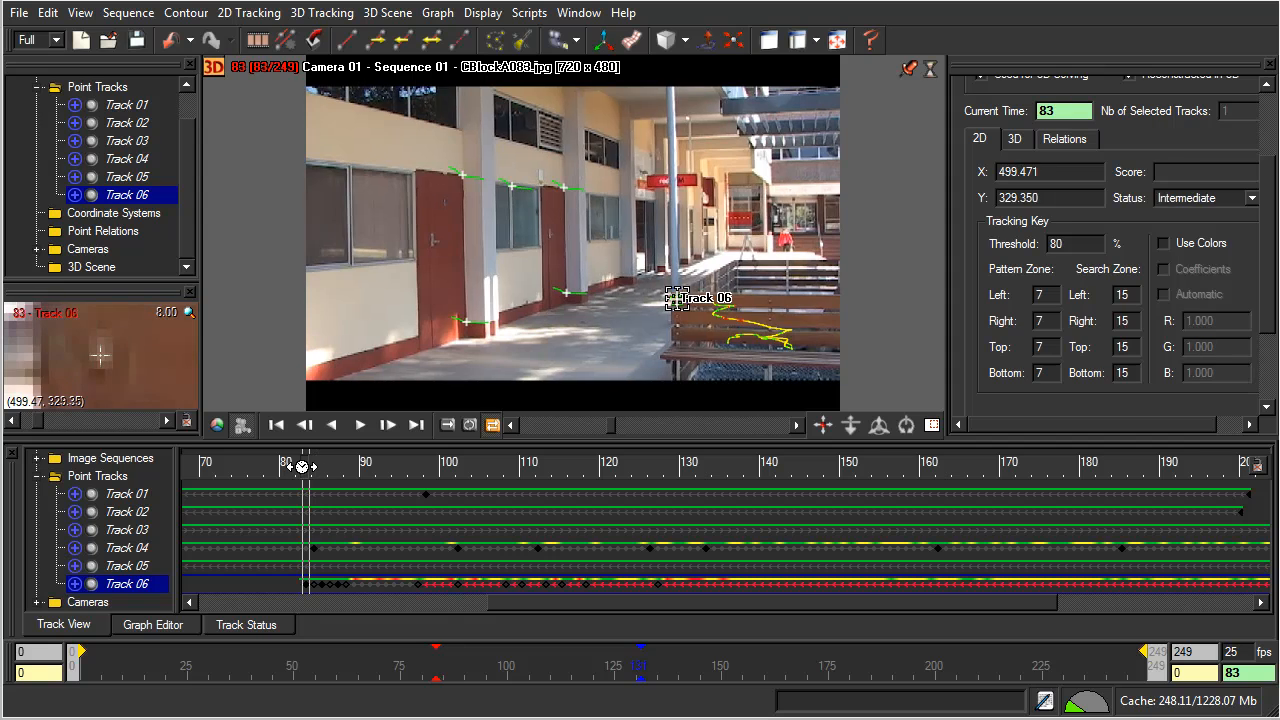
- Key Track 06 at frame 81, re-track, dismiss the warning, and scrub to frame 102
click(304, 425)
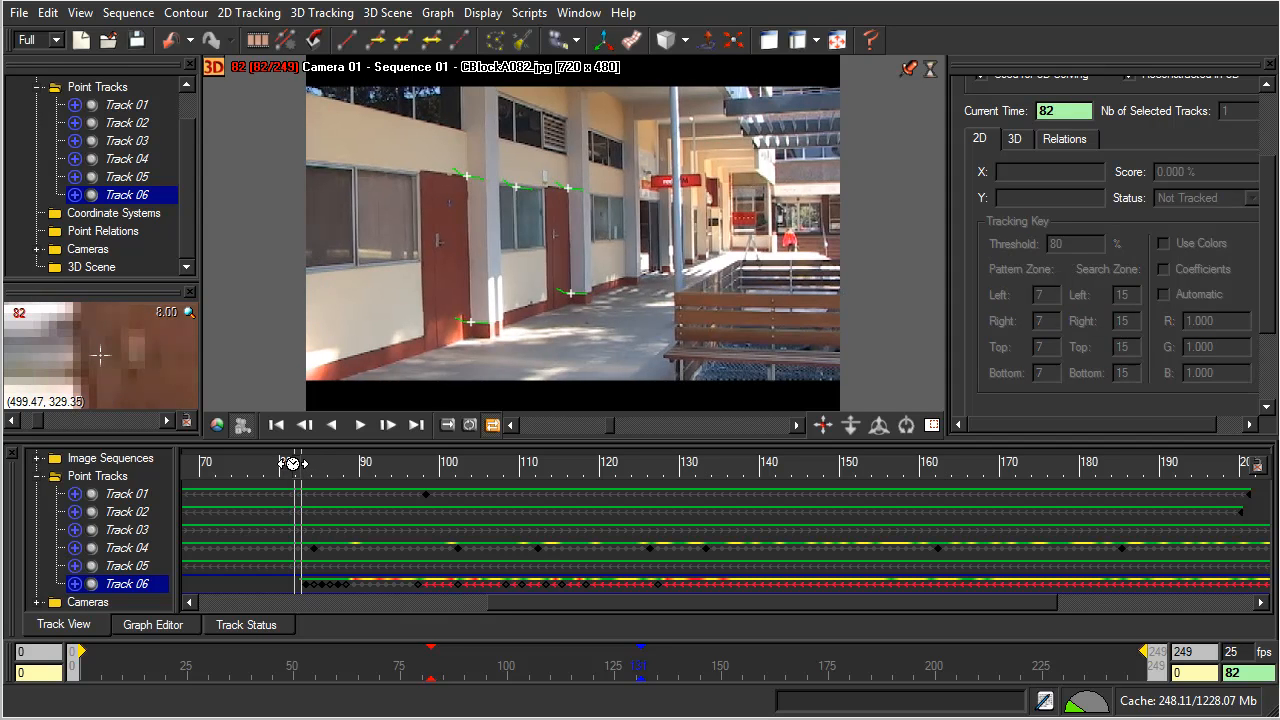
click(304, 425)
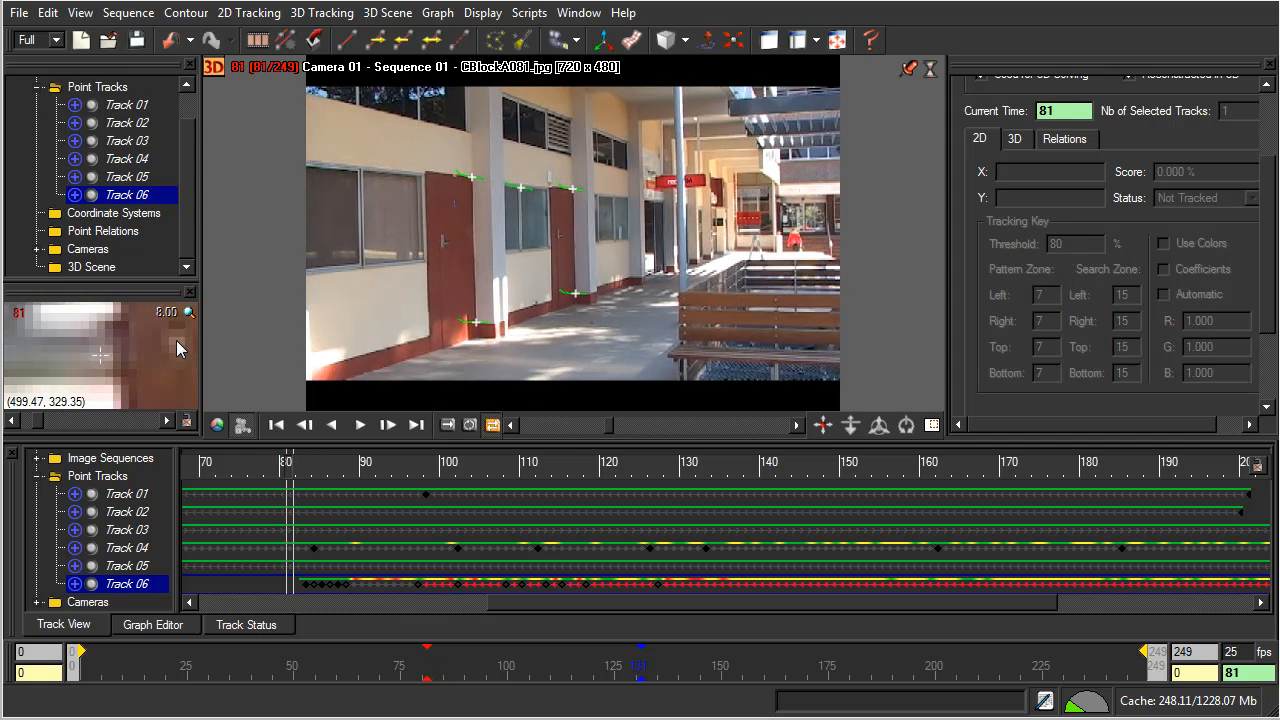
click(683, 294)
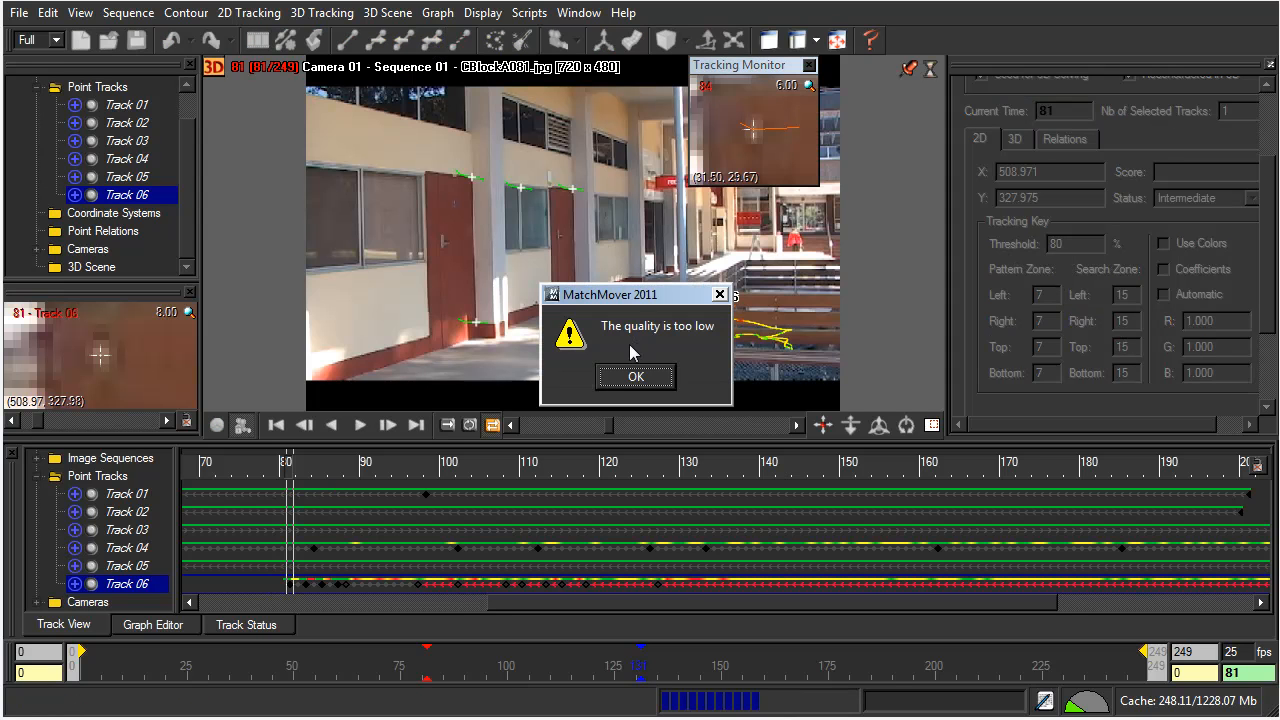
click(635, 376)
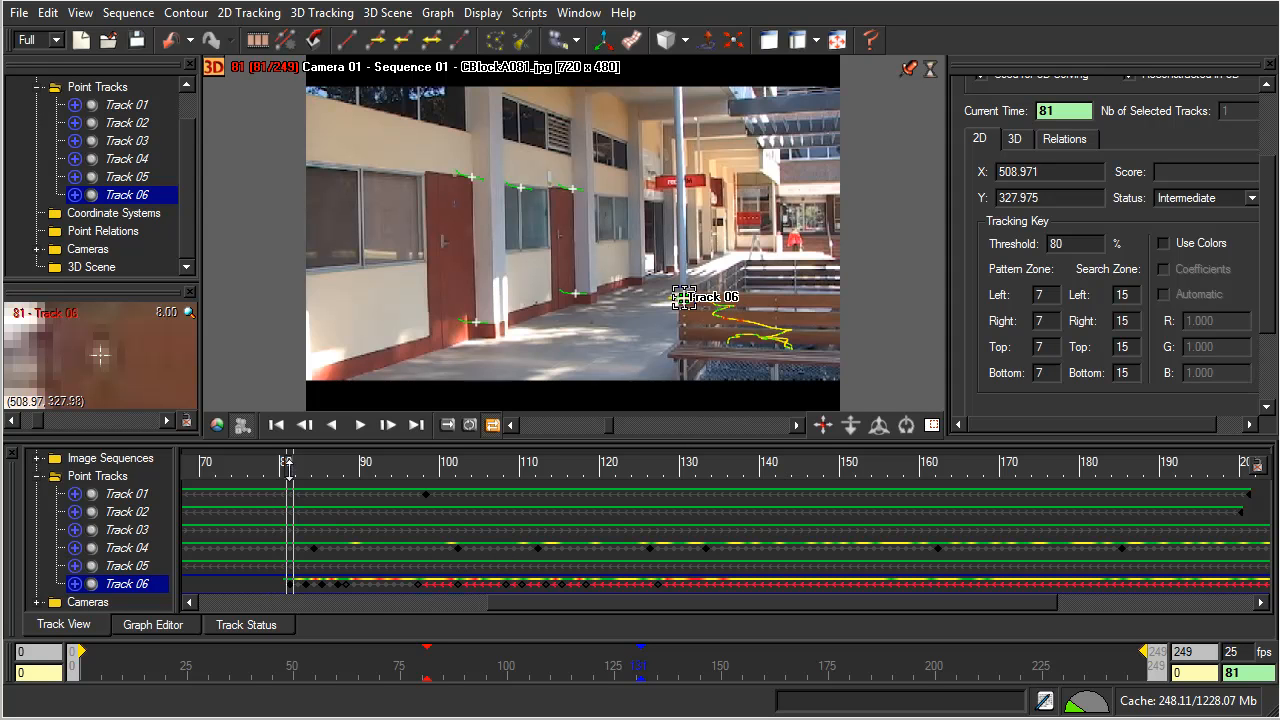
drag(289, 468, 353, 468)
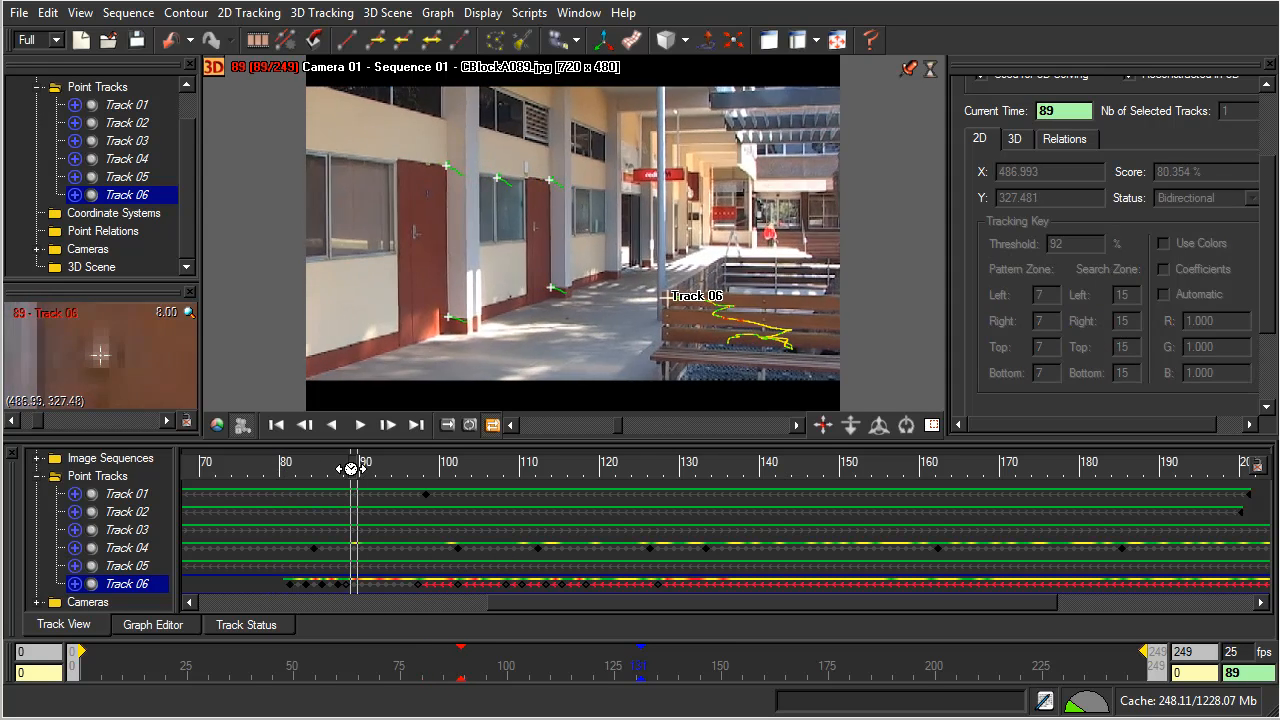
drag(353, 479, 470, 479)
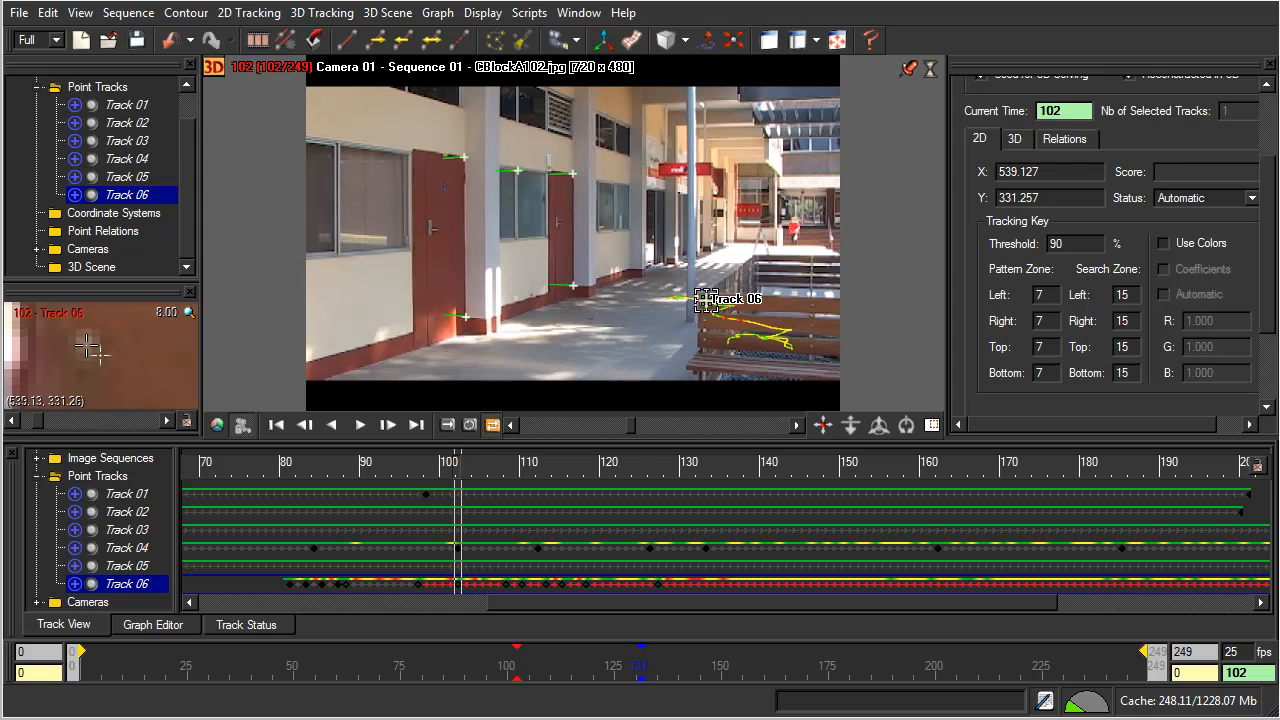
- Retry tracking Track 06 from frame 102, then hand-key it on the planter bolt at frame 95
click(330, 425)
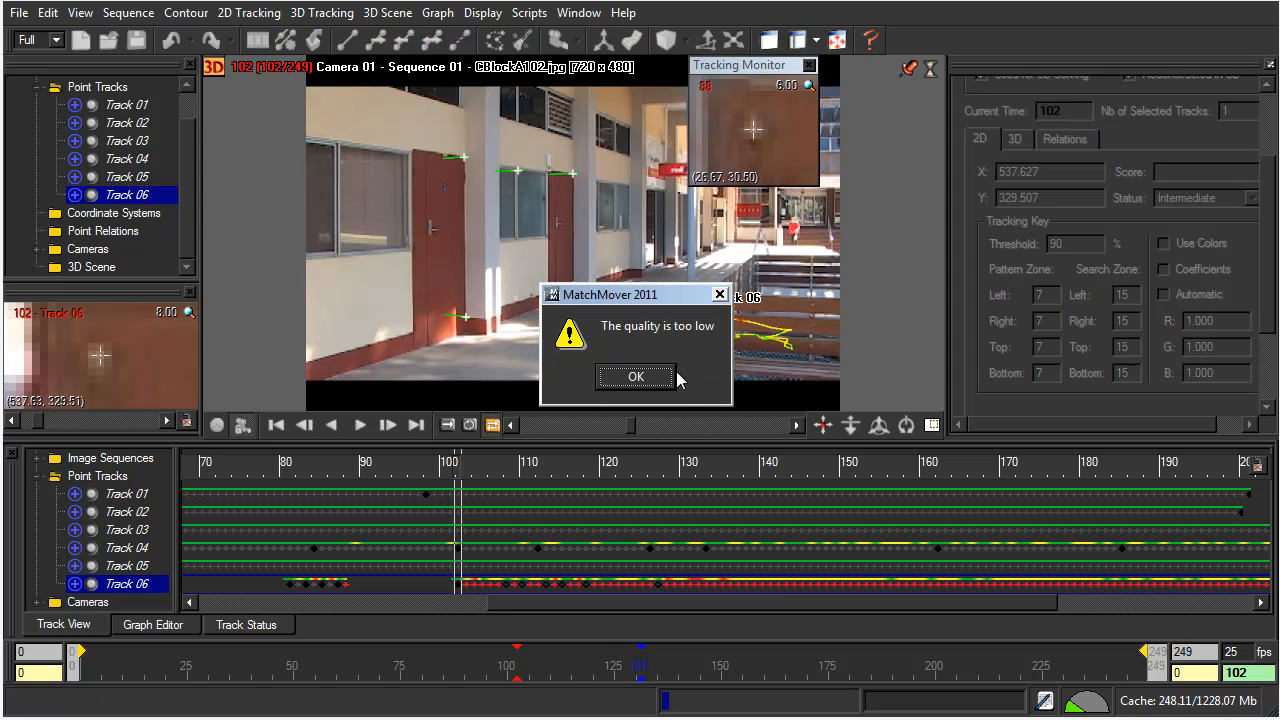
click(635, 376)
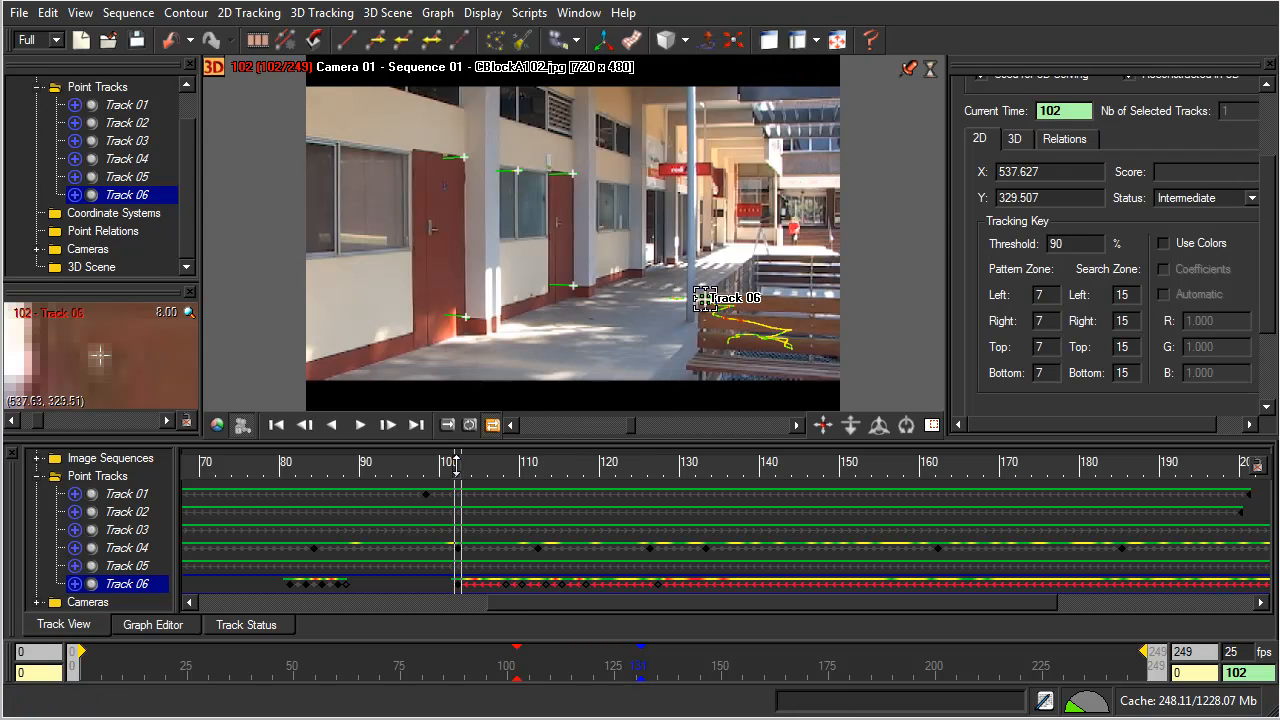
click(97, 120)
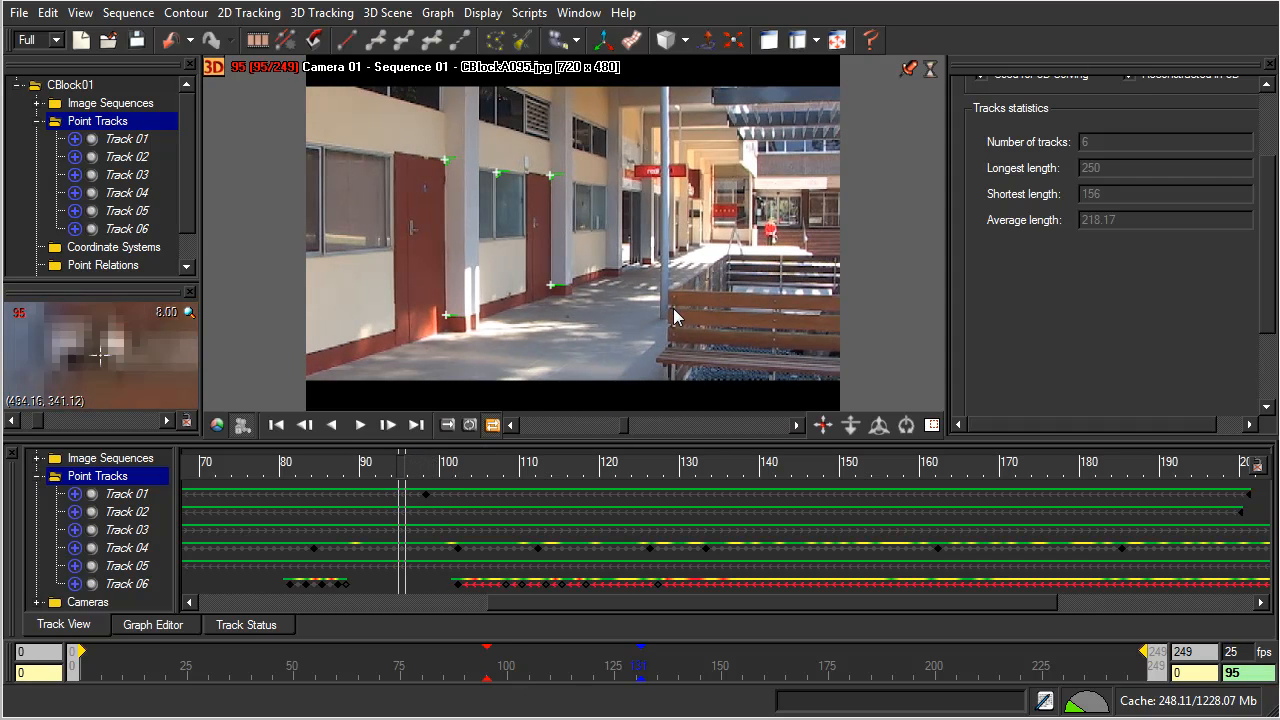
mouse_move(675, 305)
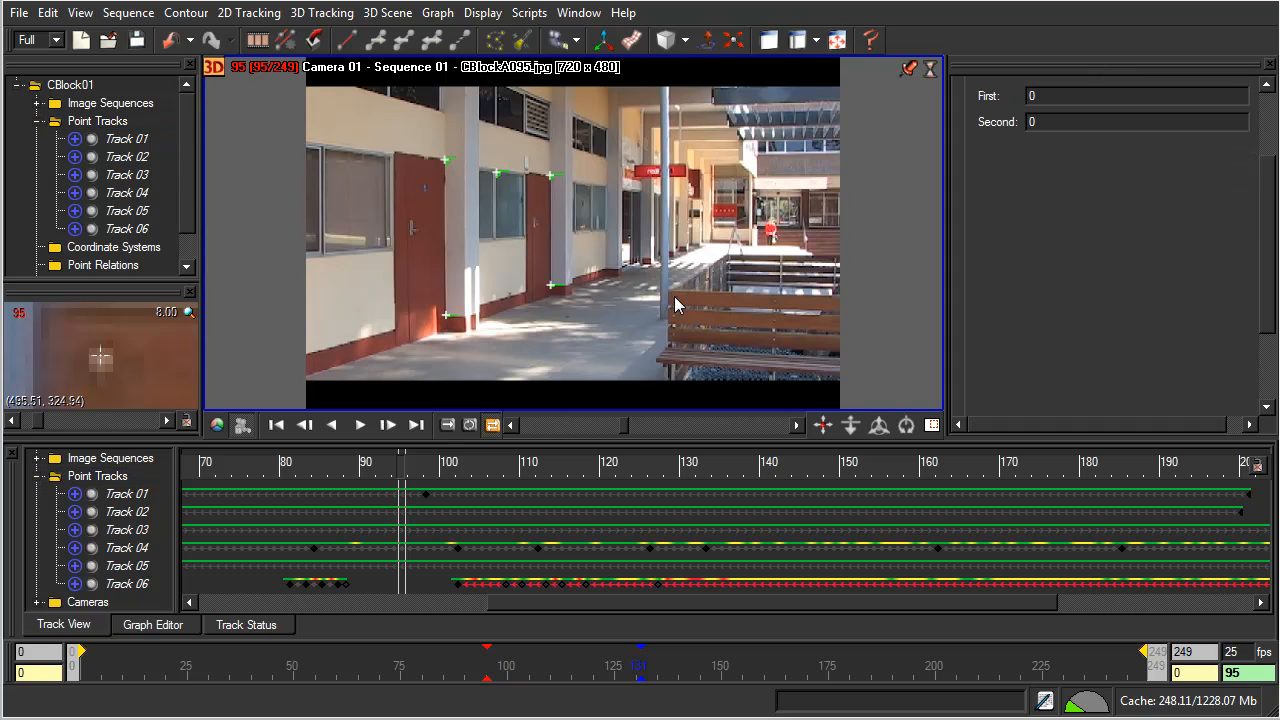
mouse_move(700, 297)
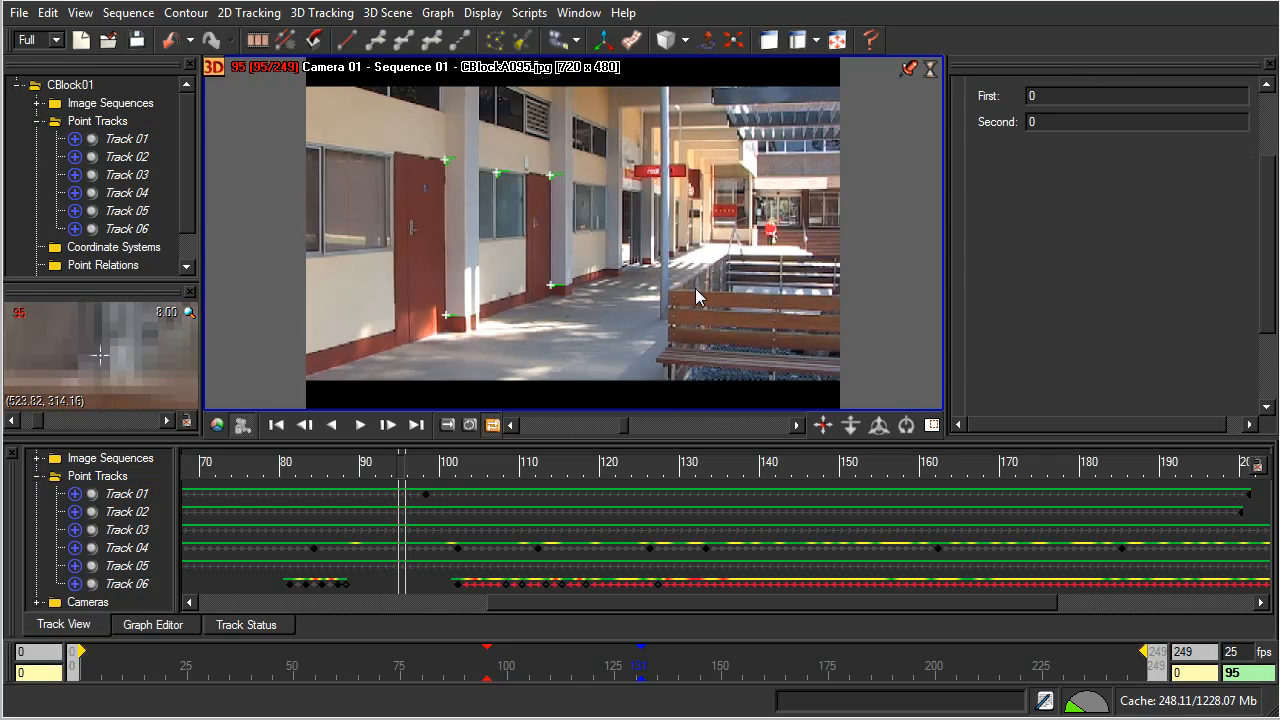
click(127, 228)
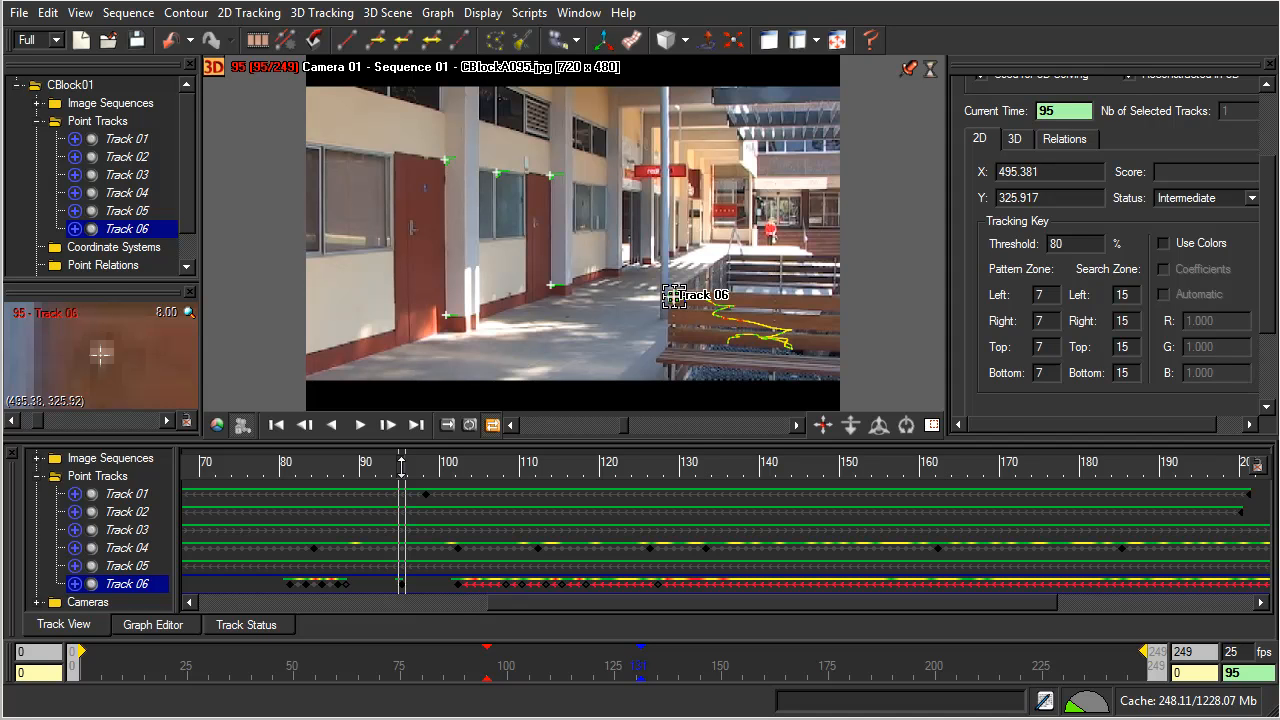
- Track Track 06 across its gap, scrub frames 84–133 to check it, and re-key at frame 105
click(448, 40)
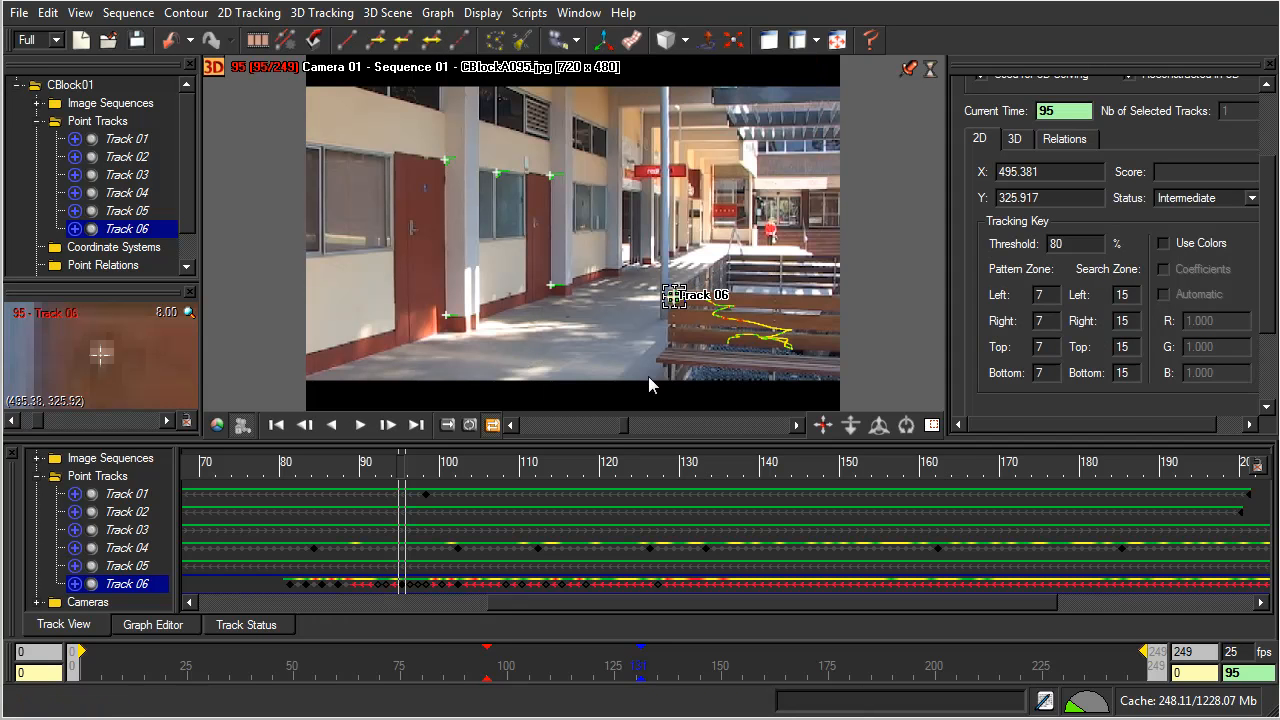
click(97, 120)
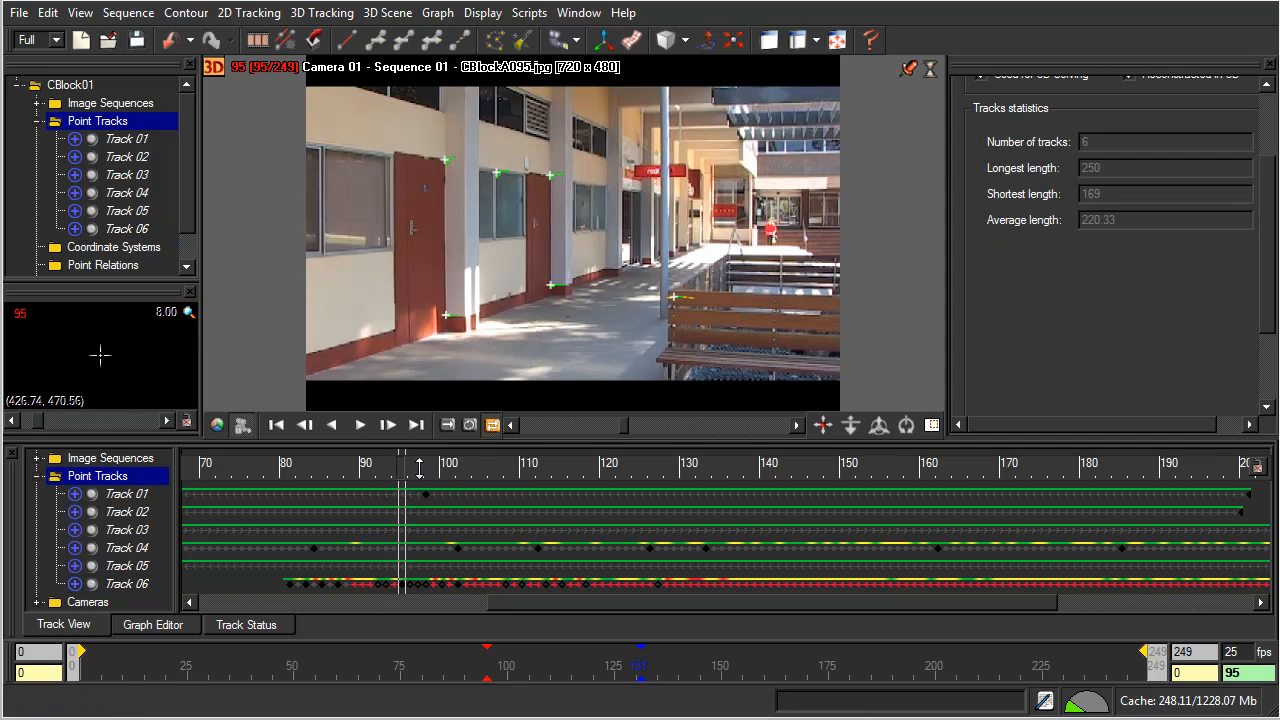
drag(400, 467, 435, 467)
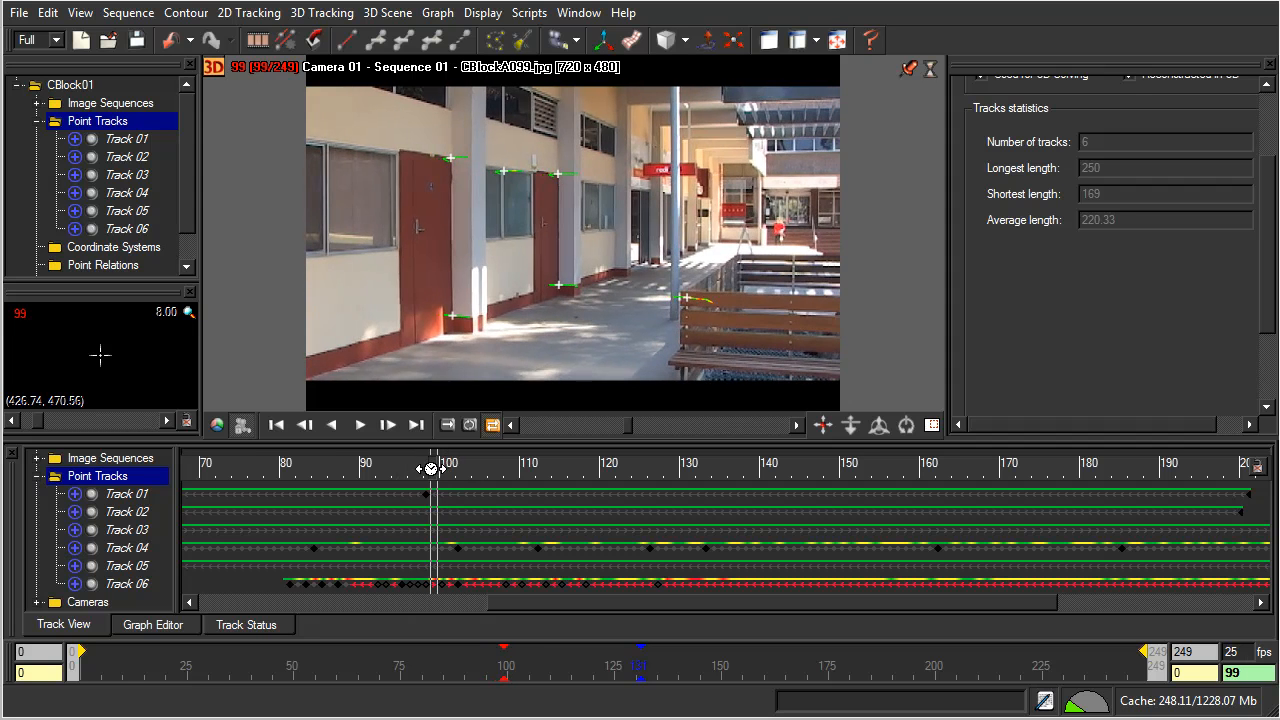
drag(432, 468, 367, 477)
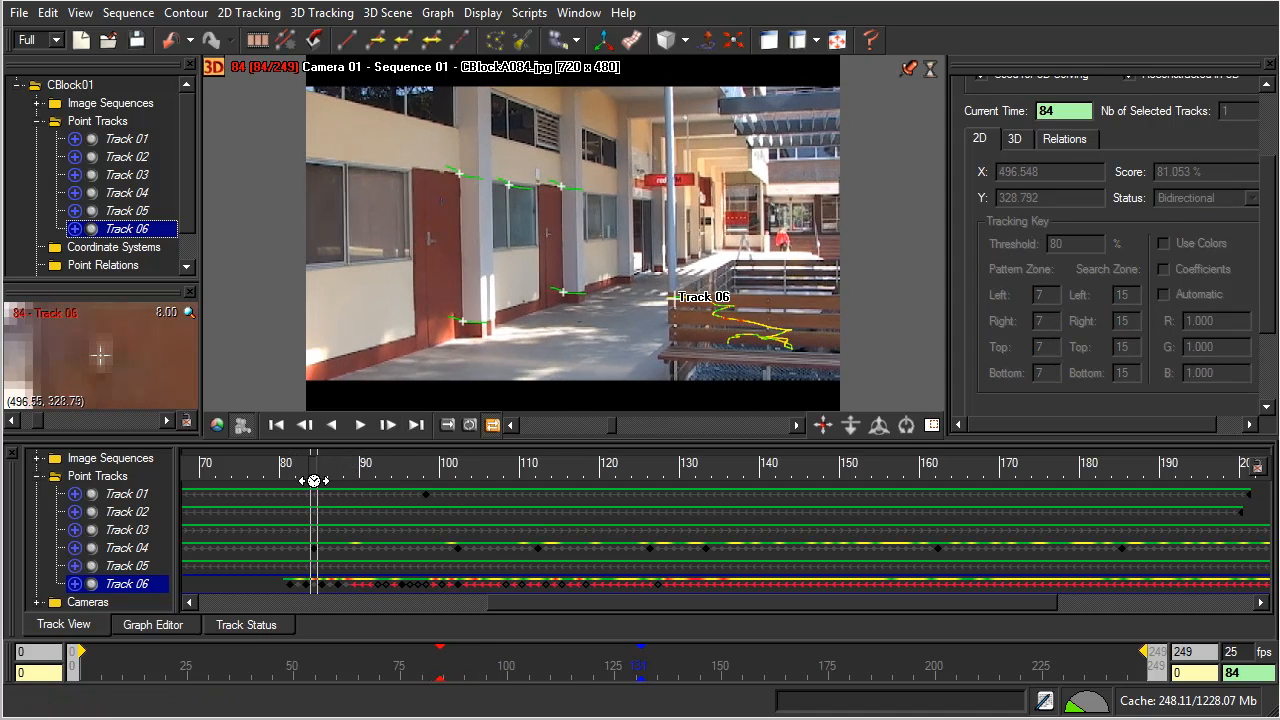
drag(313, 483, 510, 483)
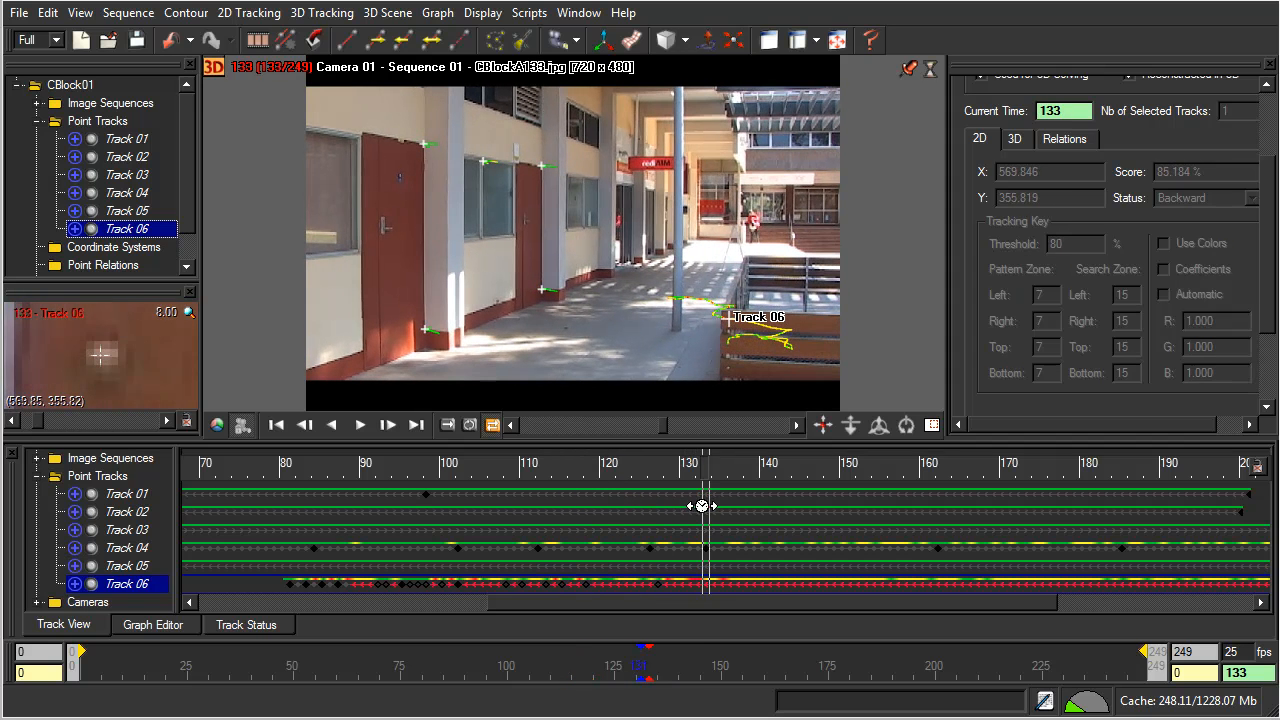
click(332, 425)
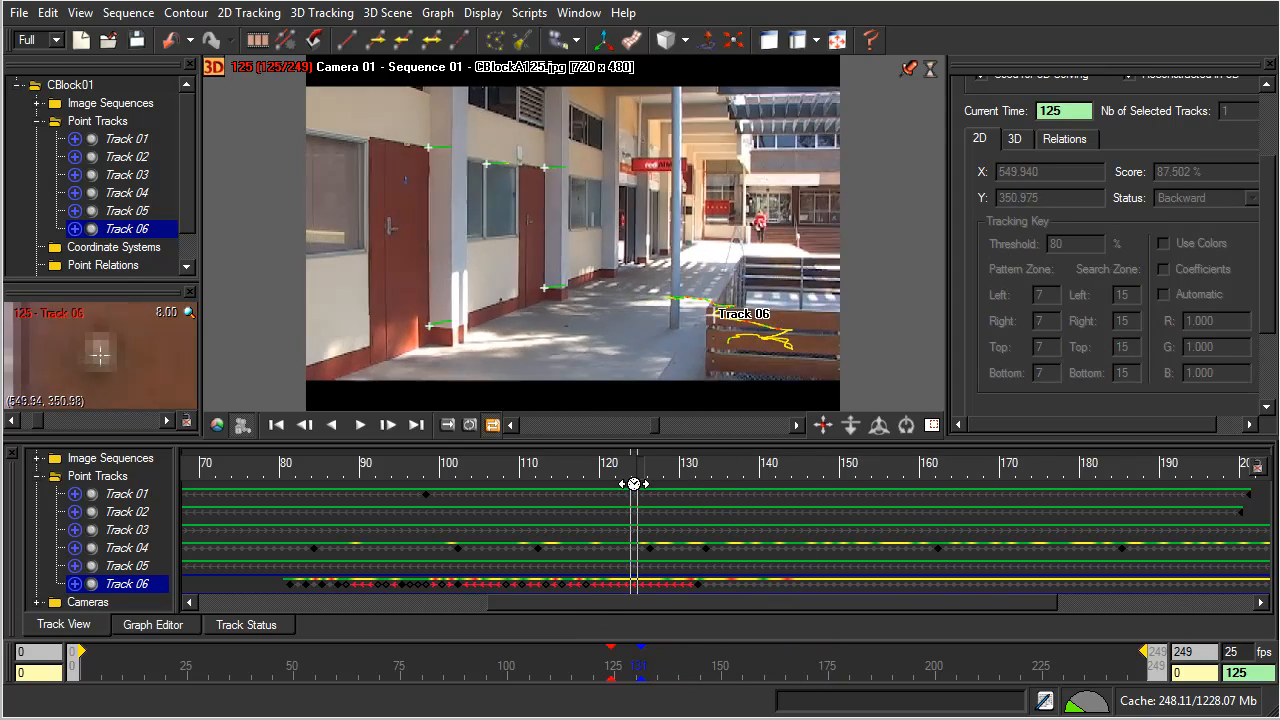
drag(634, 484, 406, 470)
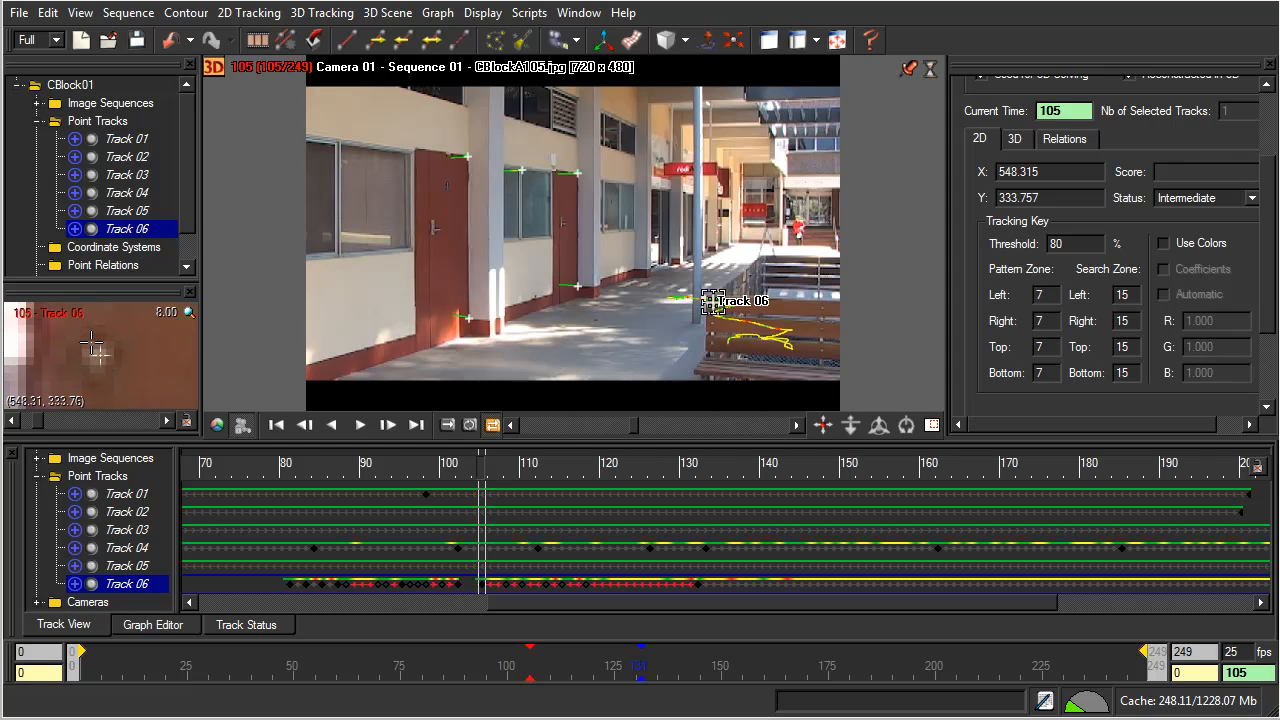
mouse_move(99, 354)
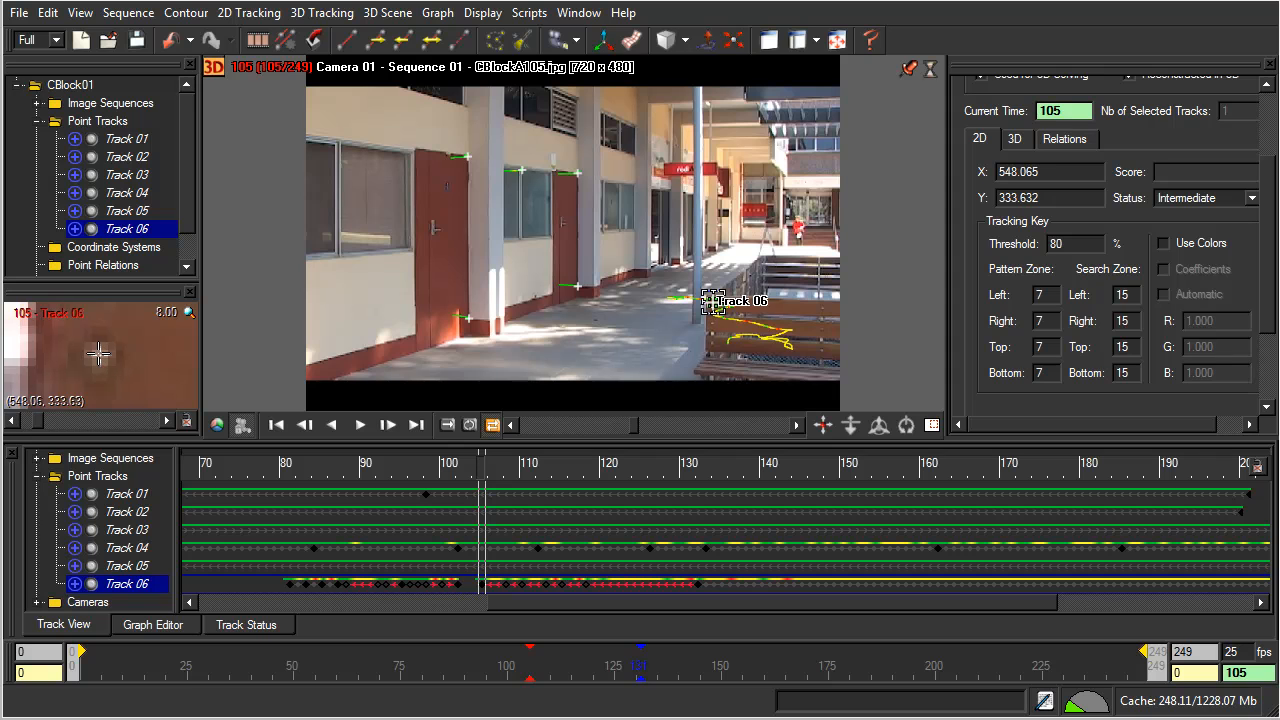
mouse_move(130, 347)
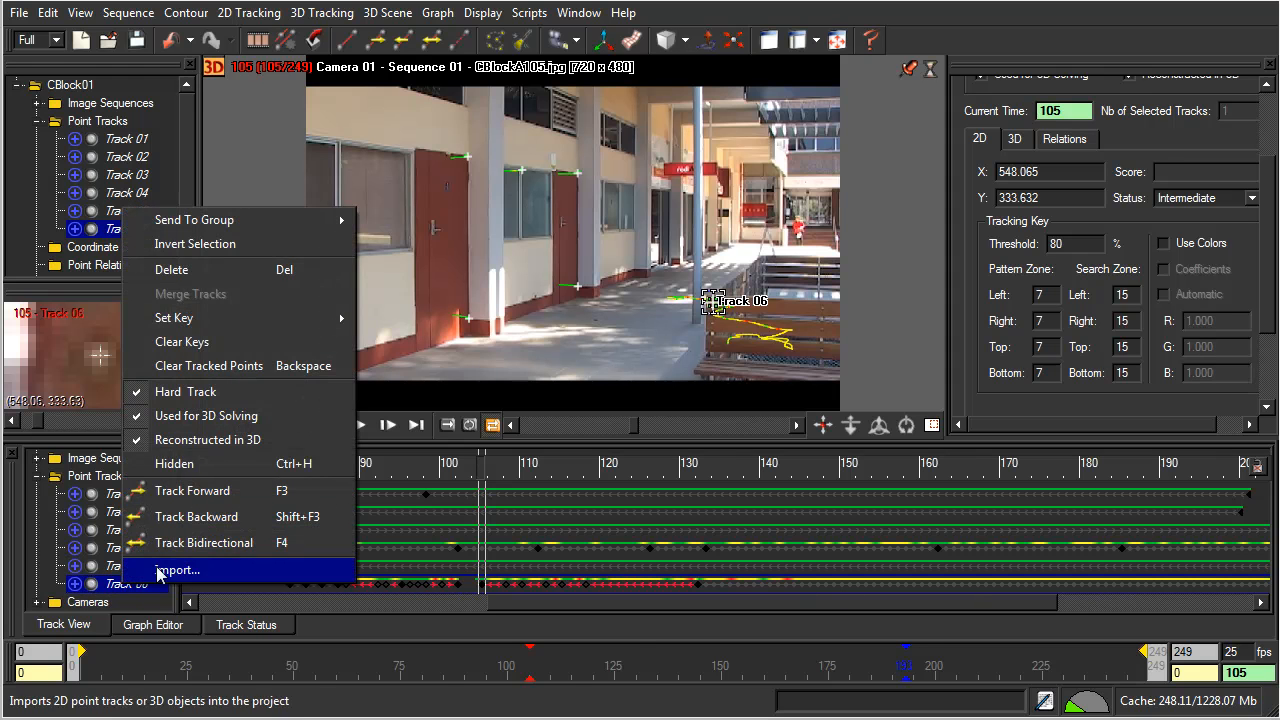
- Delete Track 06 and review statistics for Tracks 01–05, scrubbing to frame 210
click(177, 569)
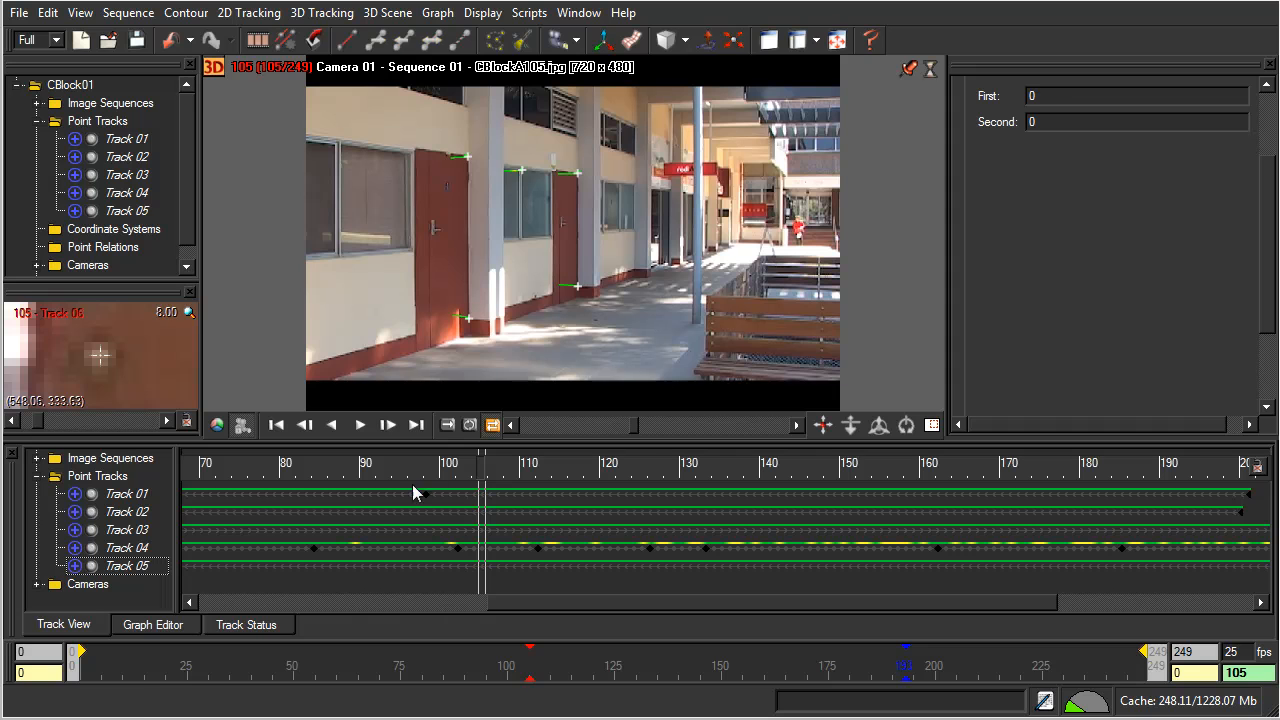
mouse_move(653, 472)
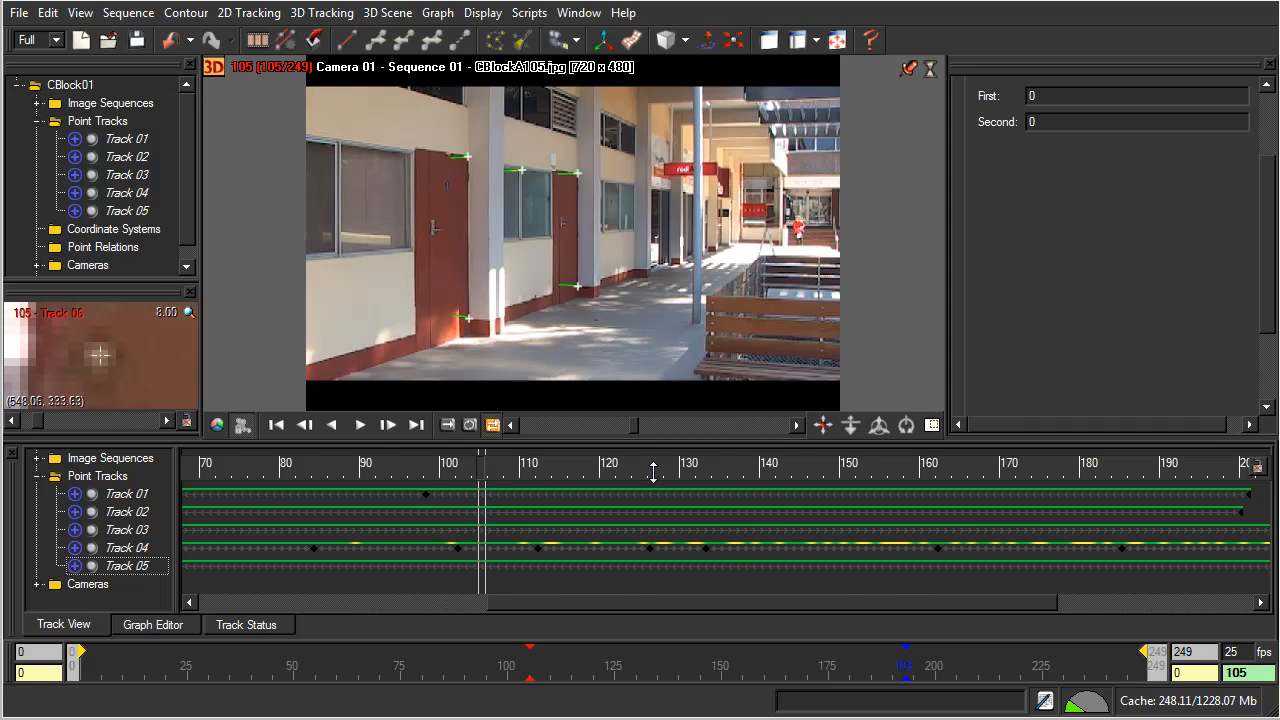
click(97, 120)
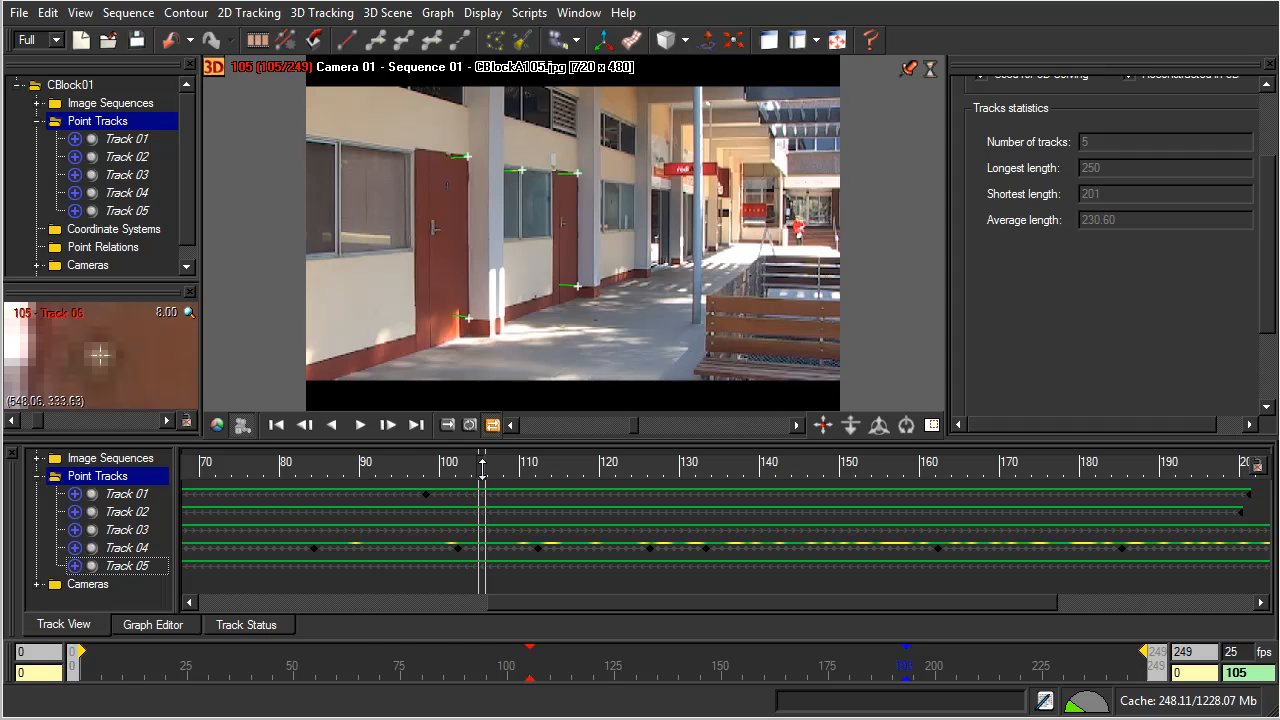
drag(482, 485, 658, 485)
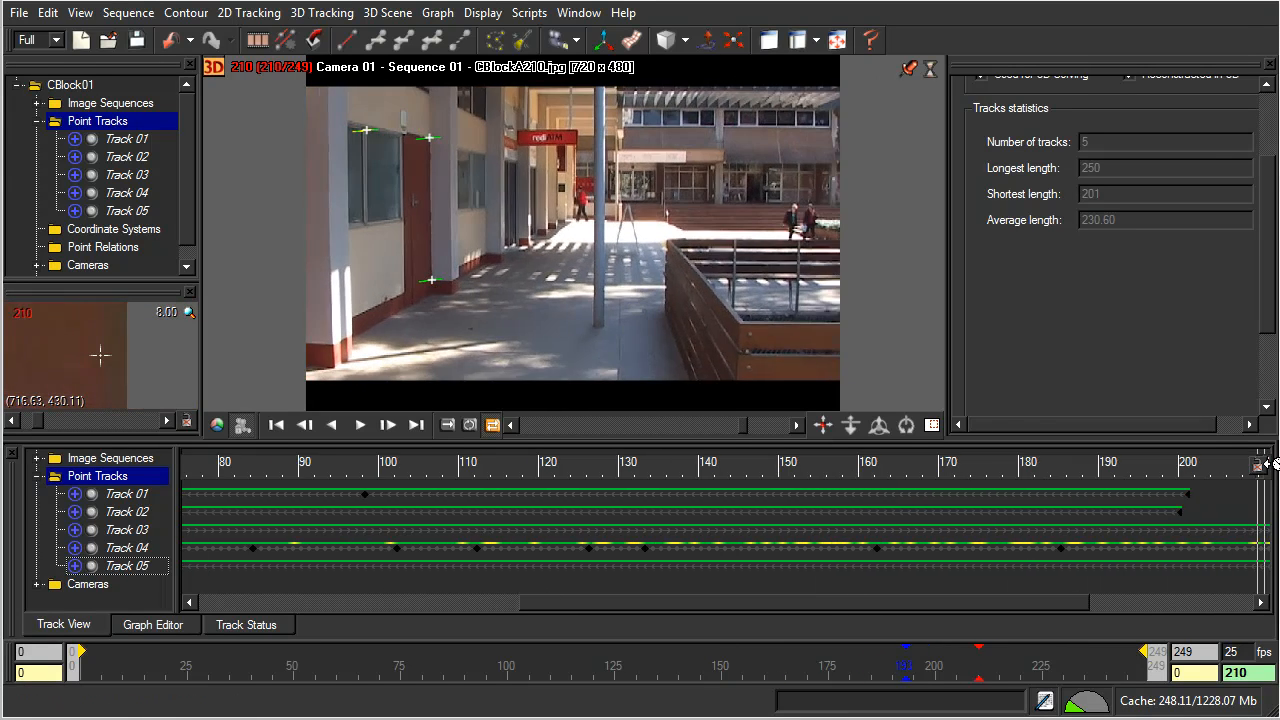
click(415, 425)
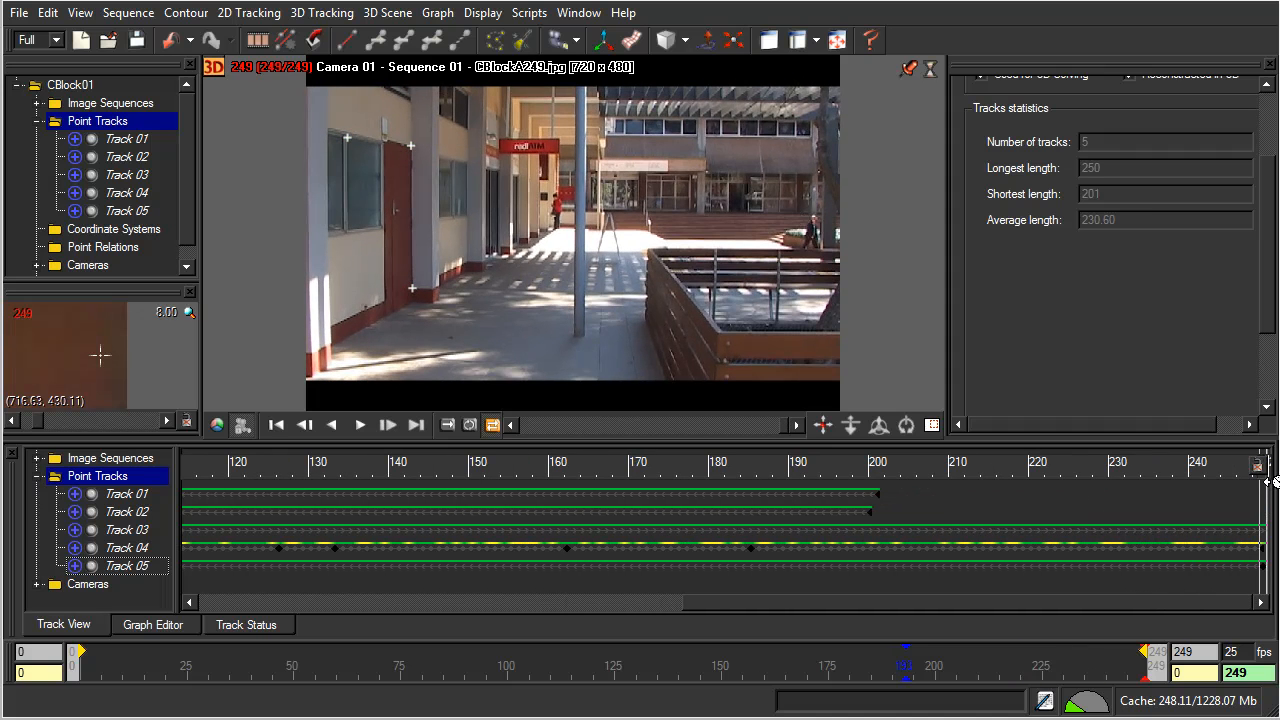
mouse_move(727, 358)
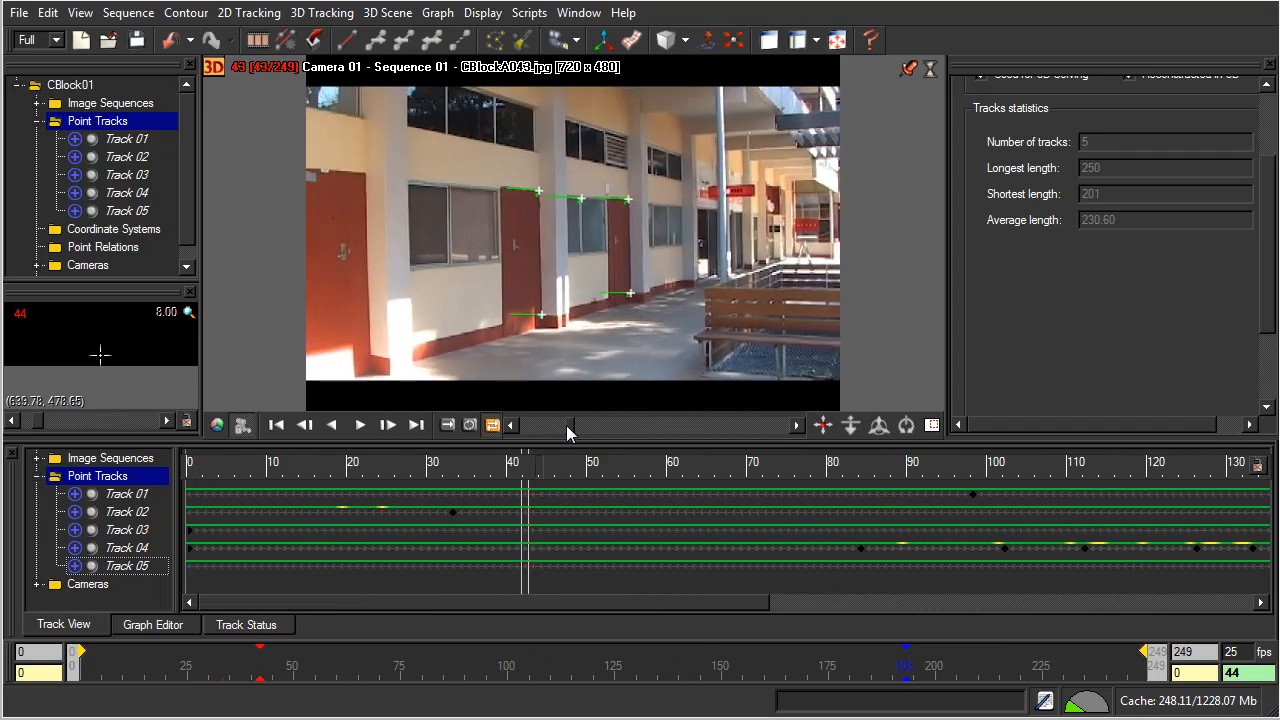
click(415, 425)
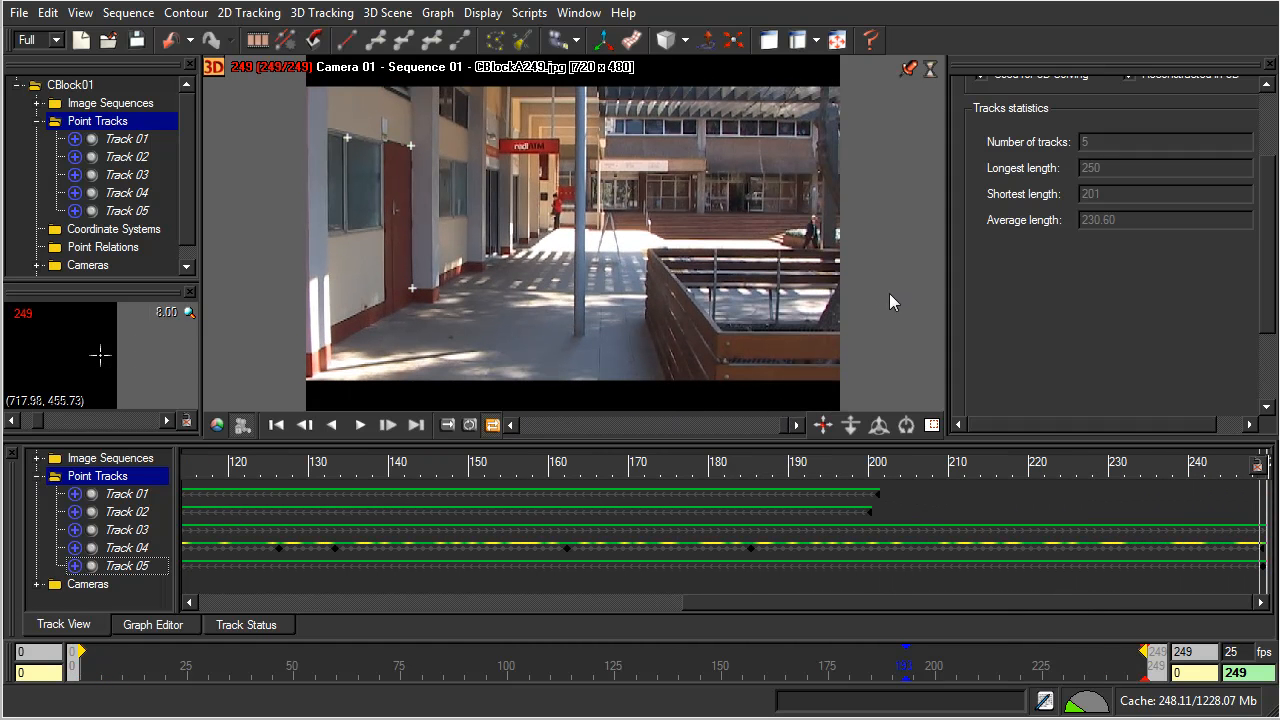
mouse_move(645, 333)
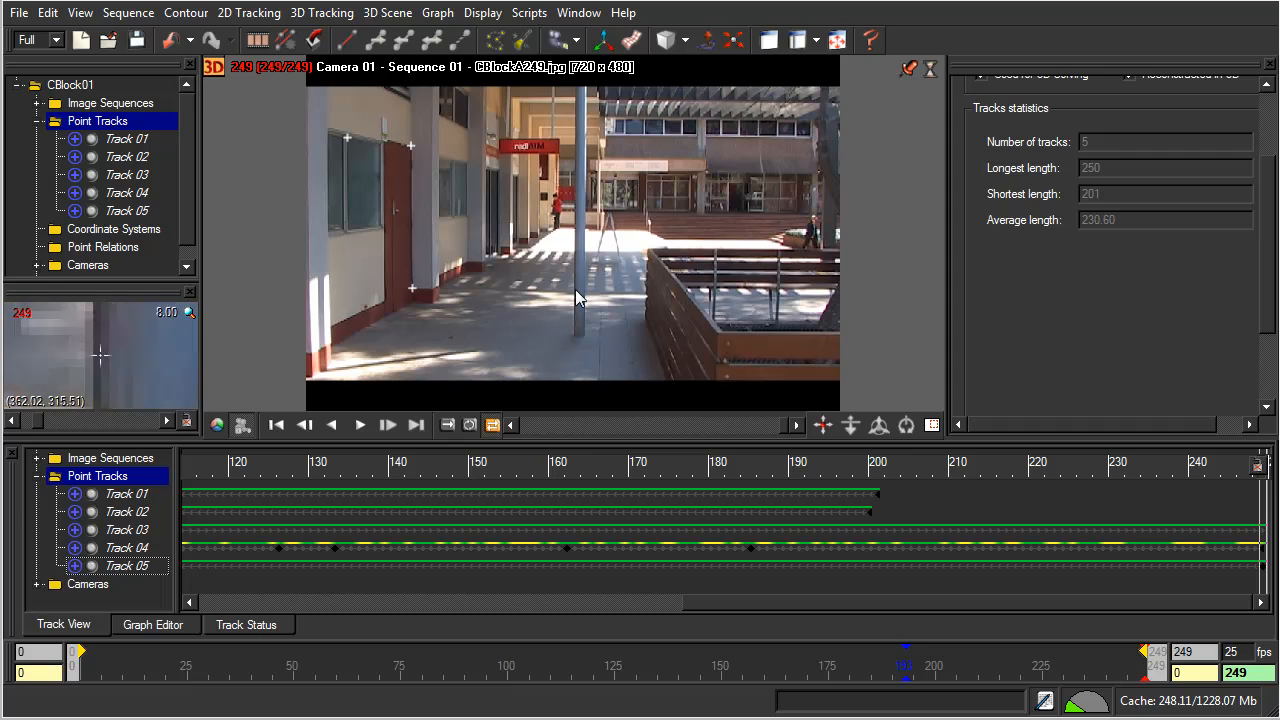
mouse_move(722, 328)
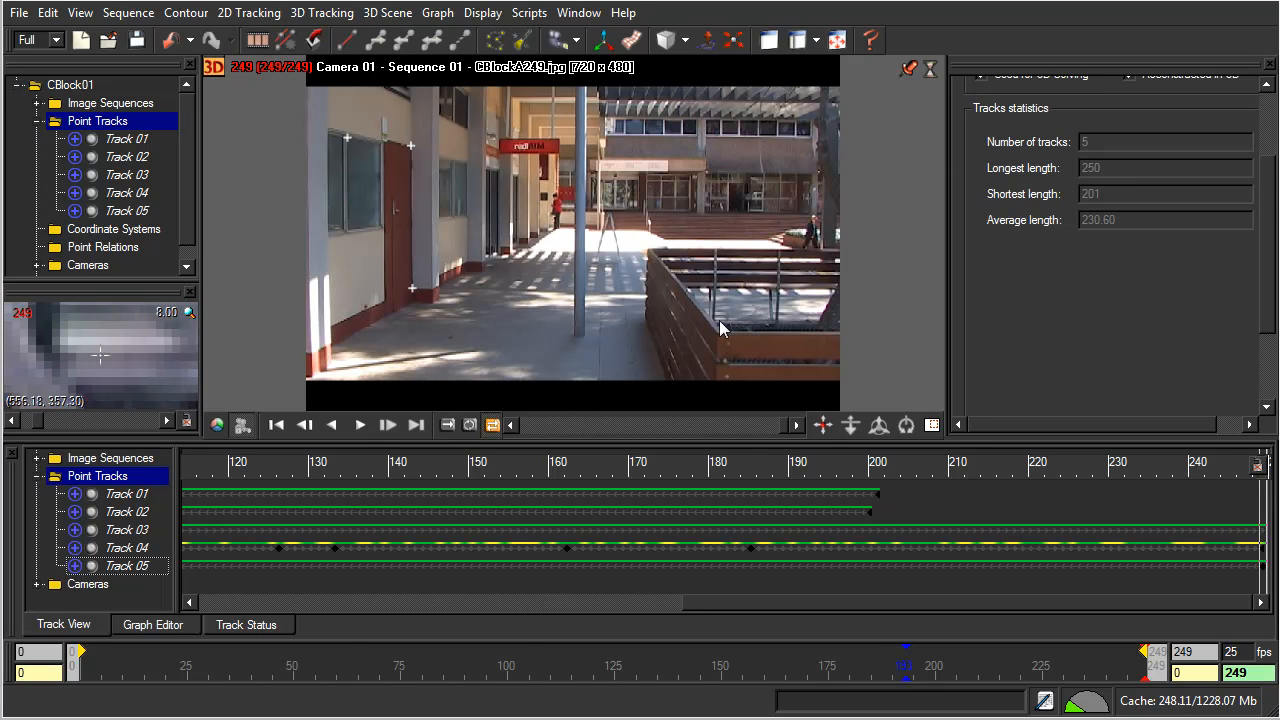
mouse_move(725, 363)
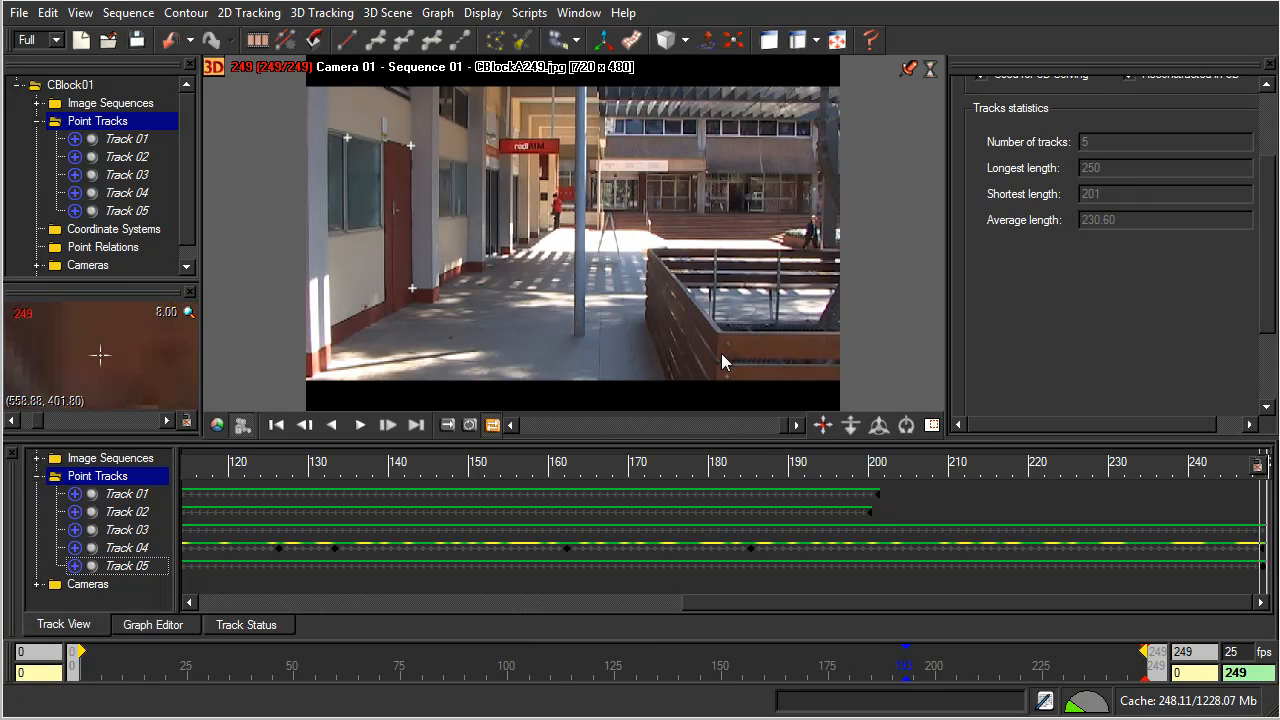
mouse_move(735, 348)
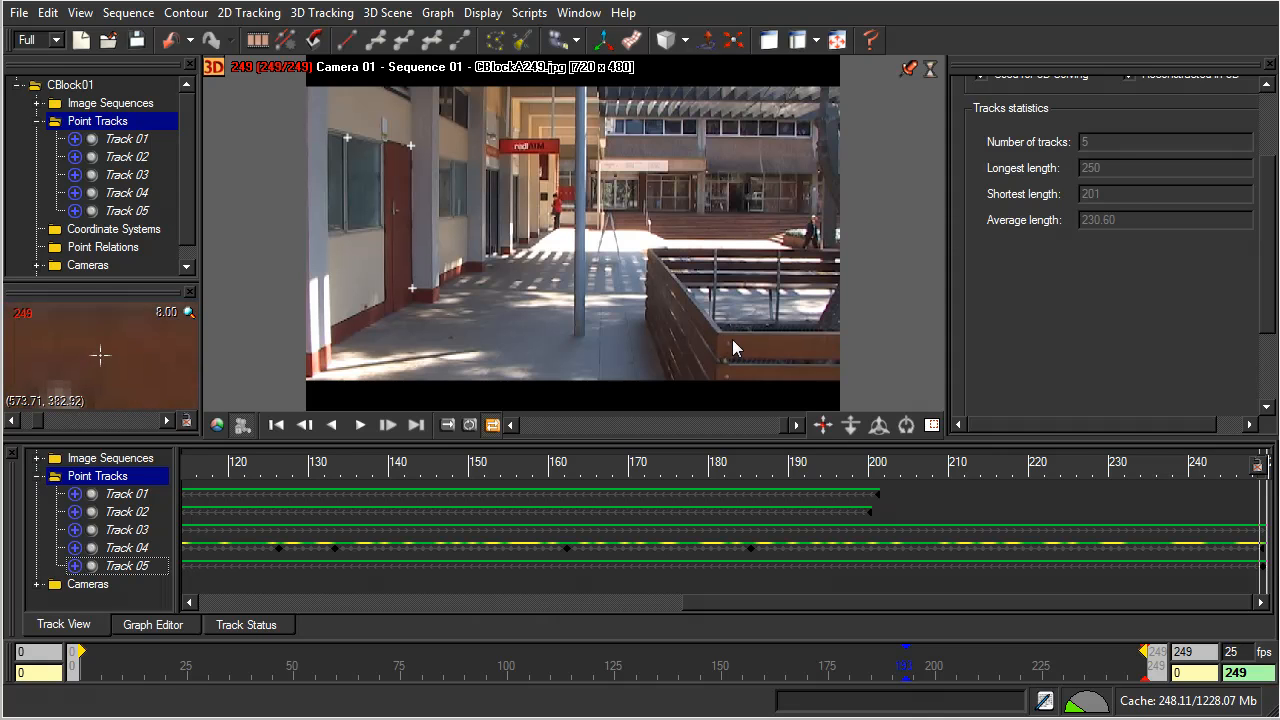
mouse_move(670, 307)
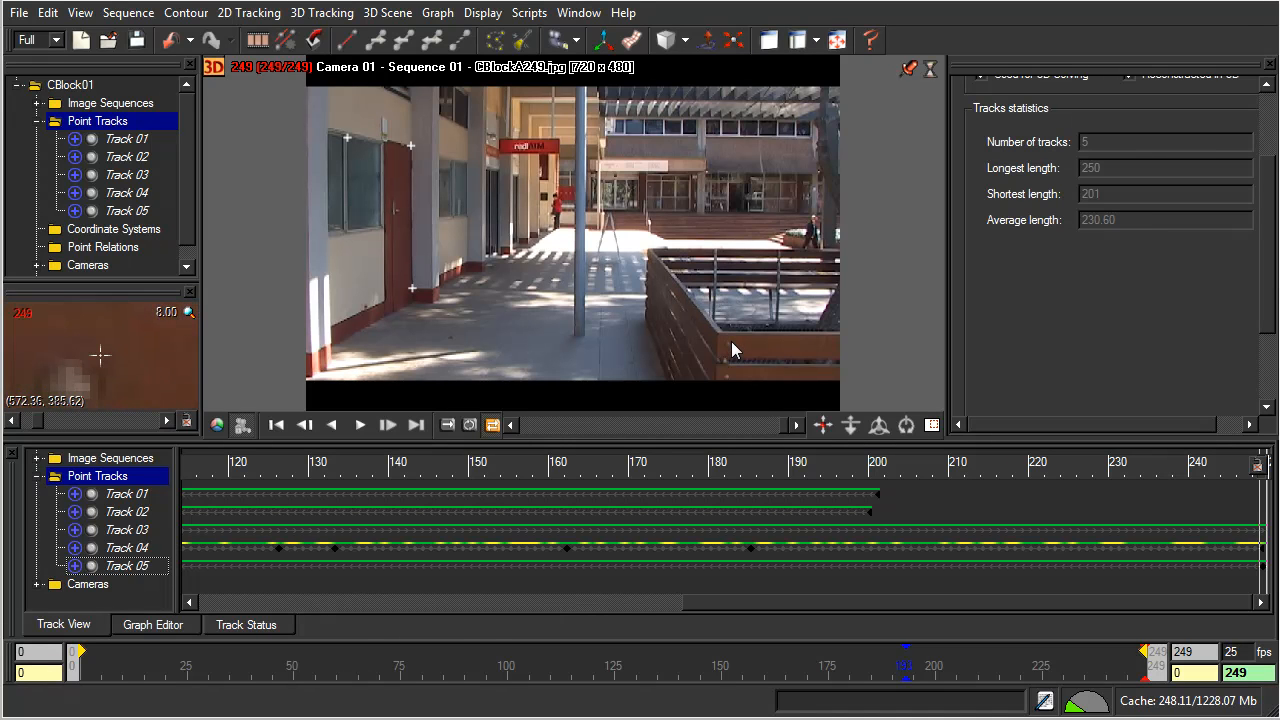
mouse_move(740, 361)
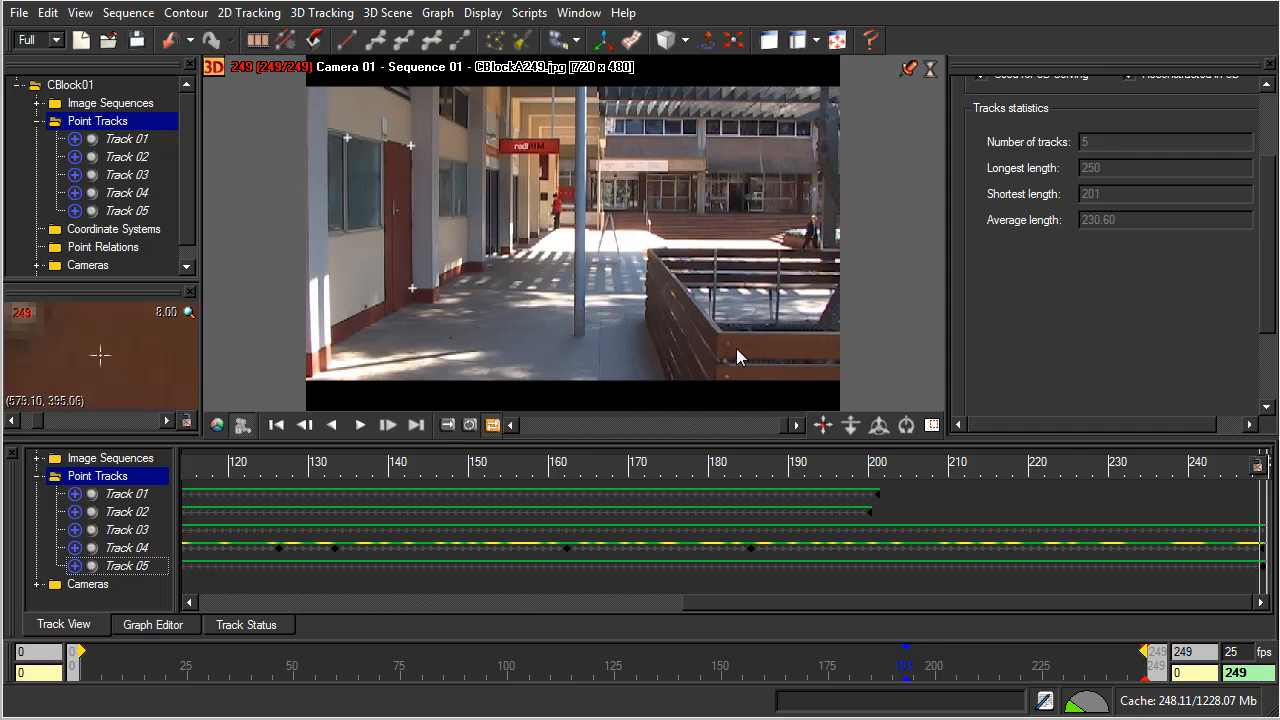
mouse_move(650, 258)
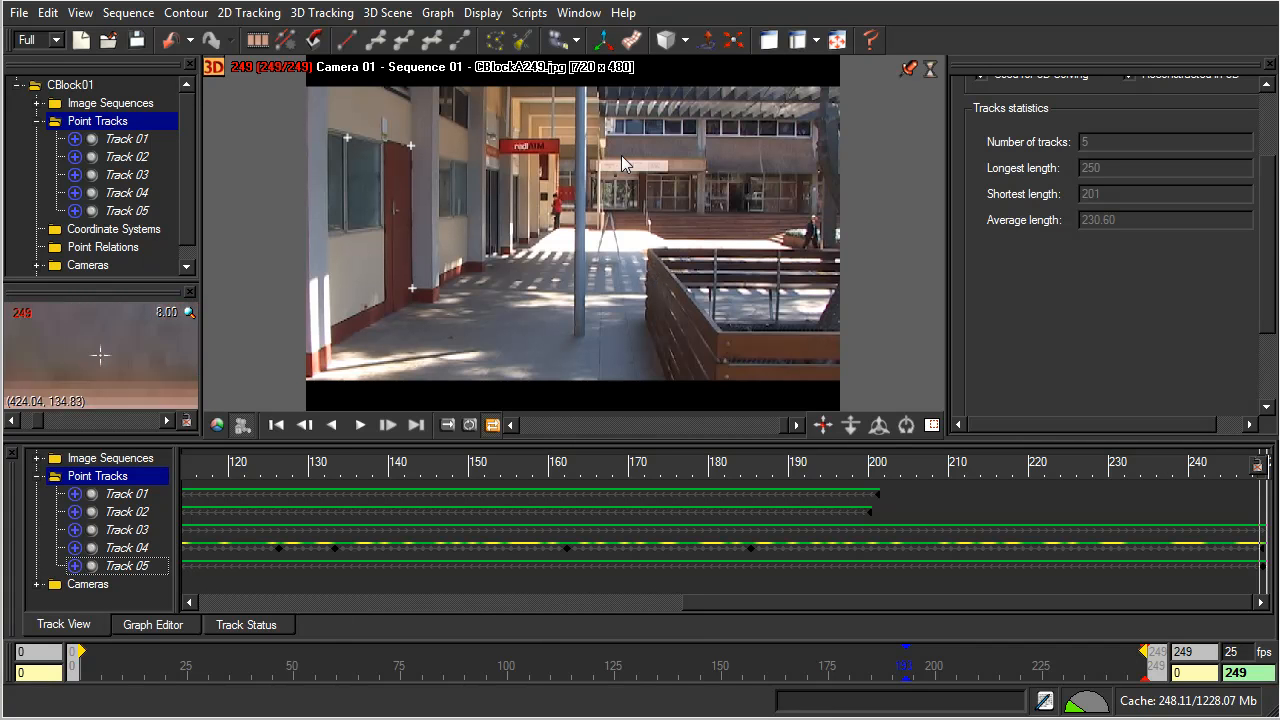
mouse_move(518, 198)
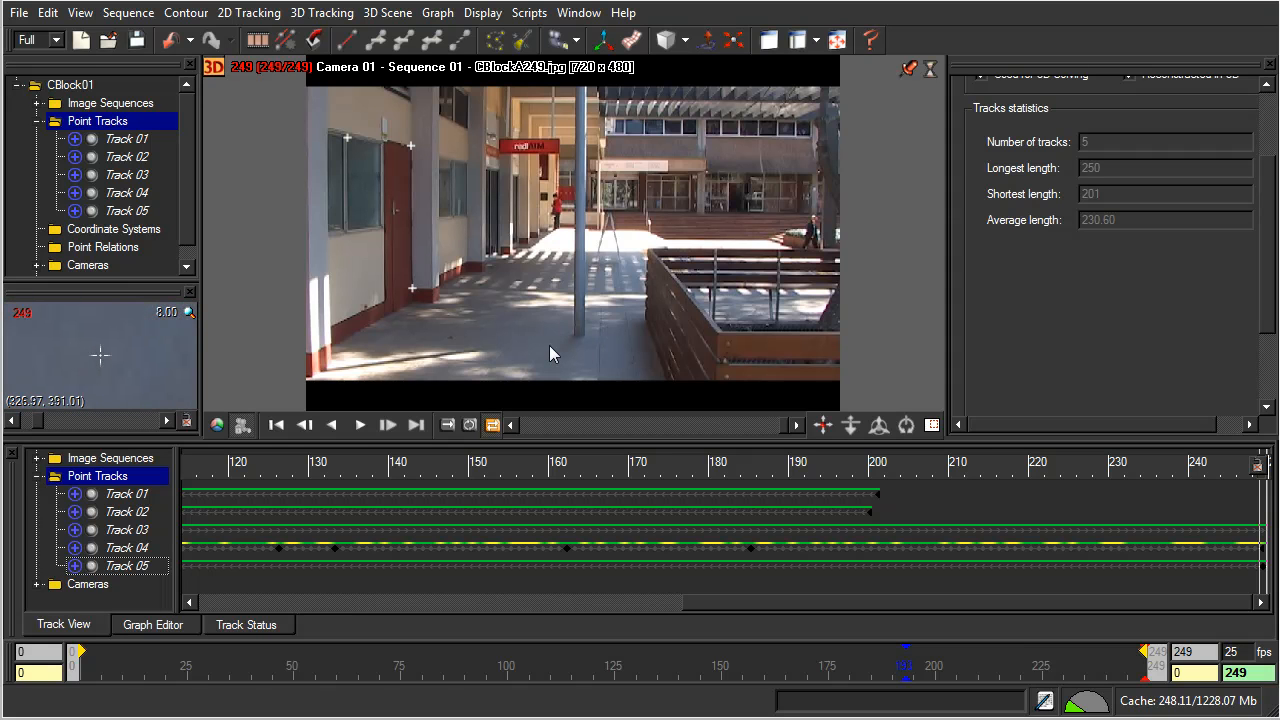
mouse_move(628, 294)
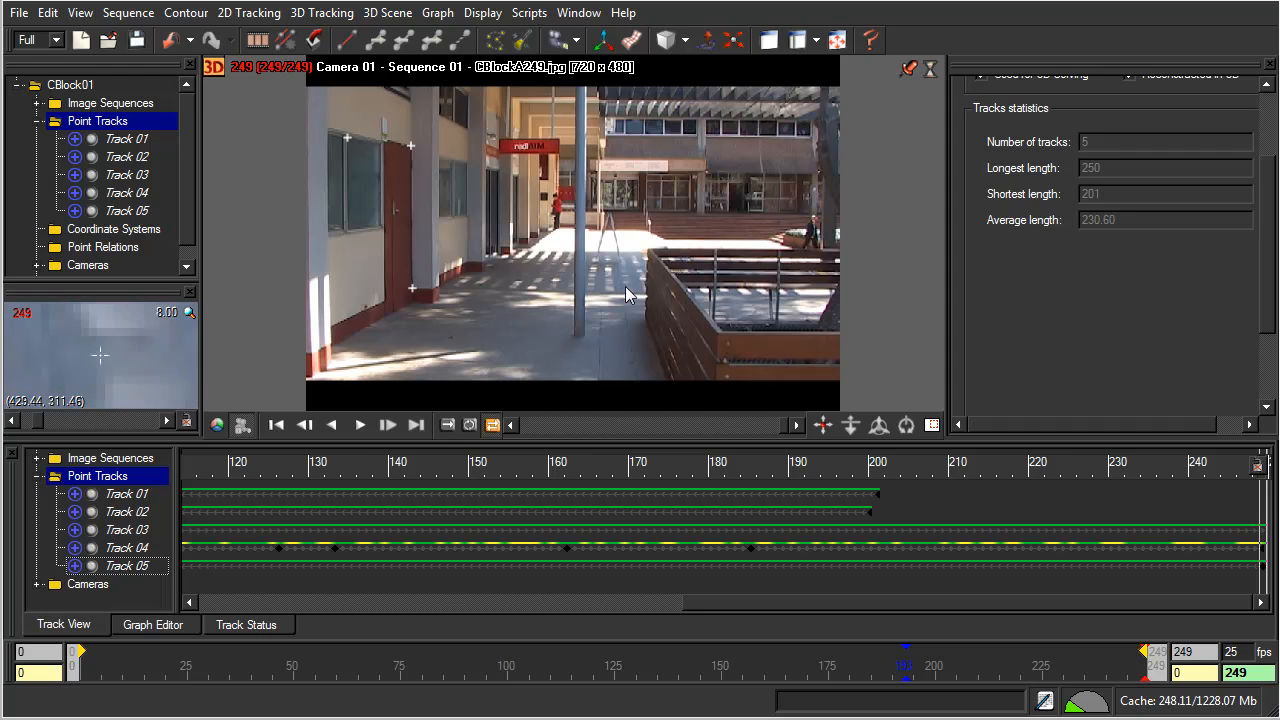
mouse_move(610, 275)
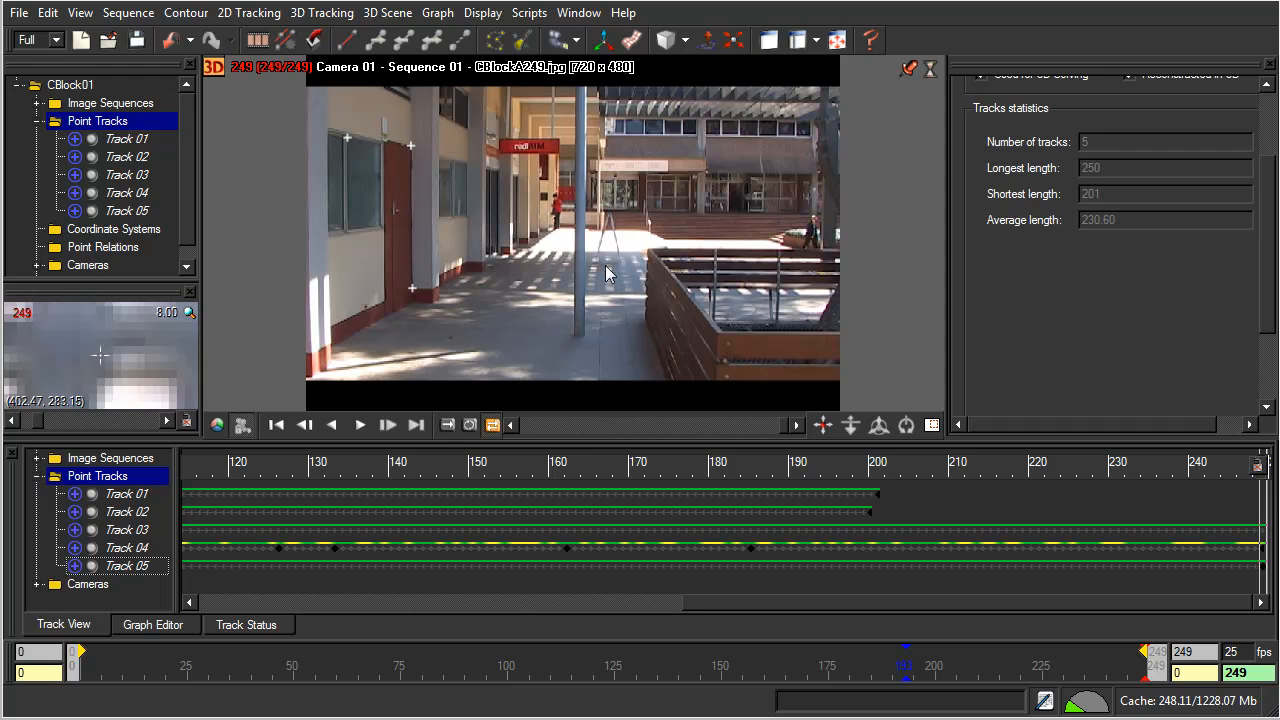
mouse_move(617, 305)
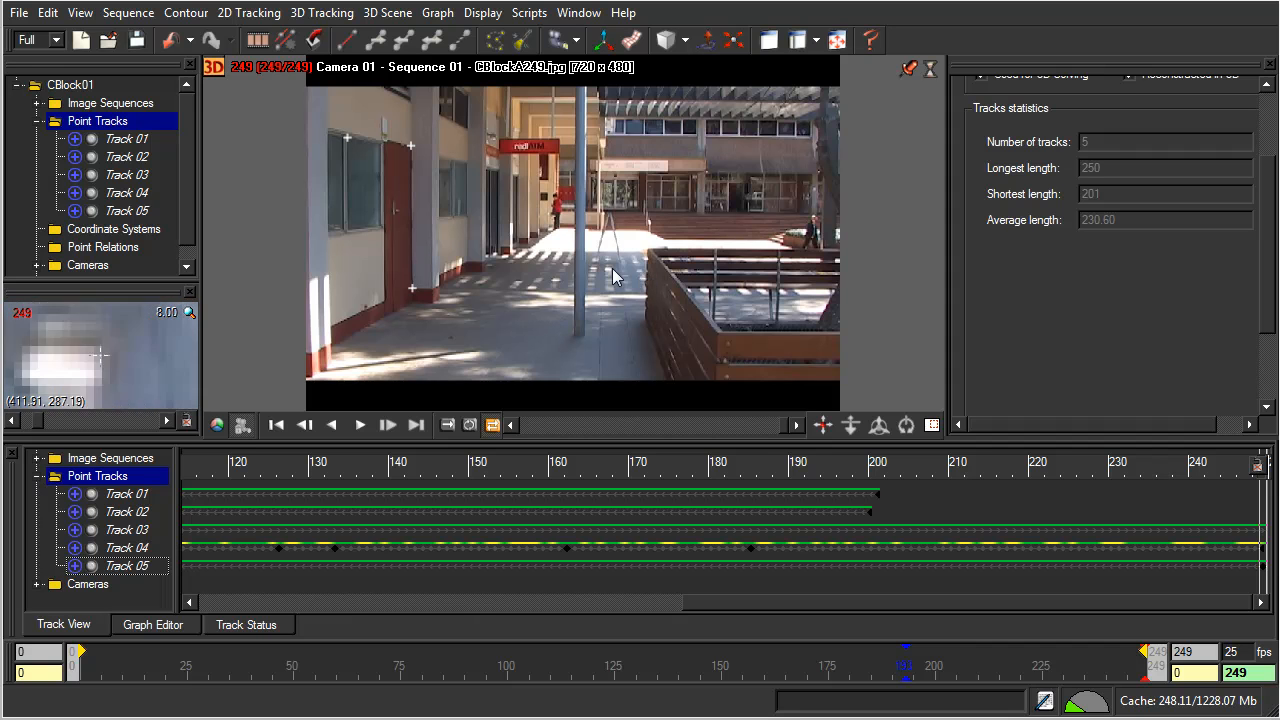
mouse_move(530, 250)
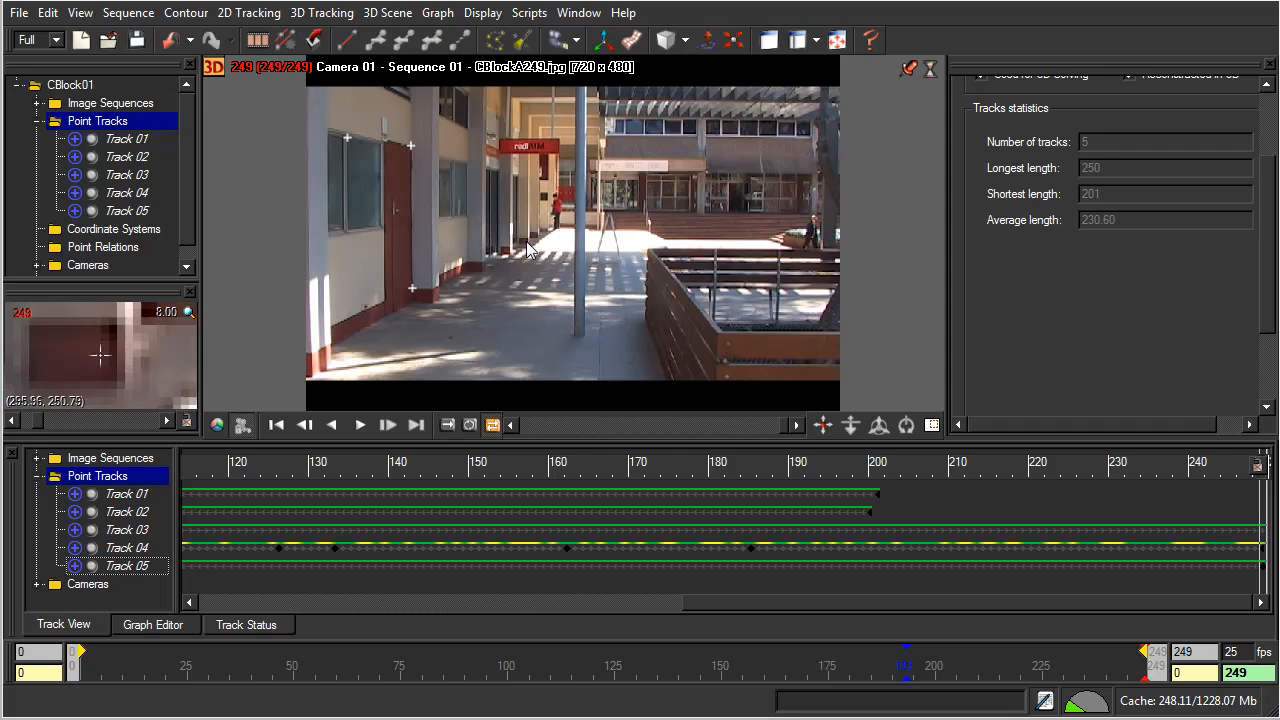